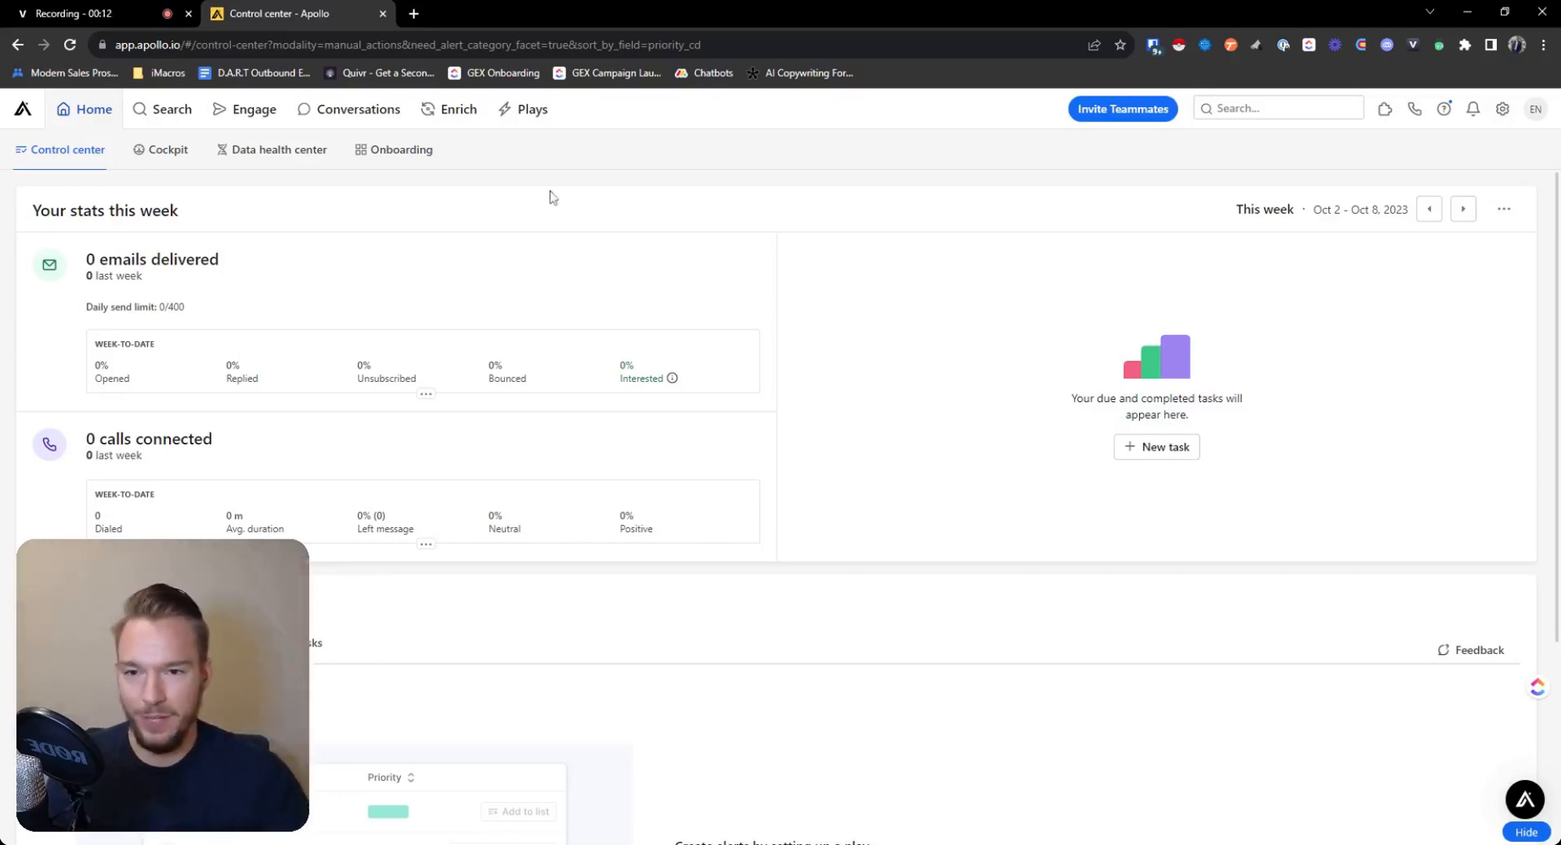
Step: Go to the People search, then glance at the Companies search
left_click(254, 109)
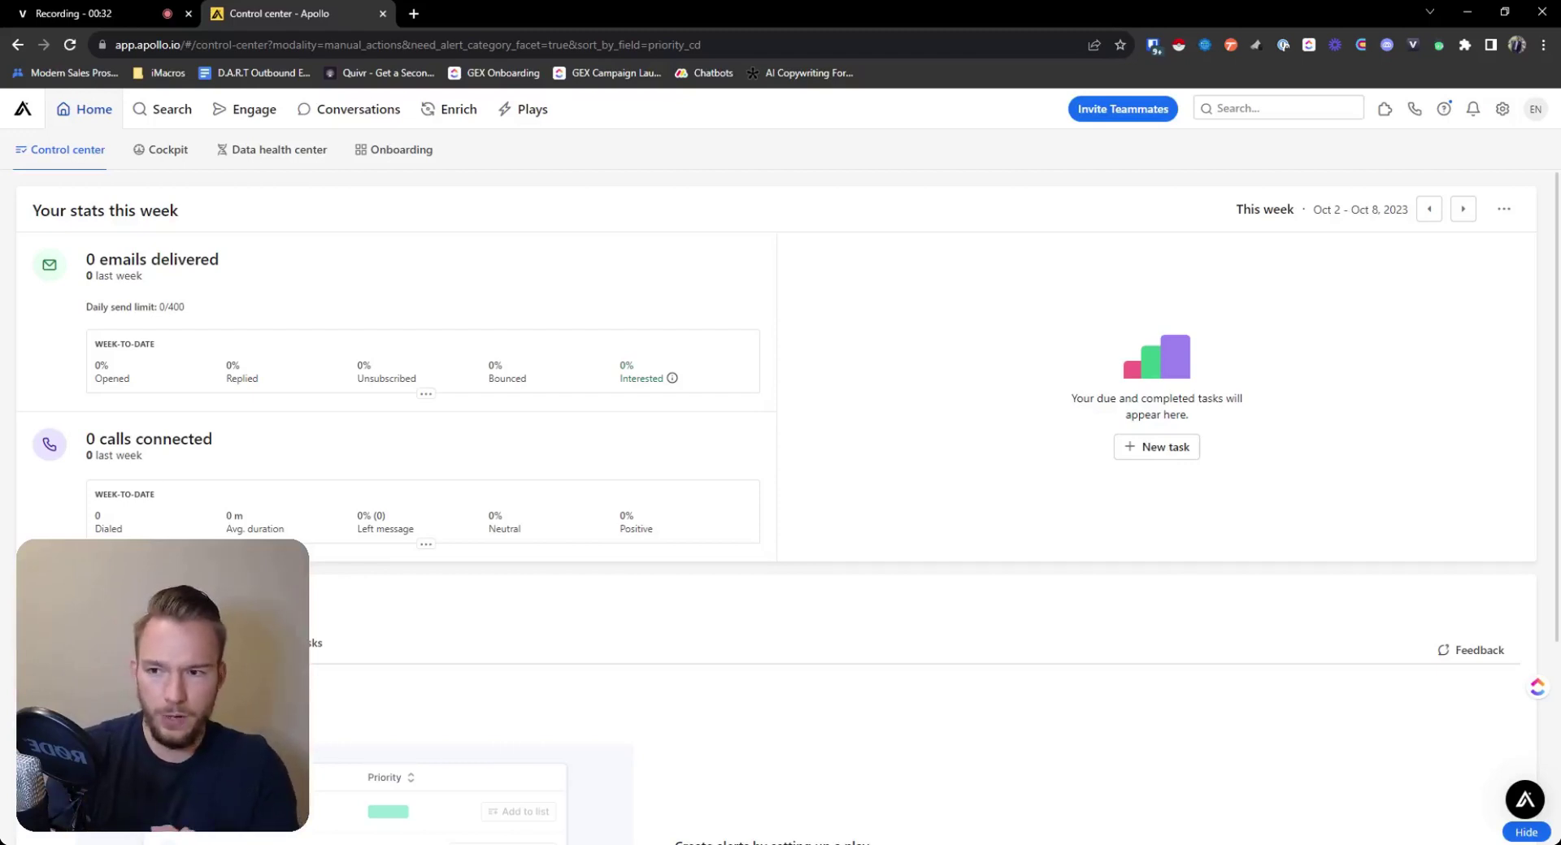
left_click(171, 109)
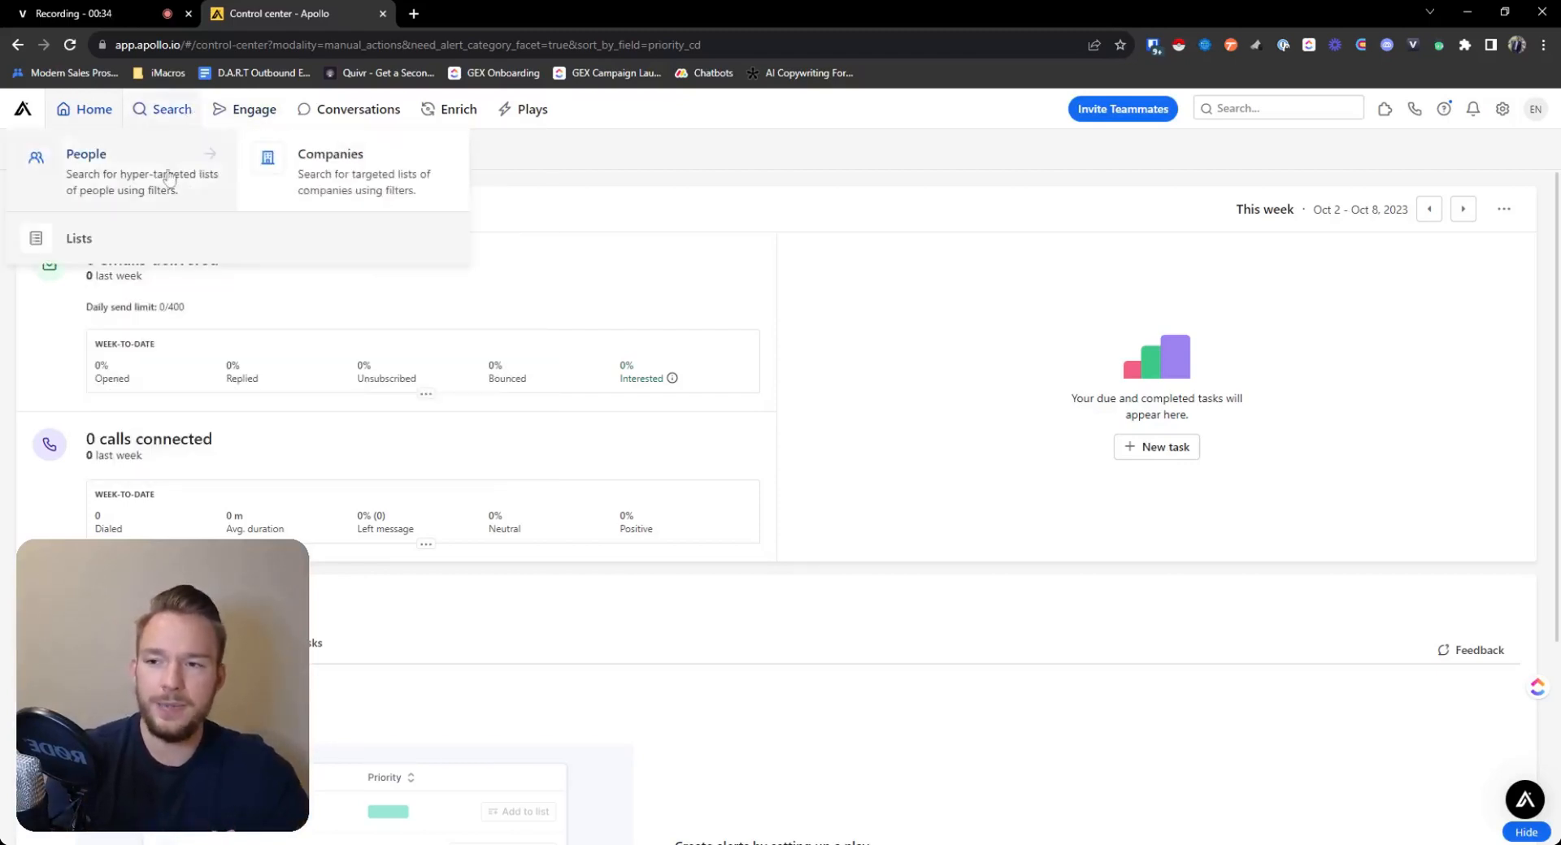
left_click(86, 153)
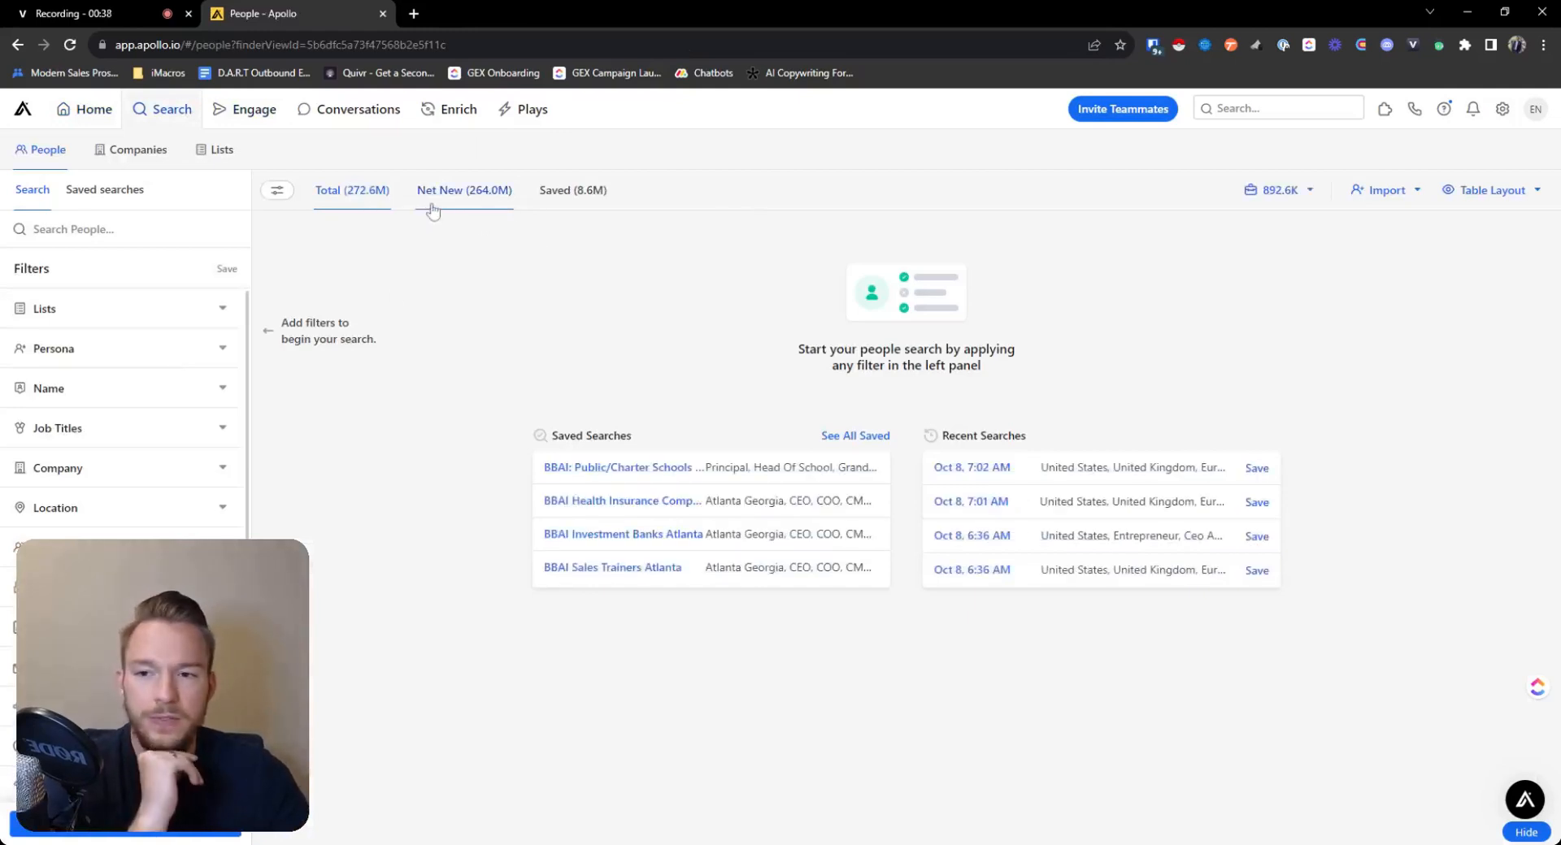
mouse_move(463, 190)
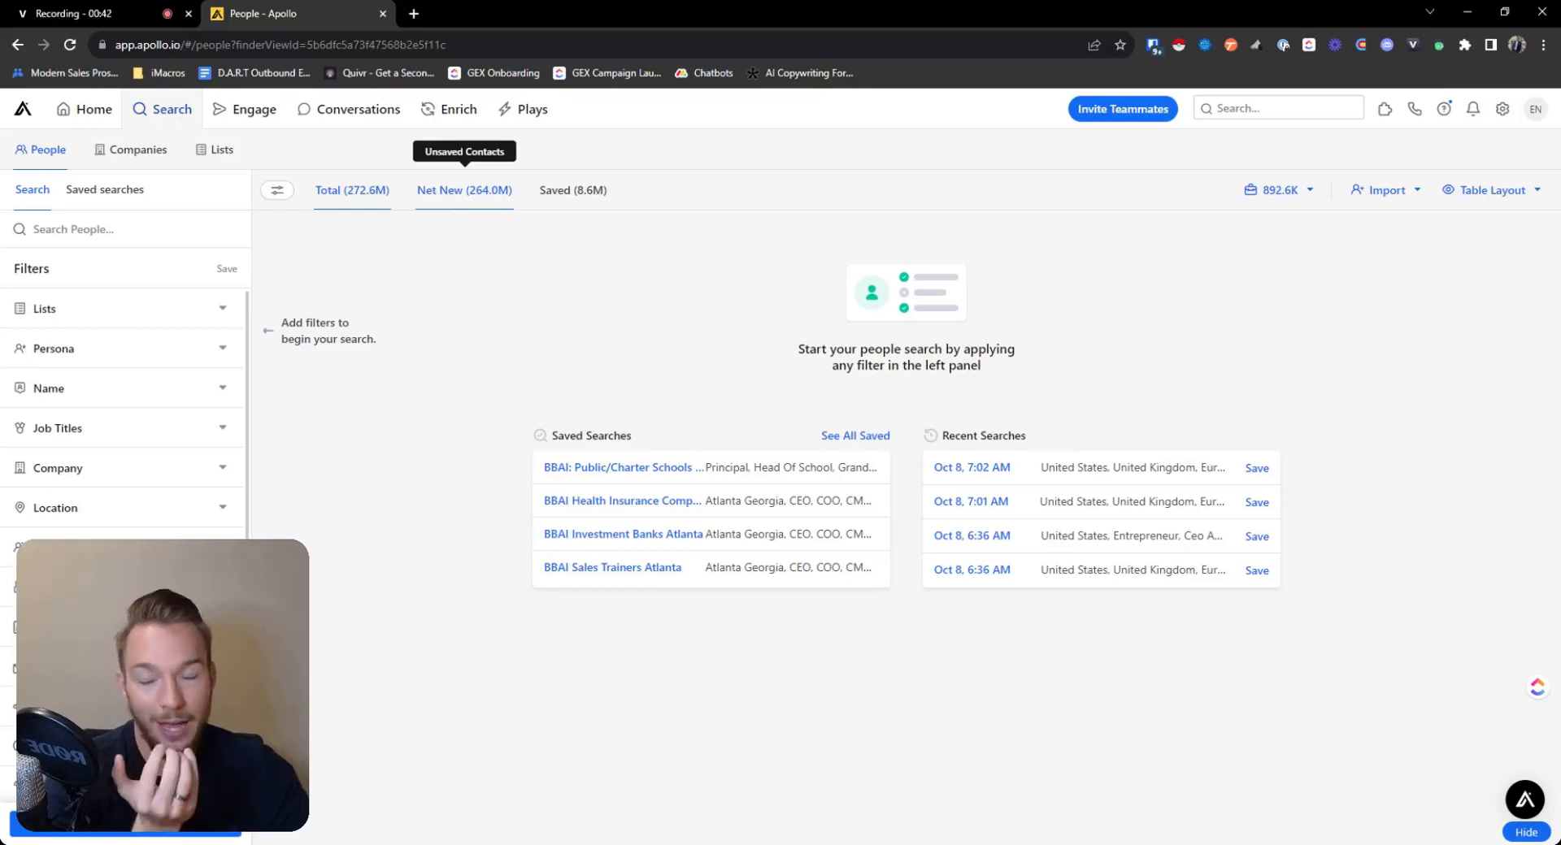
mouse_move(211, 187)
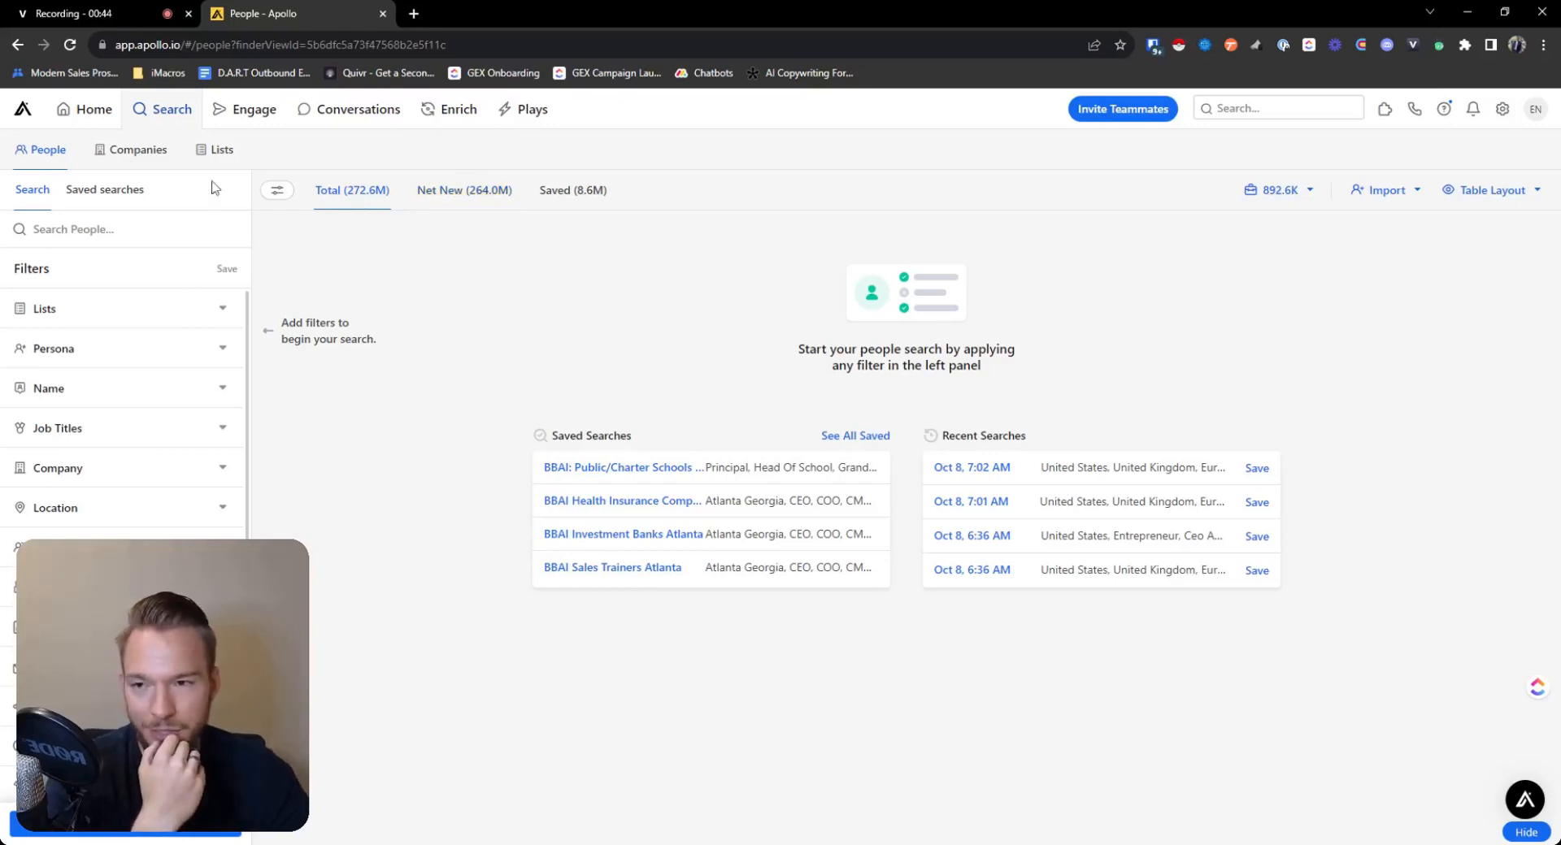
left_click(140, 150)
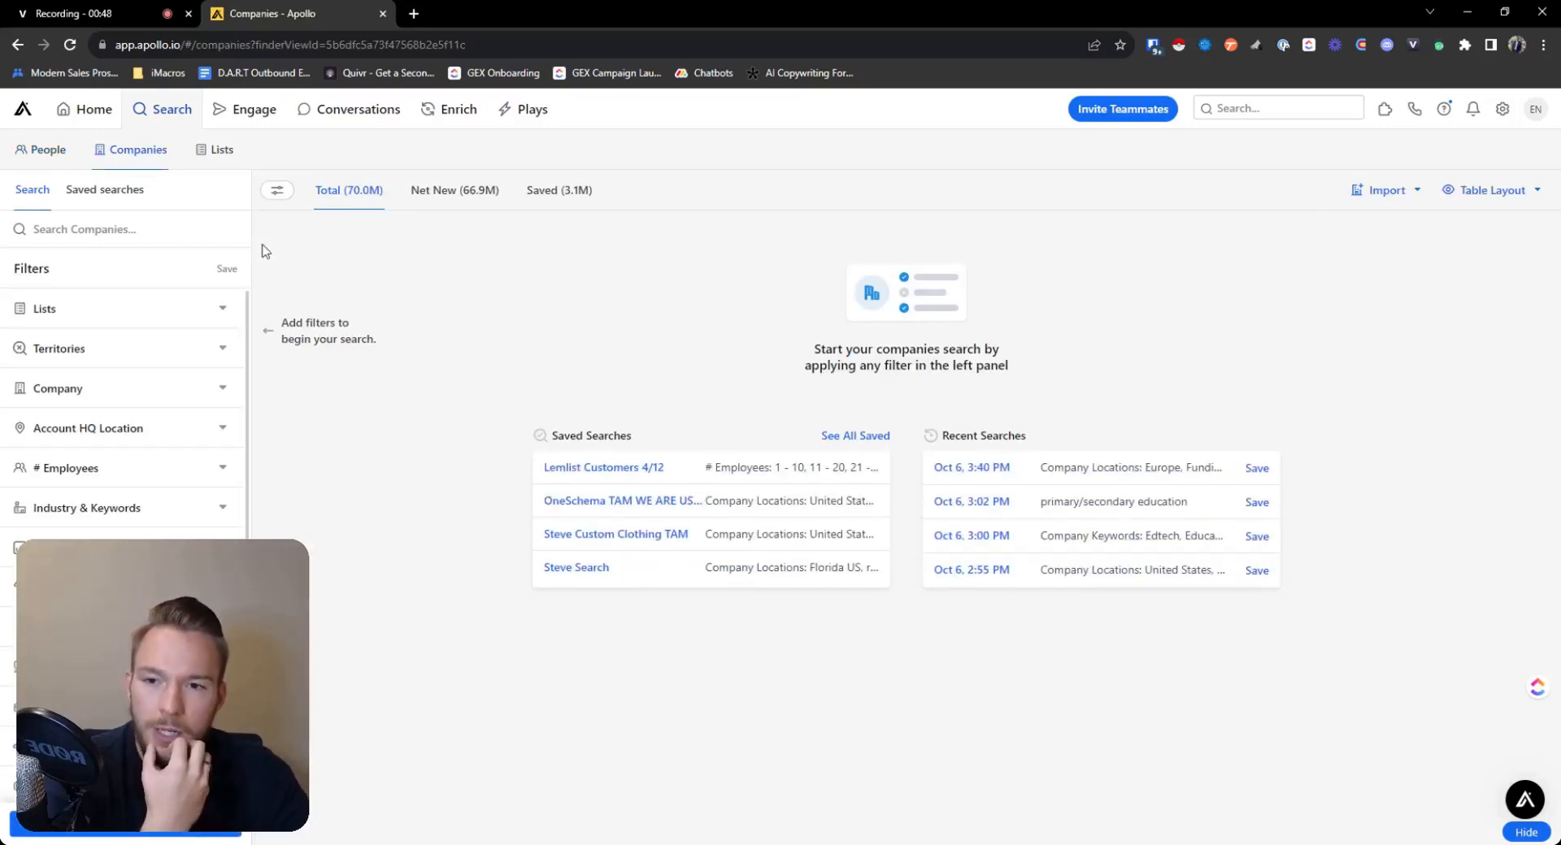
mouse_move(286, 250)
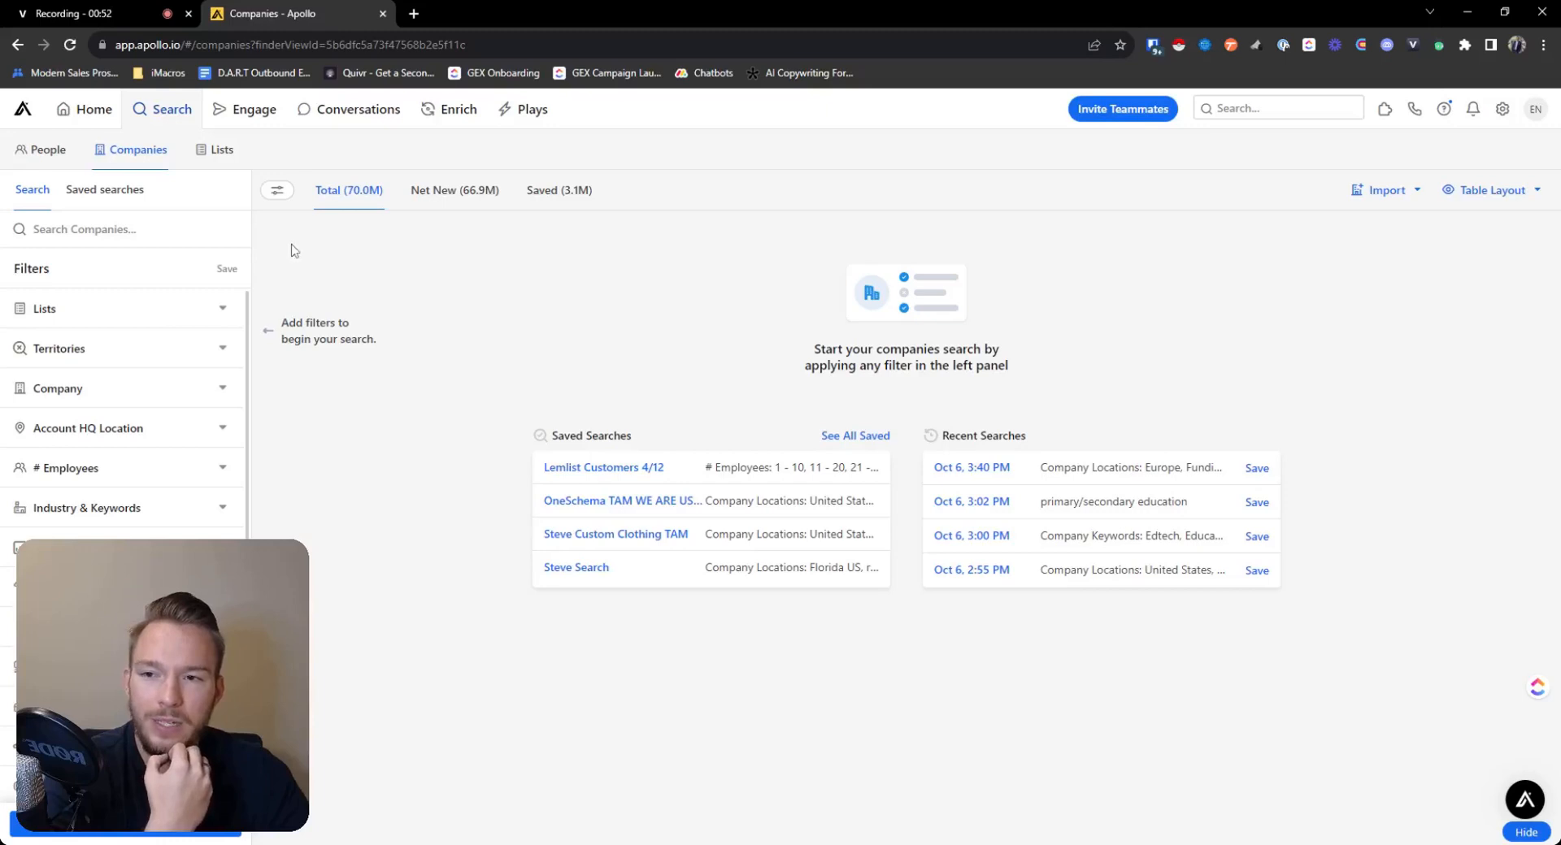
Step: Return Home and reopen the unfiltered People search with its contact counts
left_click(94, 109)
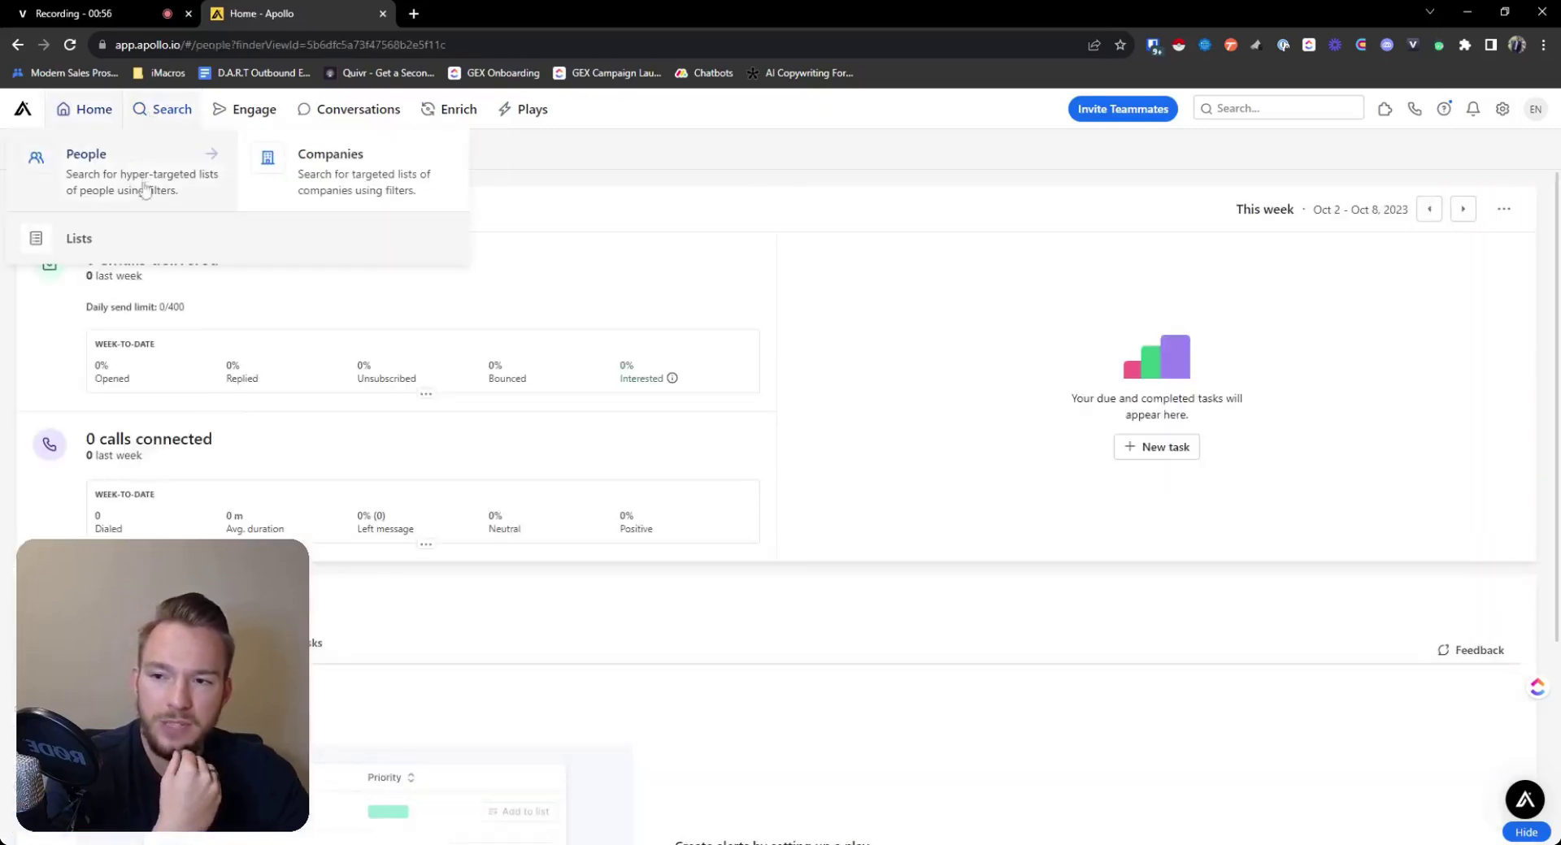
left_click(87, 153)
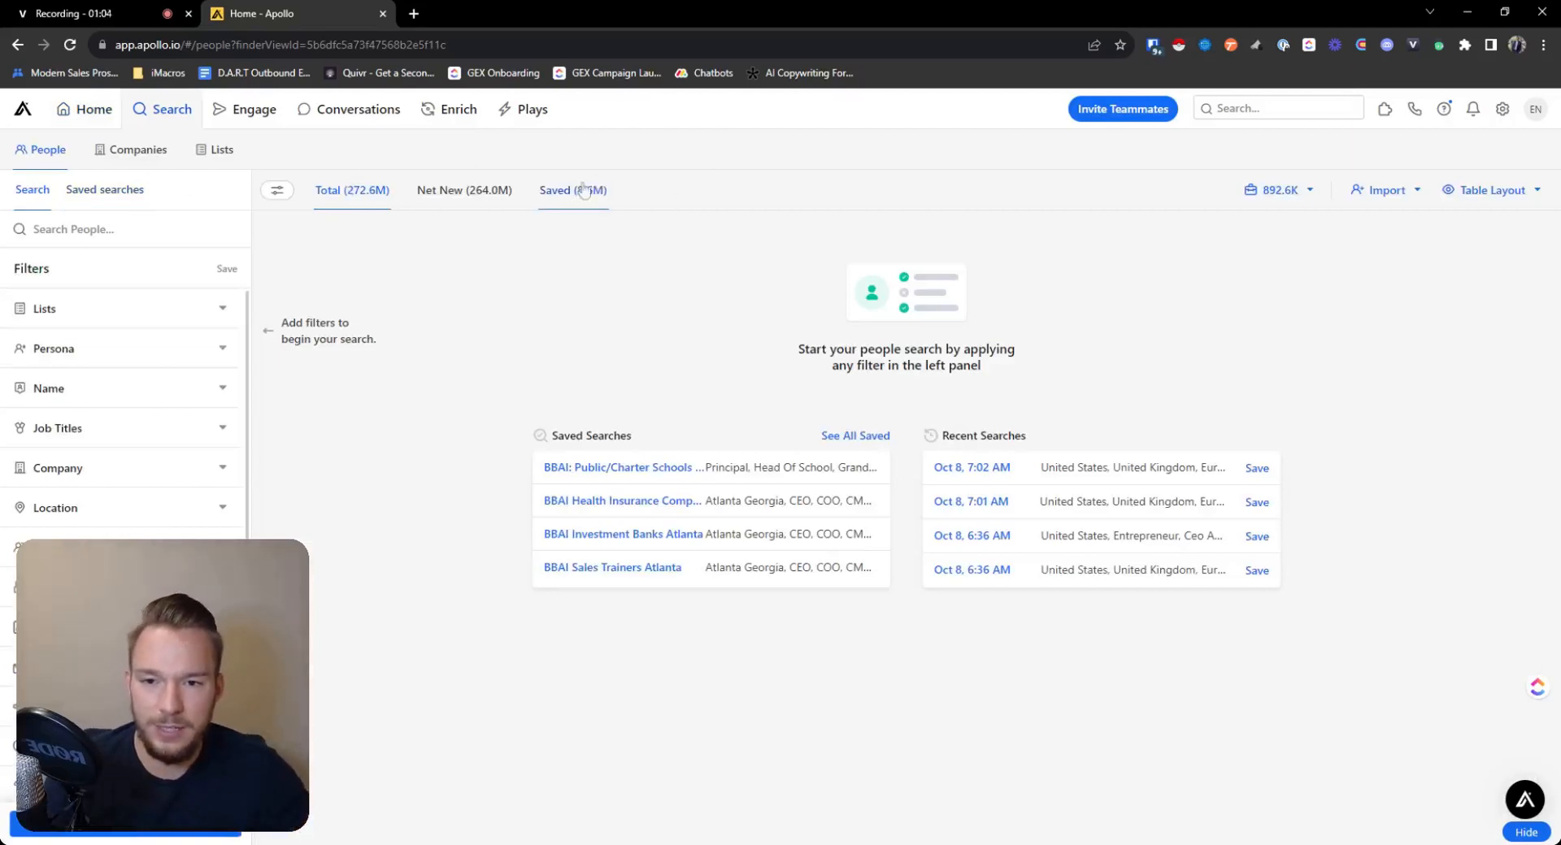
mouse_move(573, 190)
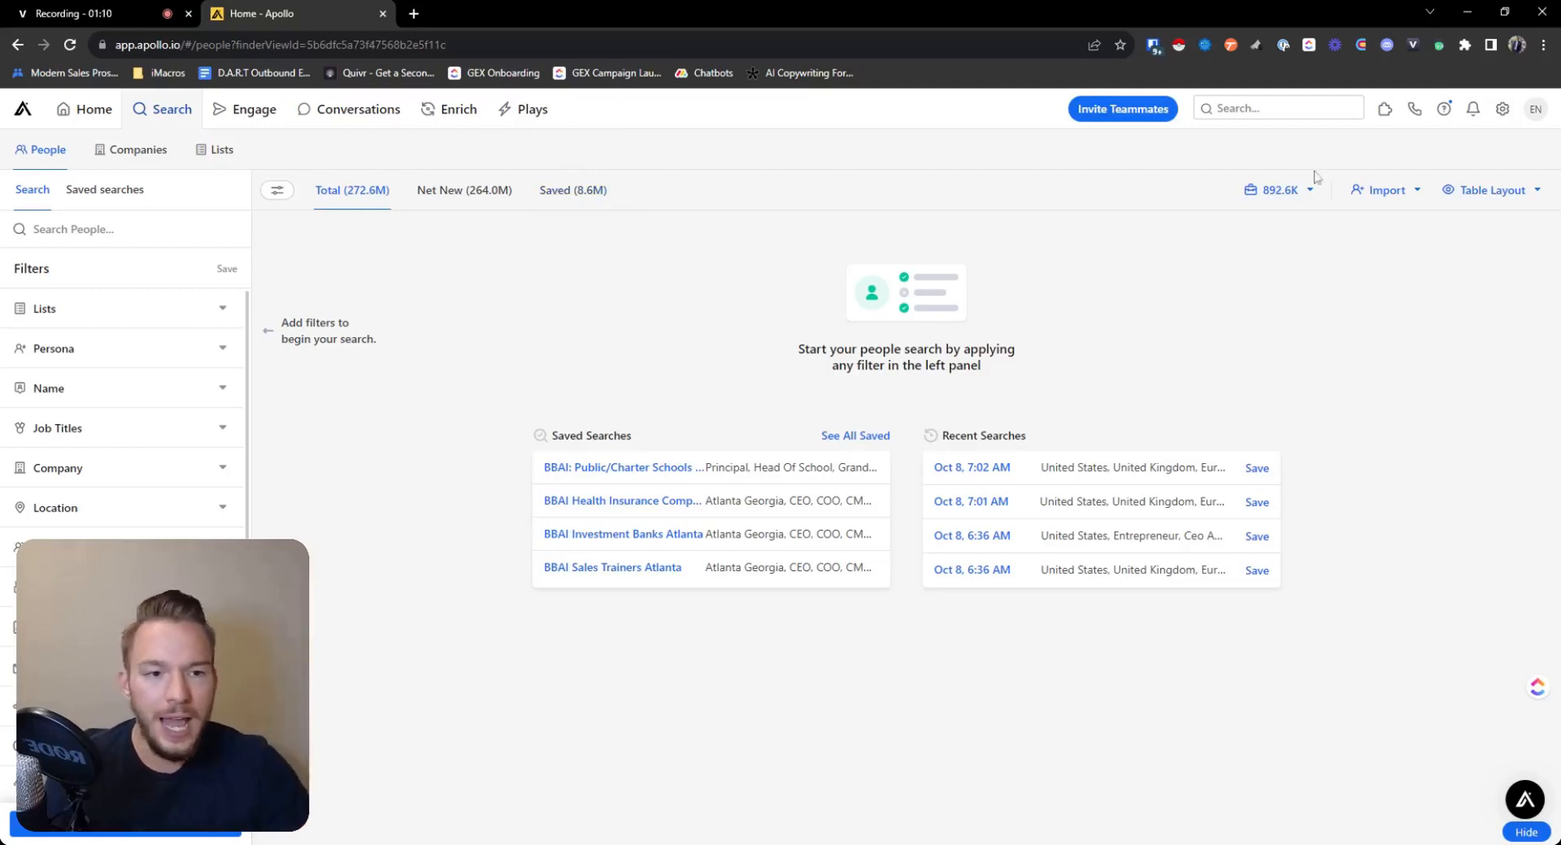
mouse_move(1286, 198)
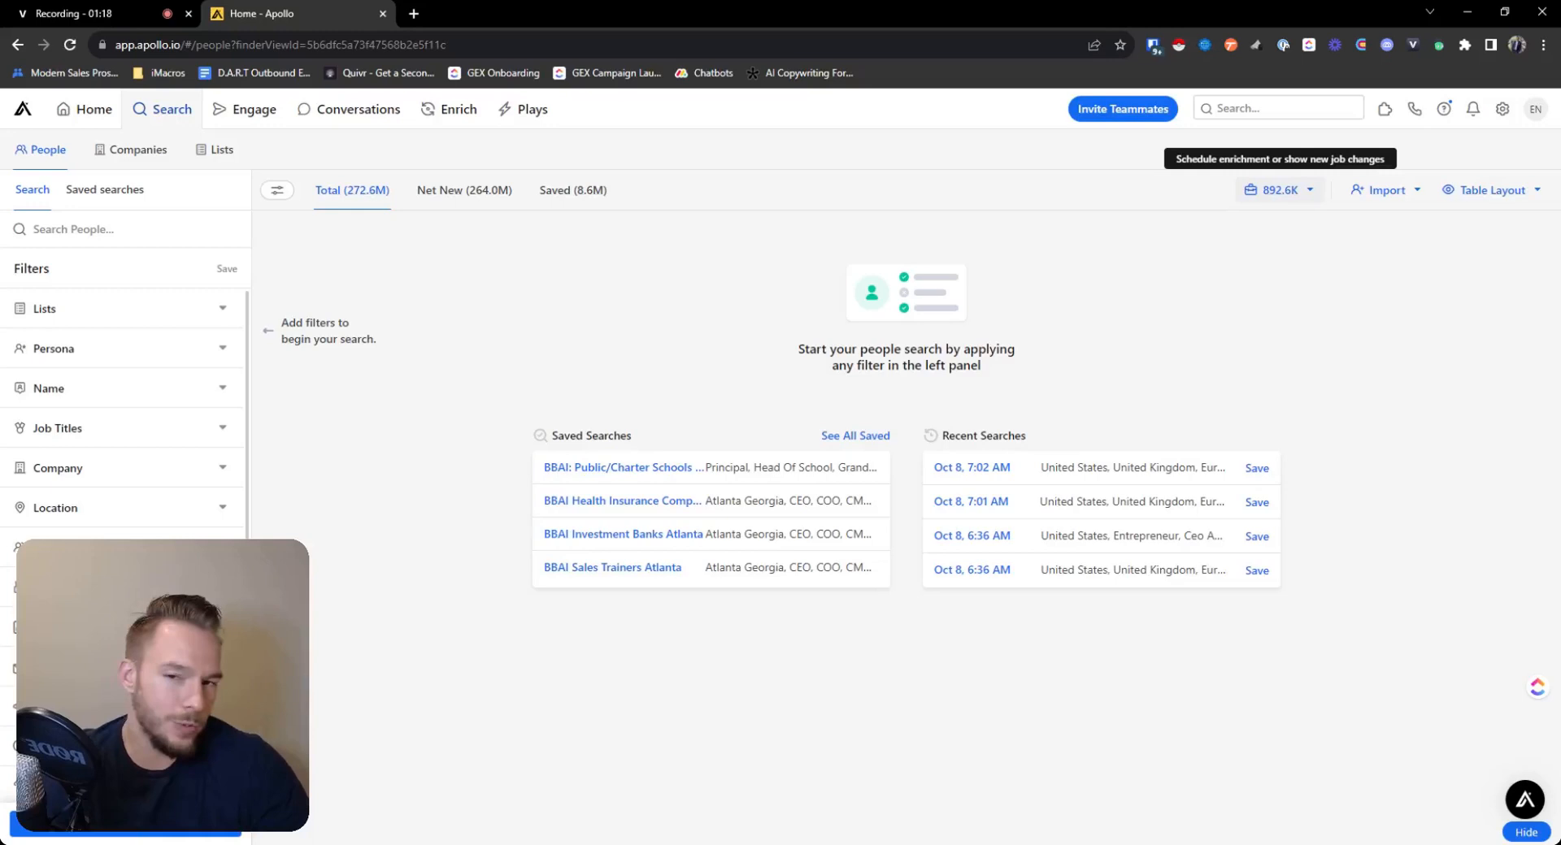
mouse_move(573, 190)
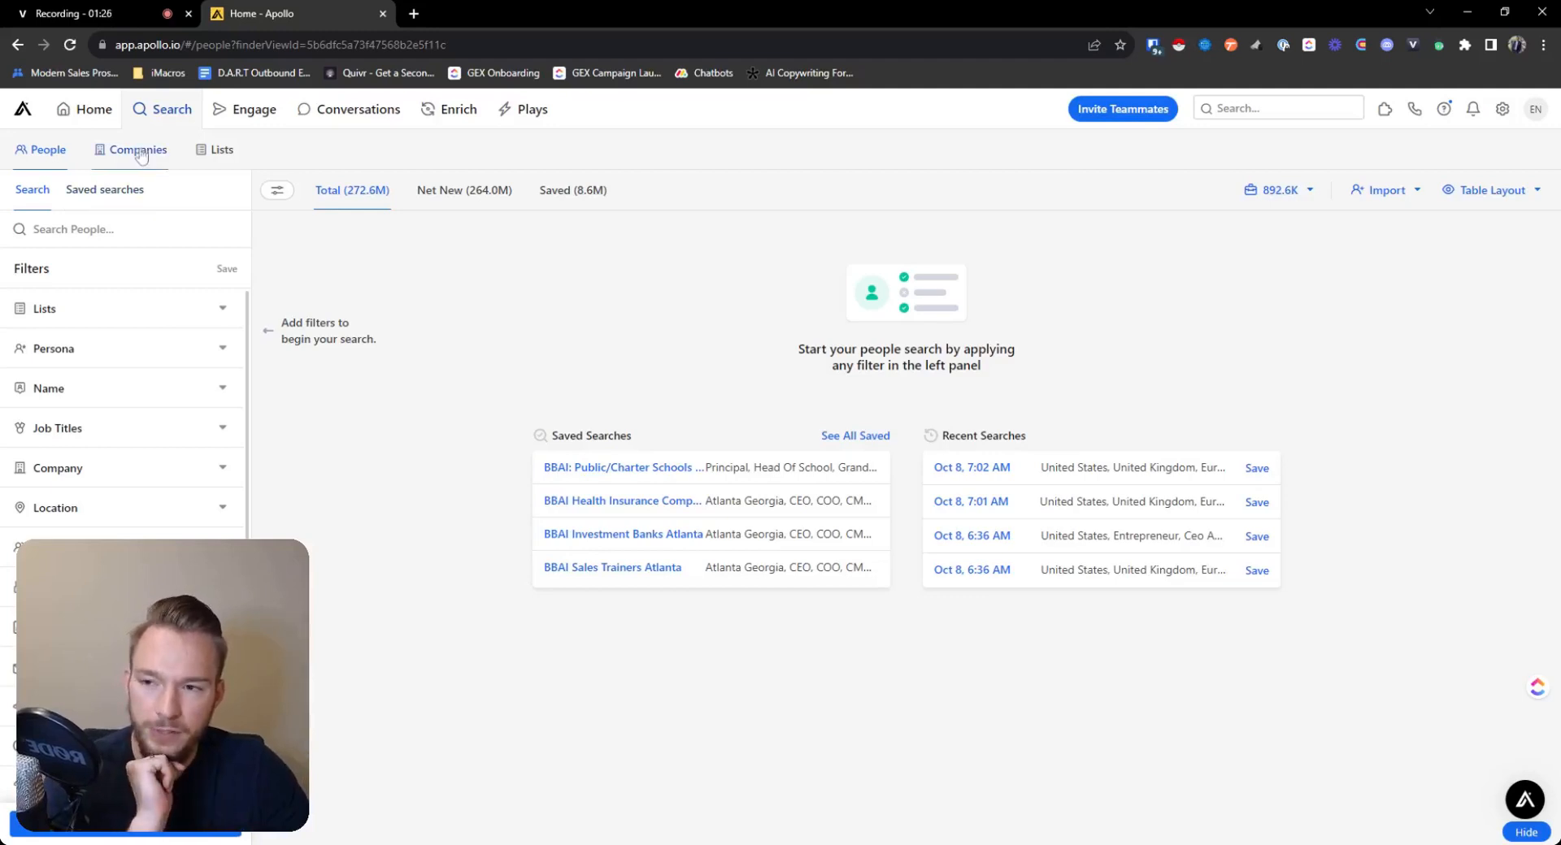
Step: Switch to the Companies search and expand the Company filter
left_click(140, 150)
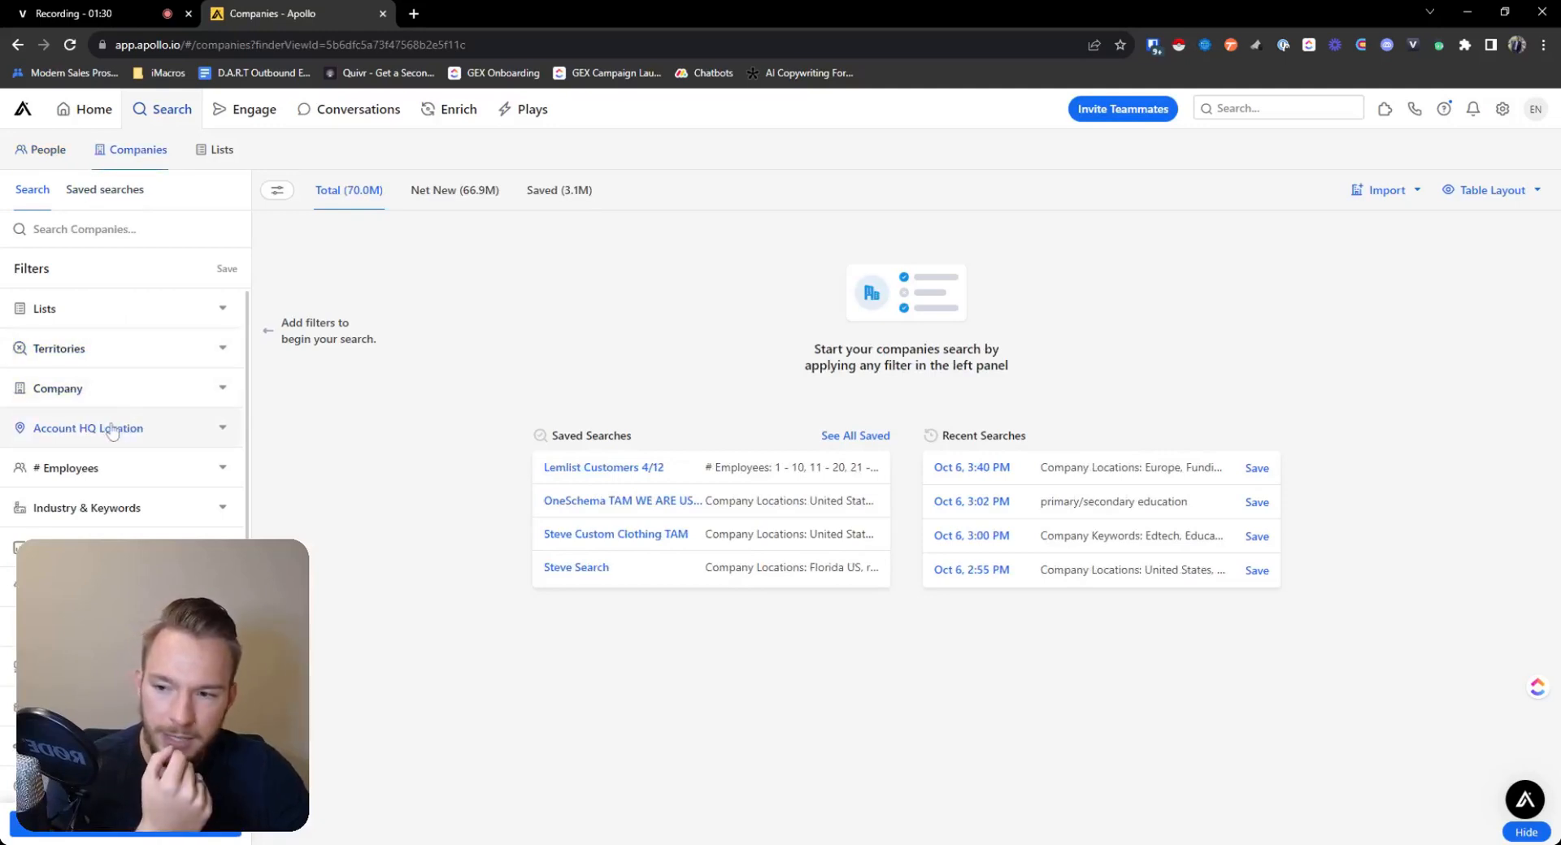
mouse_move(107, 273)
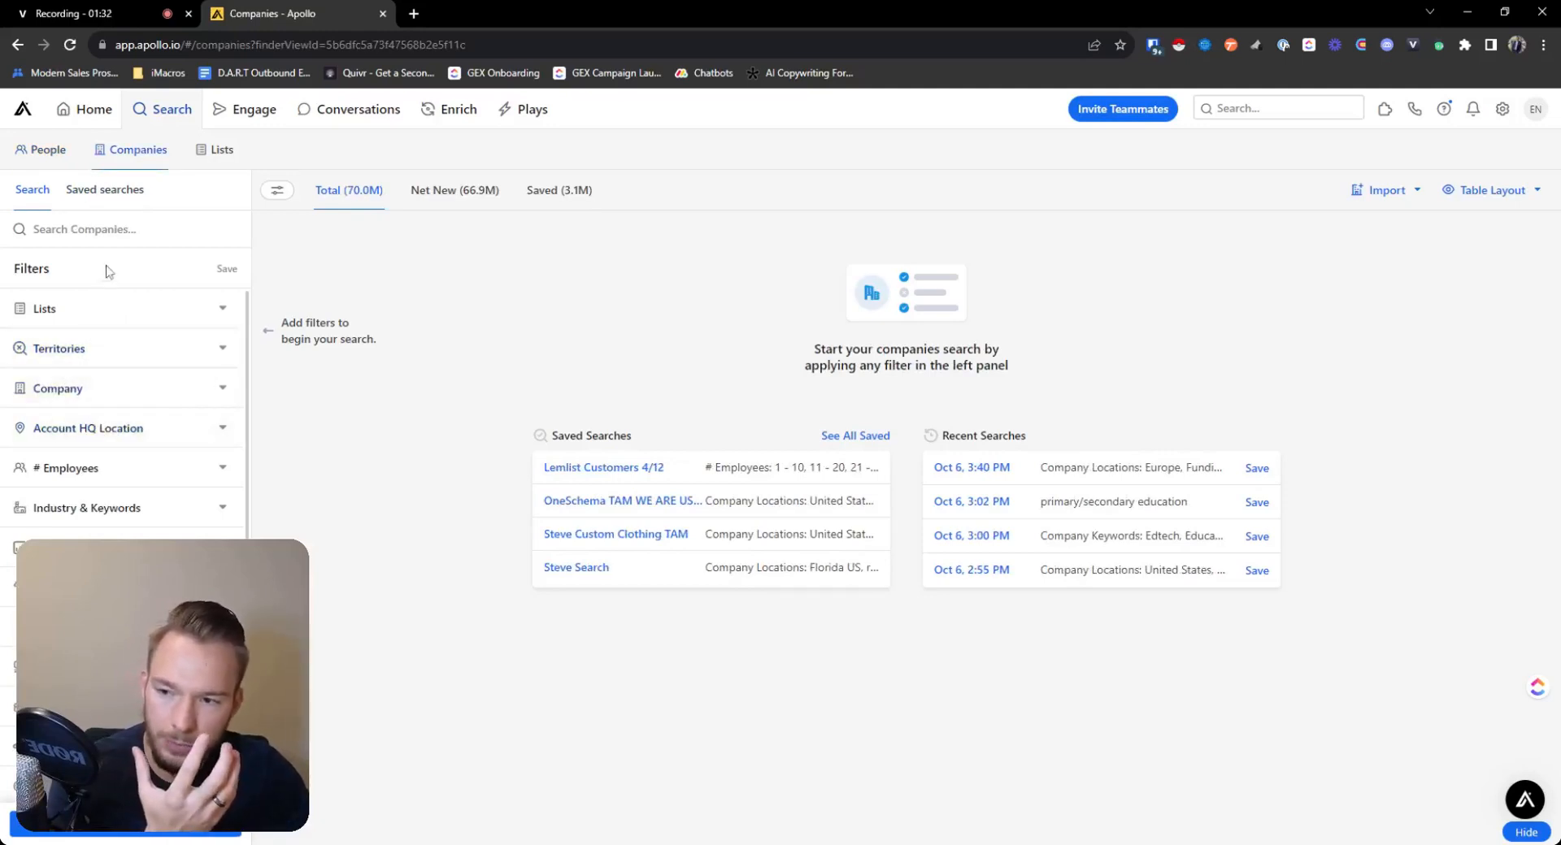
mouse_move(58, 389)
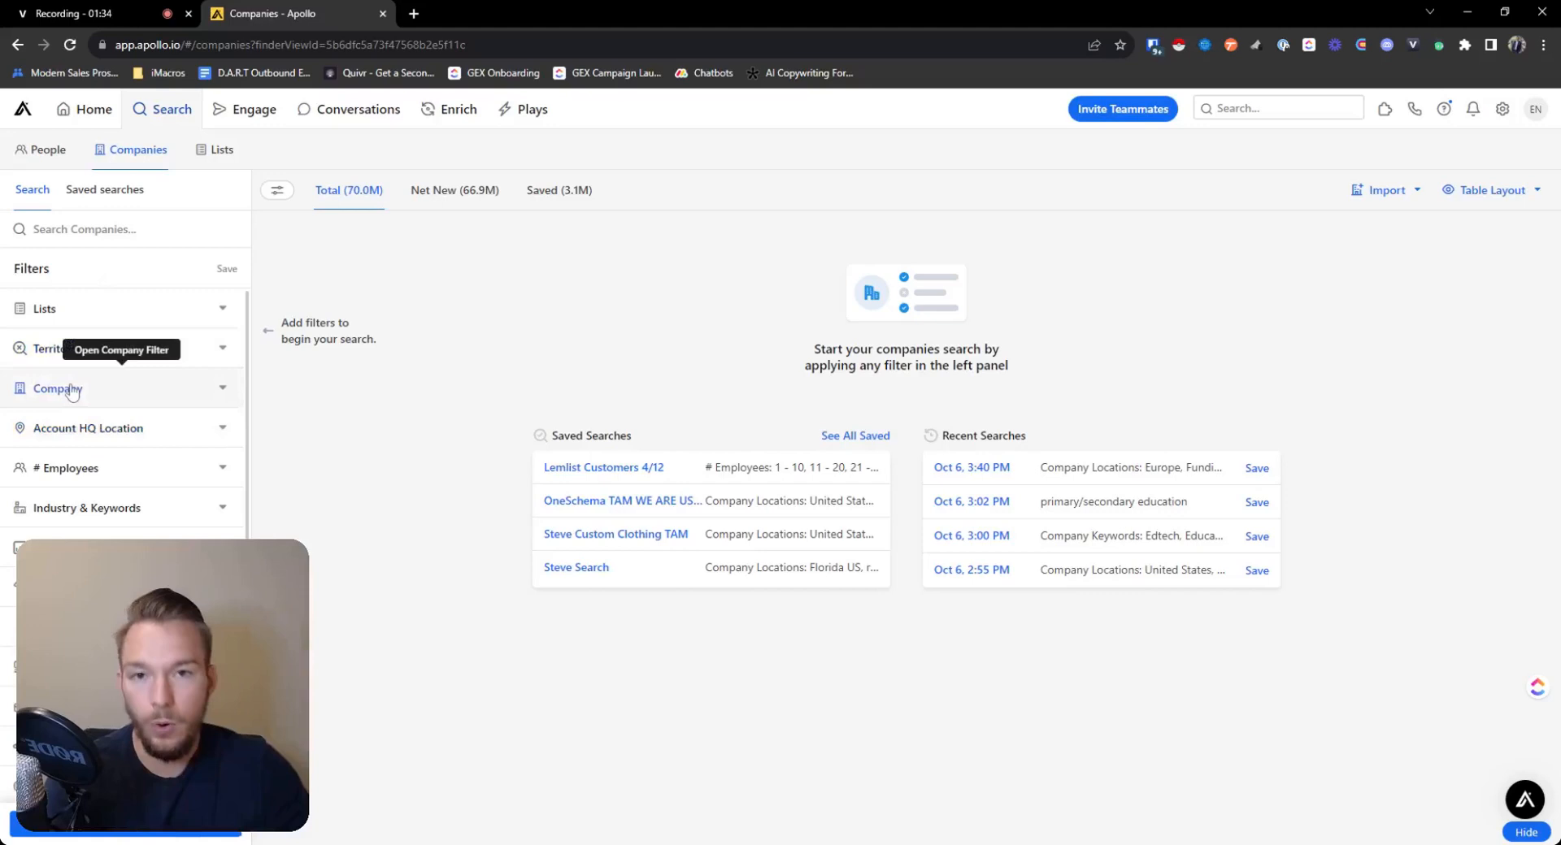
mouse_move(70, 393)
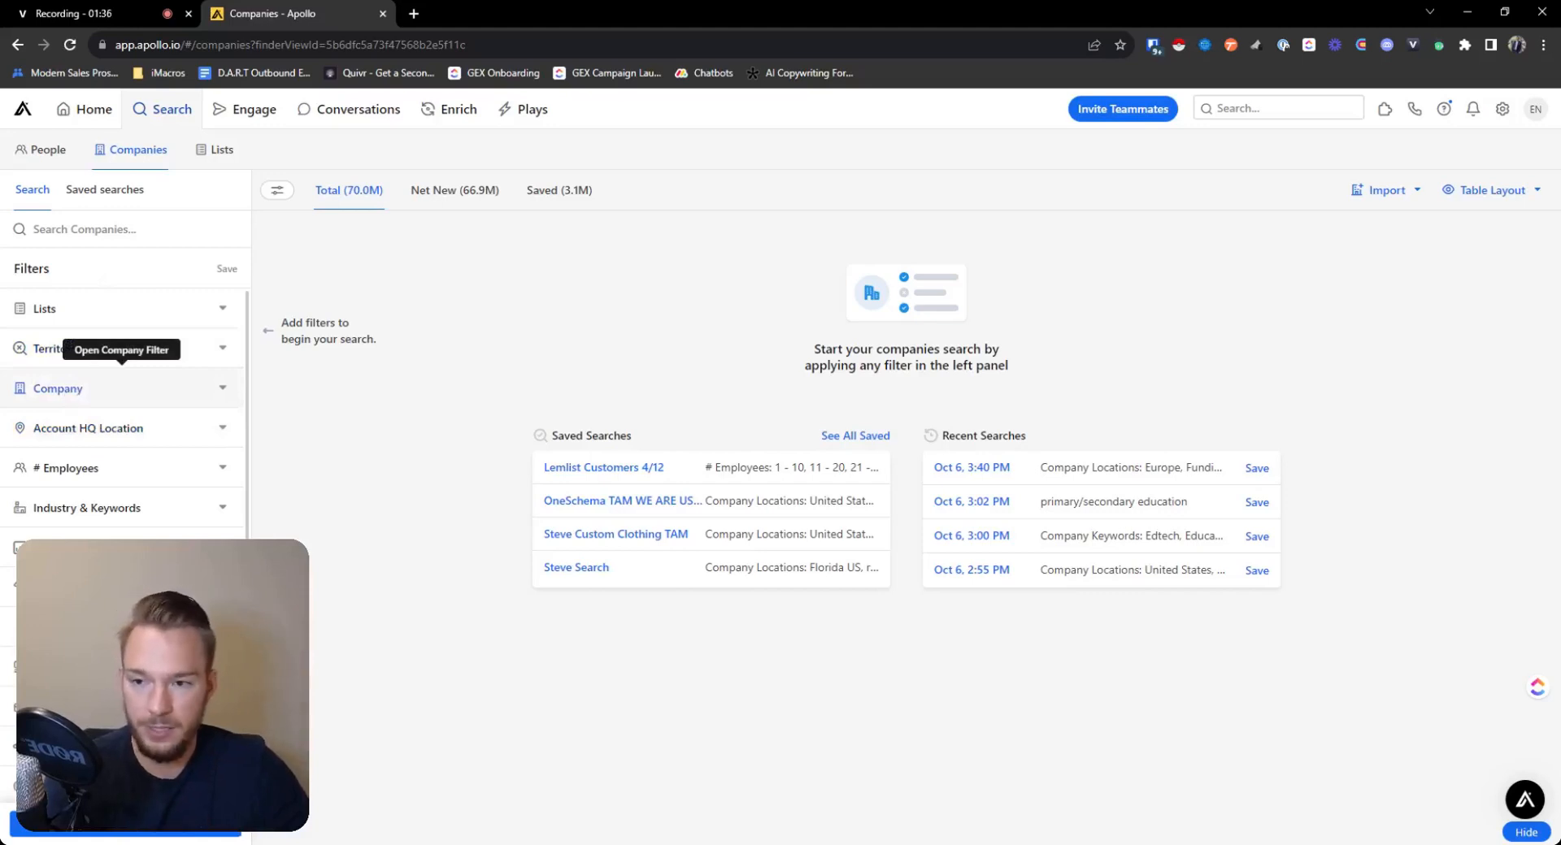
mouse_move(103, 385)
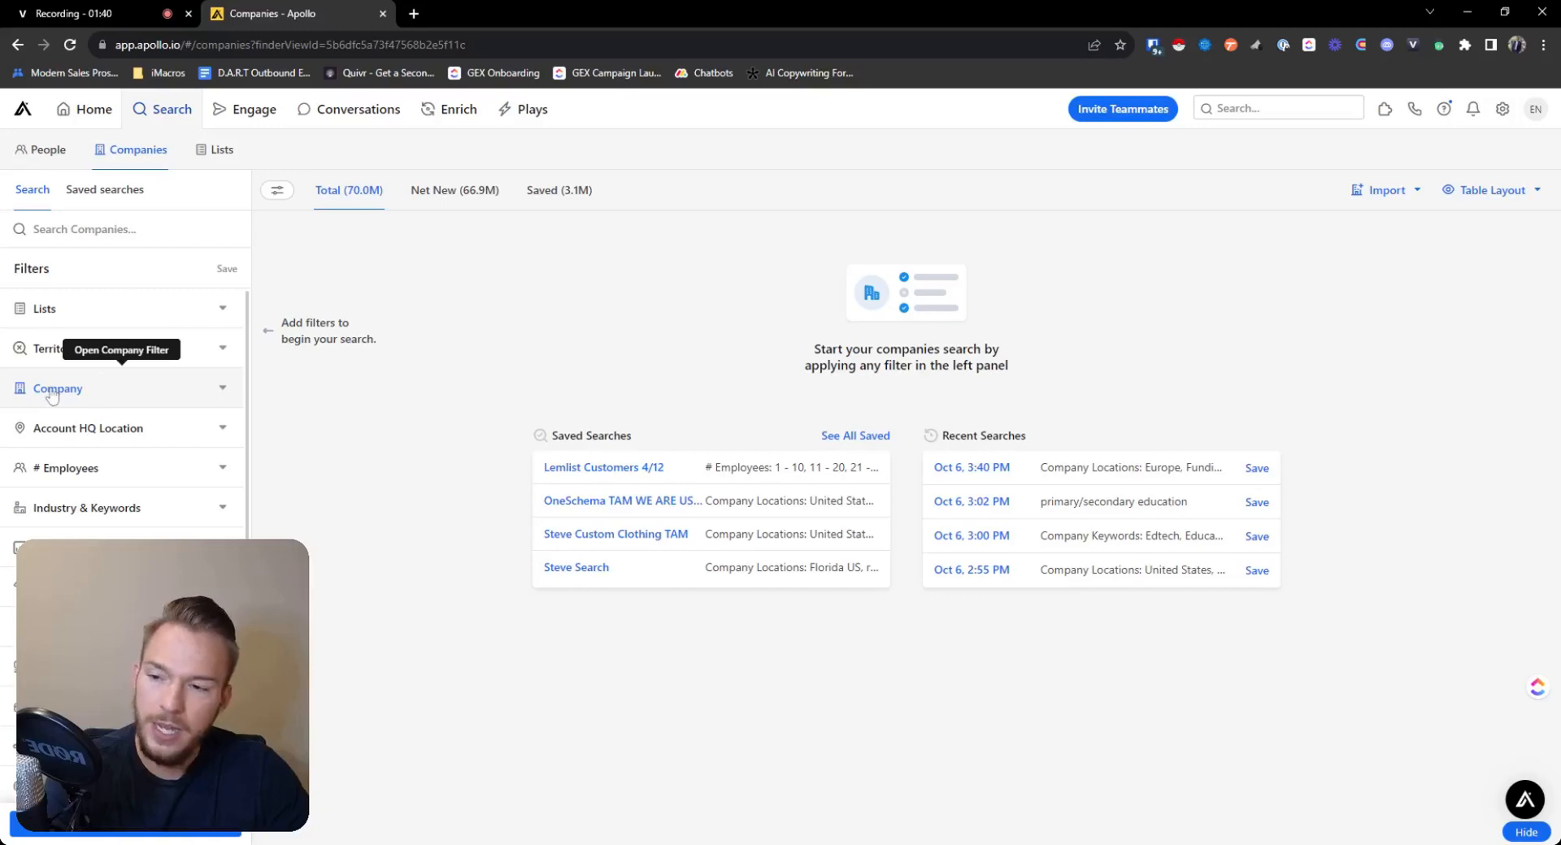
left_click(57, 388)
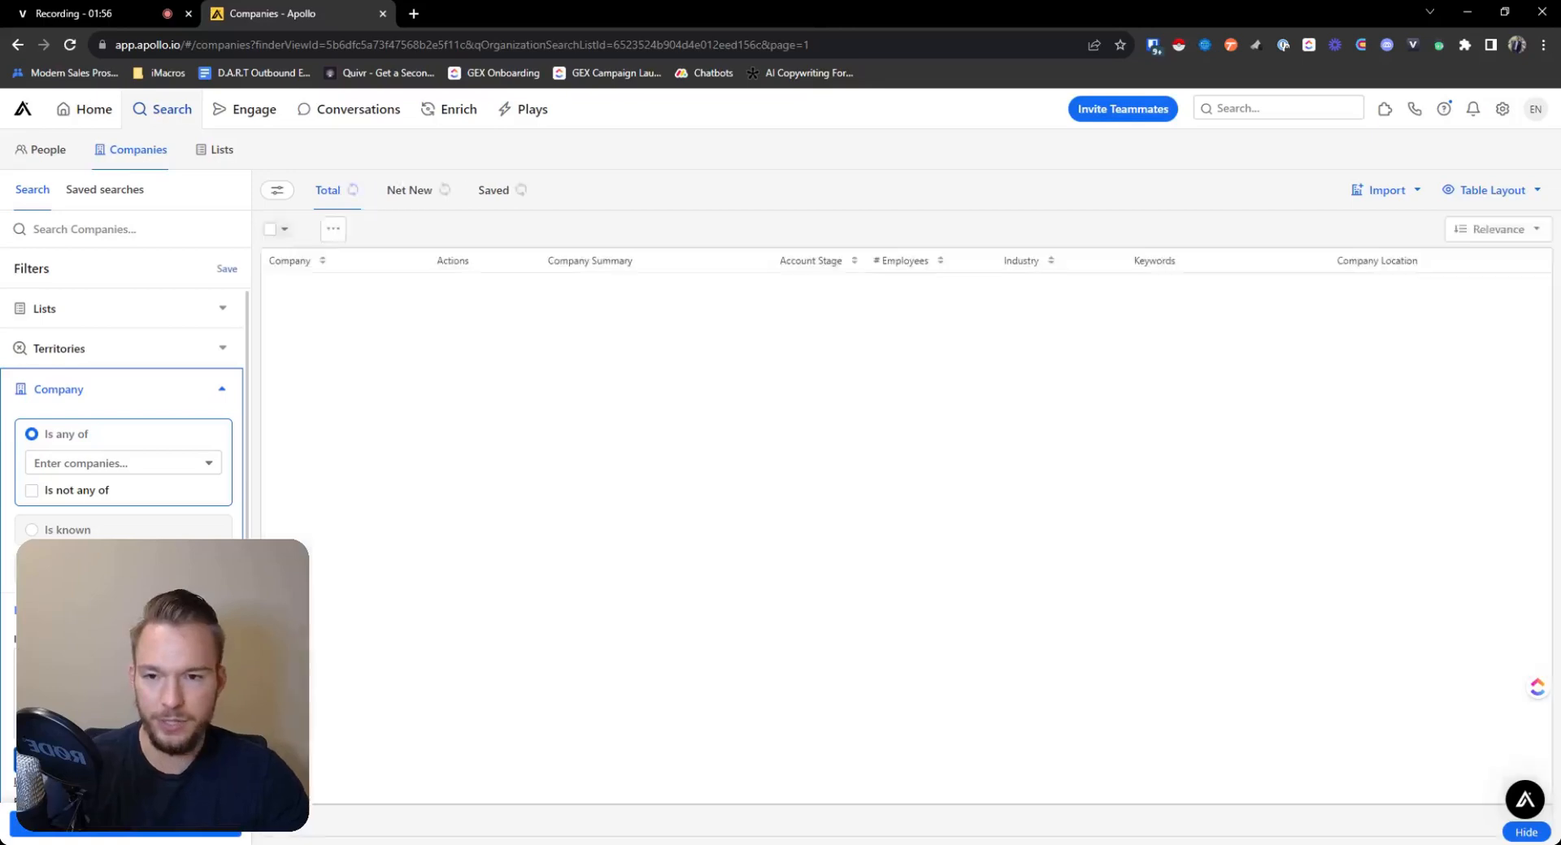
Step: Review the company results while filtering down to the clay.run and clay.com domains
left_click(122, 463)
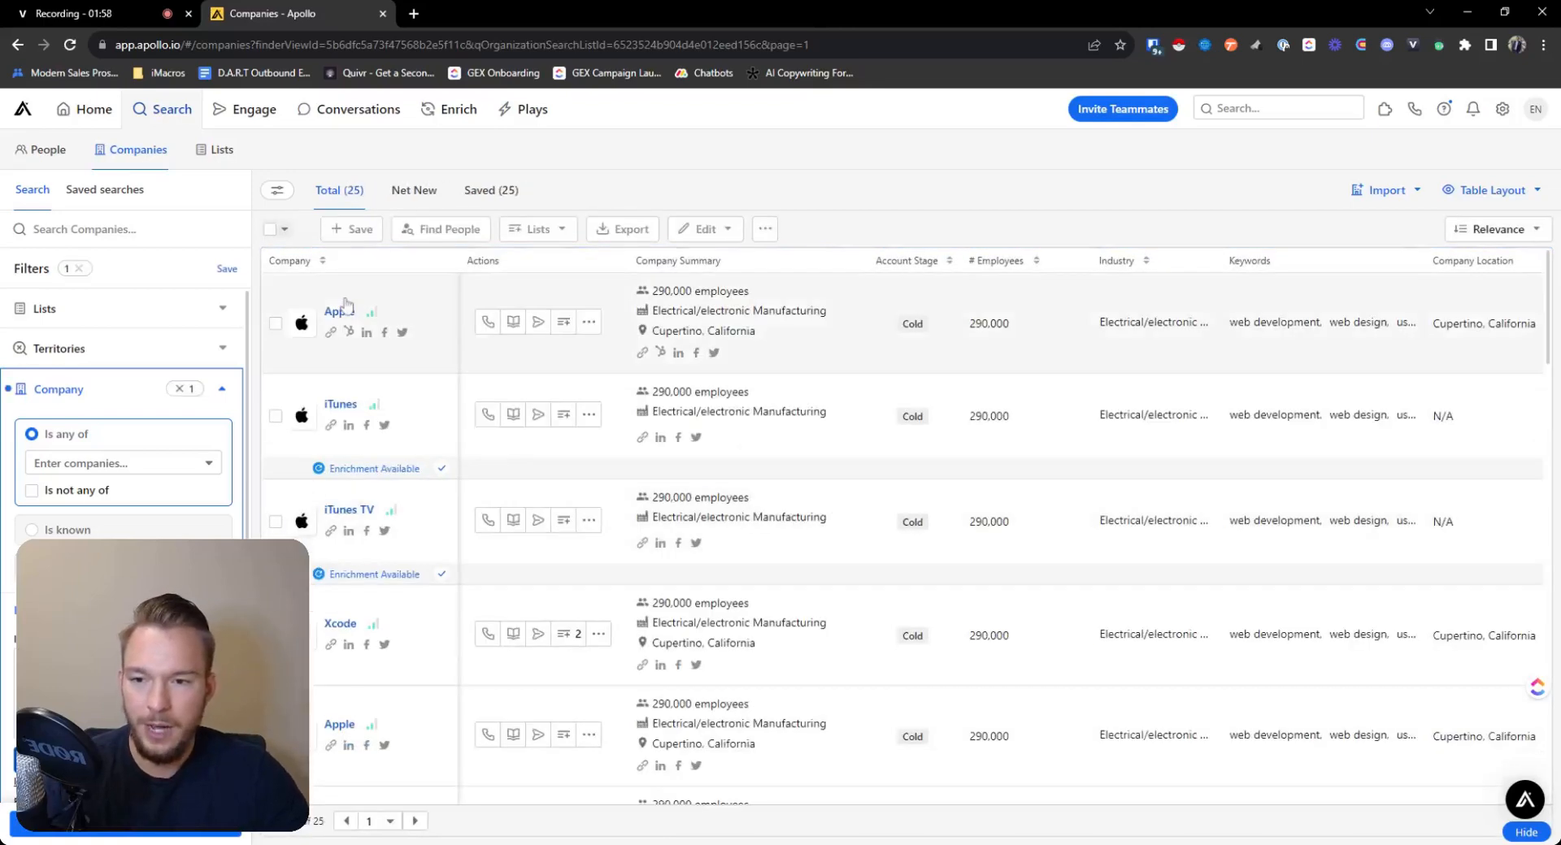
scroll("down", 3)
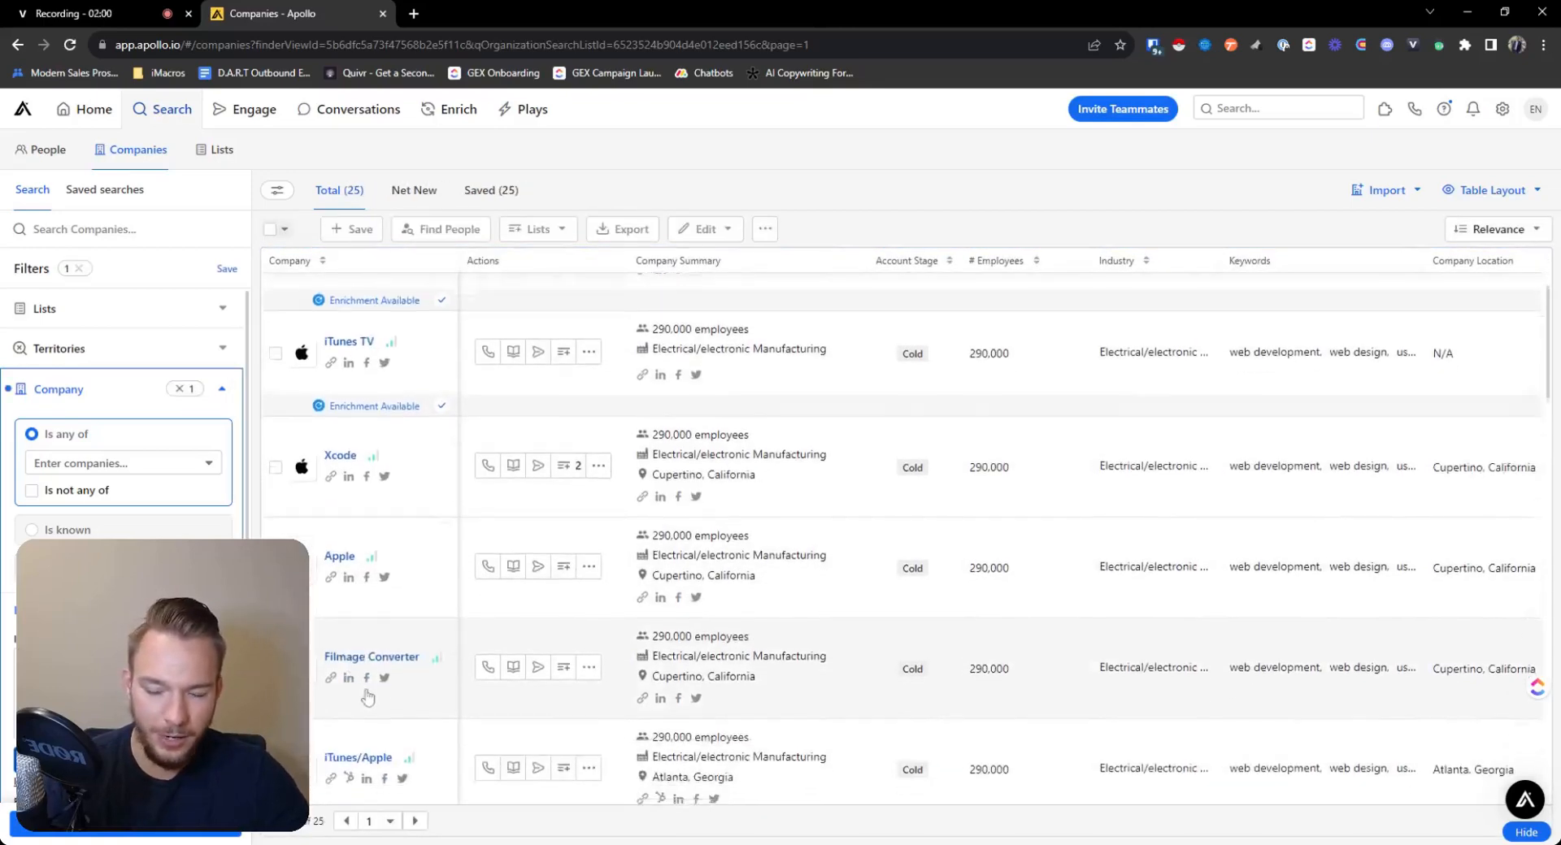
scroll("down", 3)
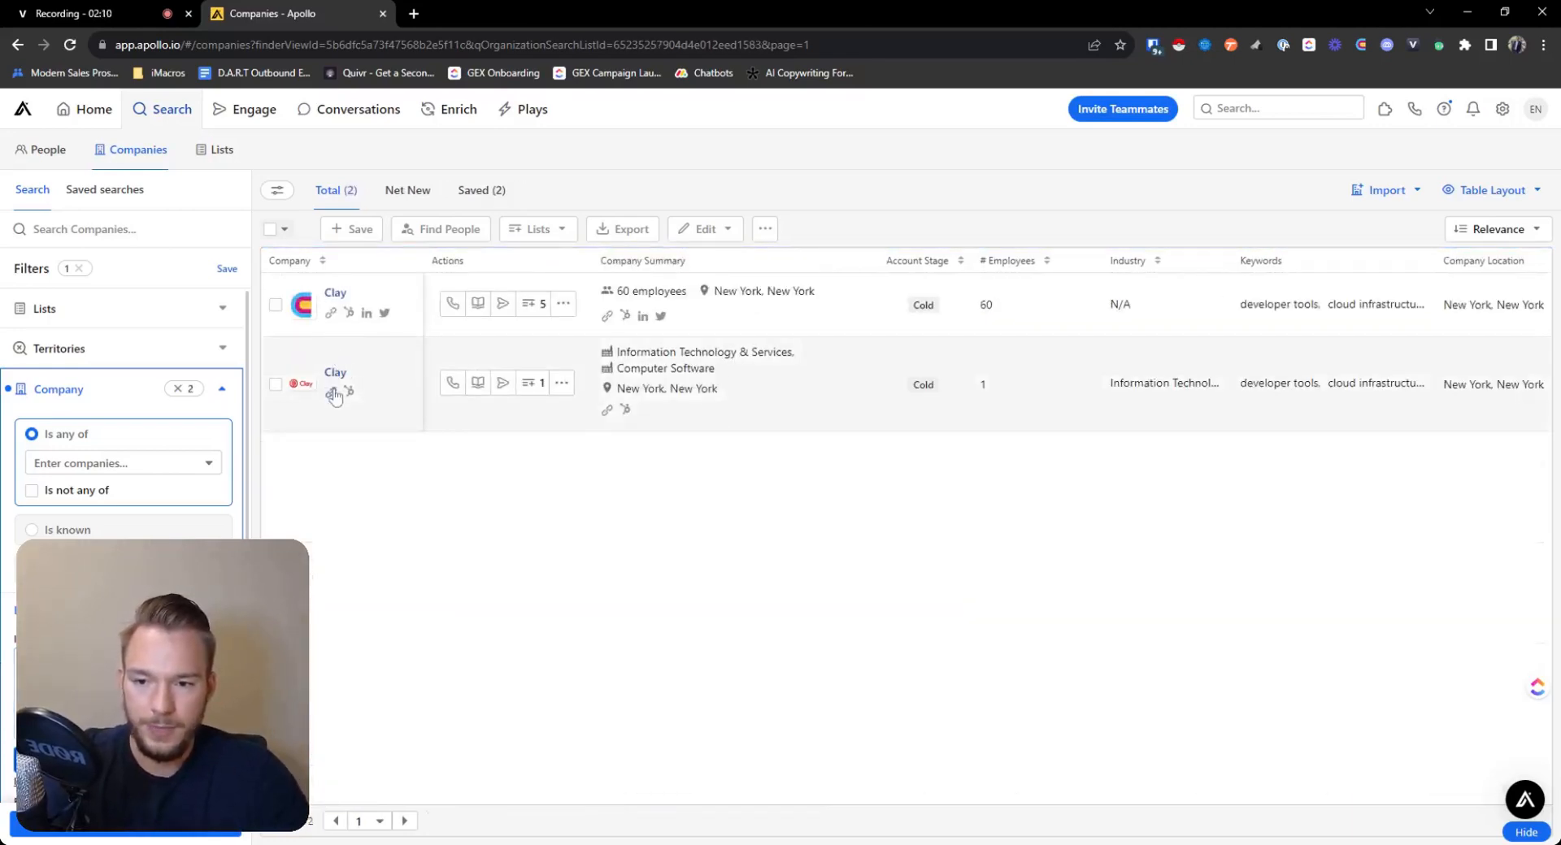
mouse_move(330, 312)
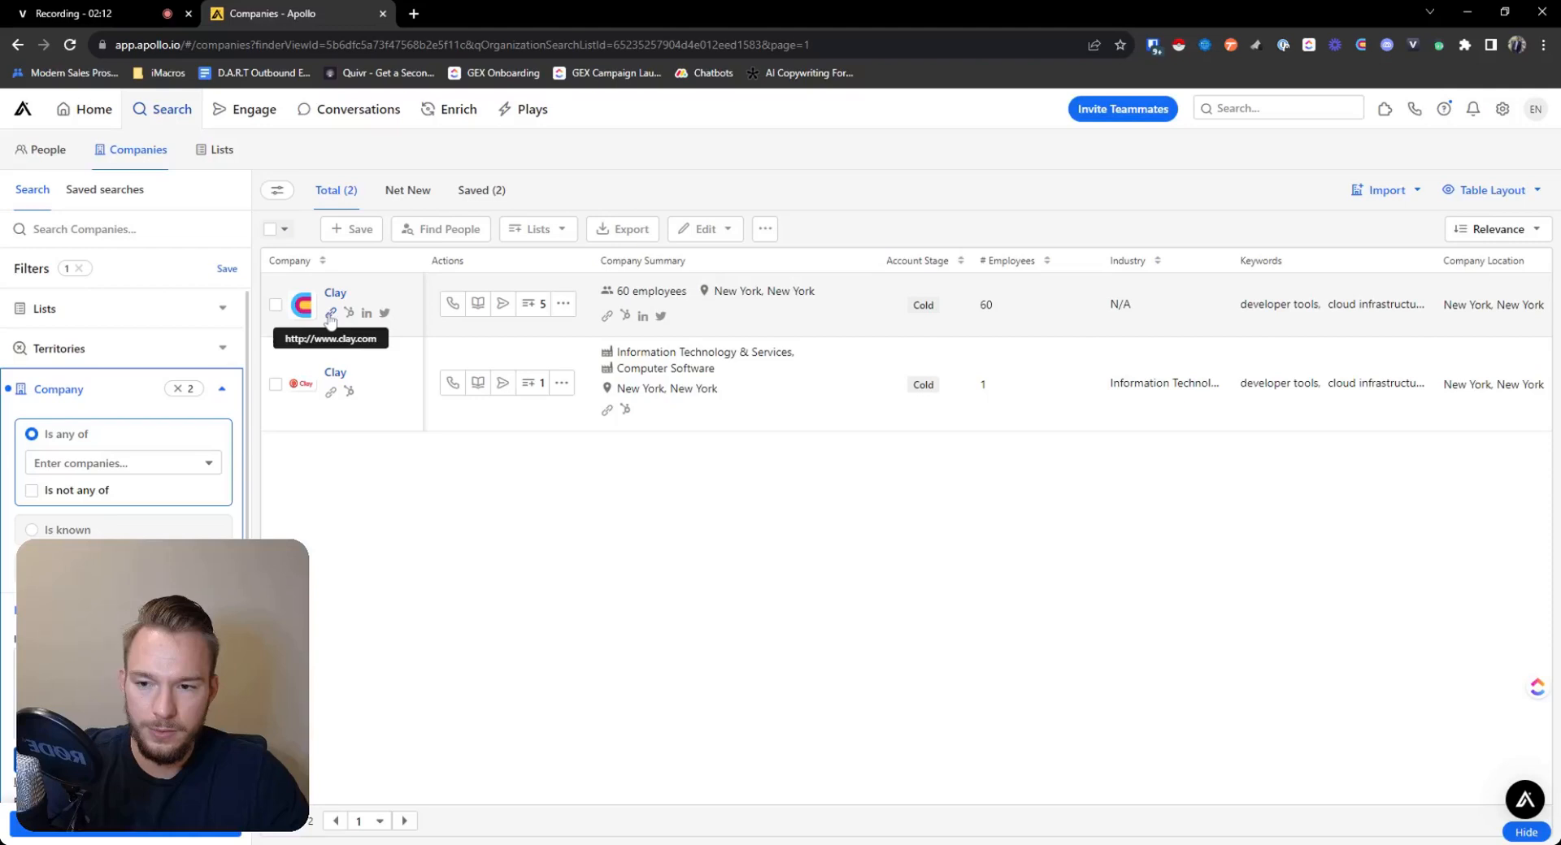
mouse_move(693, 275)
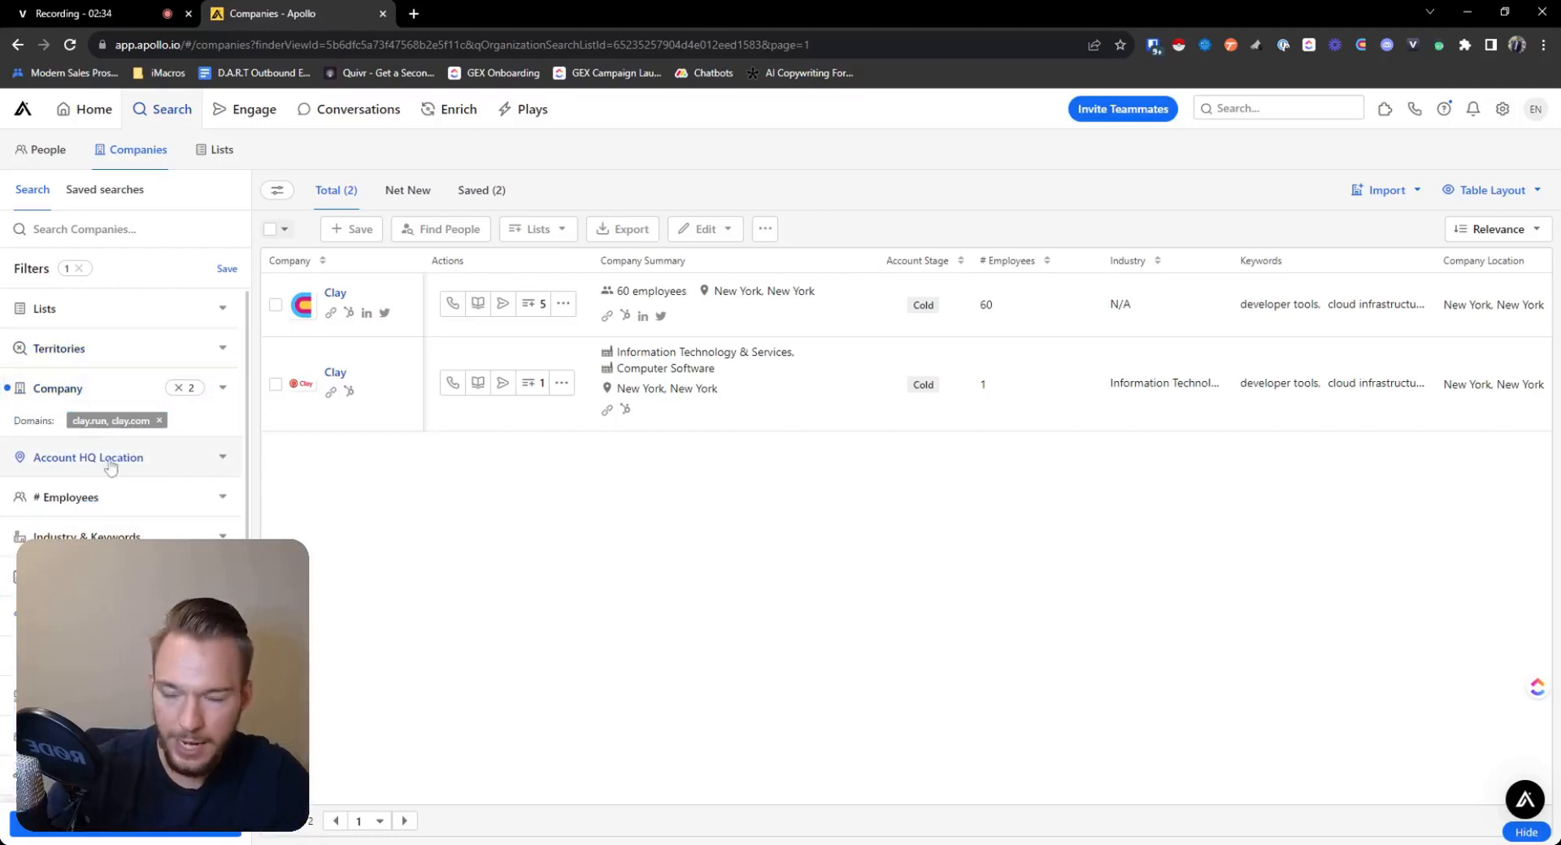
mouse_move(109, 478)
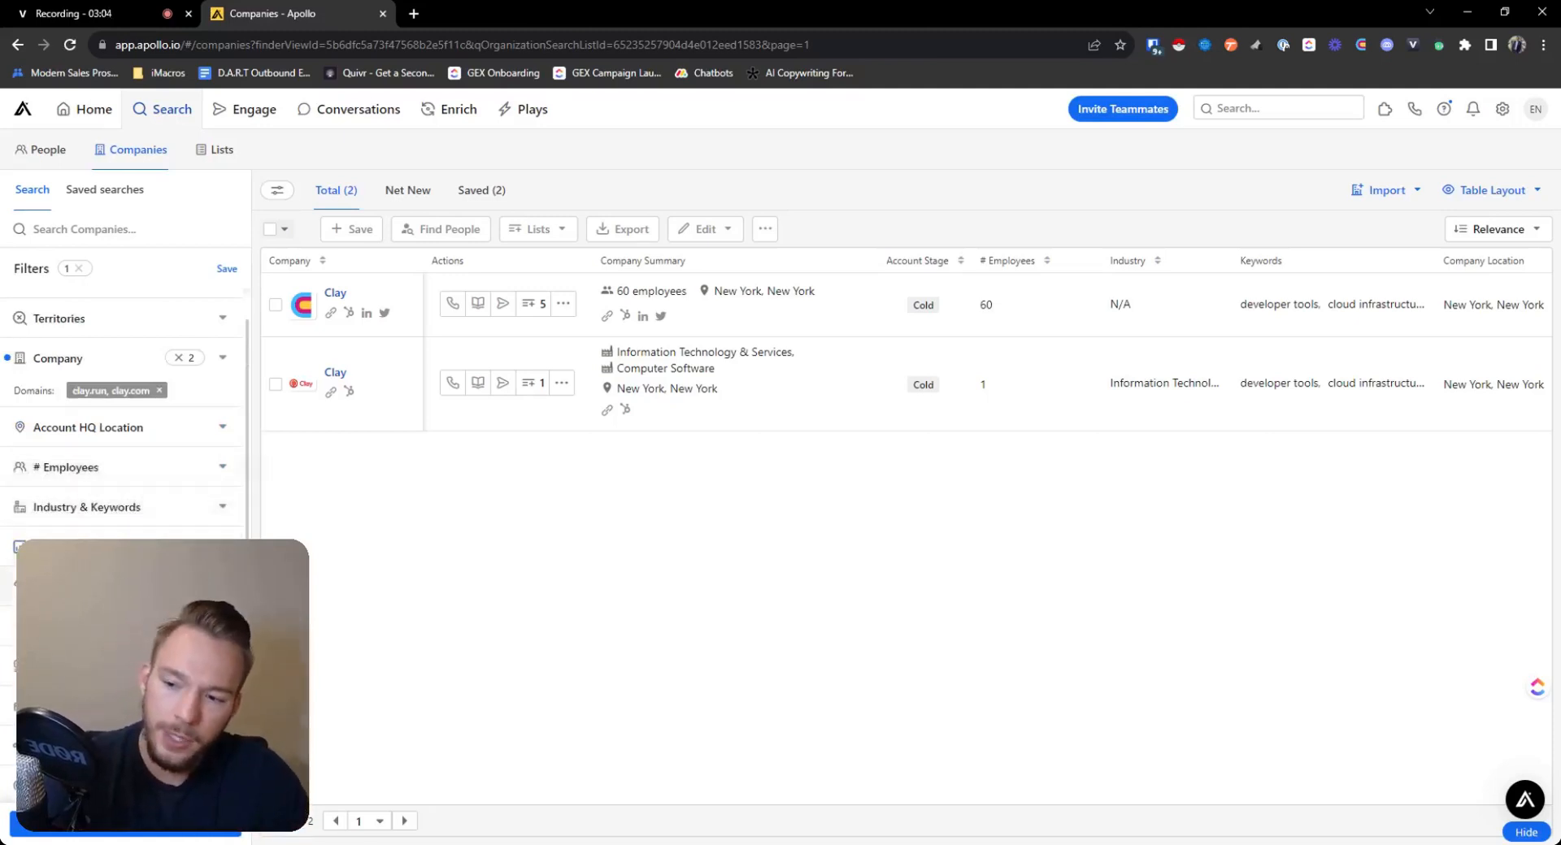
Step: Scroll the Filters panel toward Technologies to add Shopify
scroll("down", 3)
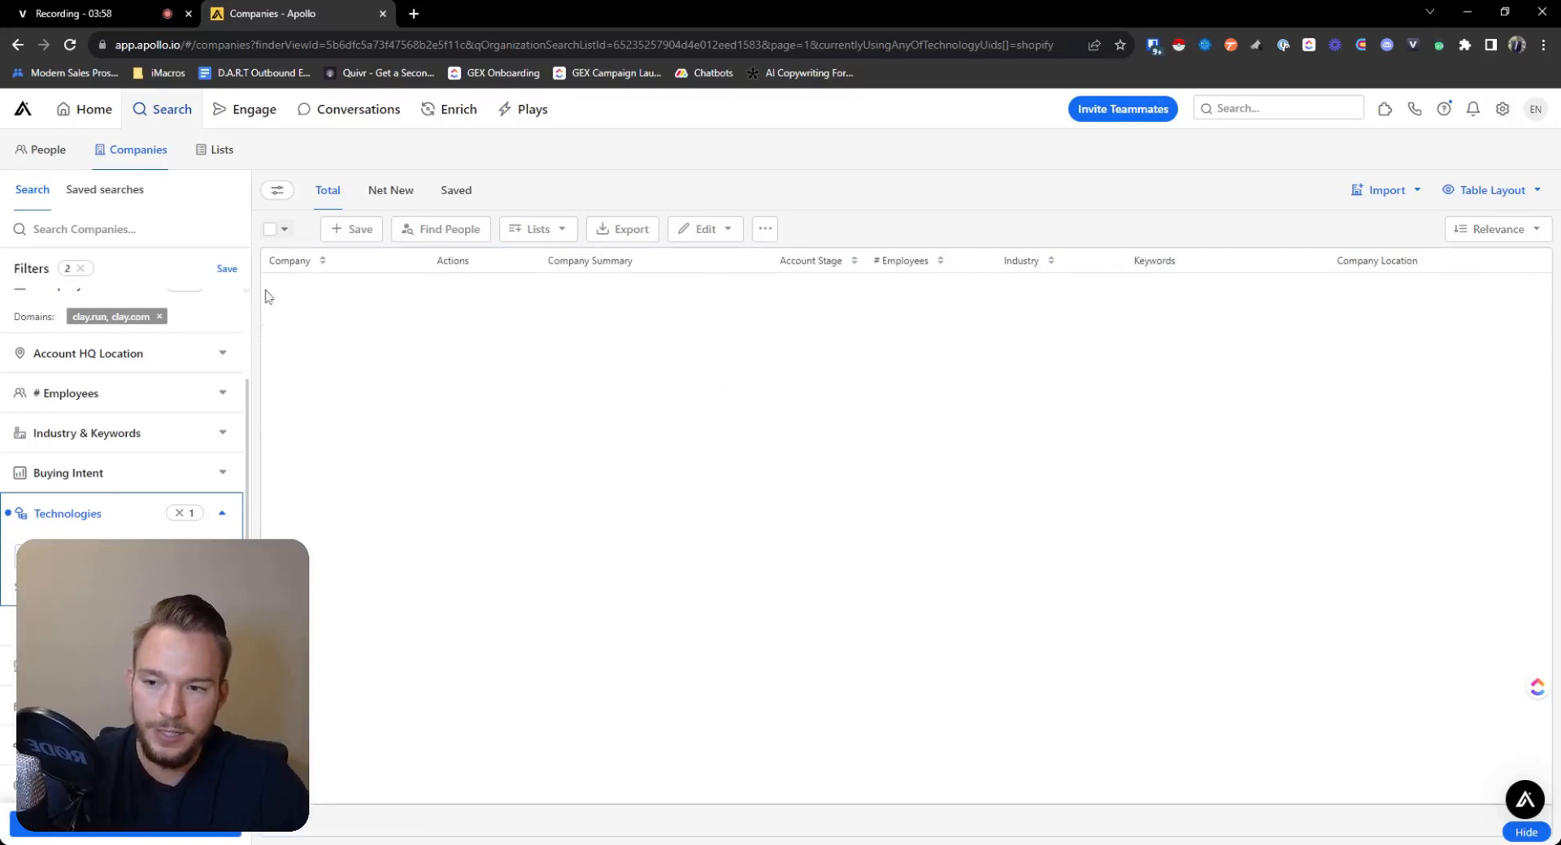
left_click(157, 316)
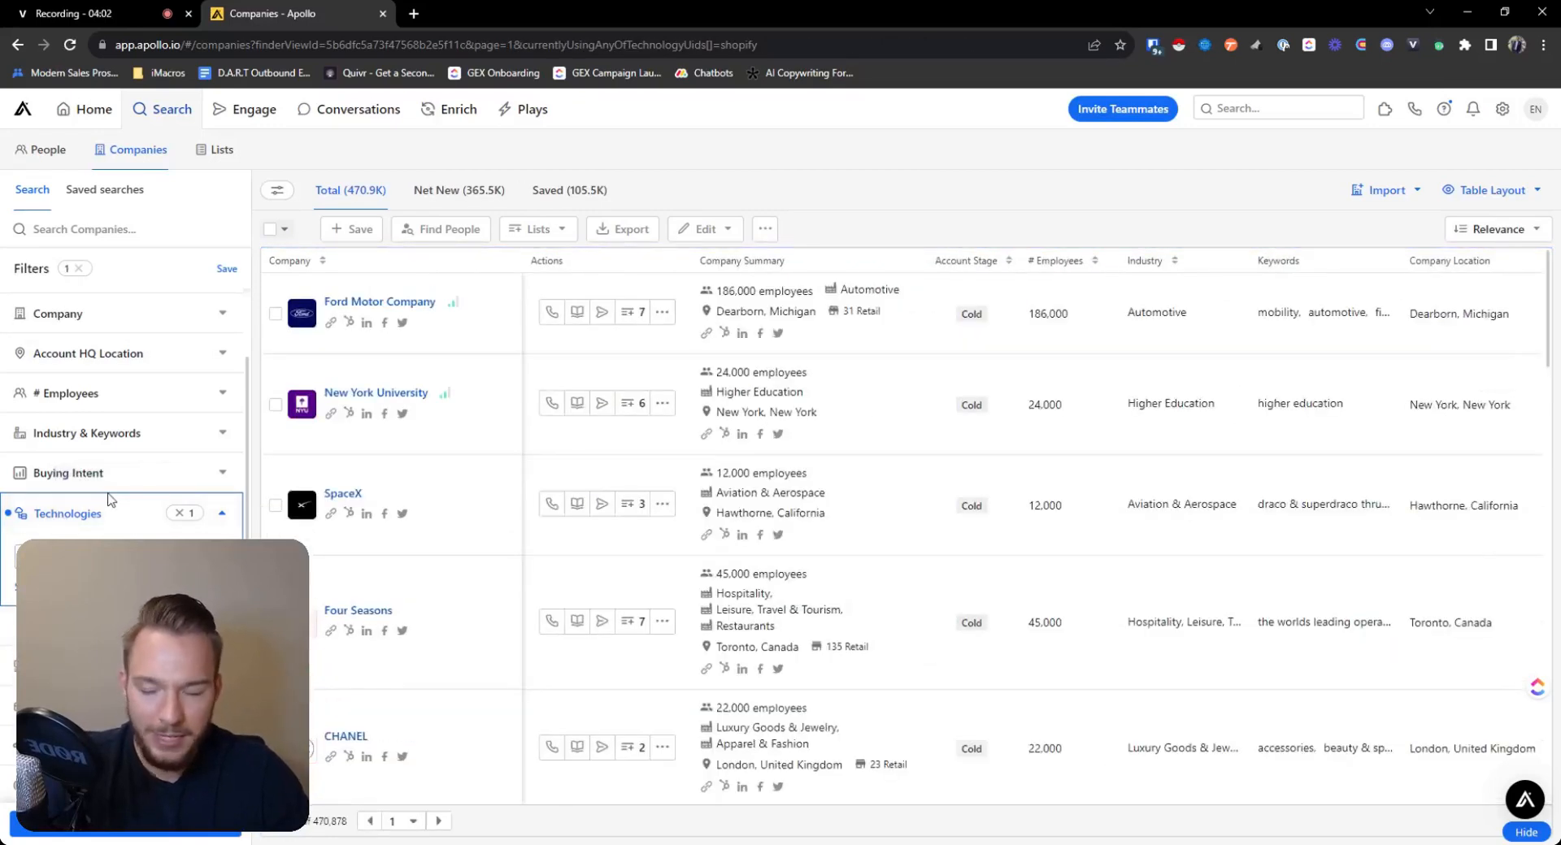
scroll("up", 3)
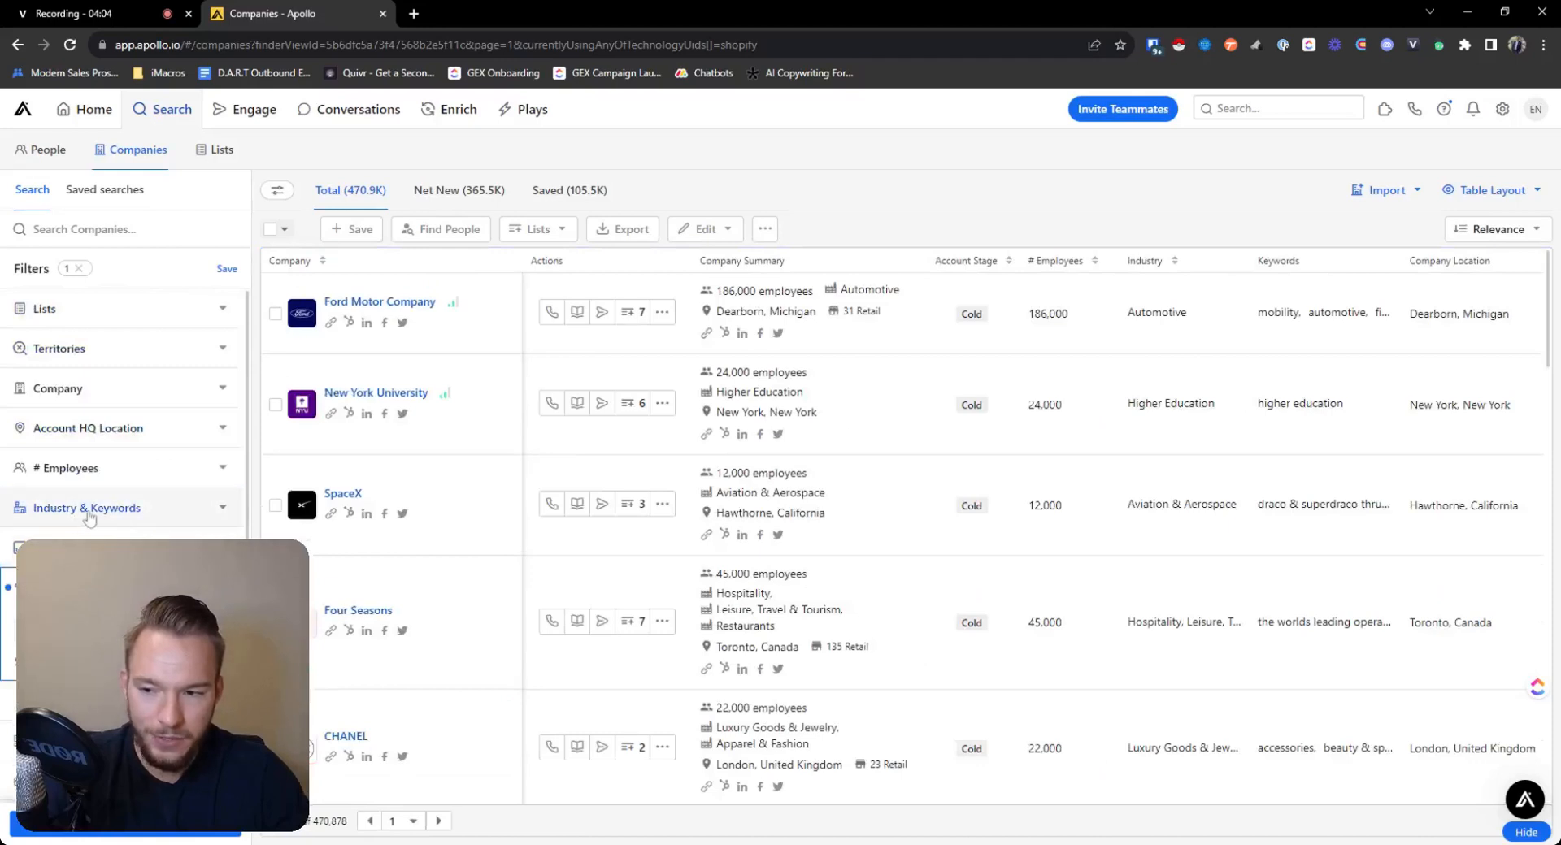
mouse_move(86, 507)
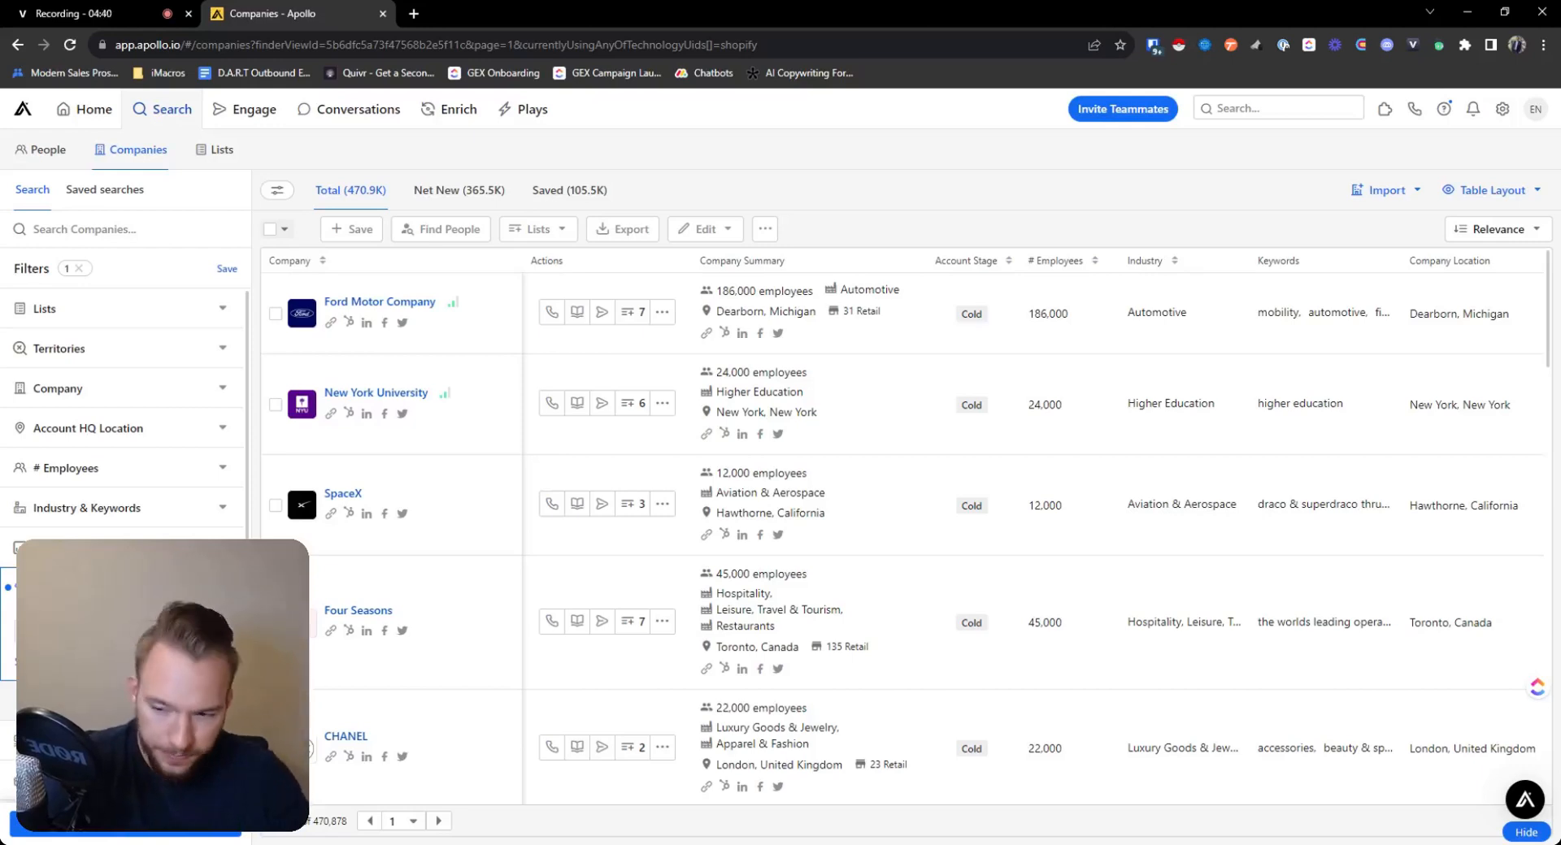
Step: Clear all filters back to 70.0M companies, peek at Revenue, and bring up More Filters
left_click(83, 268)
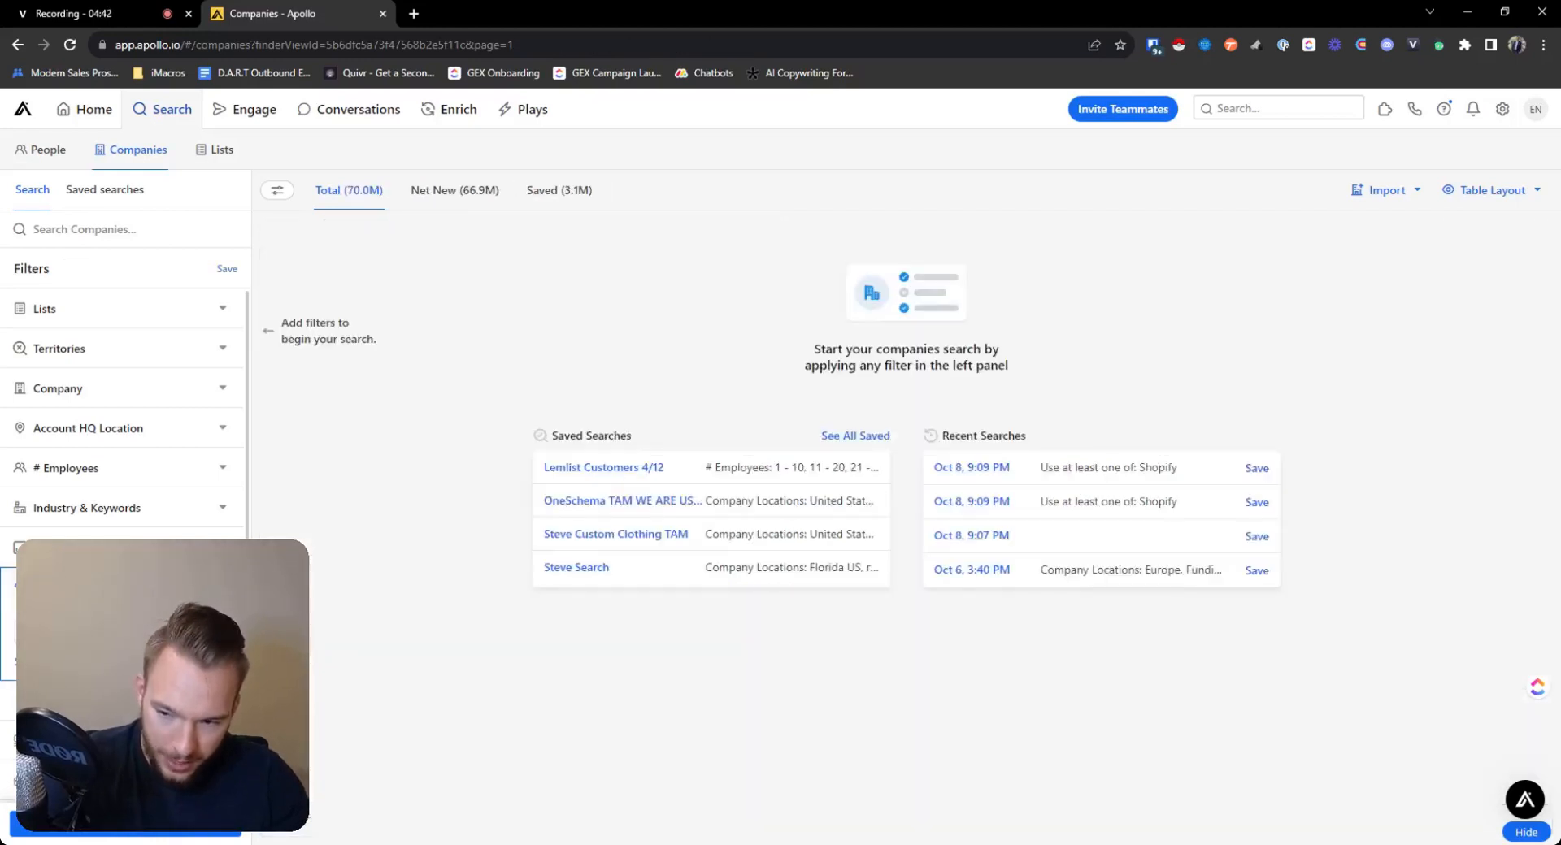
left_click(56, 488)
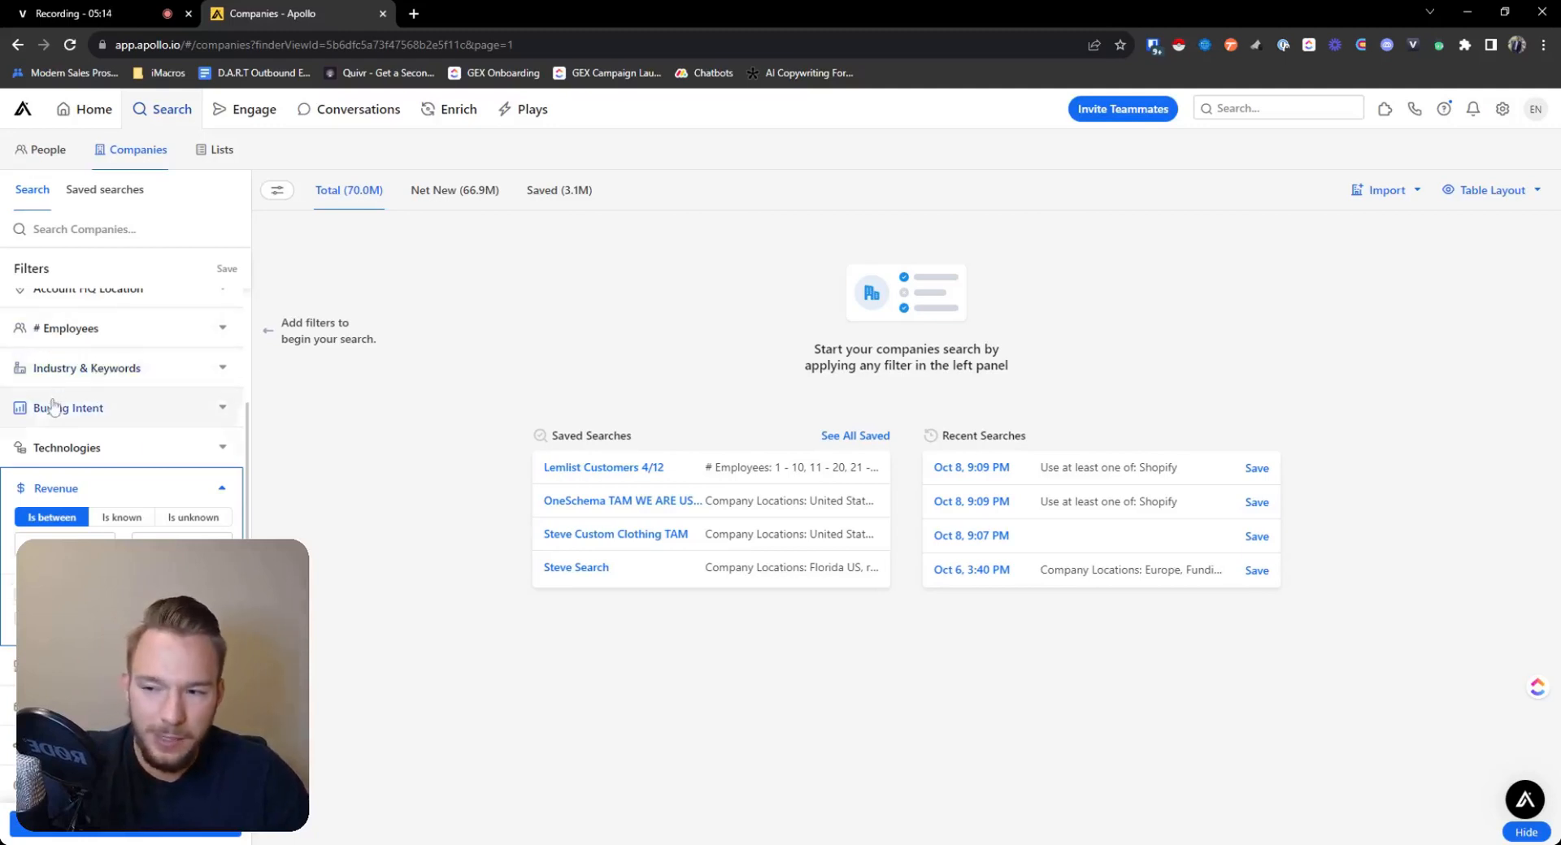
mouse_move(56, 488)
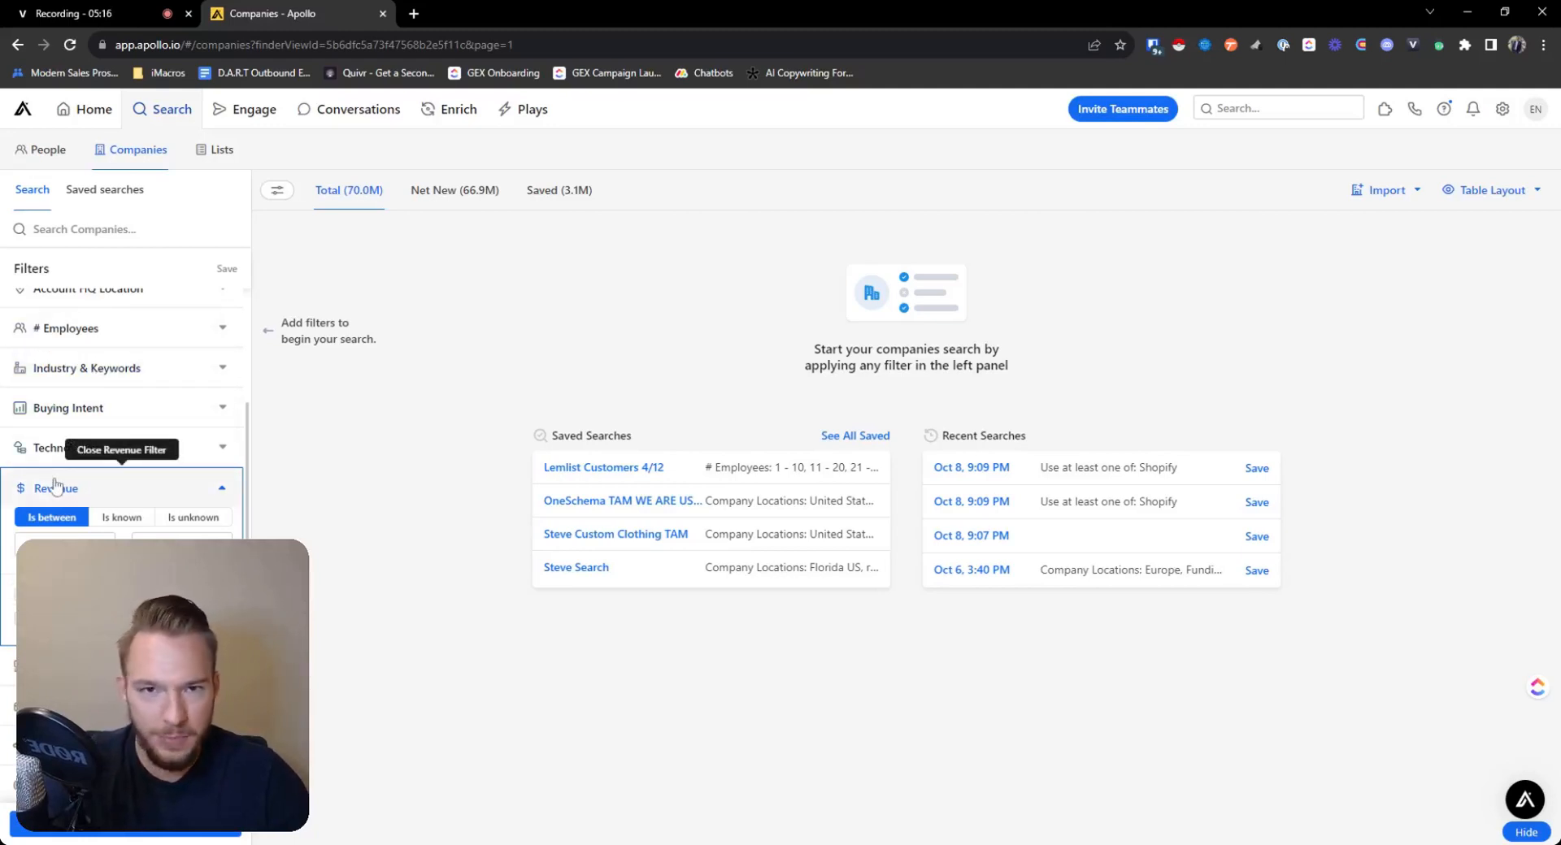
mouse_move(130, 488)
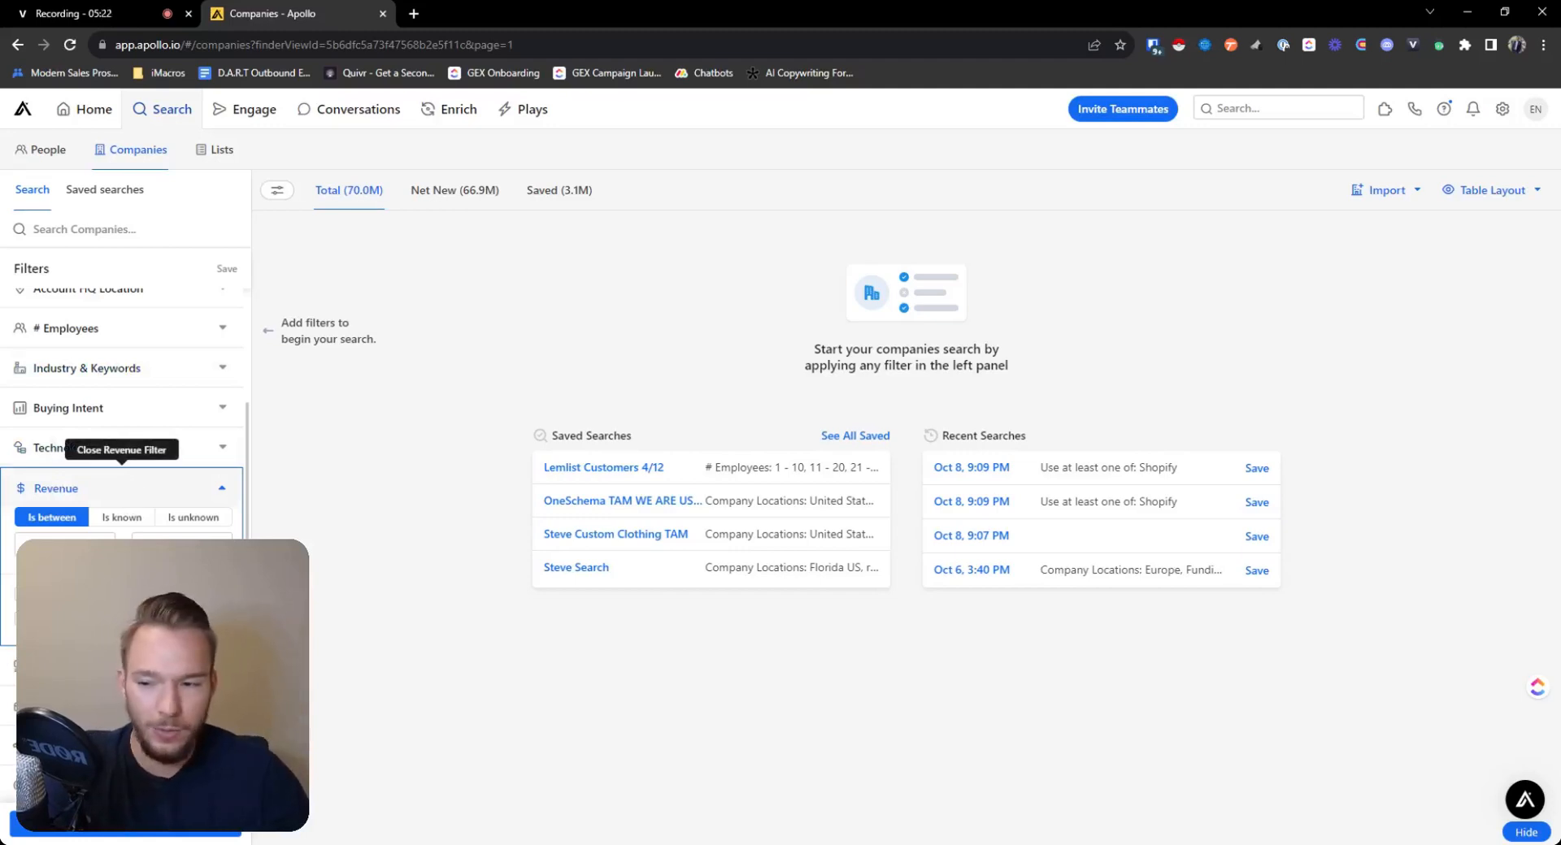
scroll("up", 3)
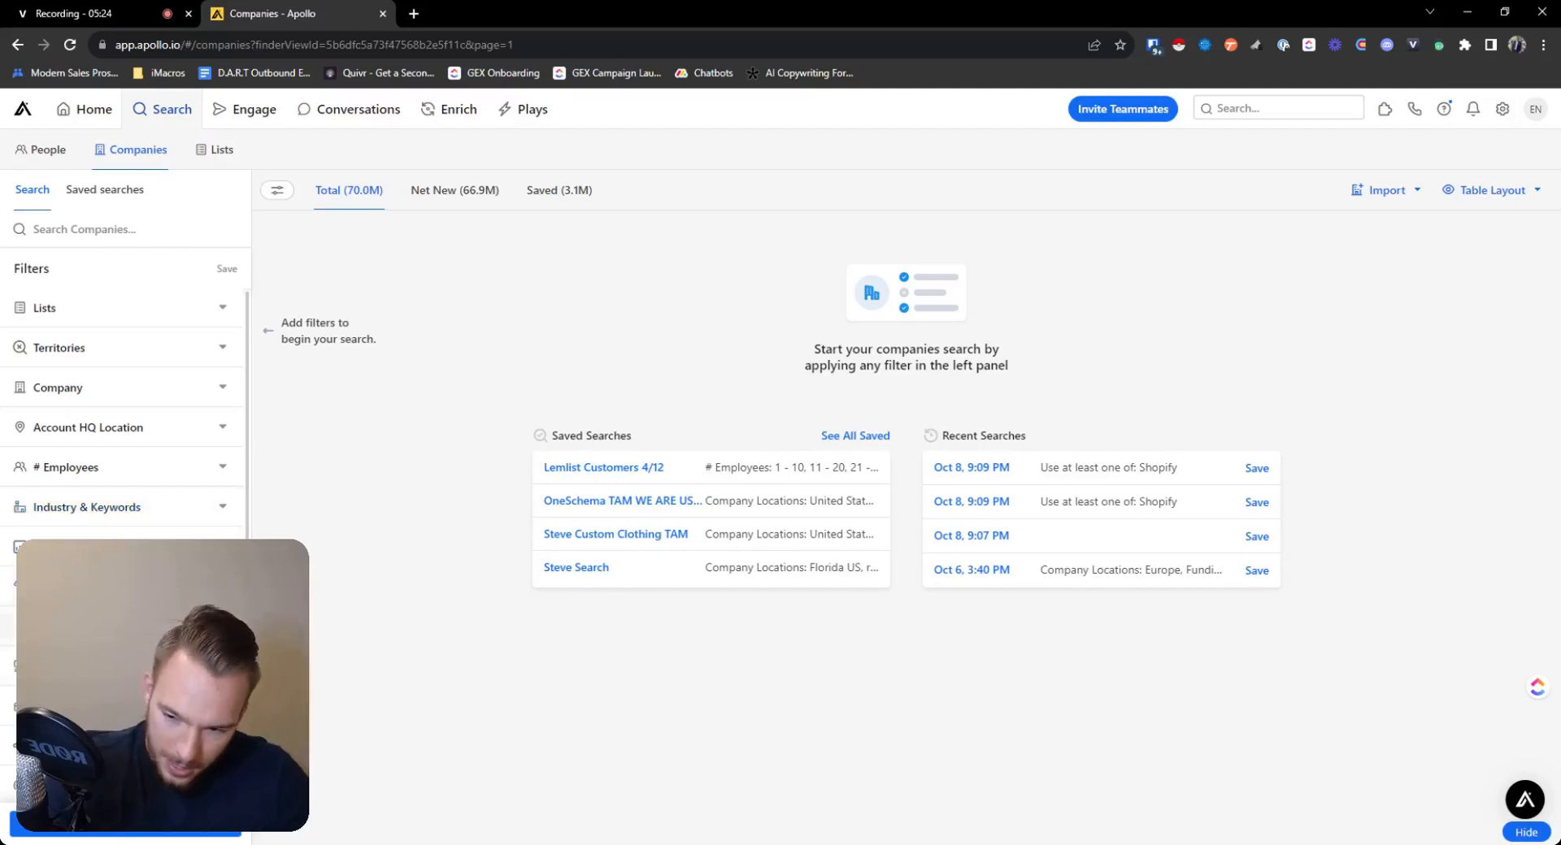
scroll("down", 3)
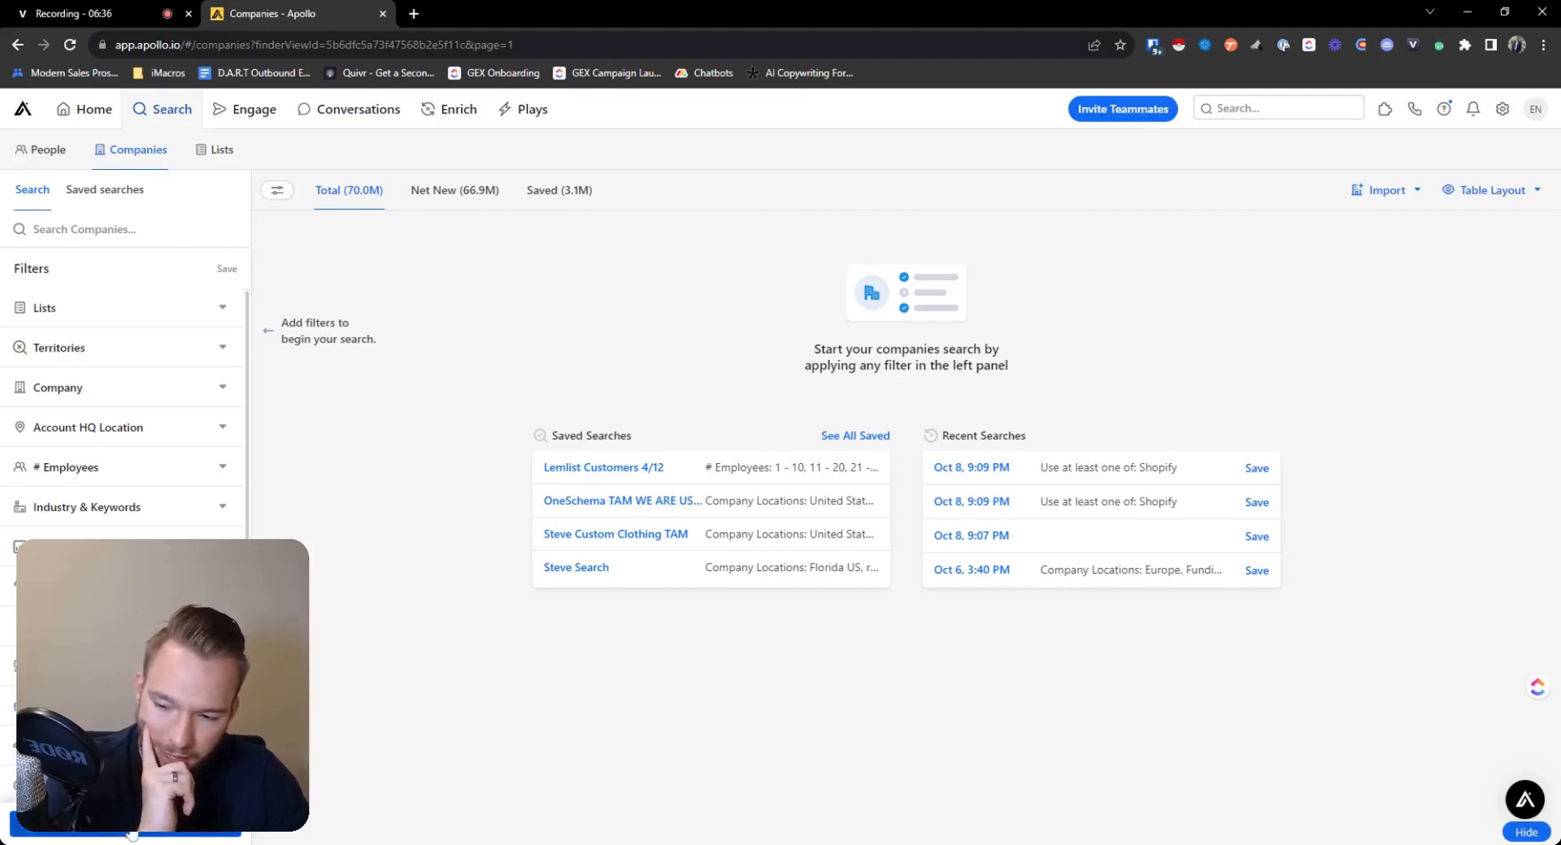
left_click(277, 190)
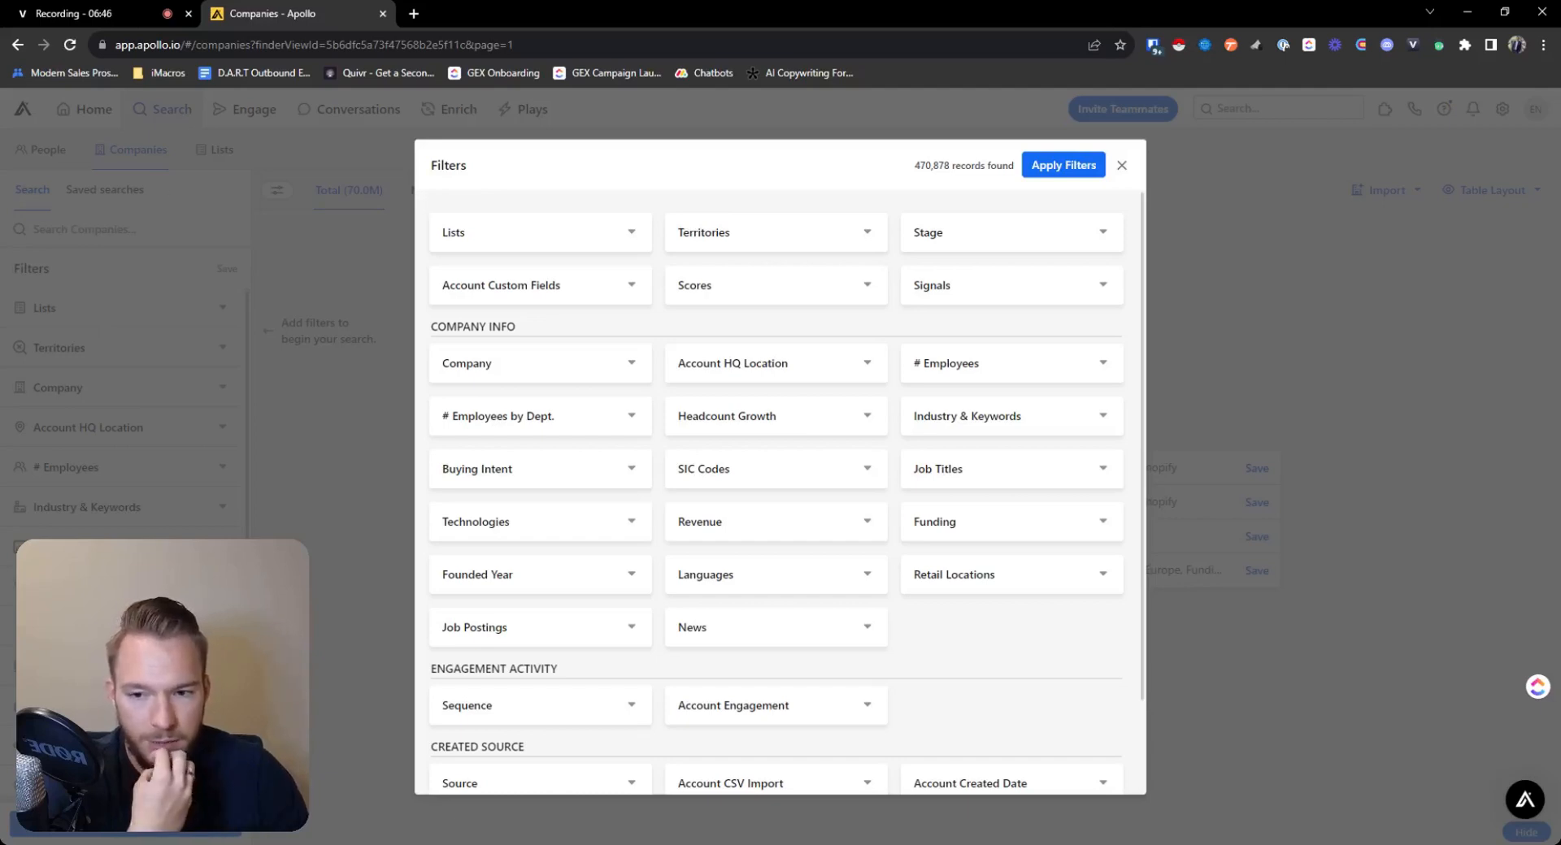
mouse_move(517, 422)
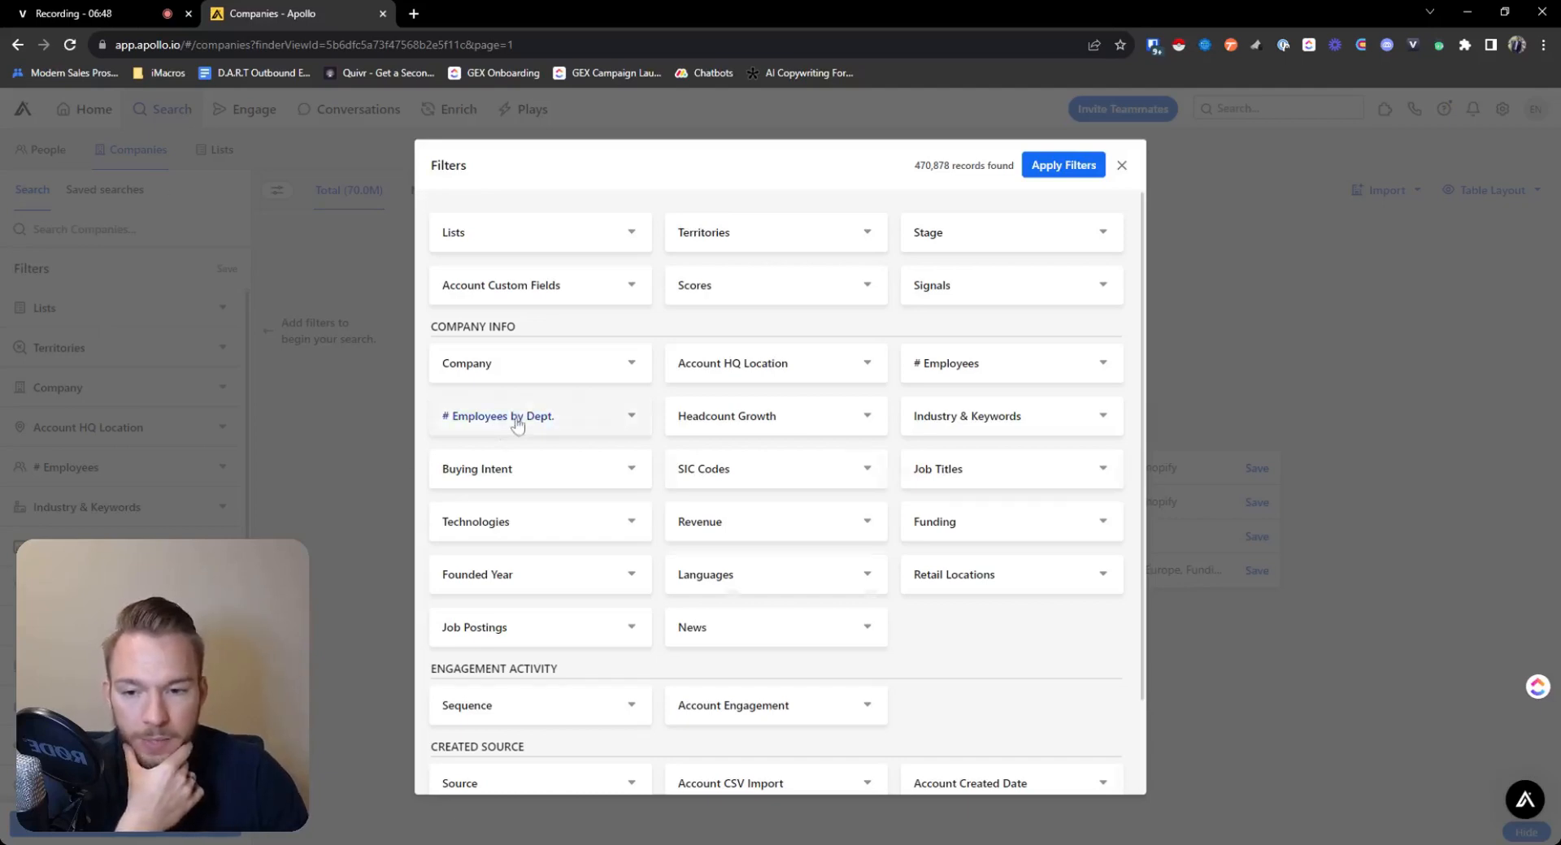
Step: Expand '# Employees by Dept.' and 'Headcount Growth' to view their range and timeframe fields
left_click(498, 416)
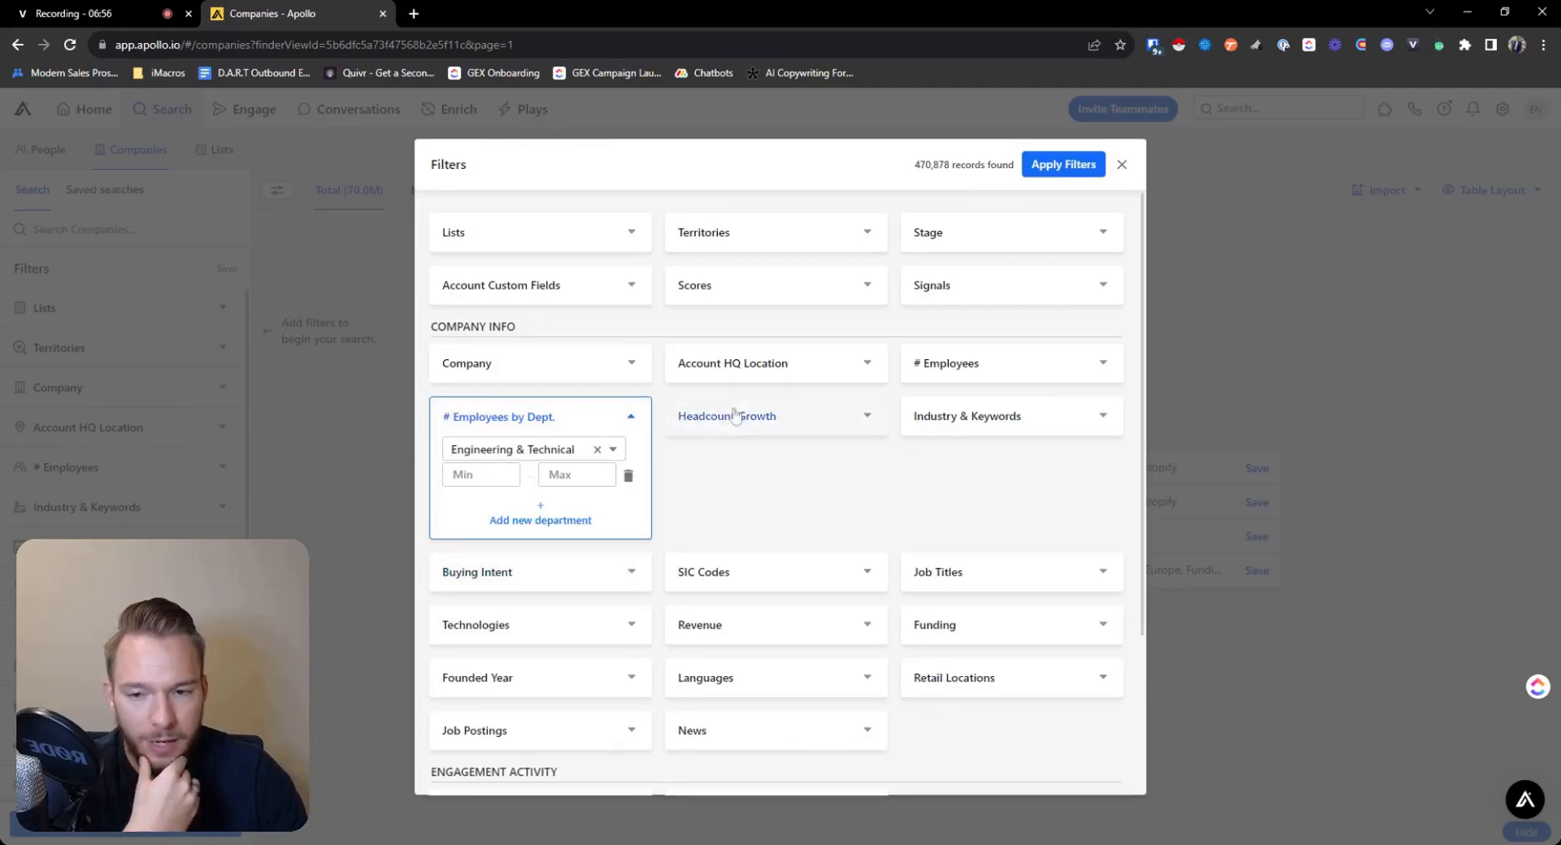
left_click(775, 414)
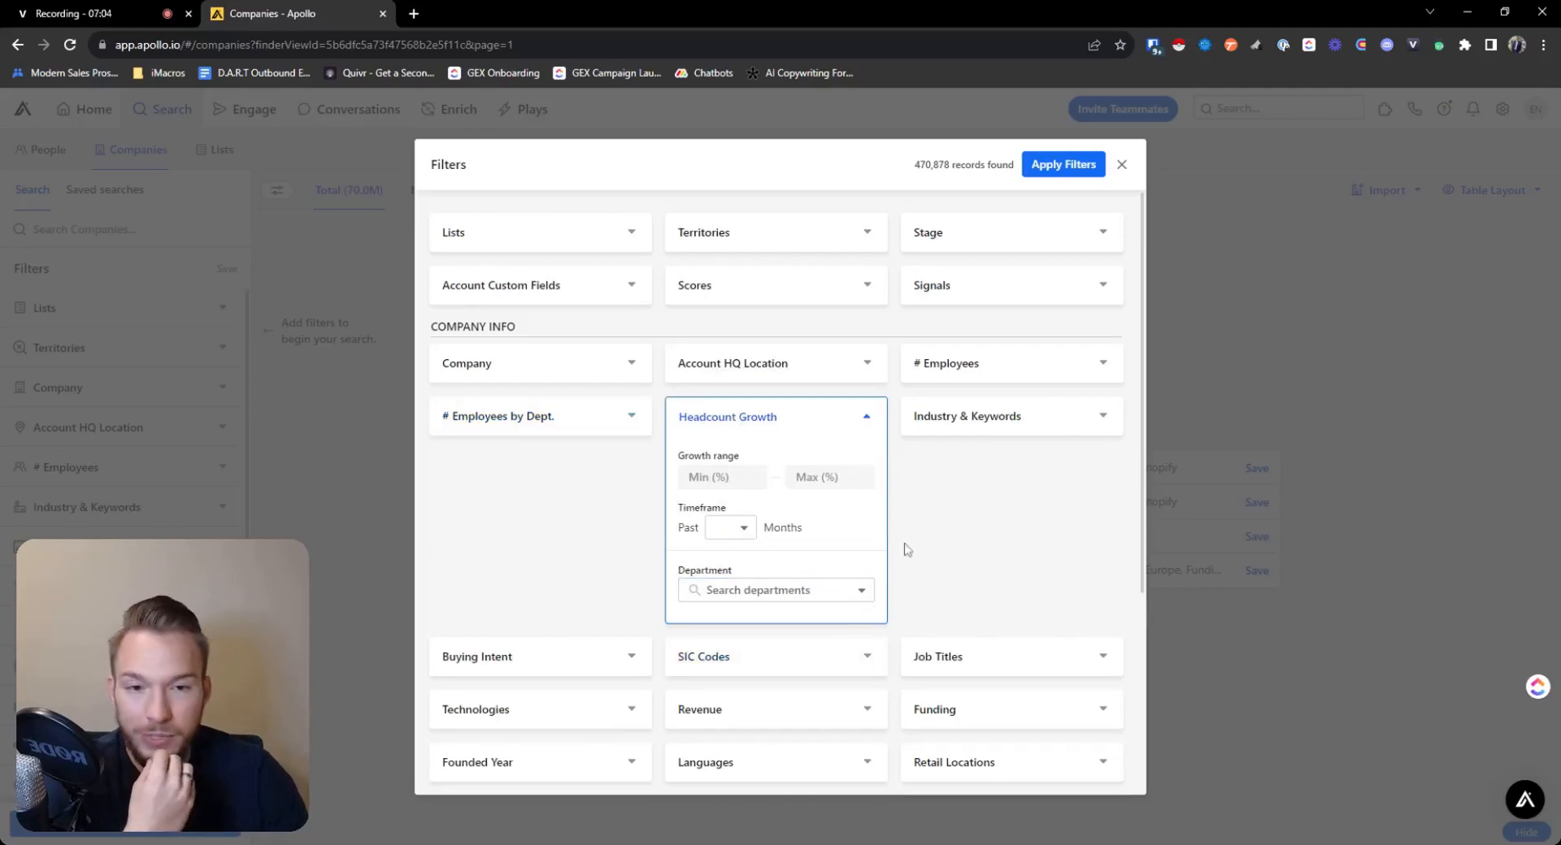
mouse_move(966, 377)
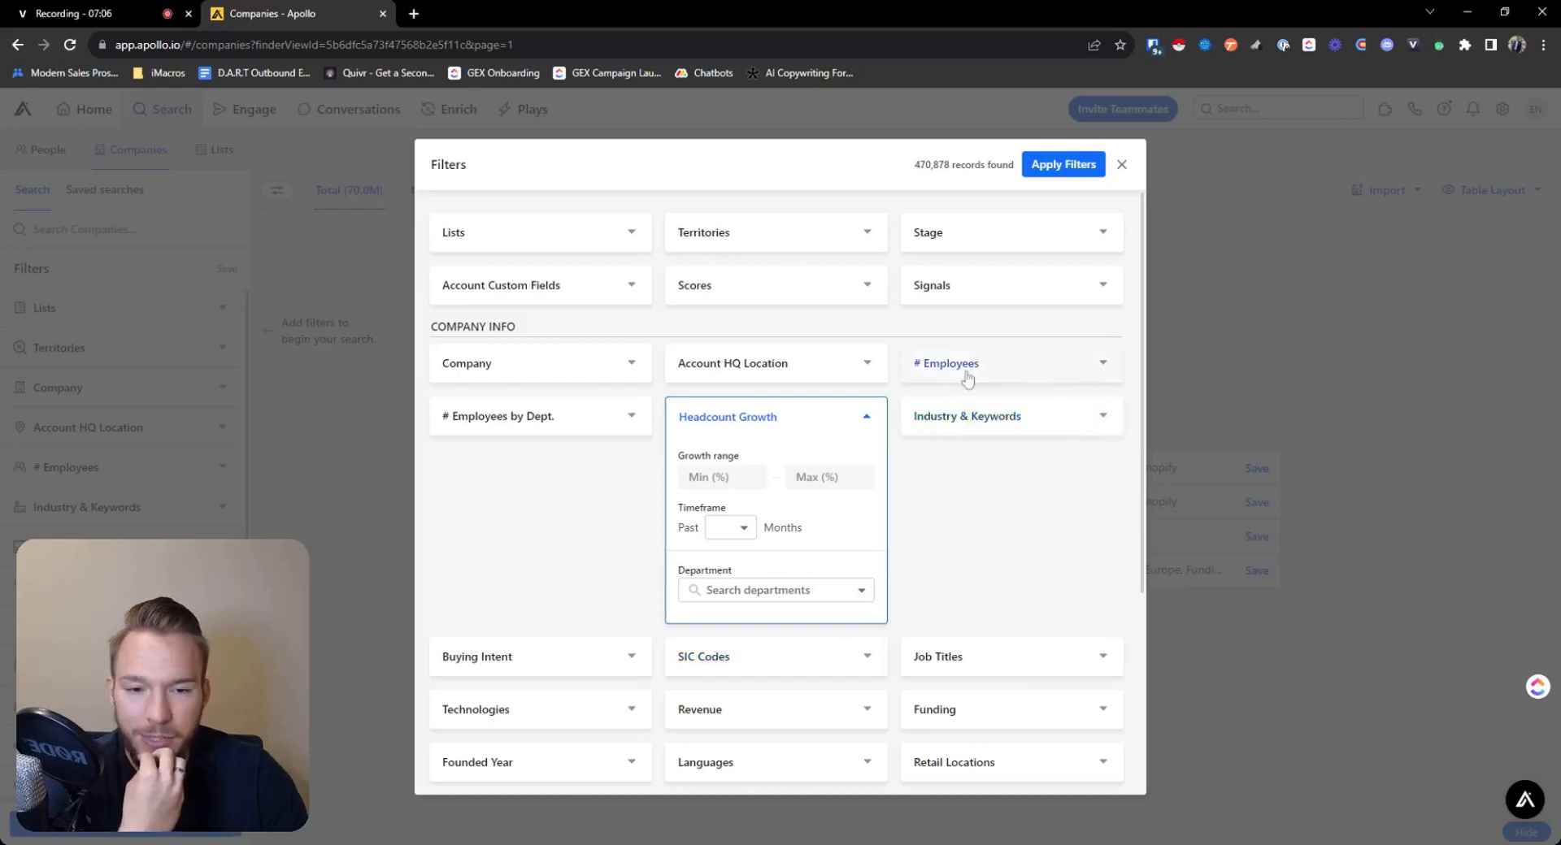
mouse_move(649, 531)
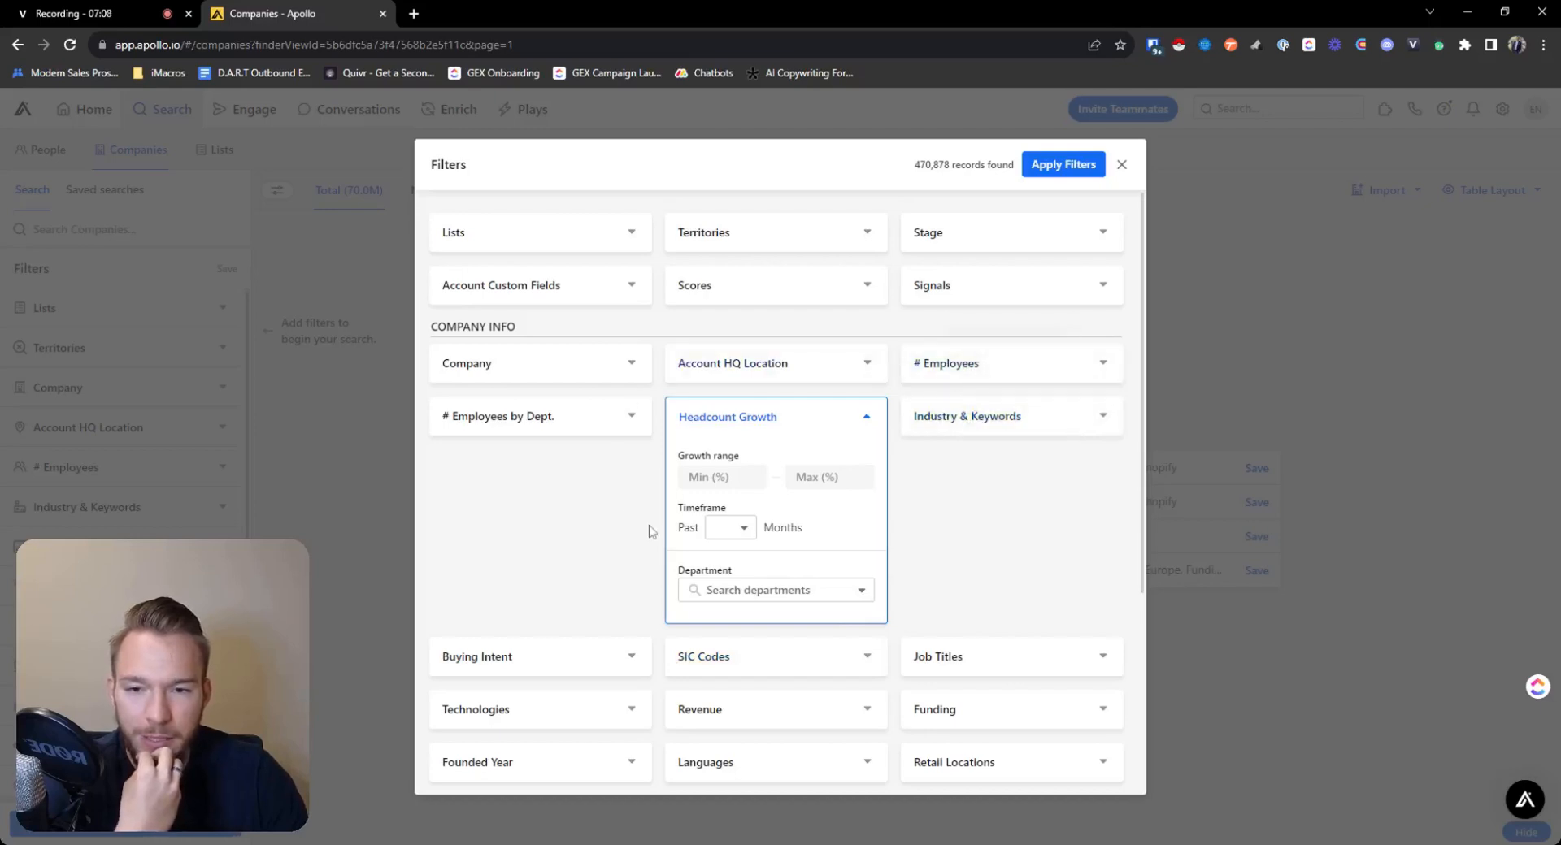
scroll("down", 3)
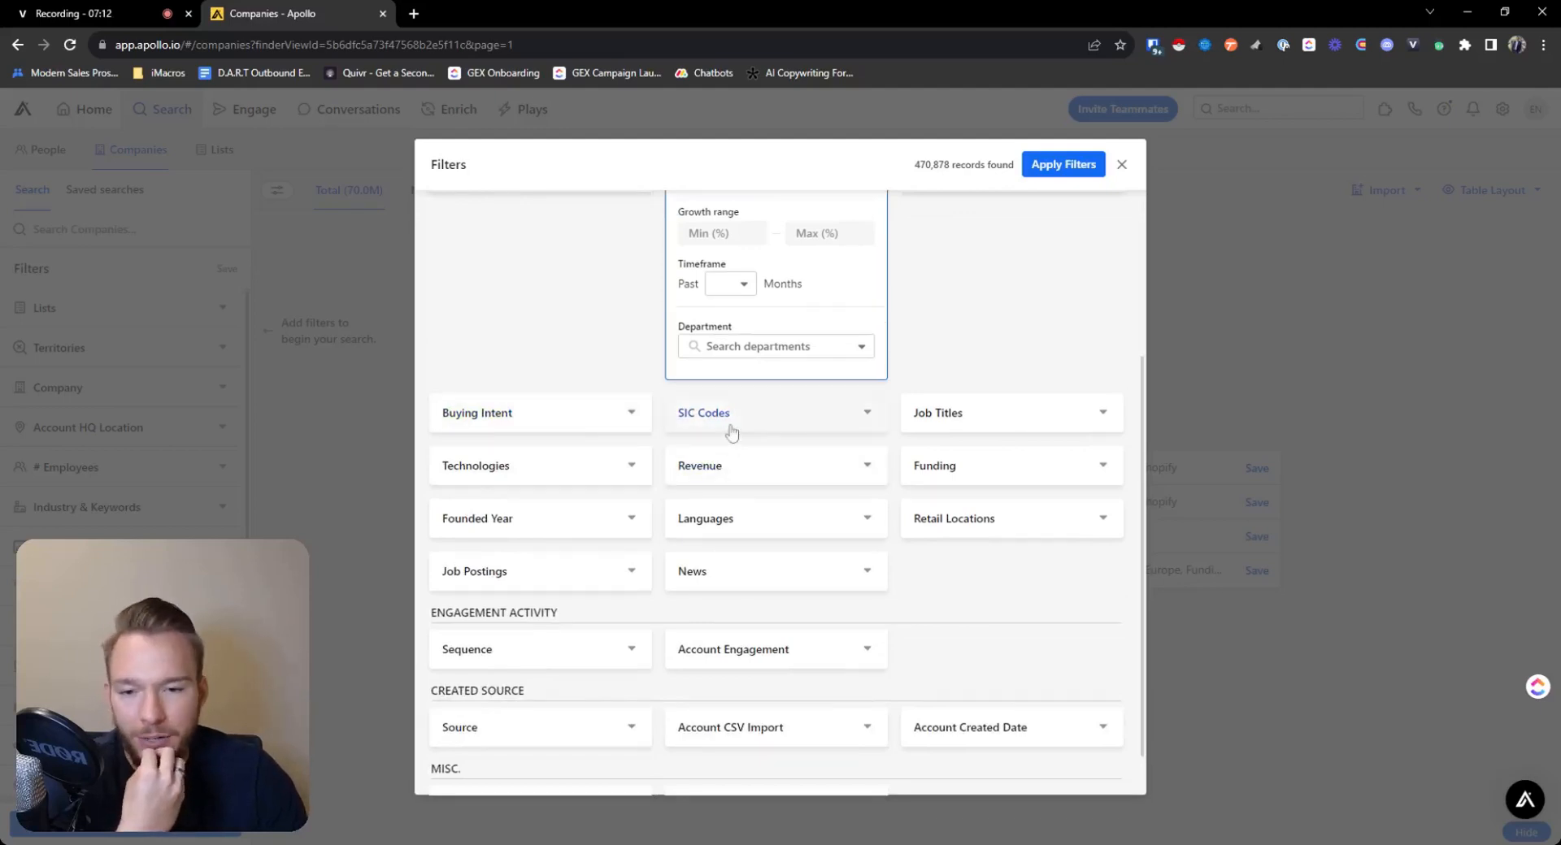
mouse_move(732, 435)
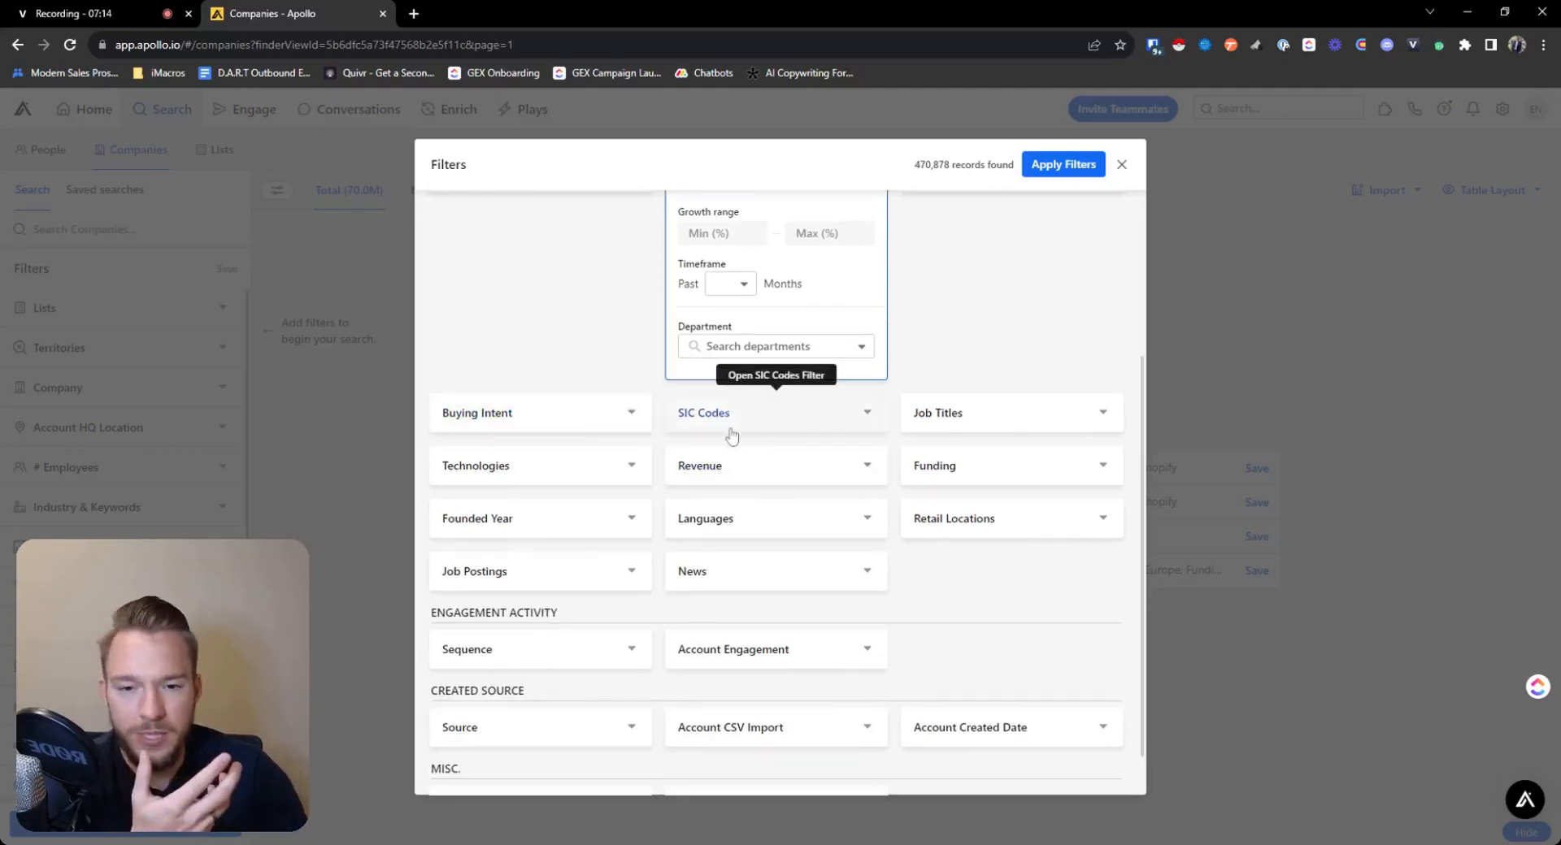
mouse_move(1027, 413)
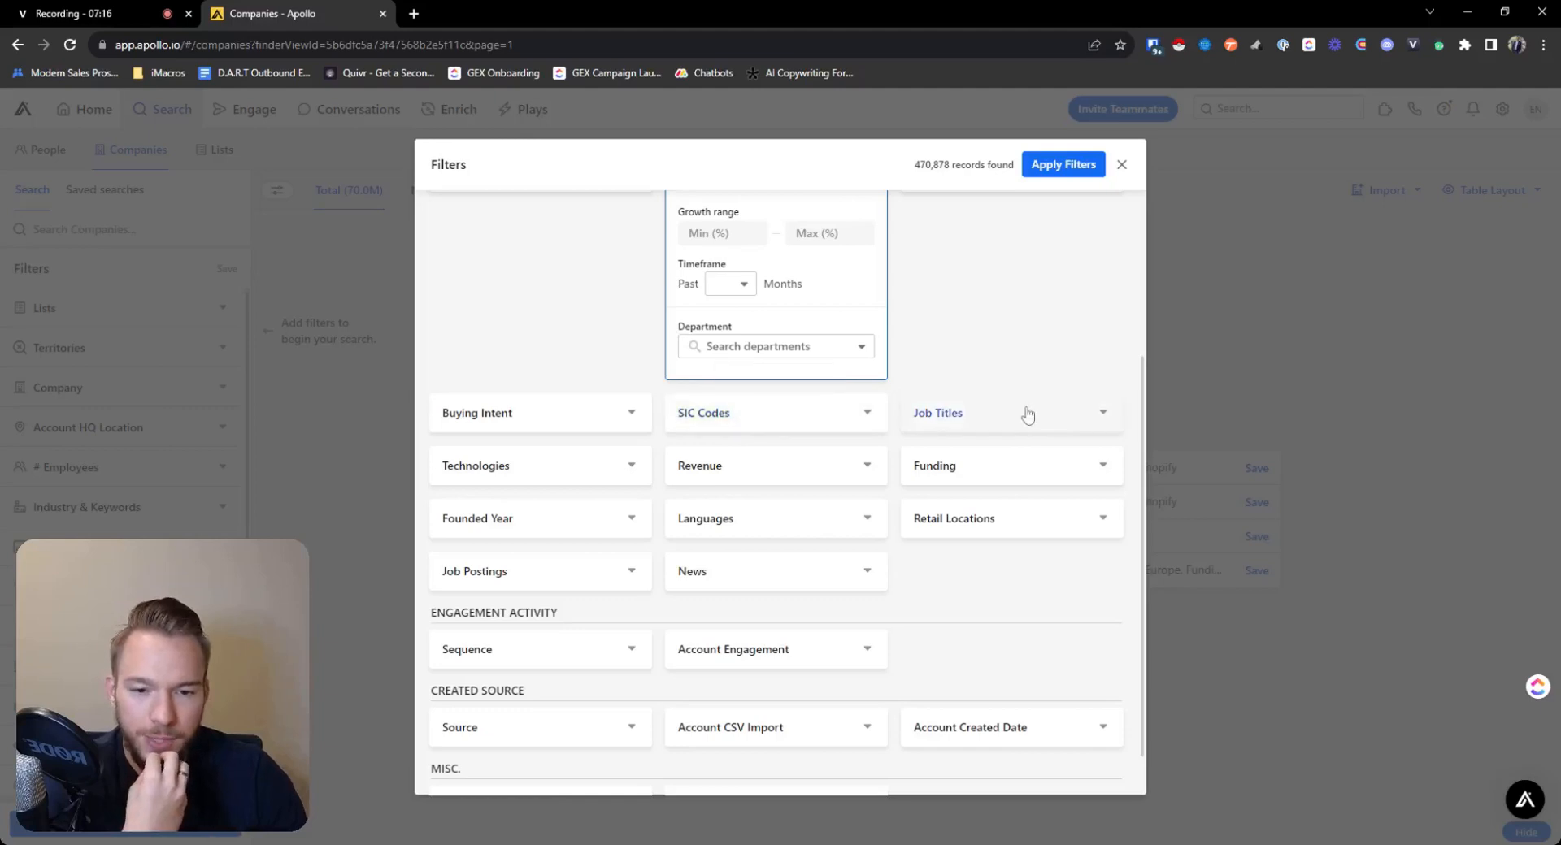
Step: Expand Job Titles, then expand News to show its event categories
left_click(1004, 413)
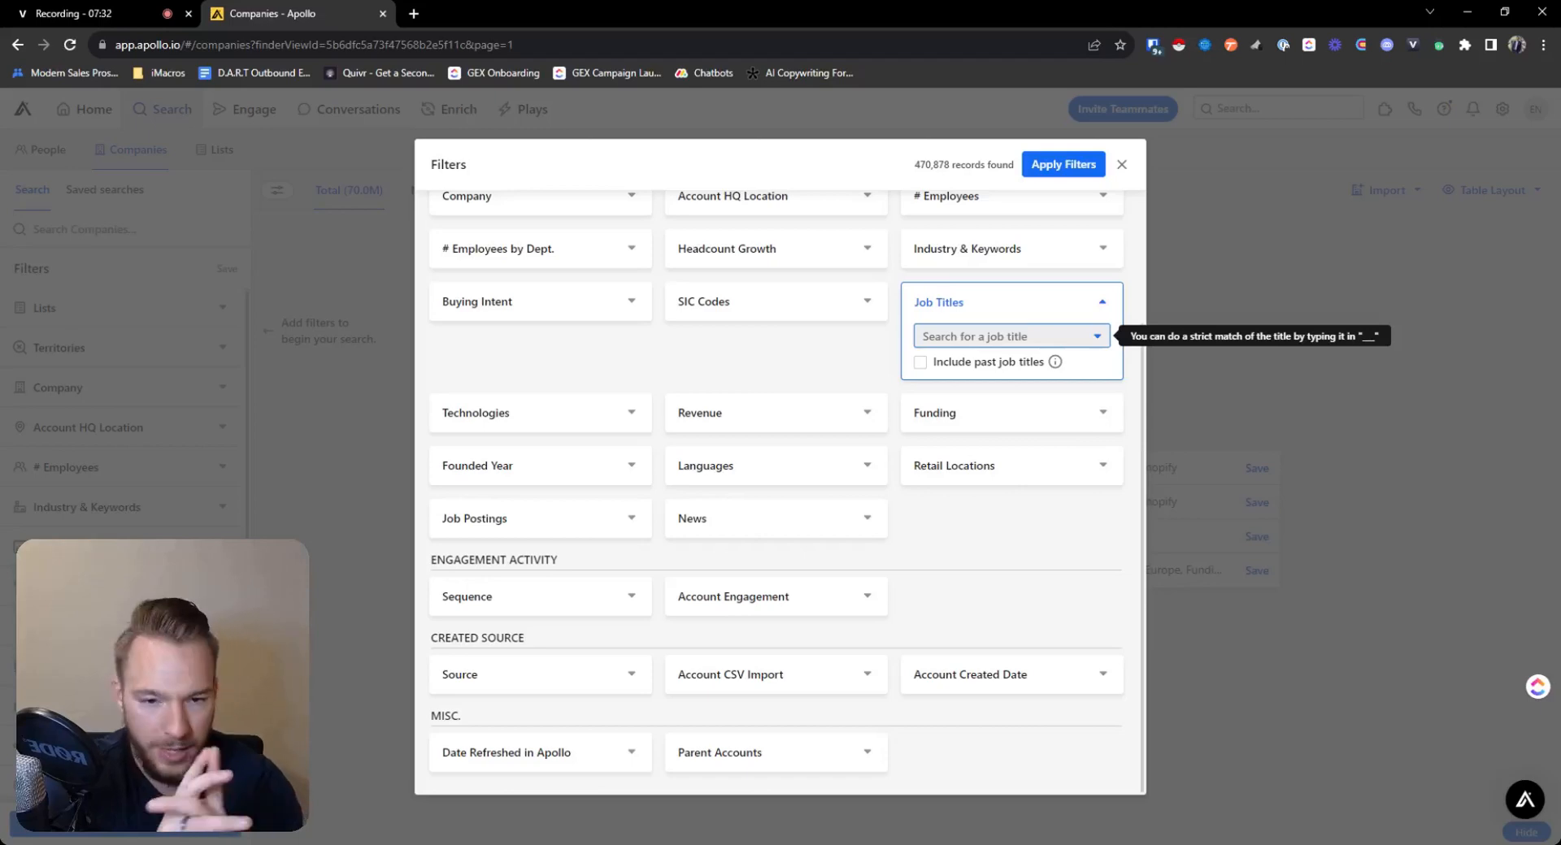
mouse_move(535, 468)
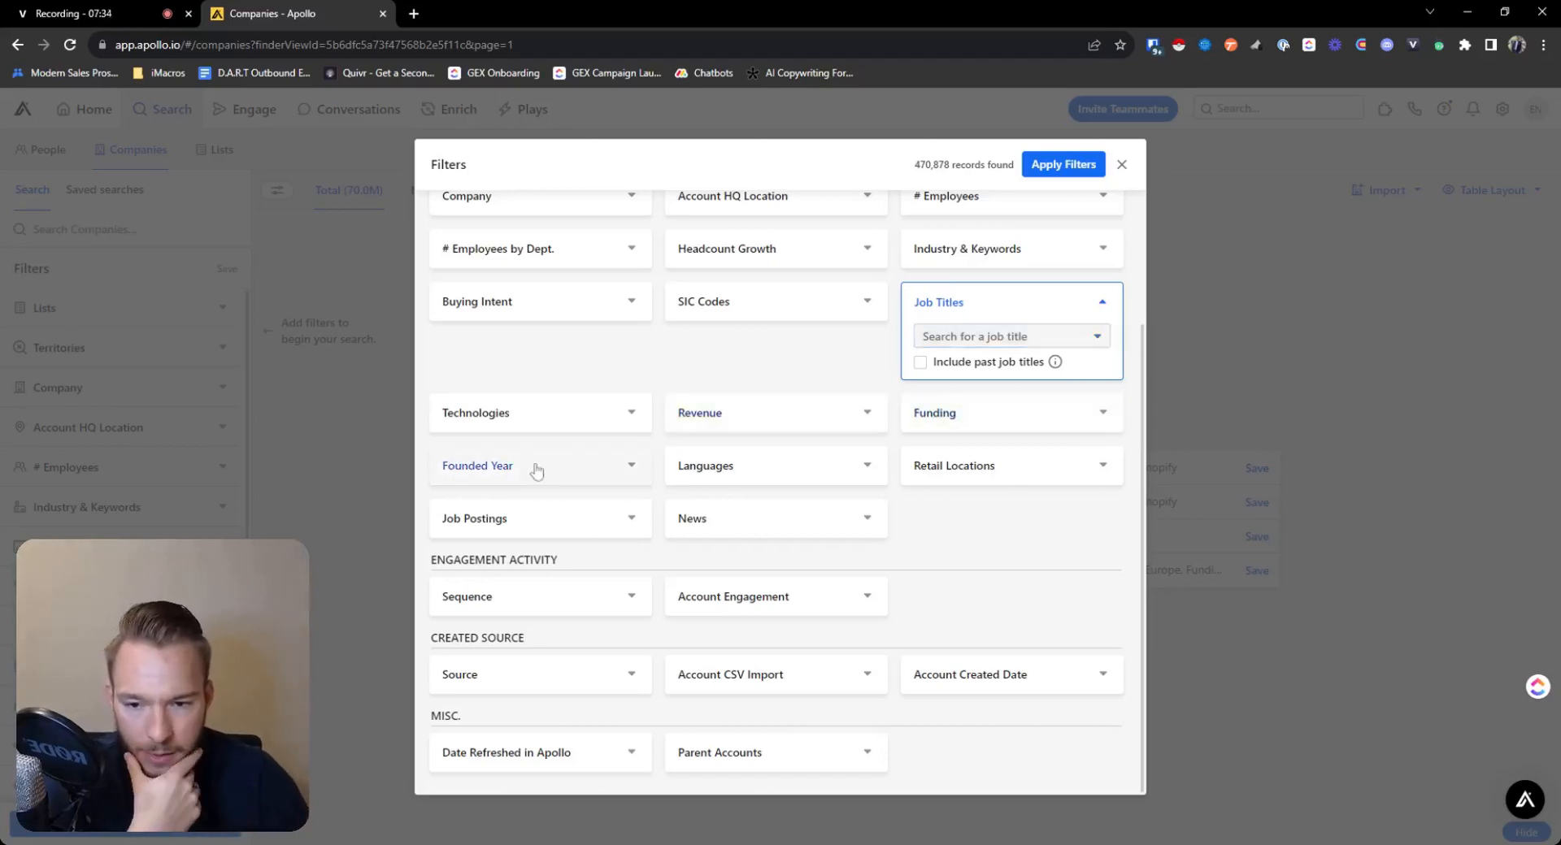
mouse_move(538, 465)
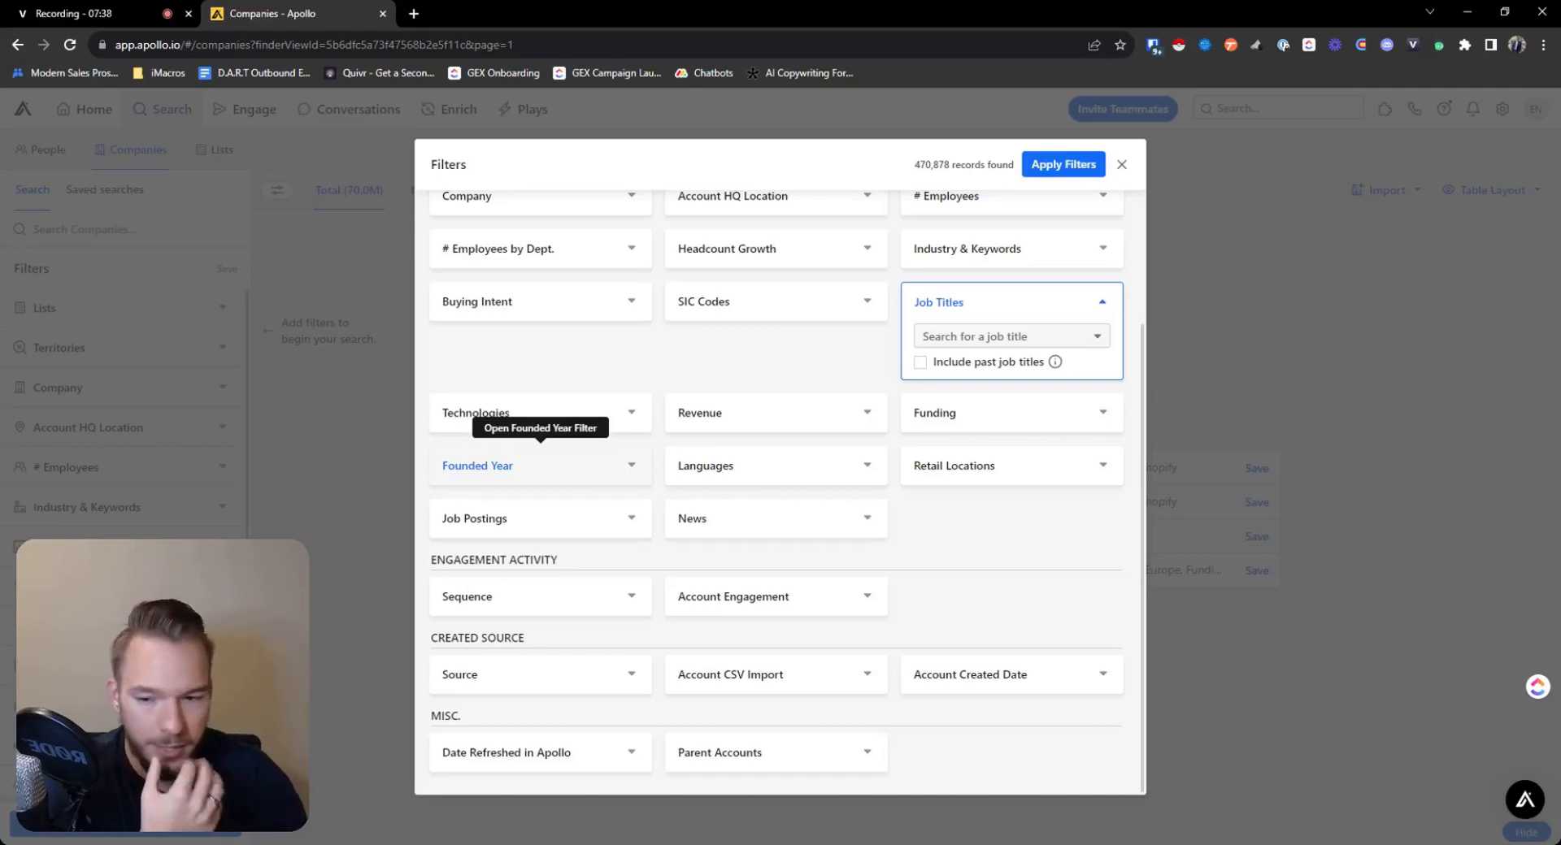
mouse_move(724, 534)
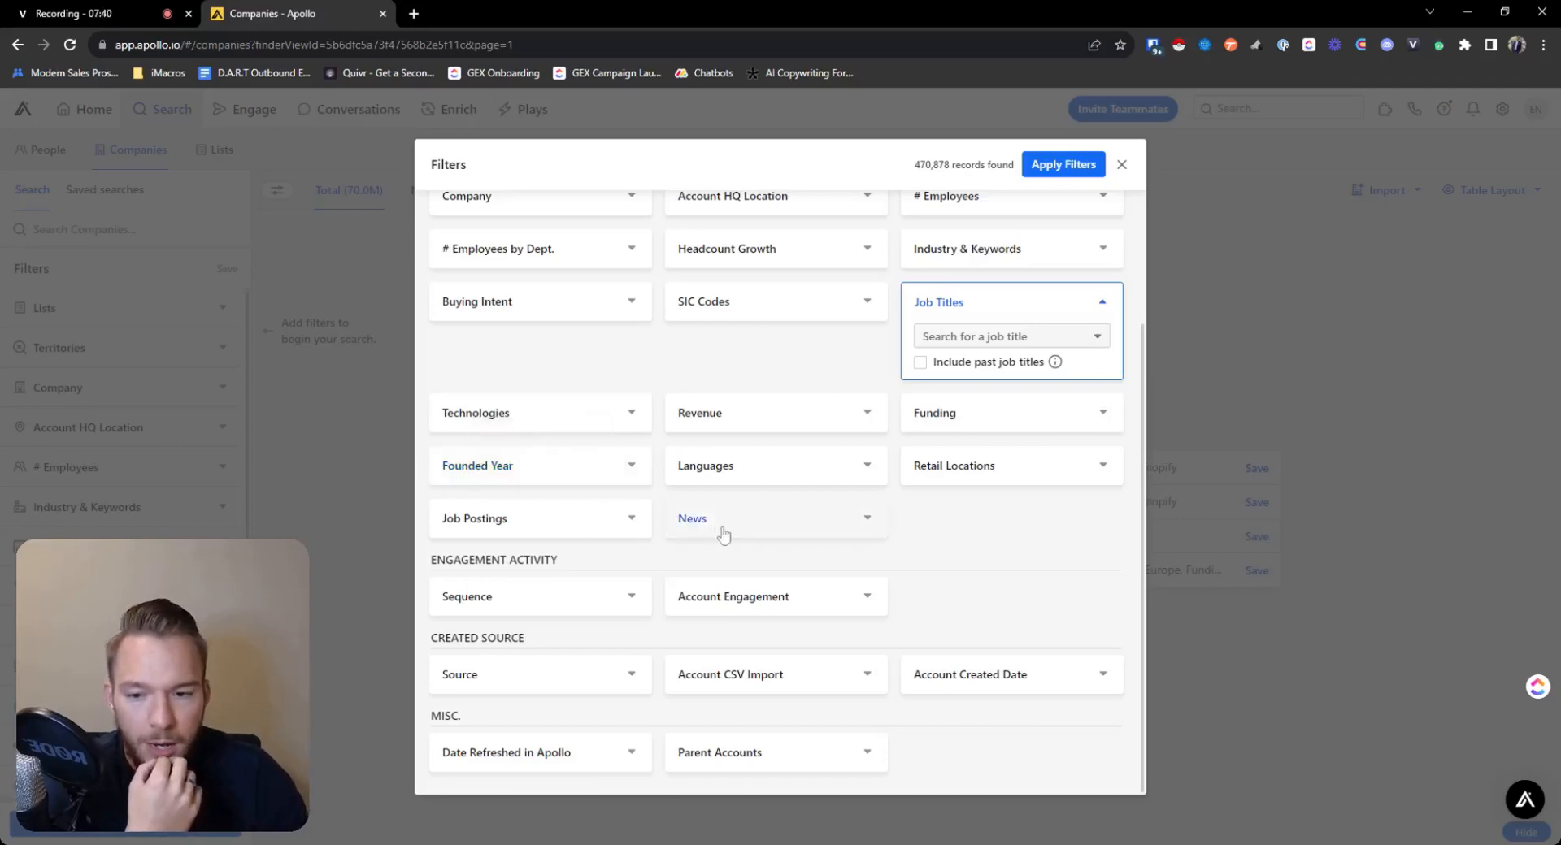
left_click(776, 517)
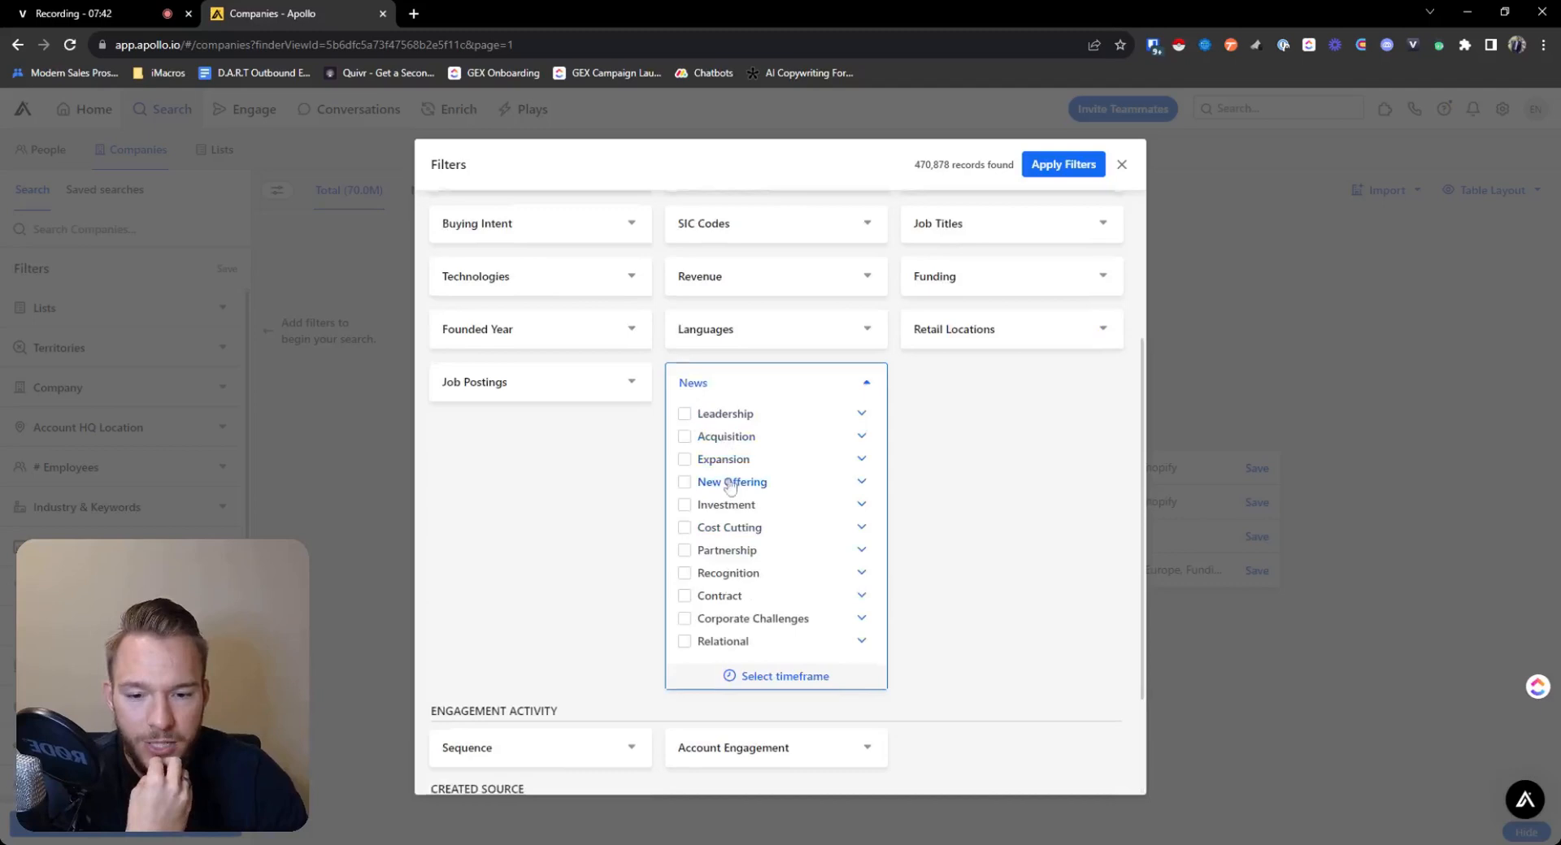
Step: Explore the Recognition and Relational news subtypes, selecting a Relational one
scroll("down", 3)
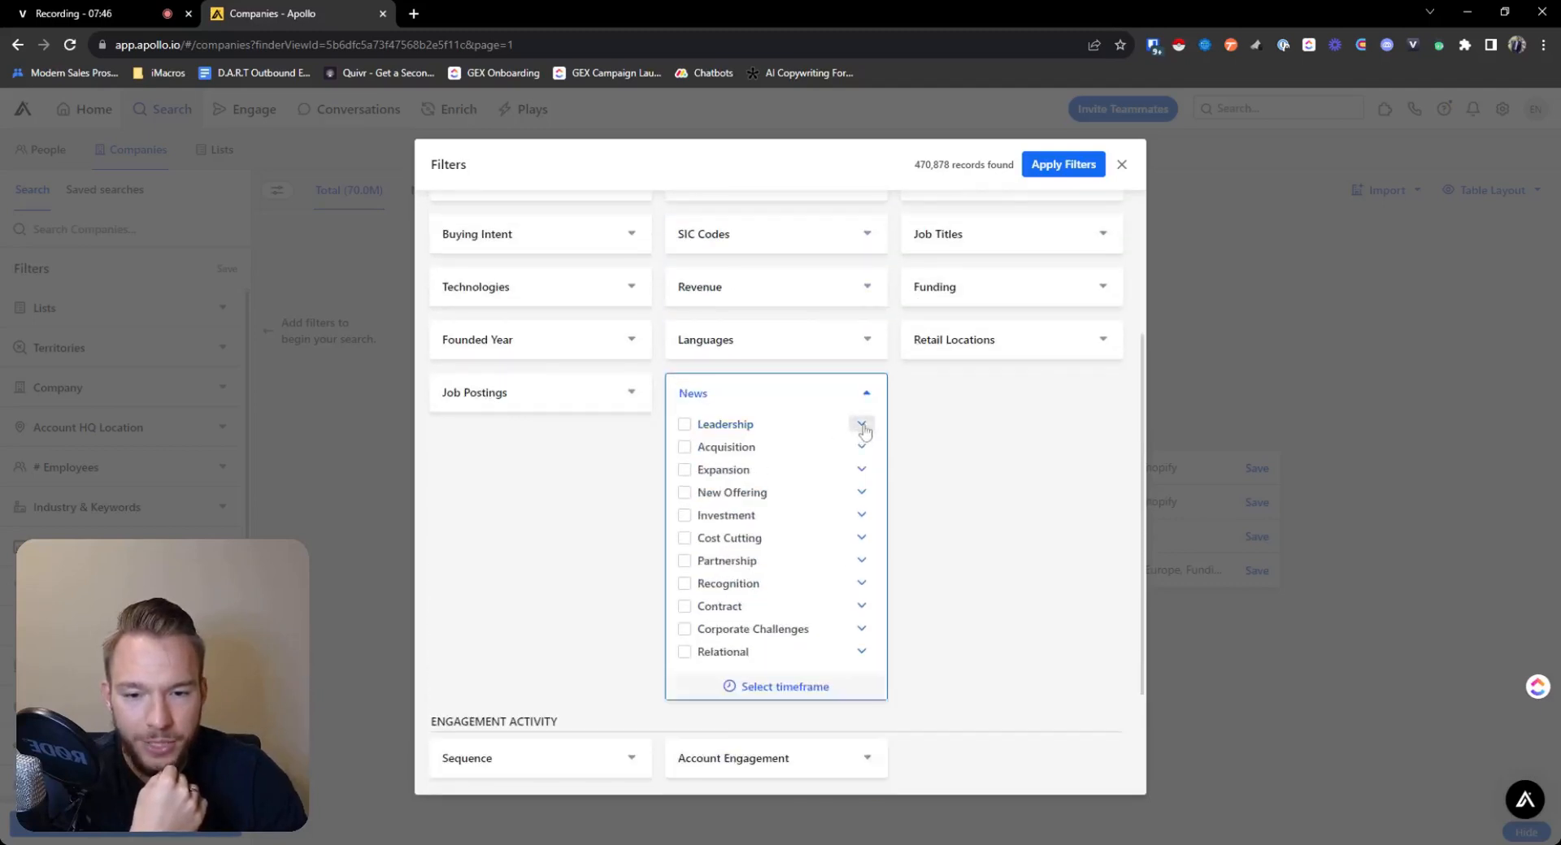
left_click(862, 584)
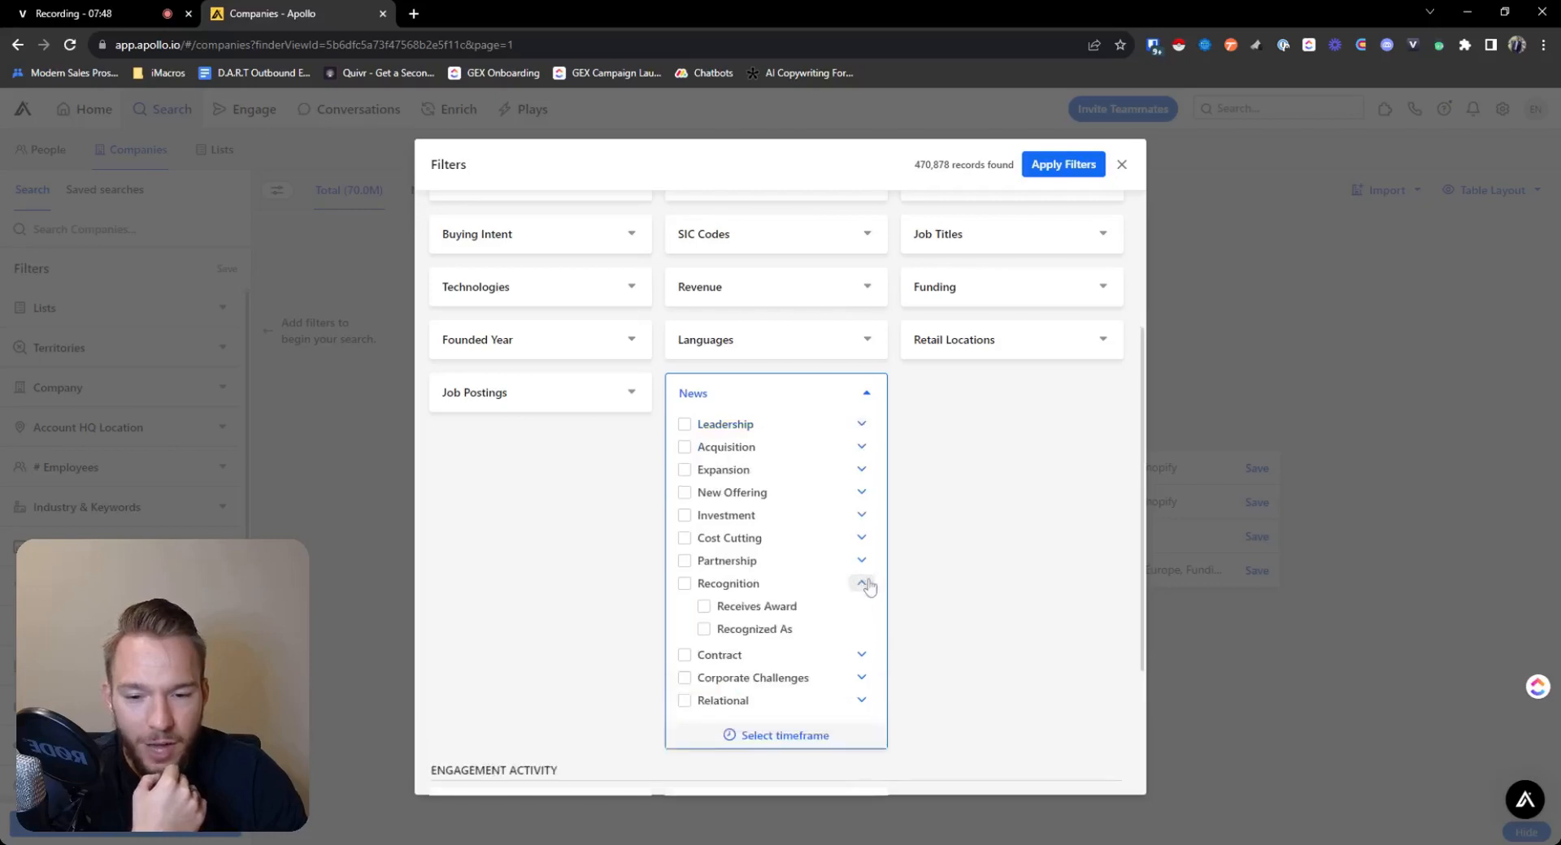
left_click(861, 583)
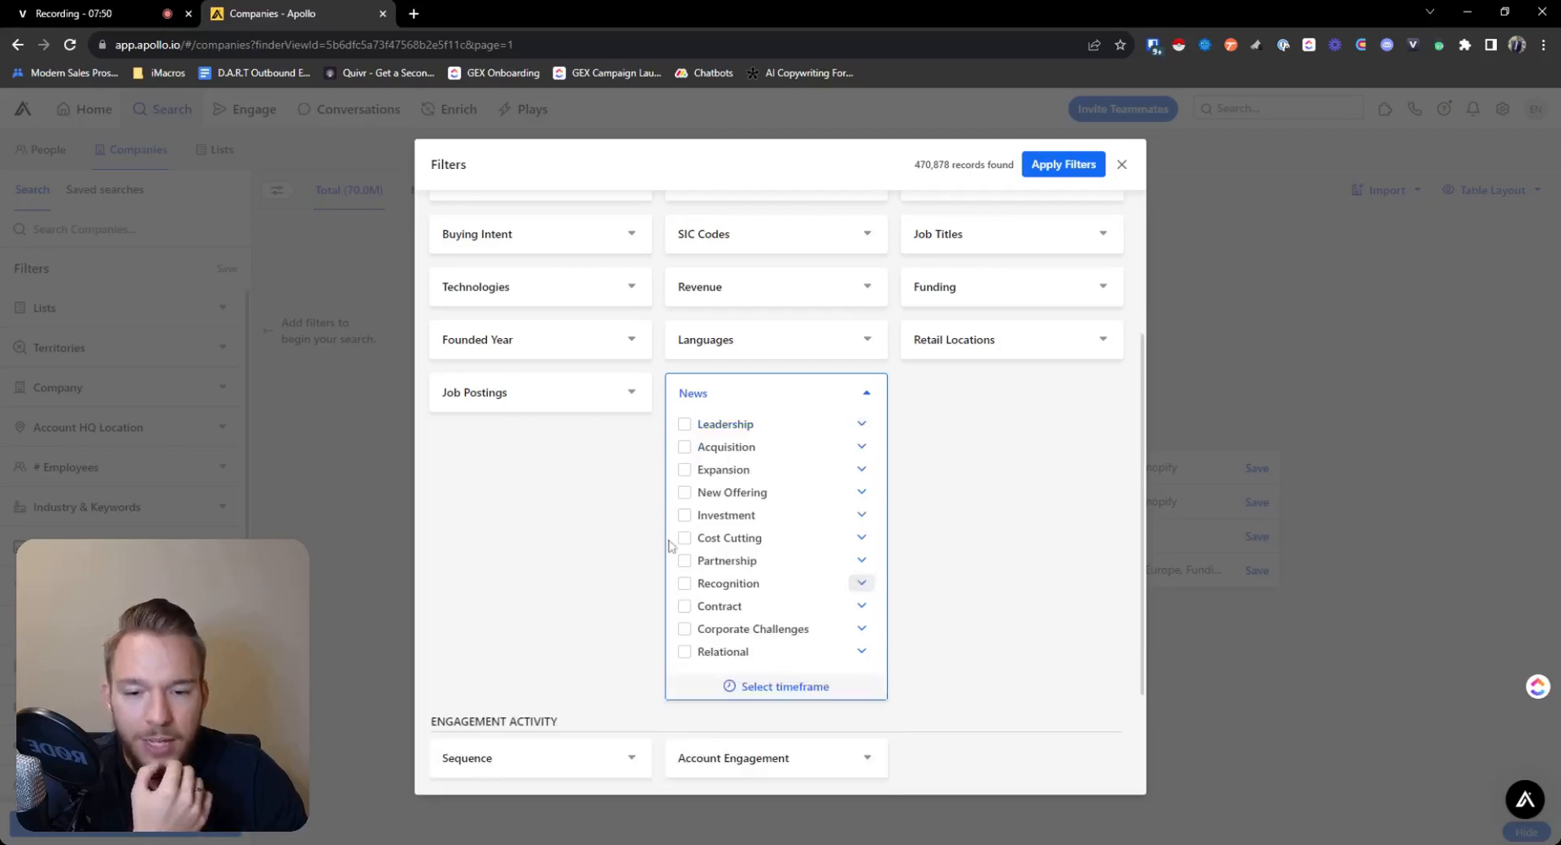
mouse_move(805, 515)
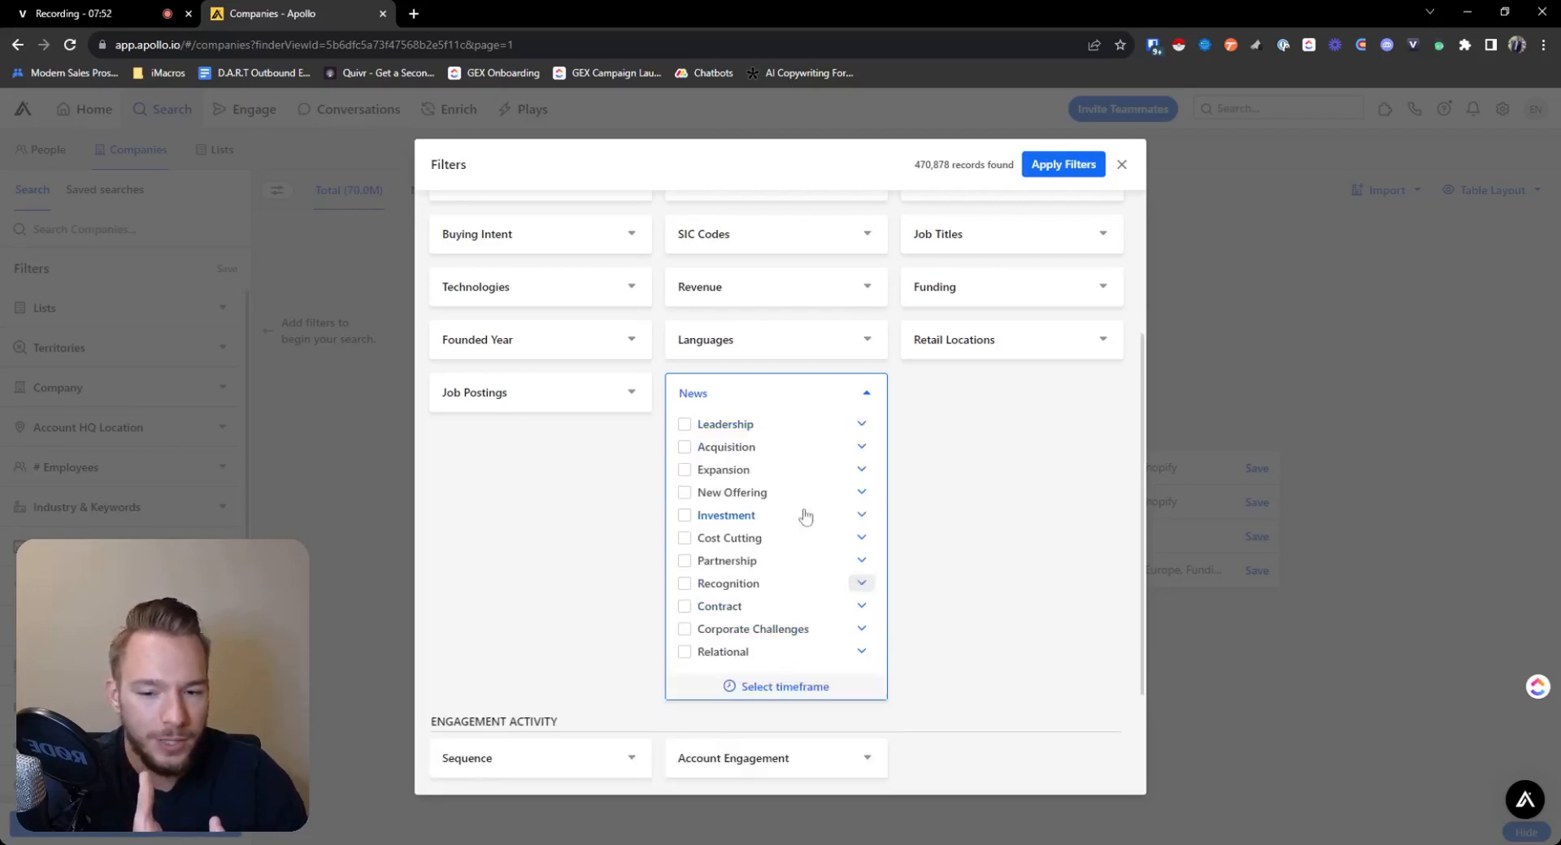
left_click(684, 652)
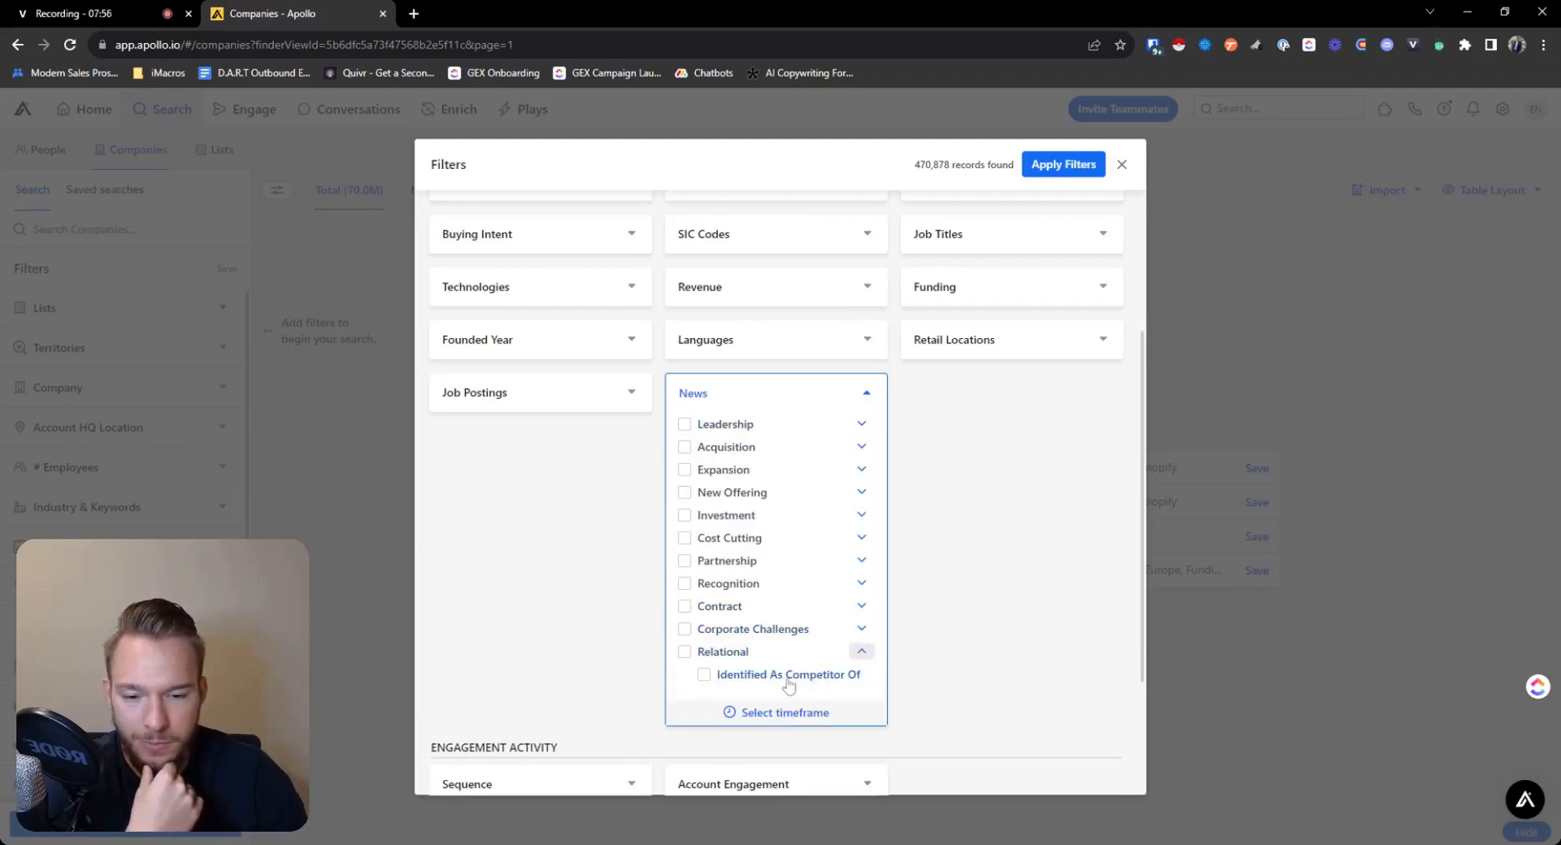
left_click(704, 674)
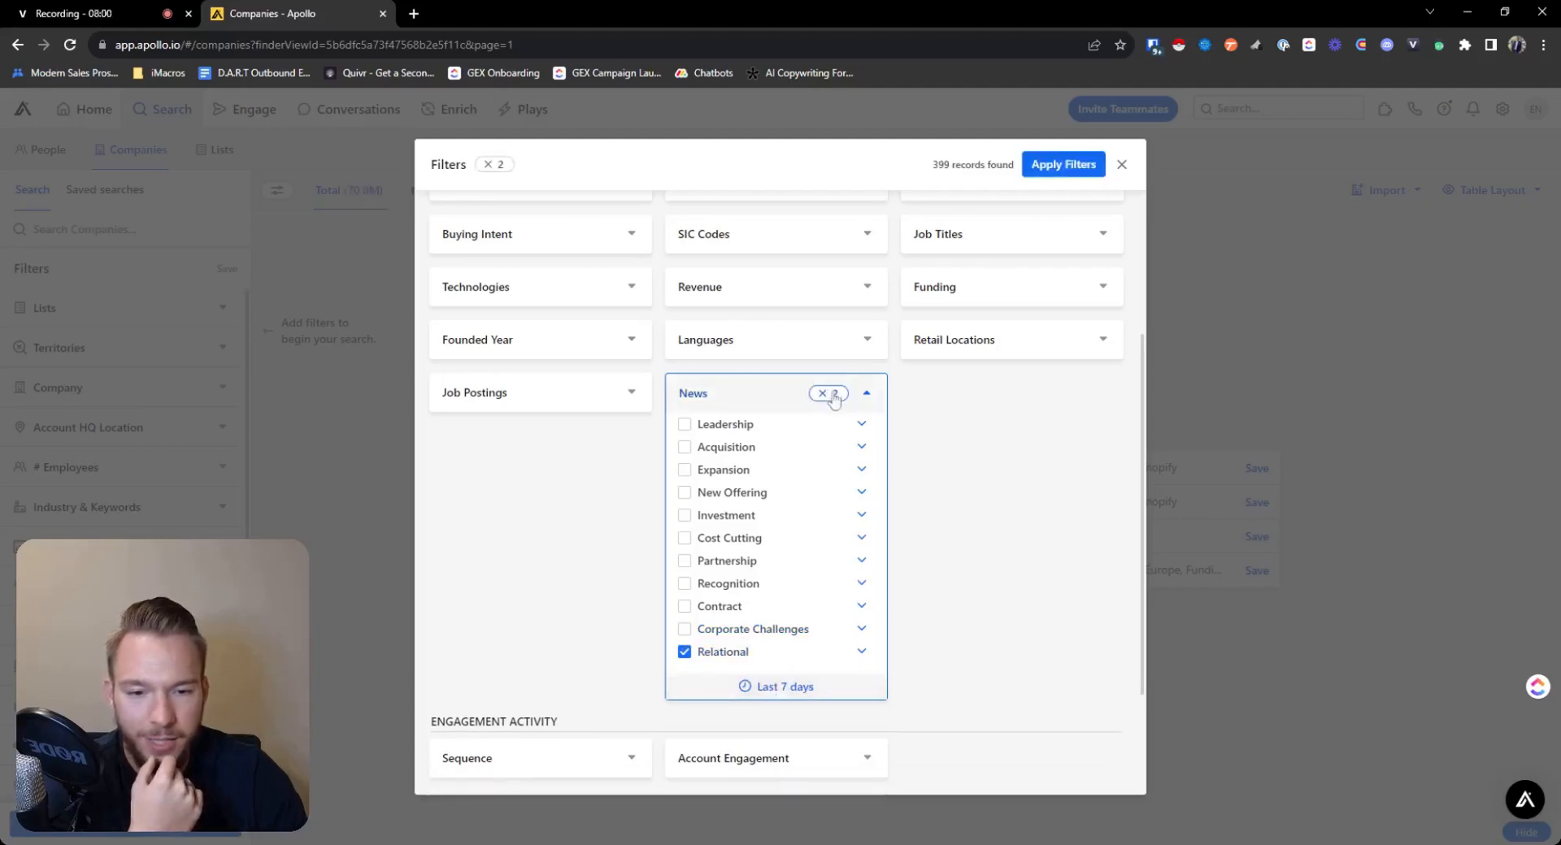
Step: Clear the News filter so the search returns to about 69.9M companies
left_click(823, 393)
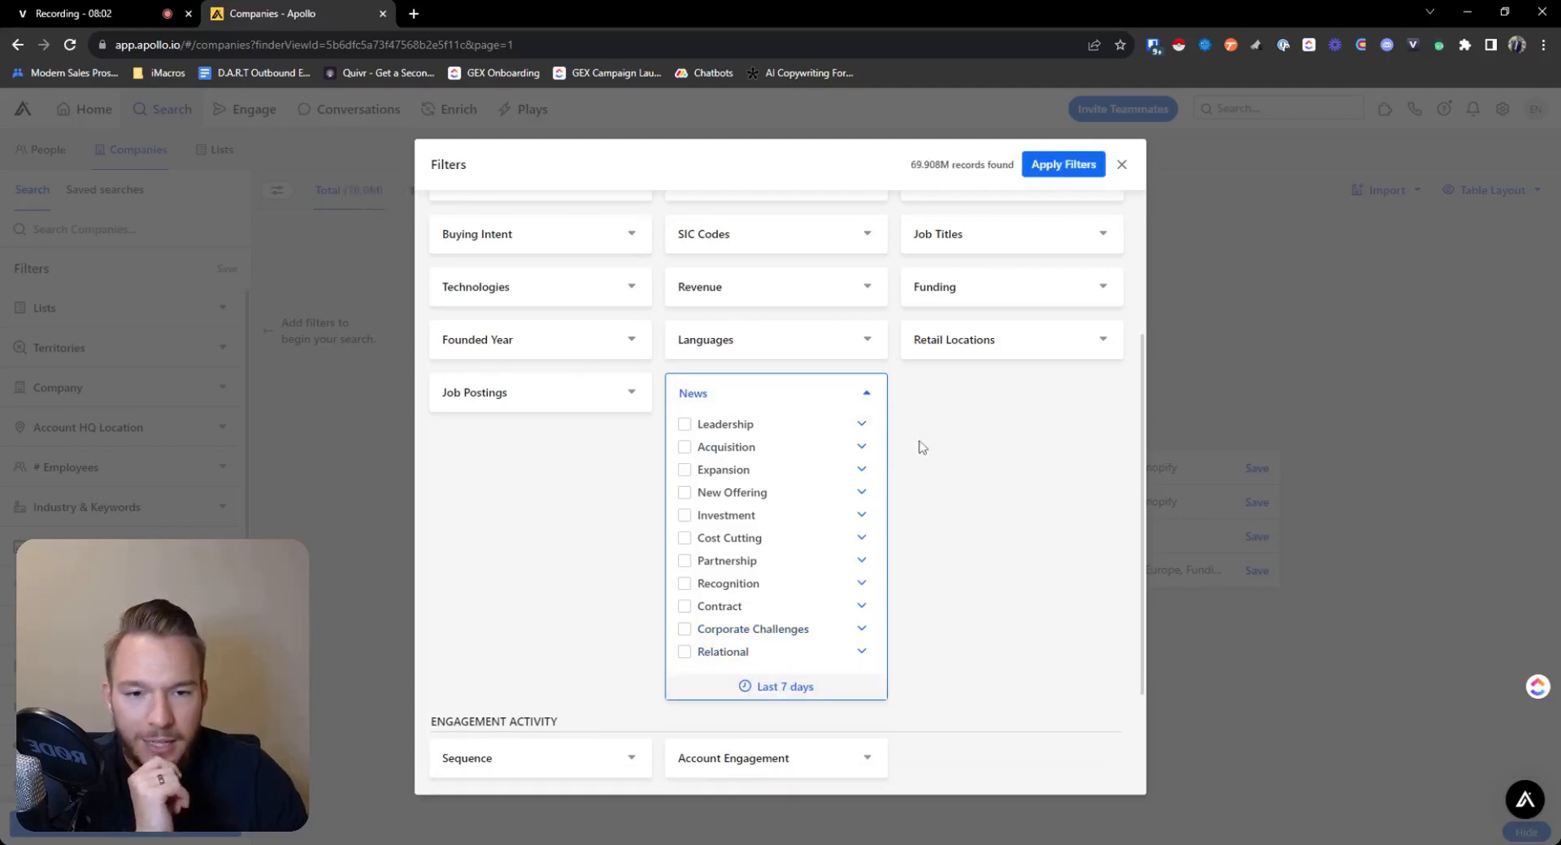
scroll("down", 3)
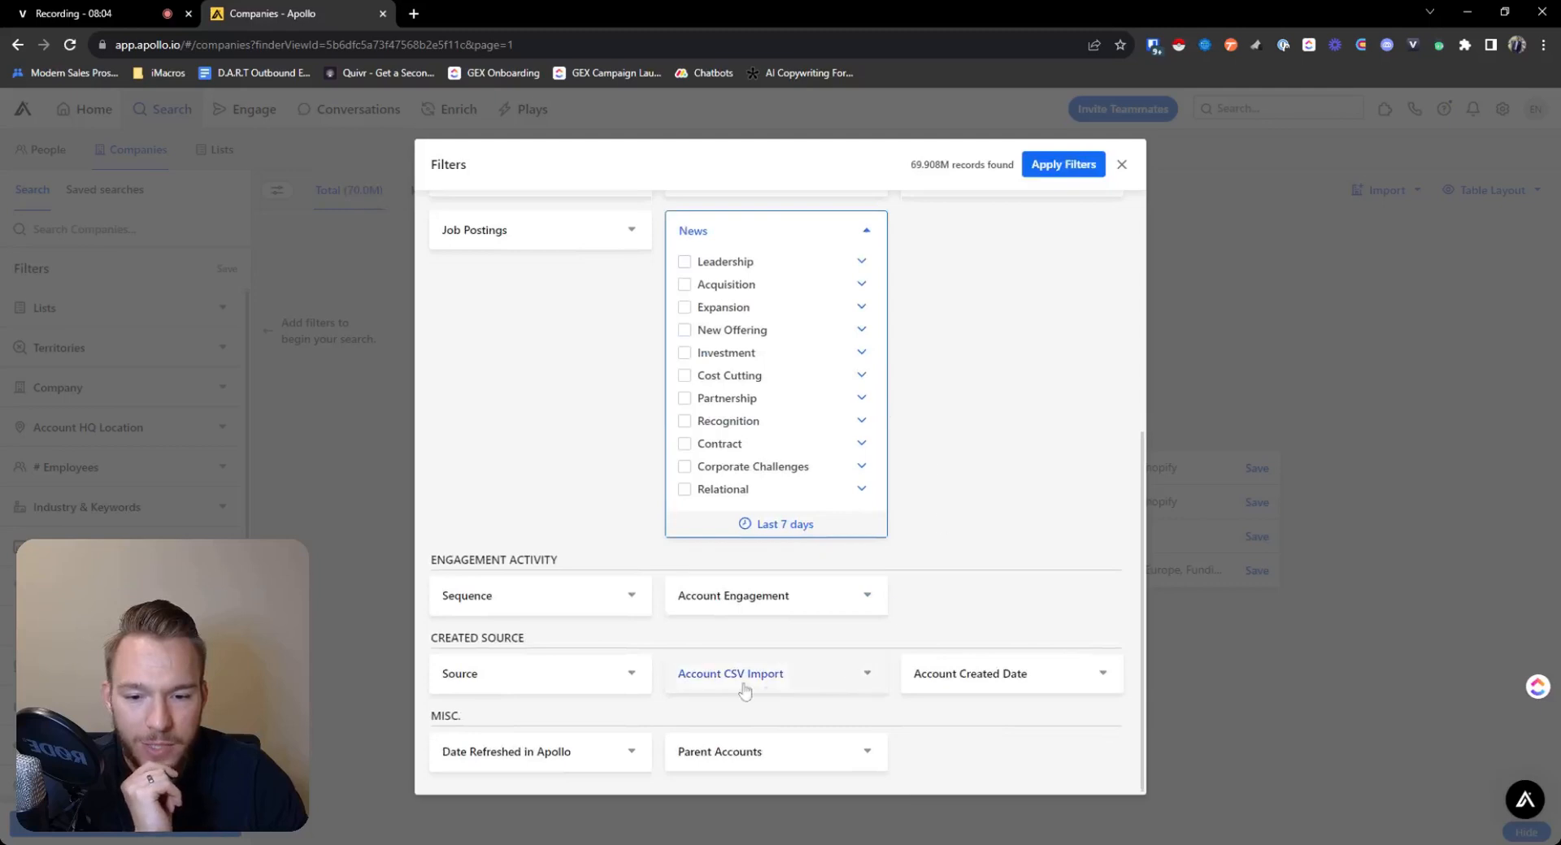
mouse_move(779, 687)
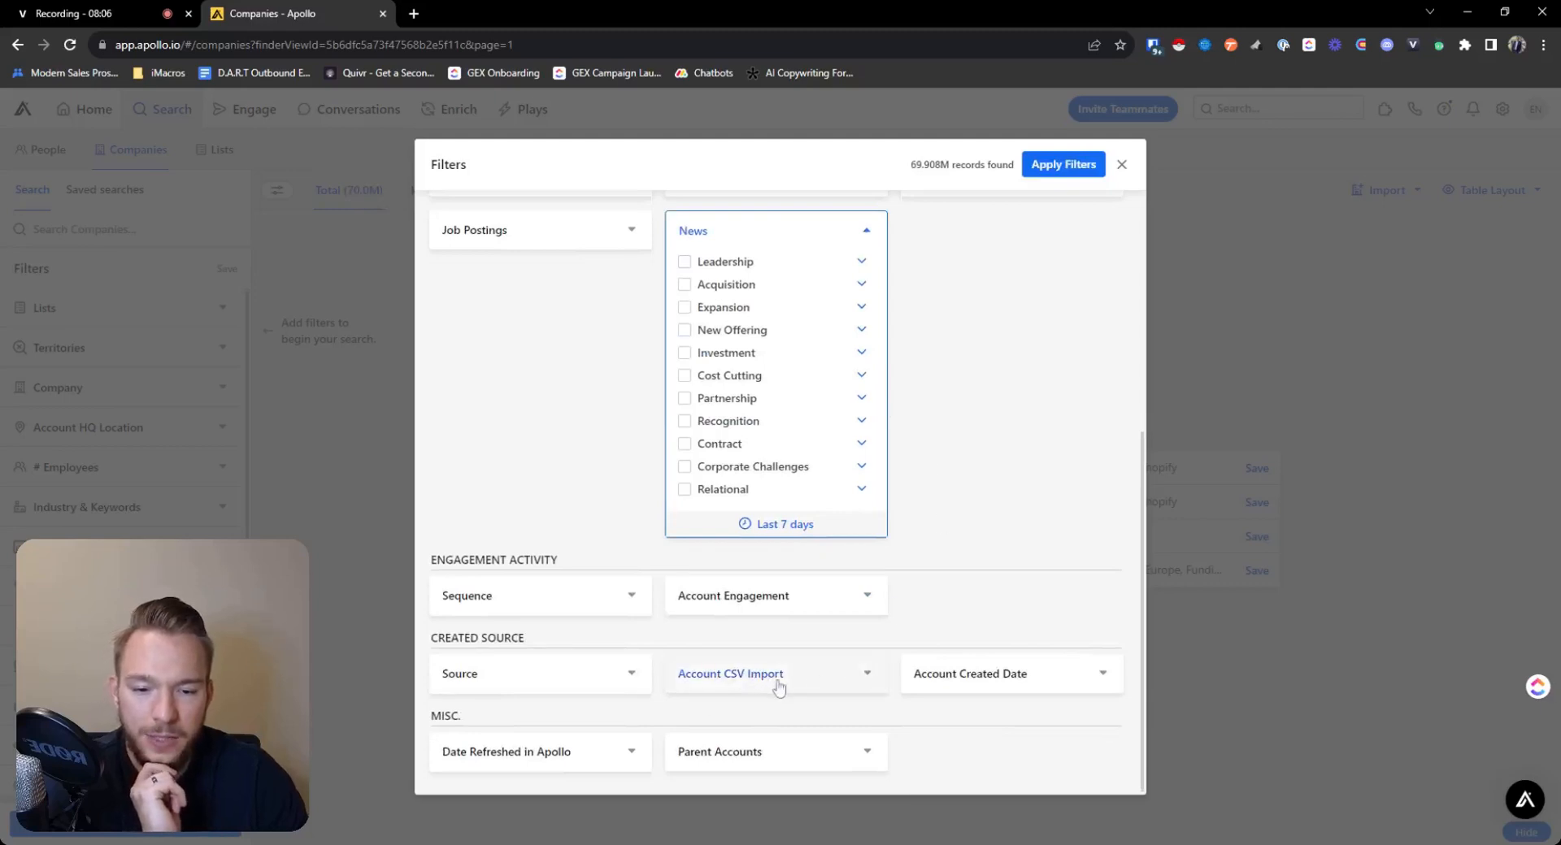
mouse_move(778, 675)
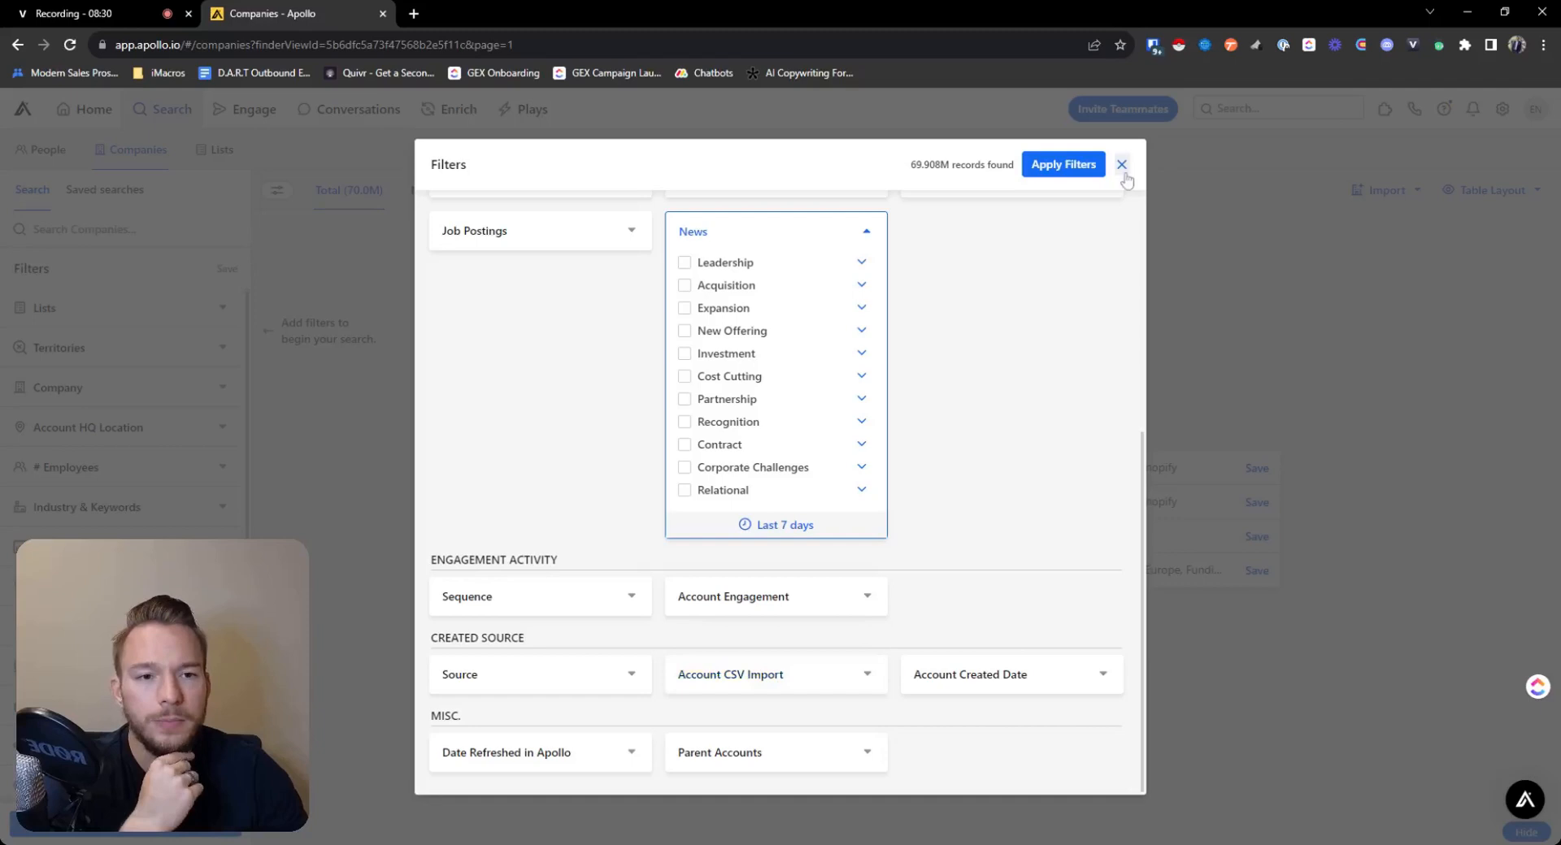
mouse_move(358, 331)
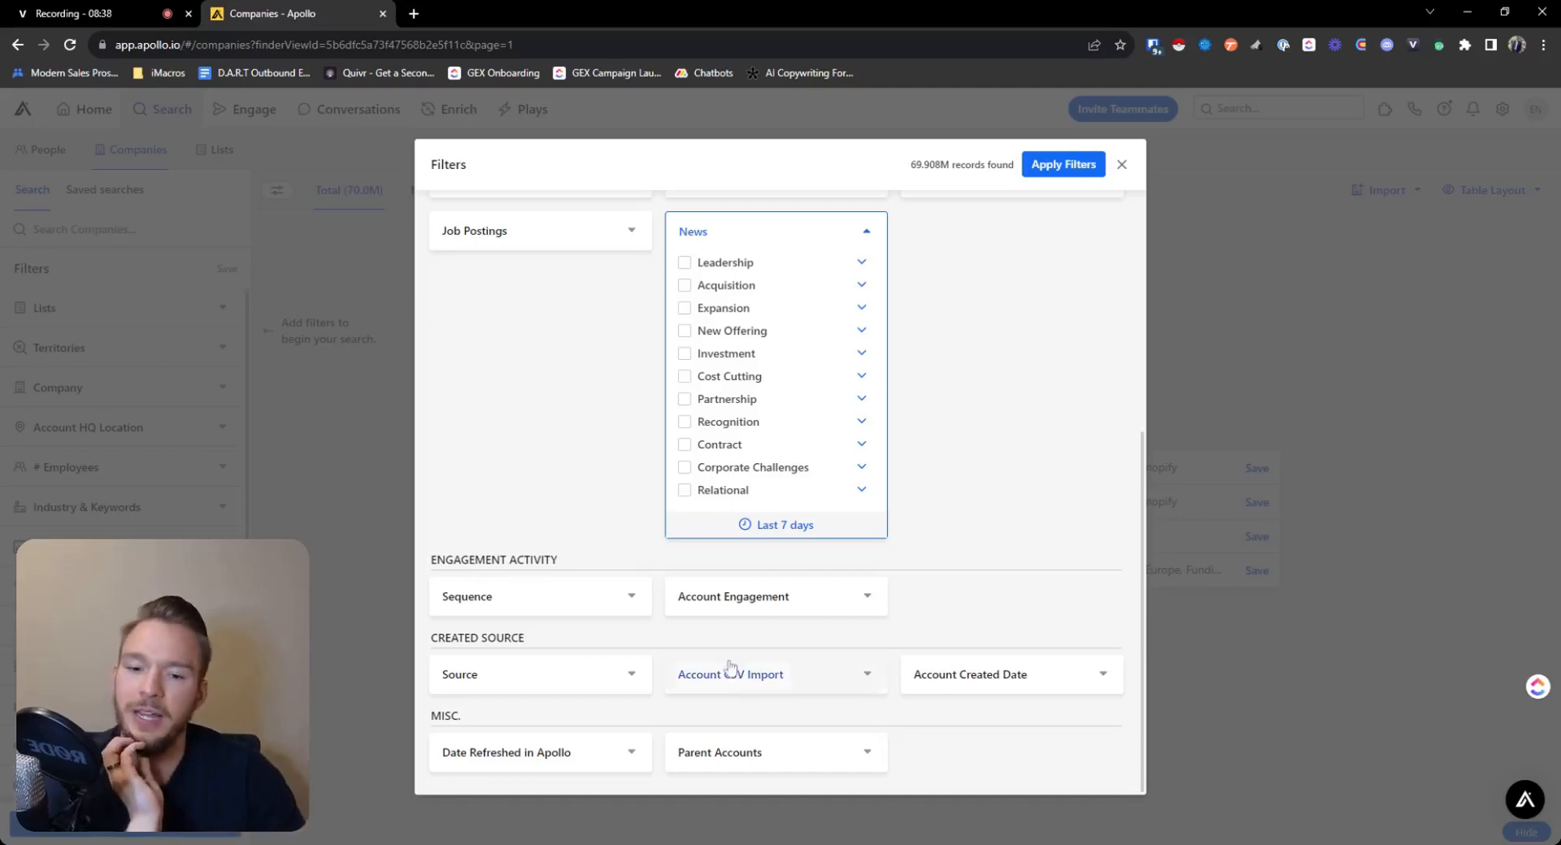
Step: Expand the Account CSV Import filter to list previously imported files
left_click(730, 674)
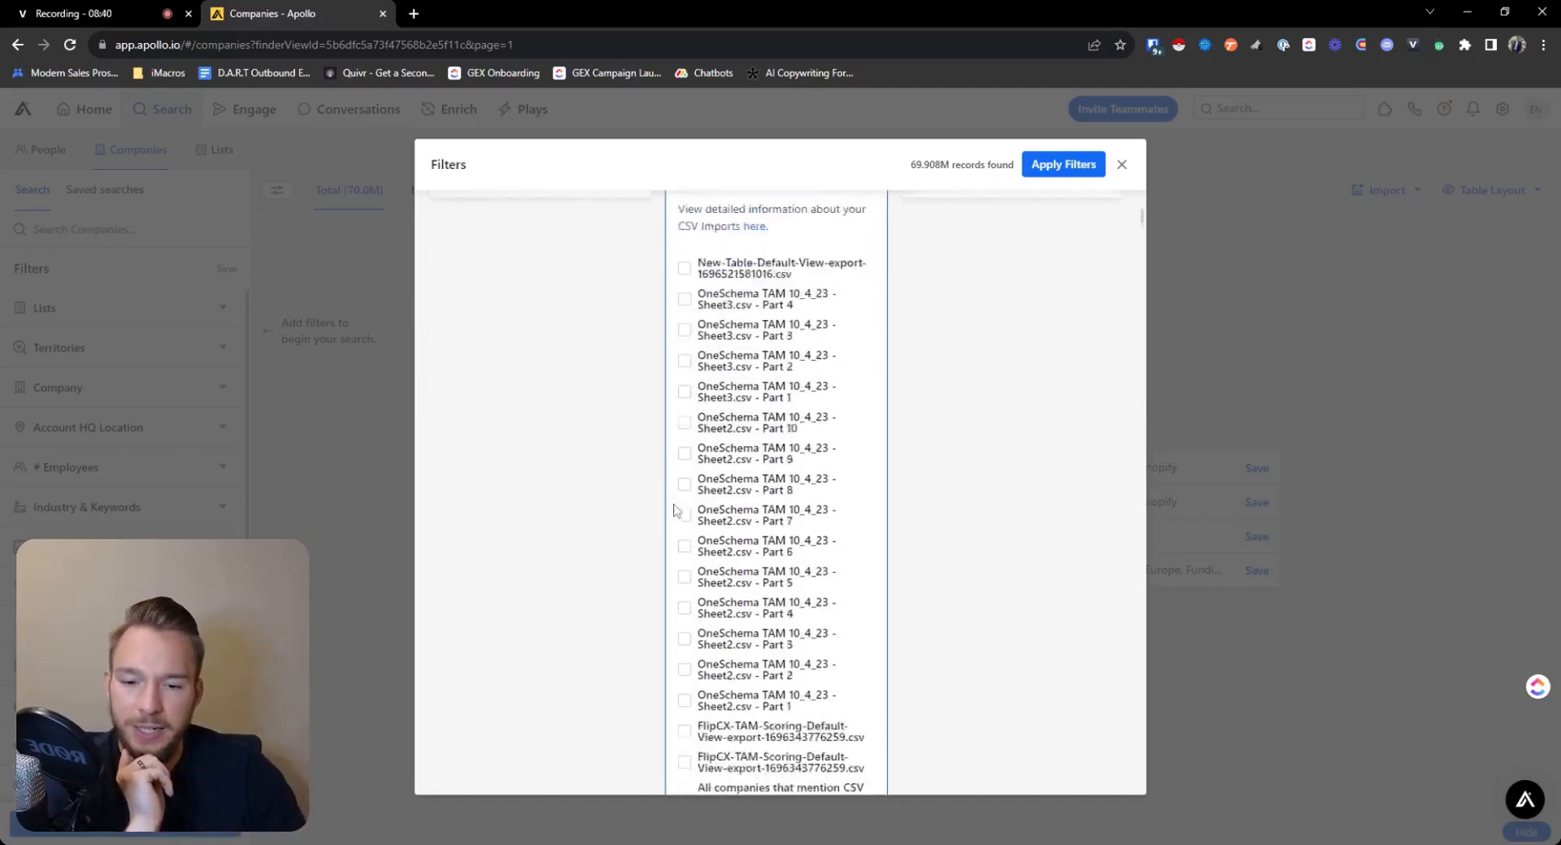
Step: Tick the four 'B2B Saas For Will from Harmonic' import parts and apply, leaving about 36.2K companies
scroll("down", 3)
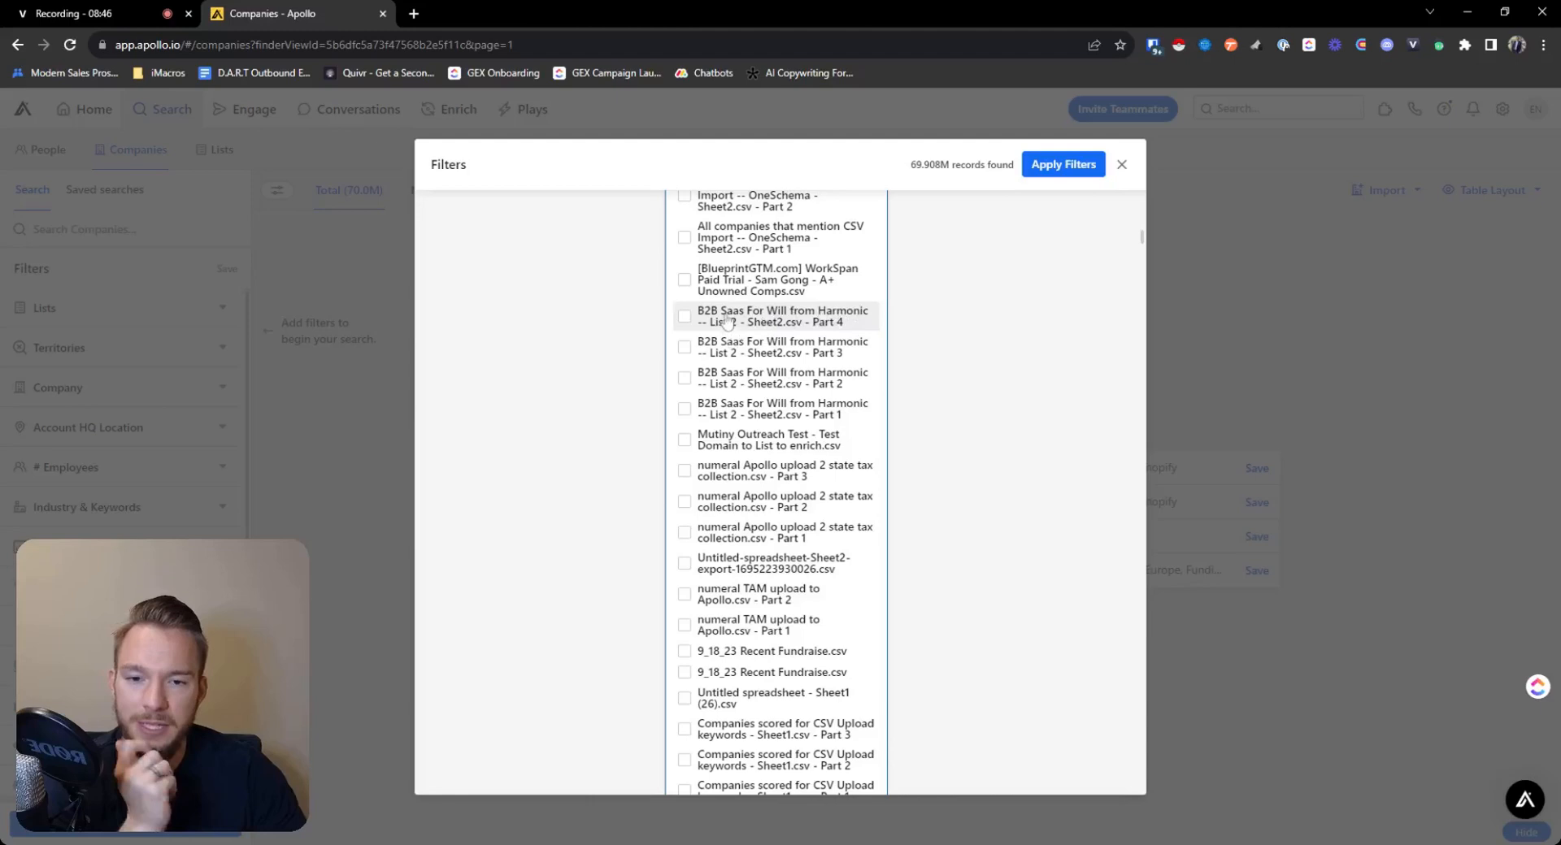
left_click(684, 316)
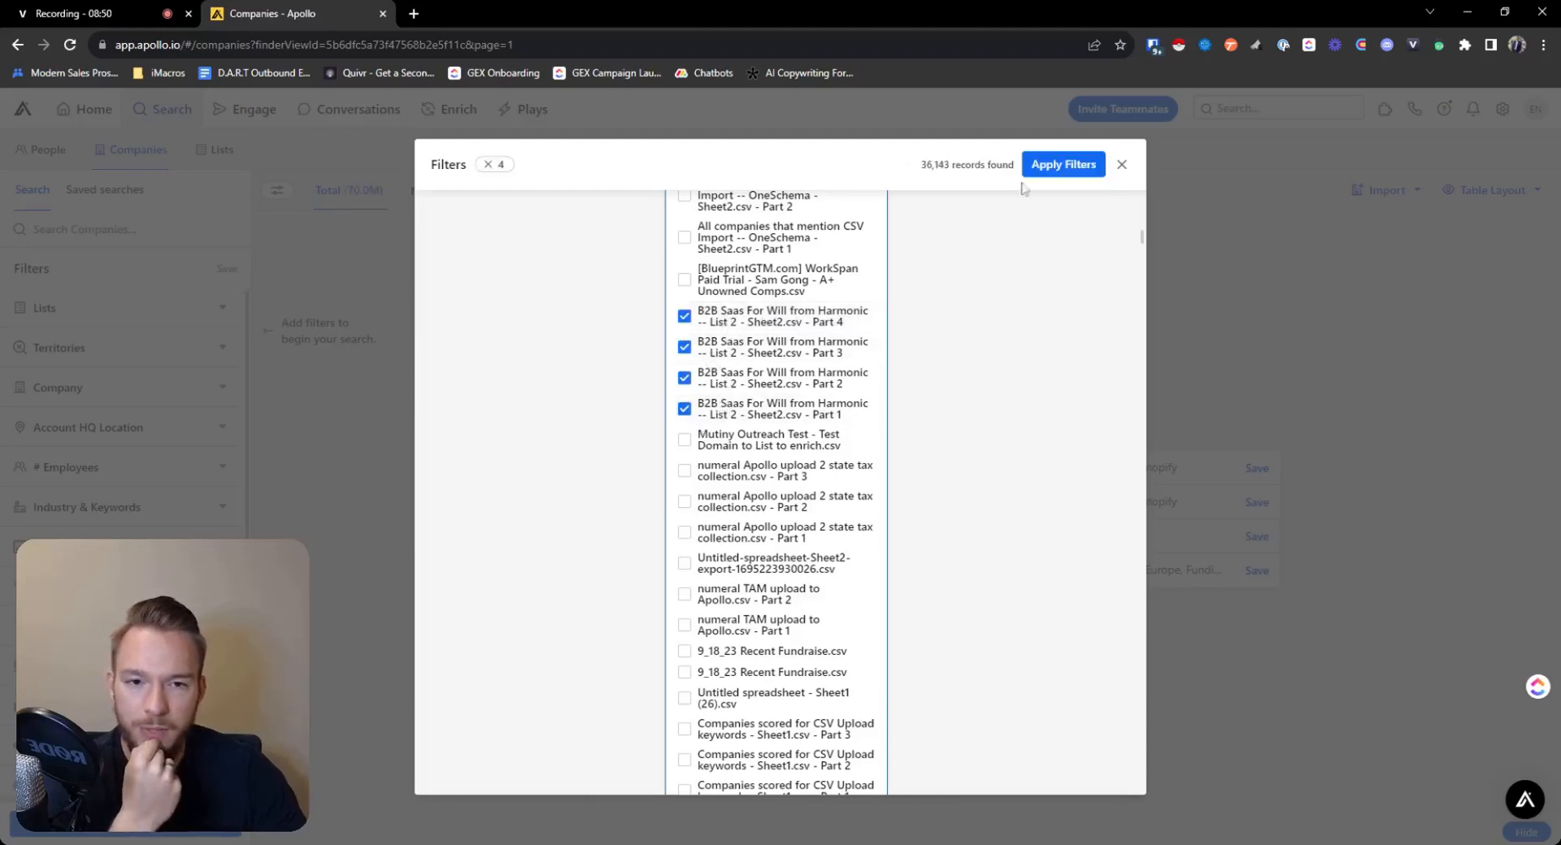
left_click(1063, 164)
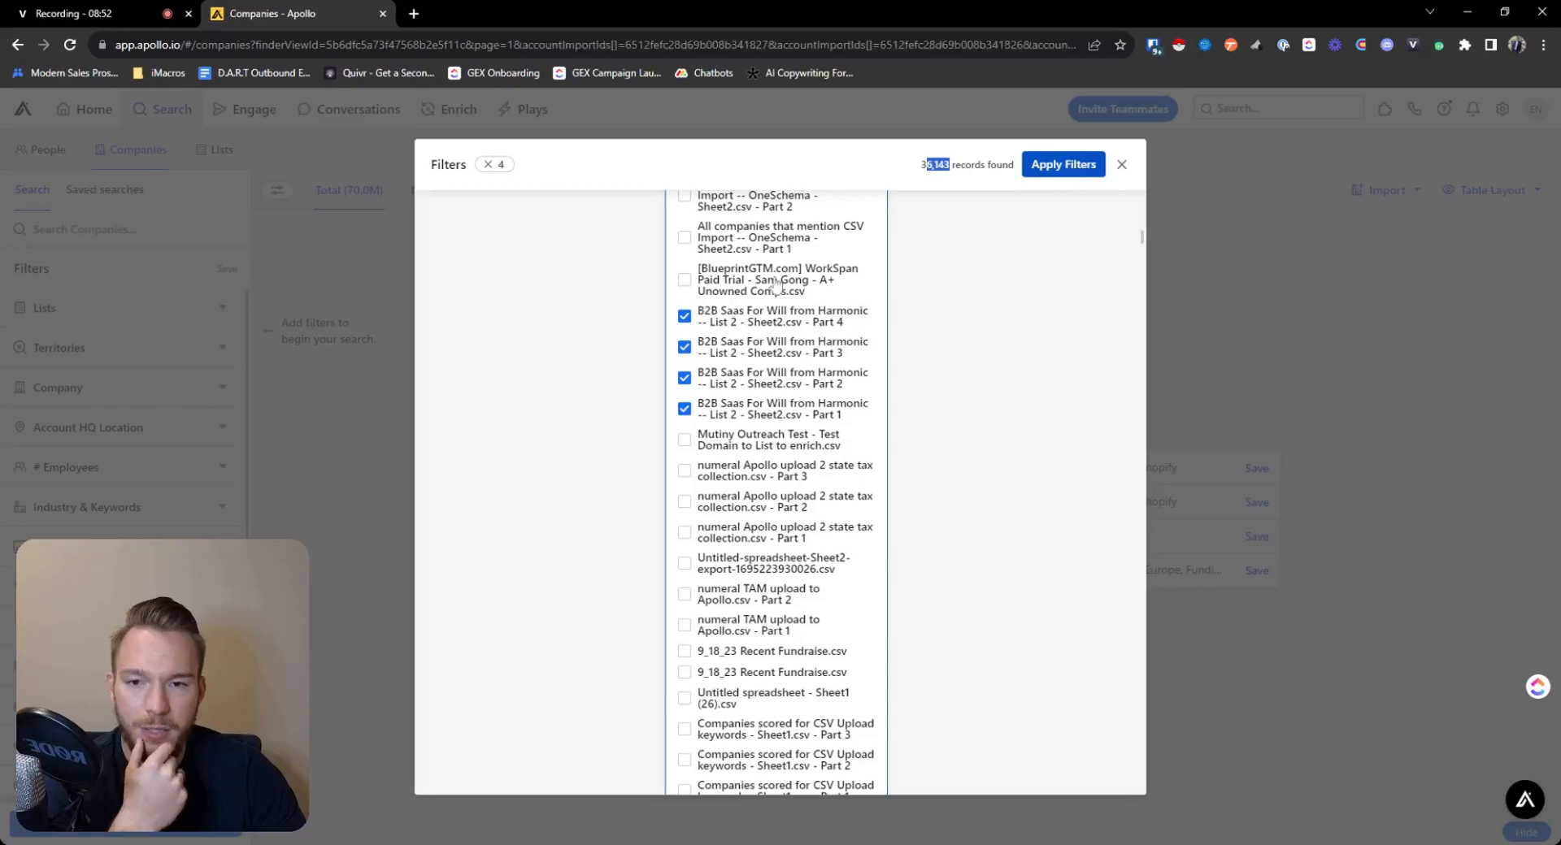
left_click(1061, 164)
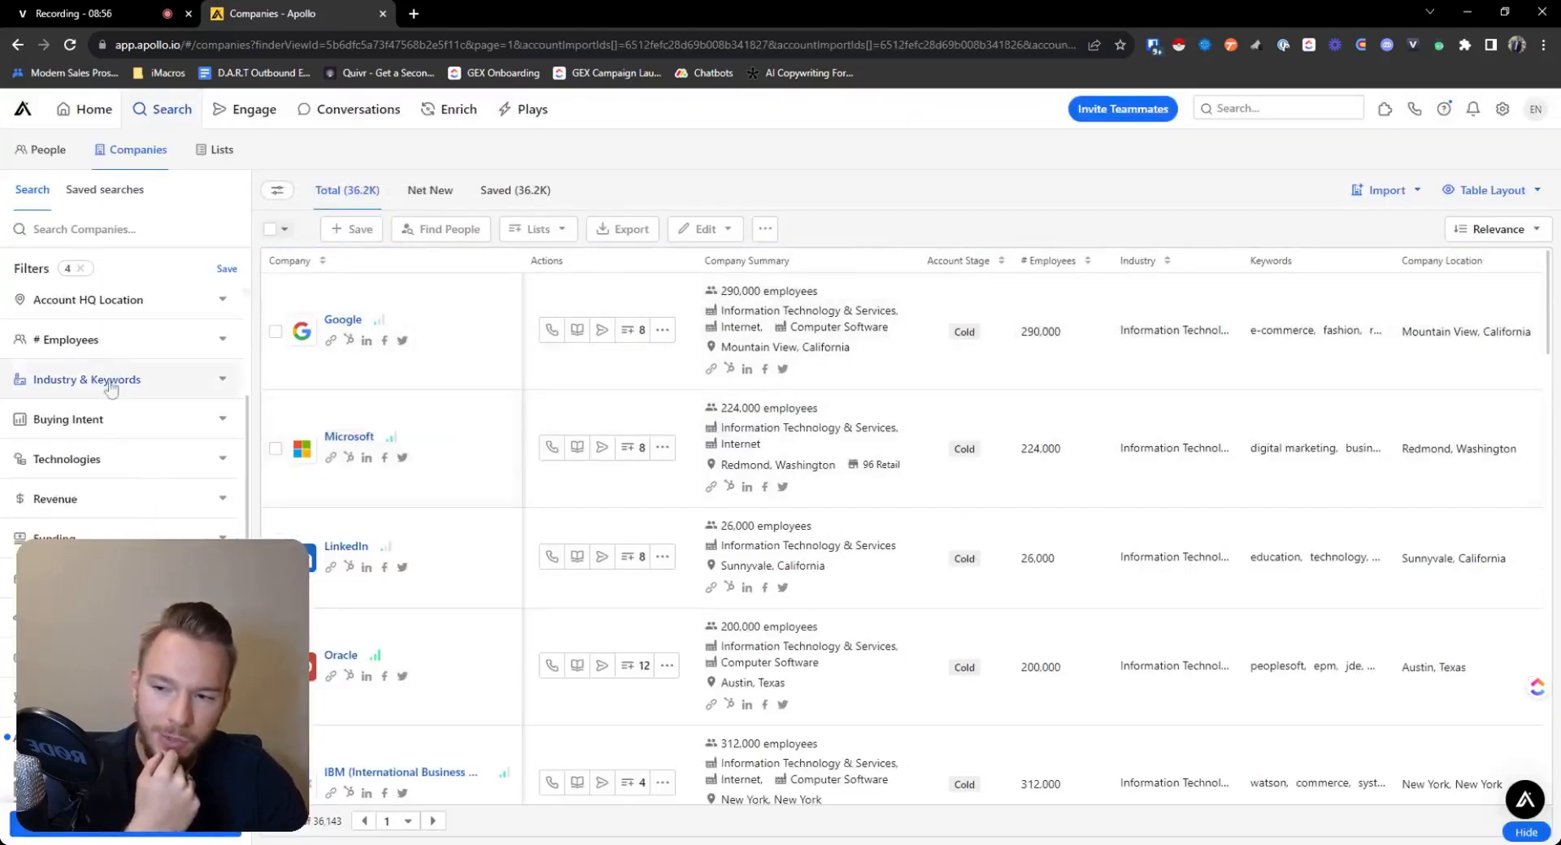
Step: Filter by # Employees, first 11-20 then 1-10, and show the Saved companies (890)
left_click(70, 340)
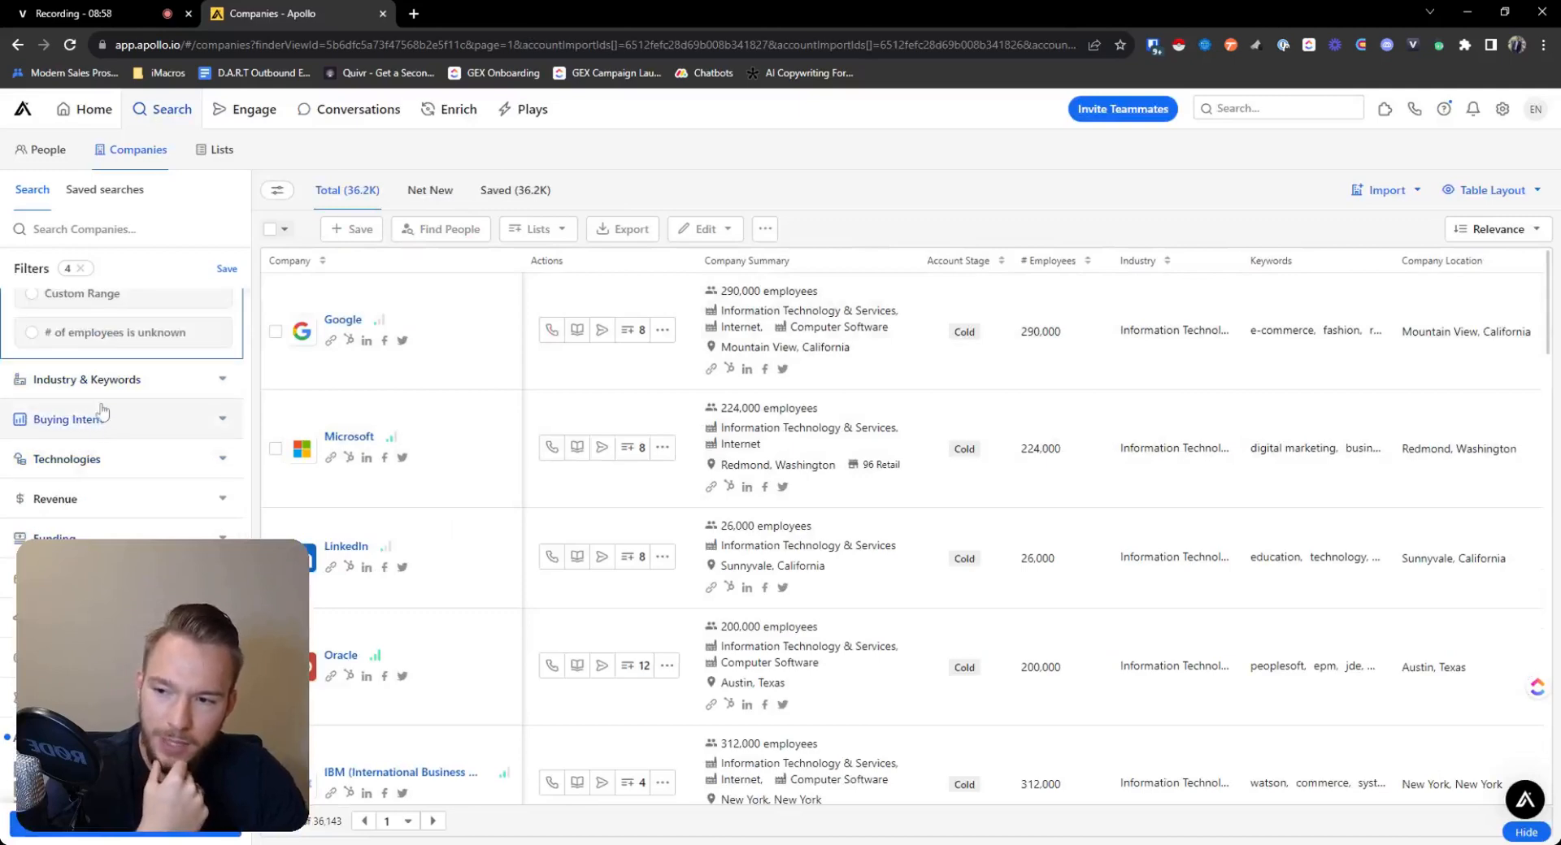
left_click(70, 343)
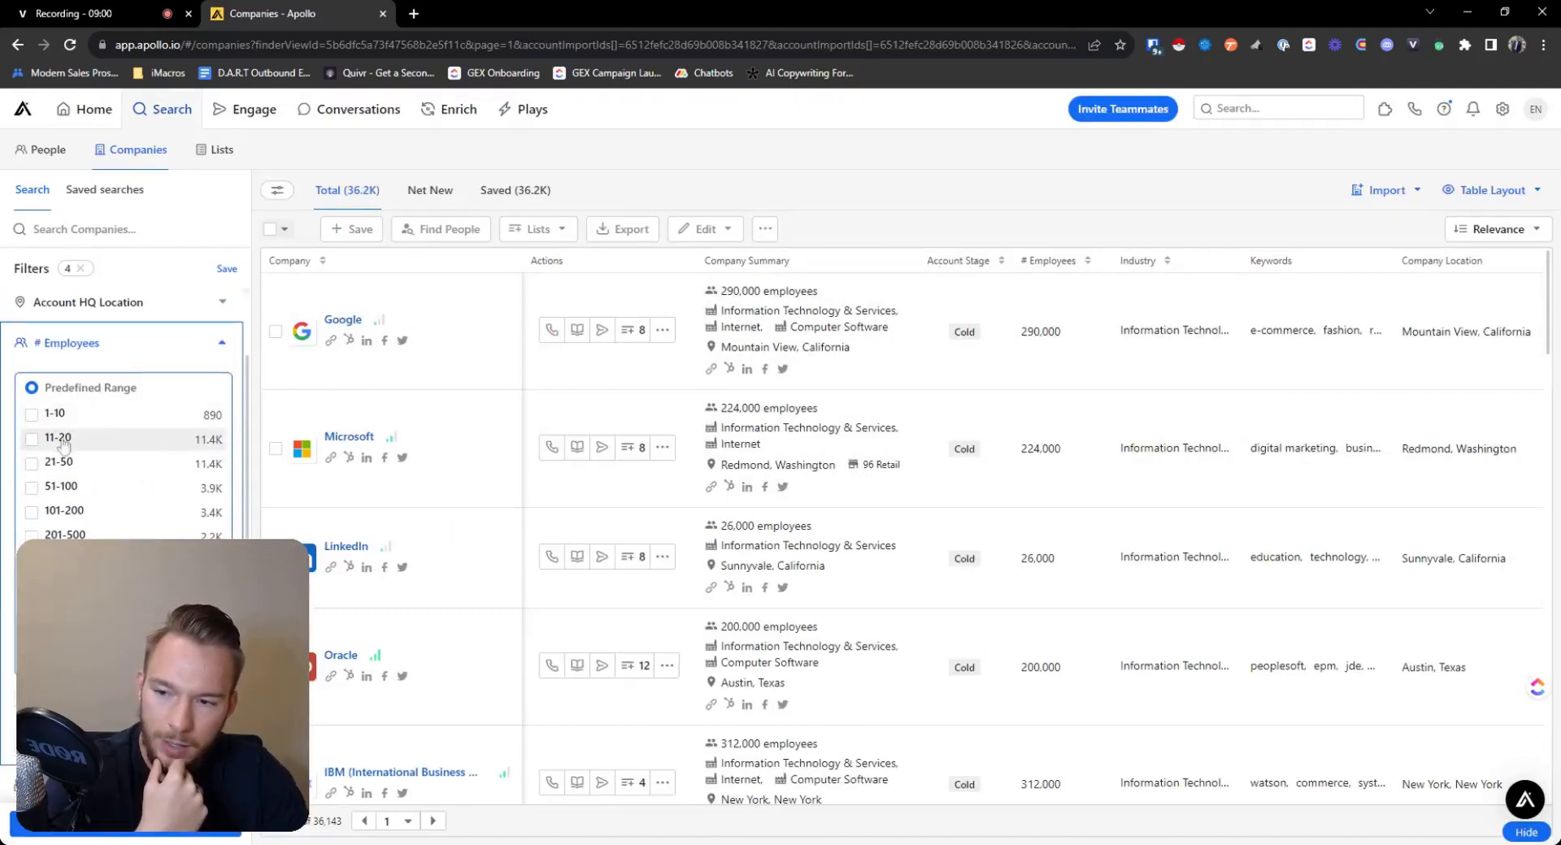
left_click(32, 438)
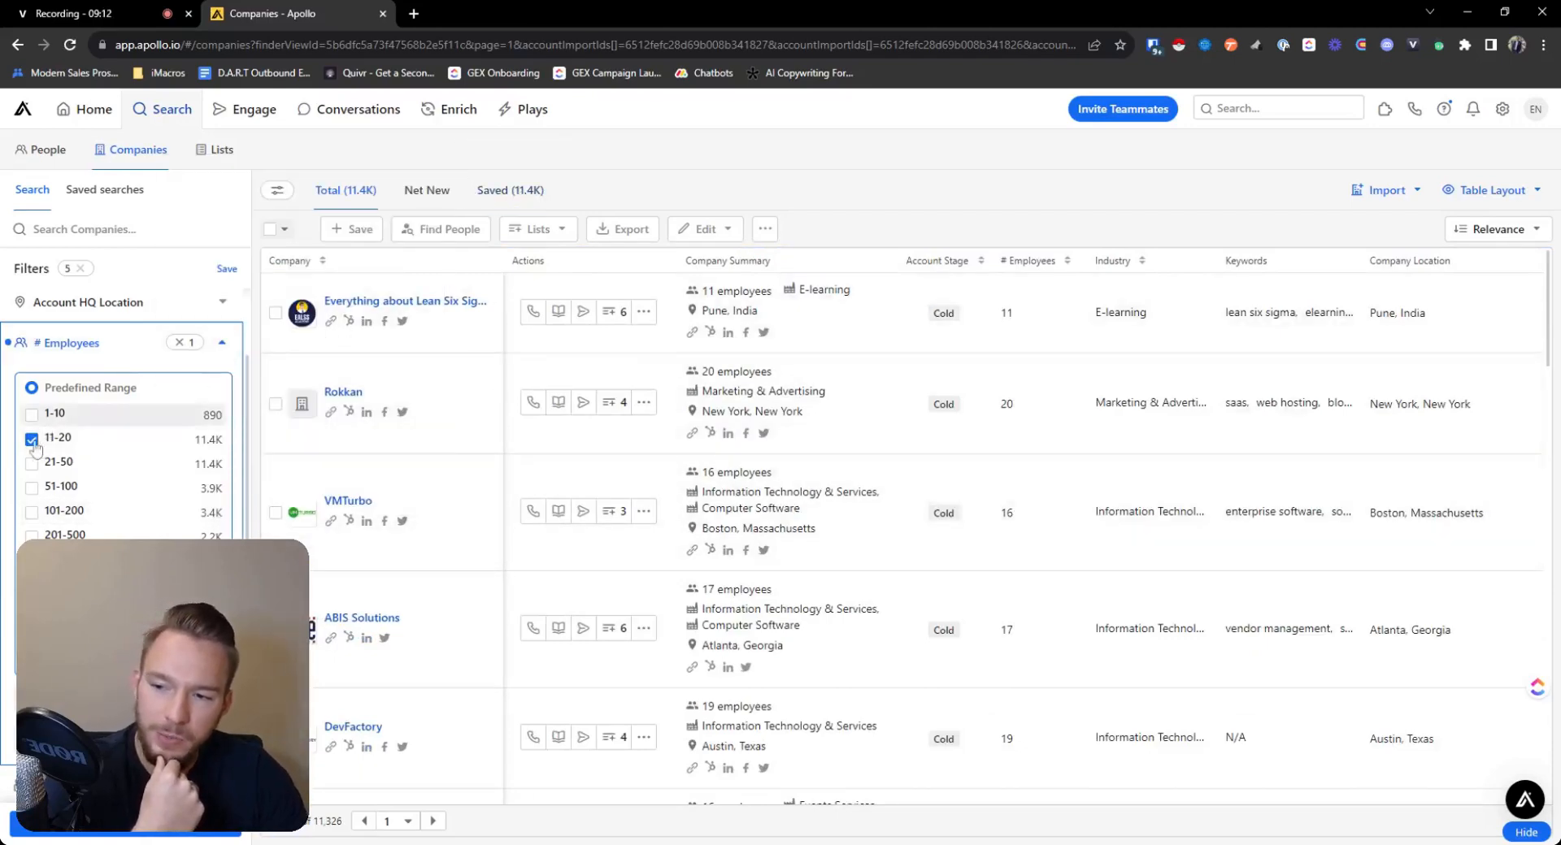
left_click(31, 412)
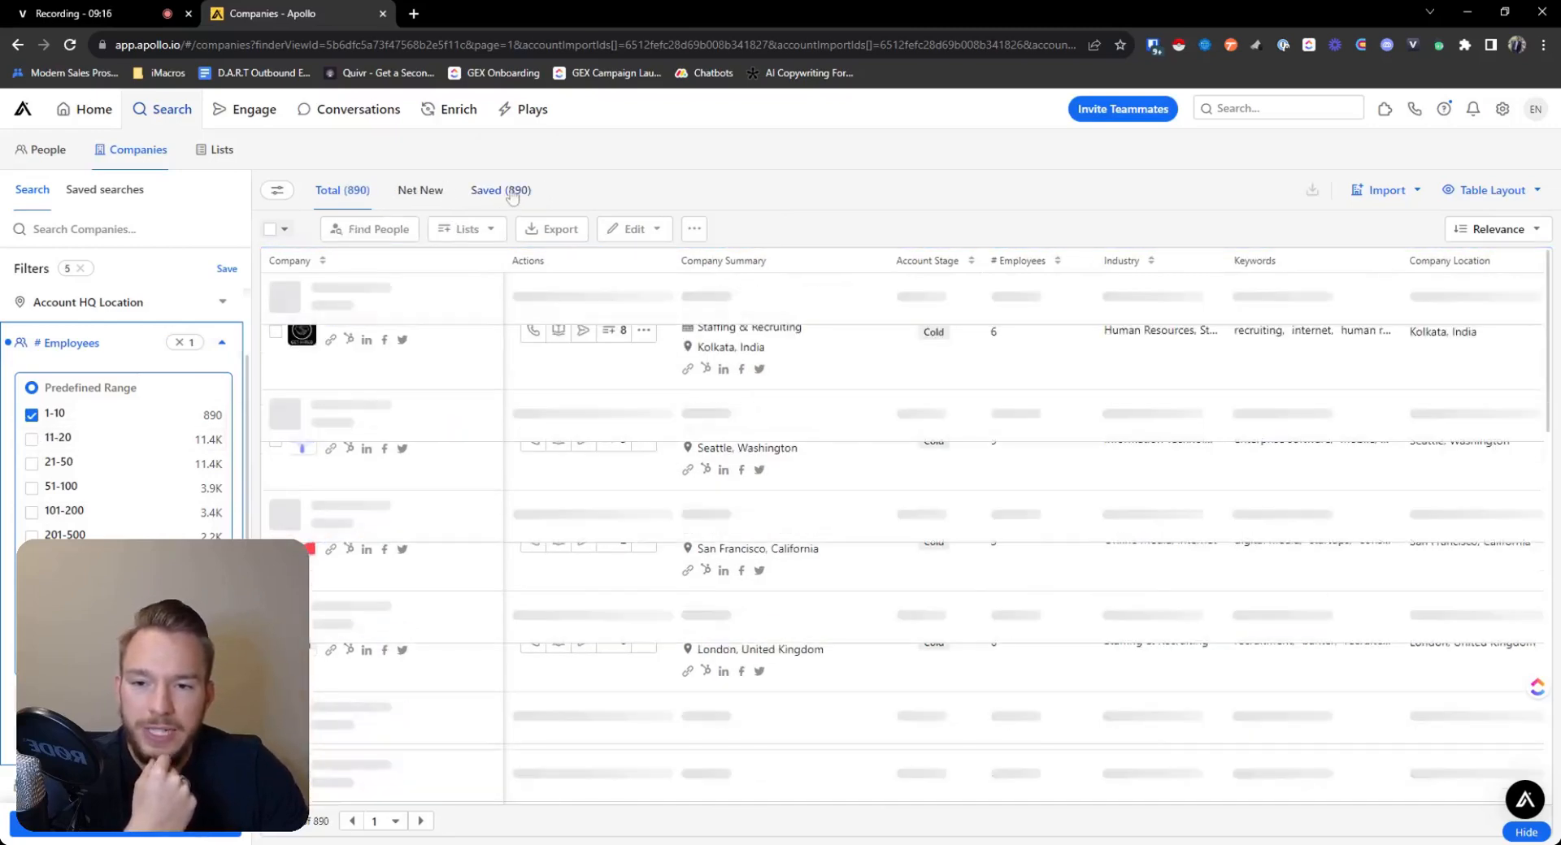
left_click(288, 229)
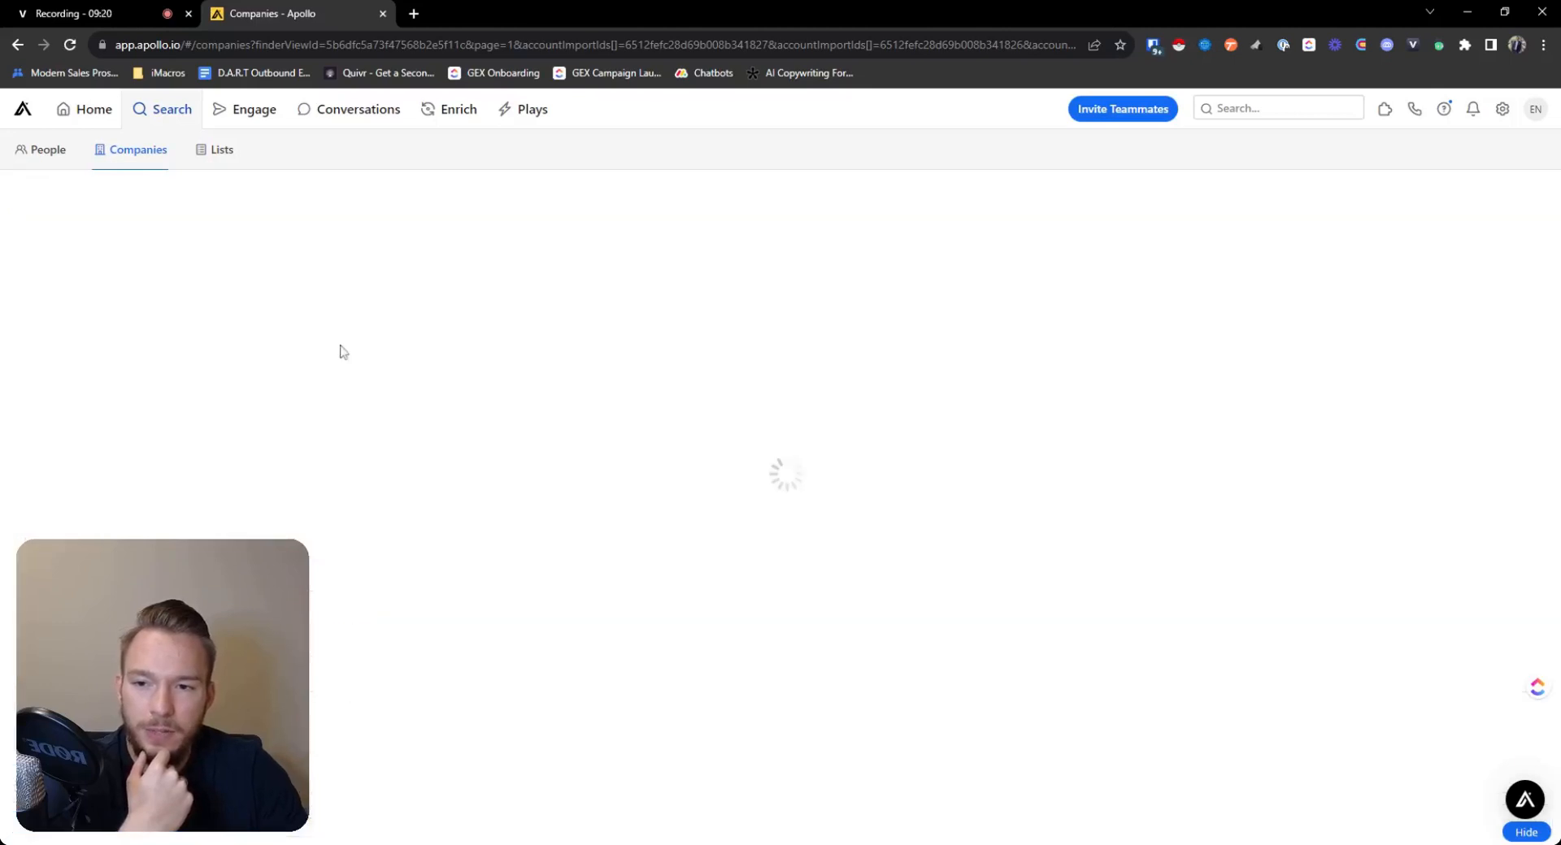
Step: Switch to People and browse the saved contacts list of about 8.6M
left_click(47, 149)
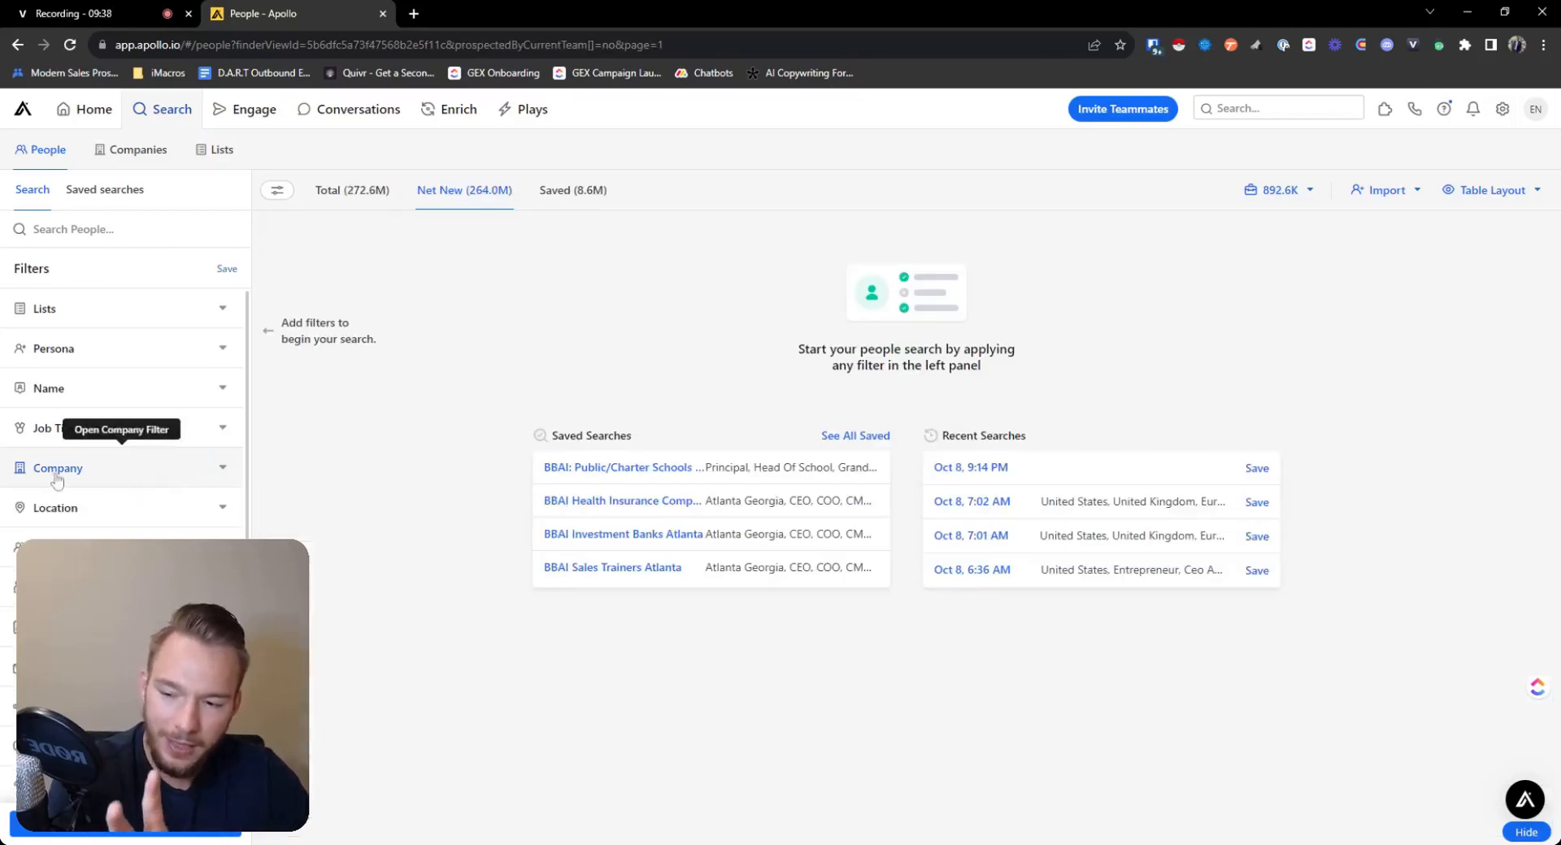
mouse_move(39, 508)
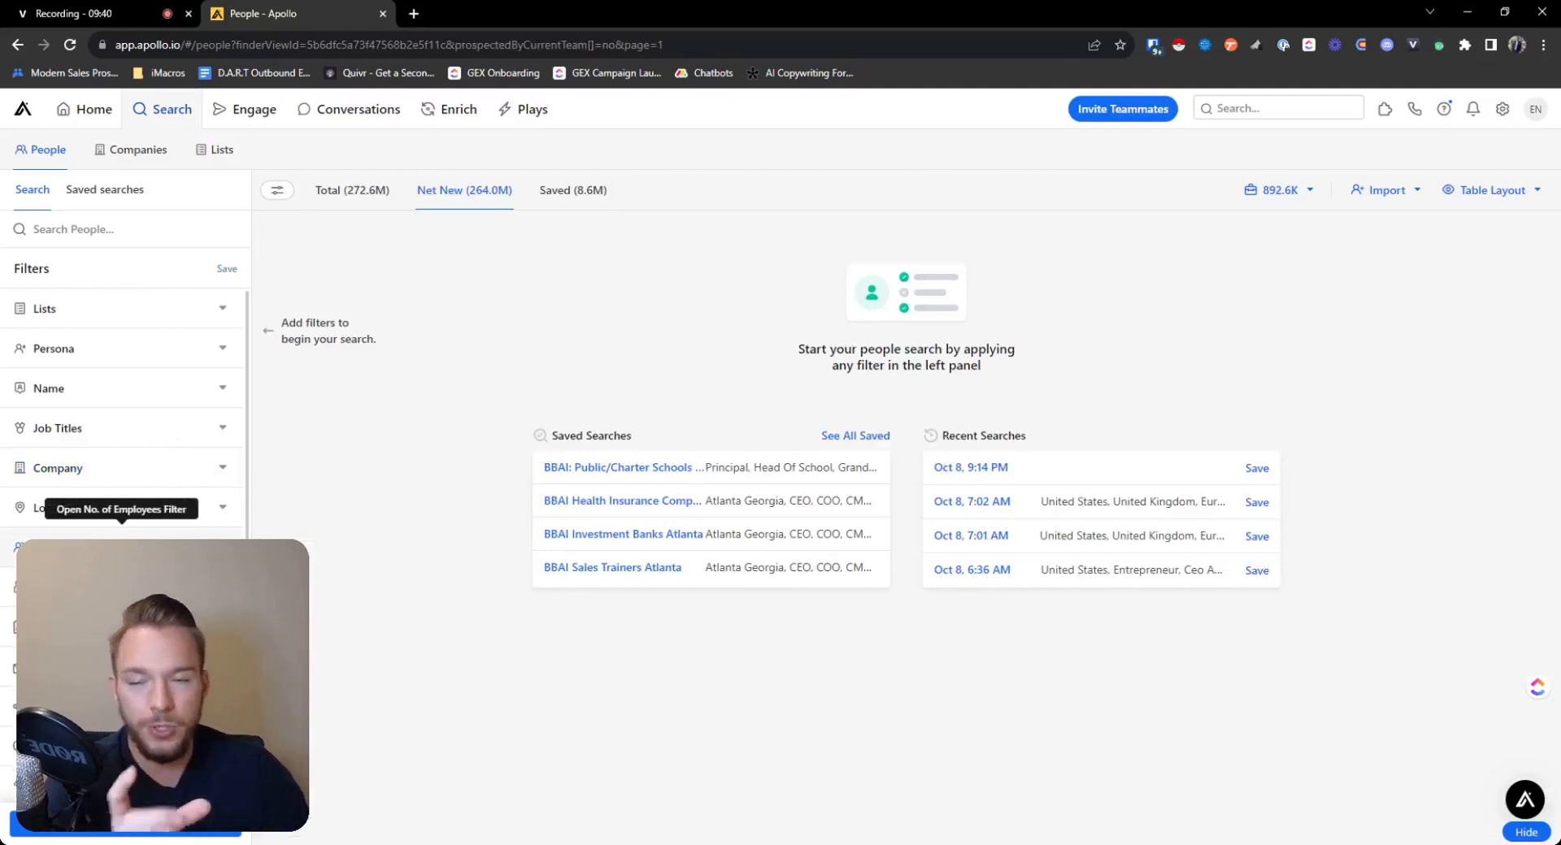
scroll("down", 3)
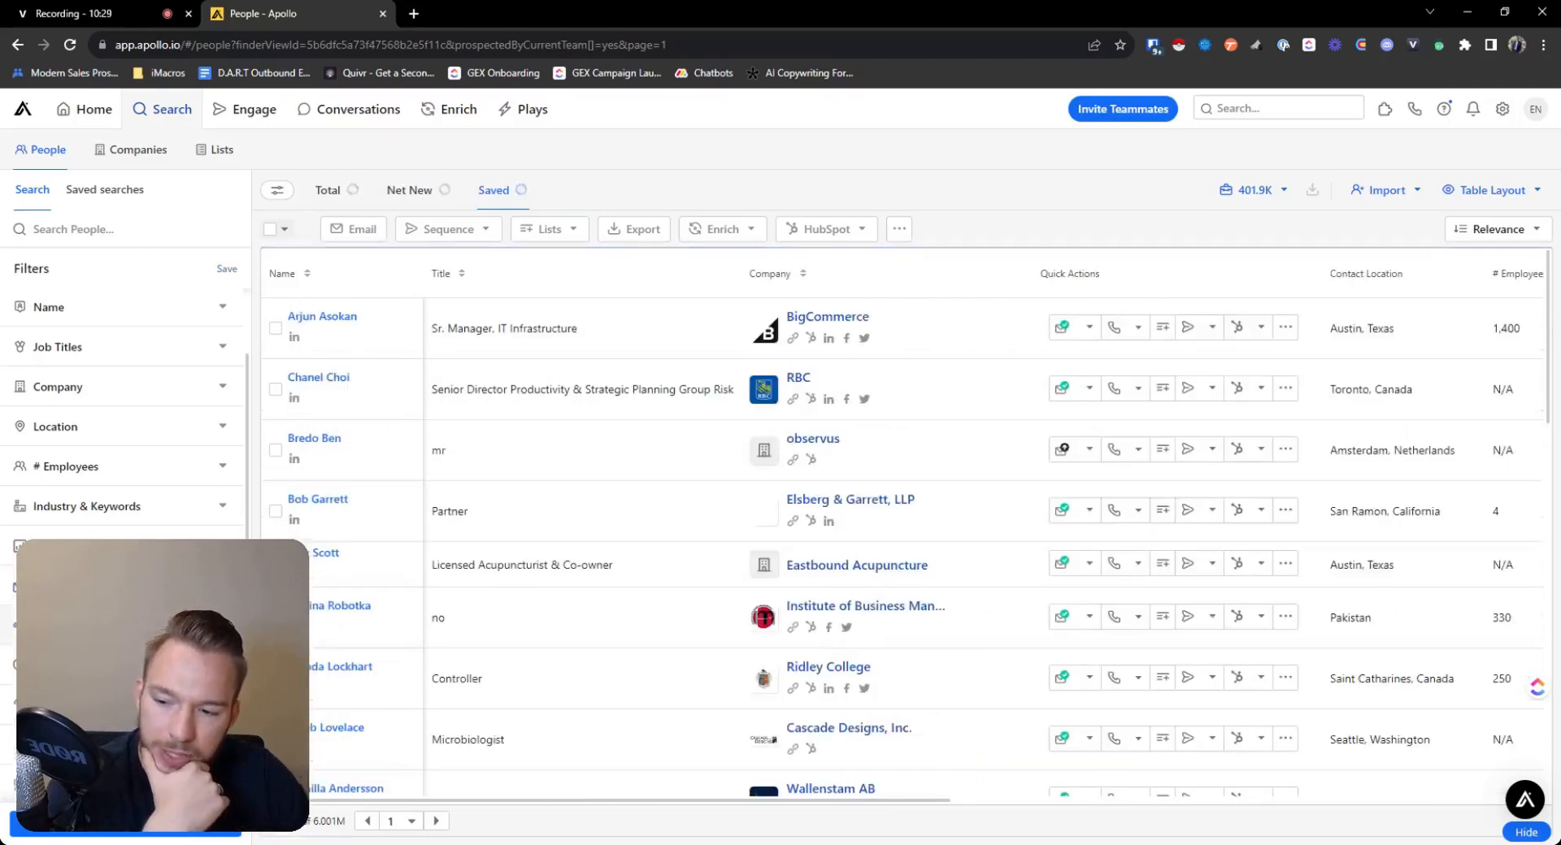
scroll("down", 3)
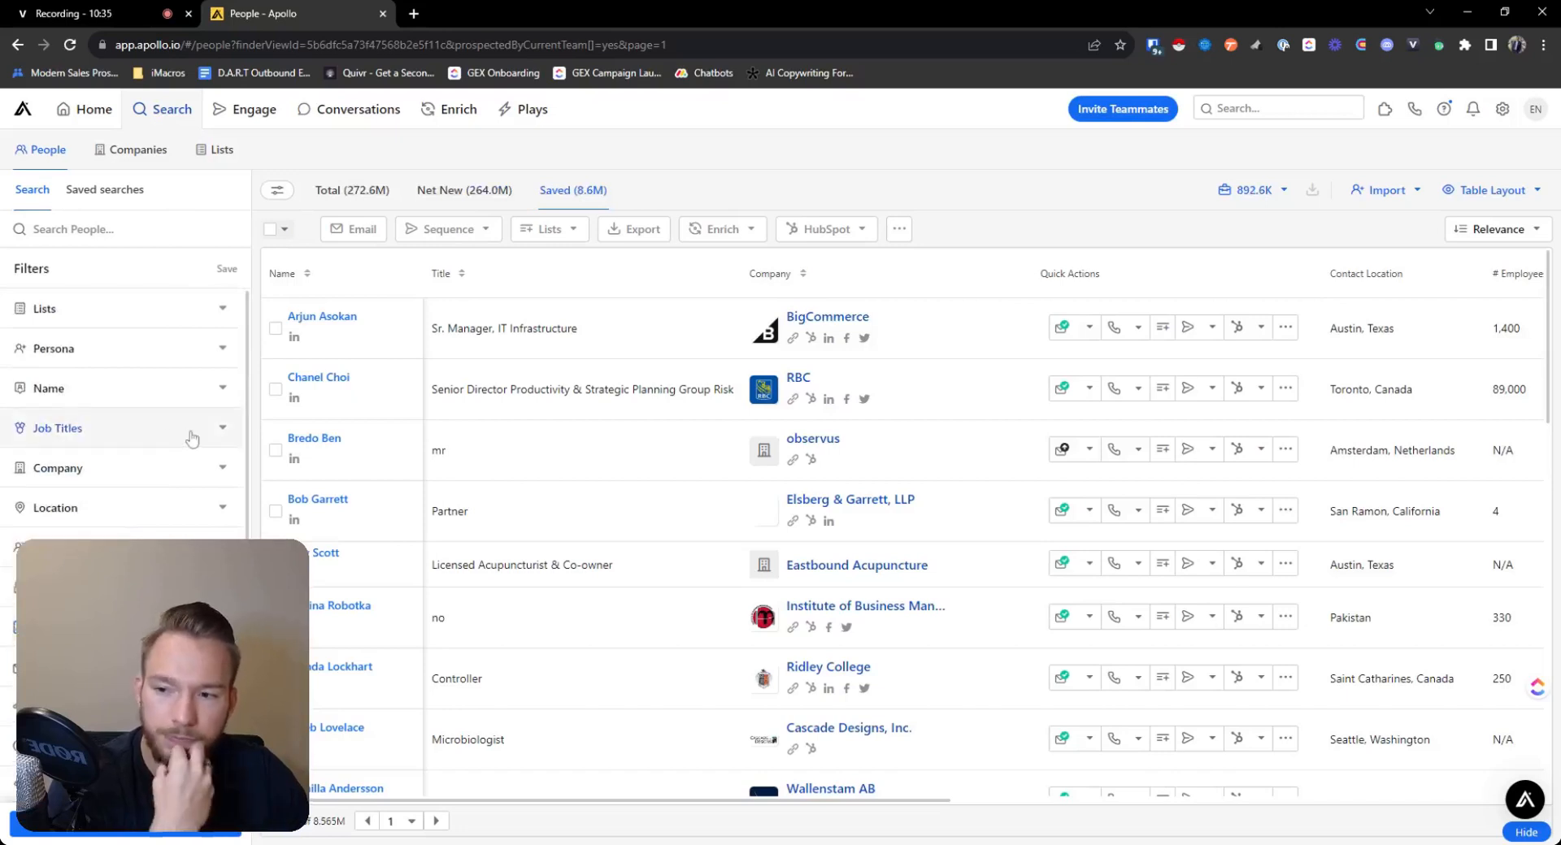
mouse_move(57, 428)
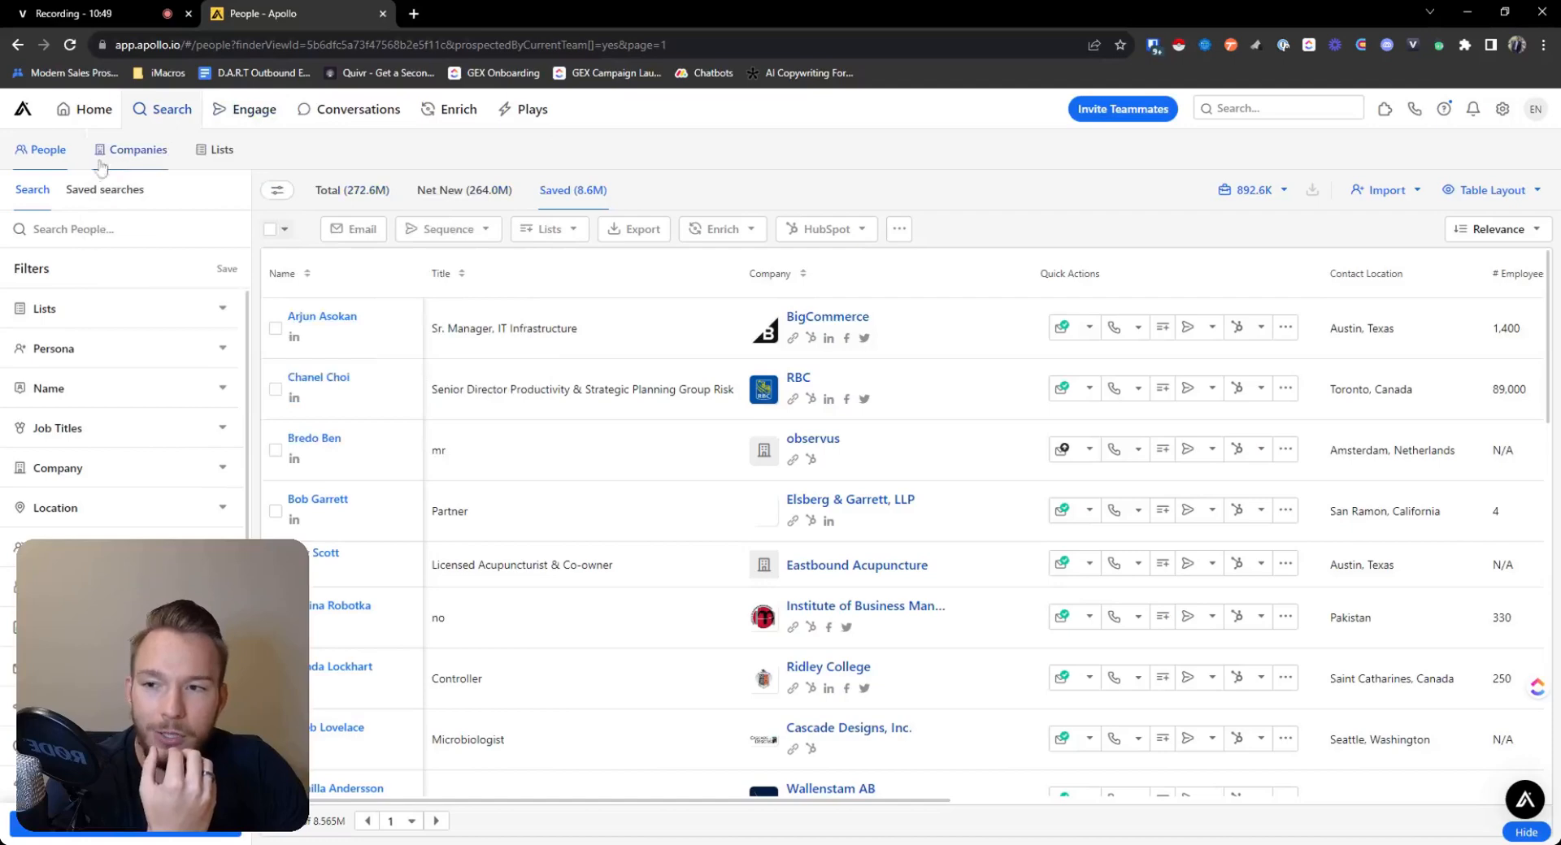
Step: Return to Companies and search by name for 'gong', opening the results in a second tab
left_click(137, 150)
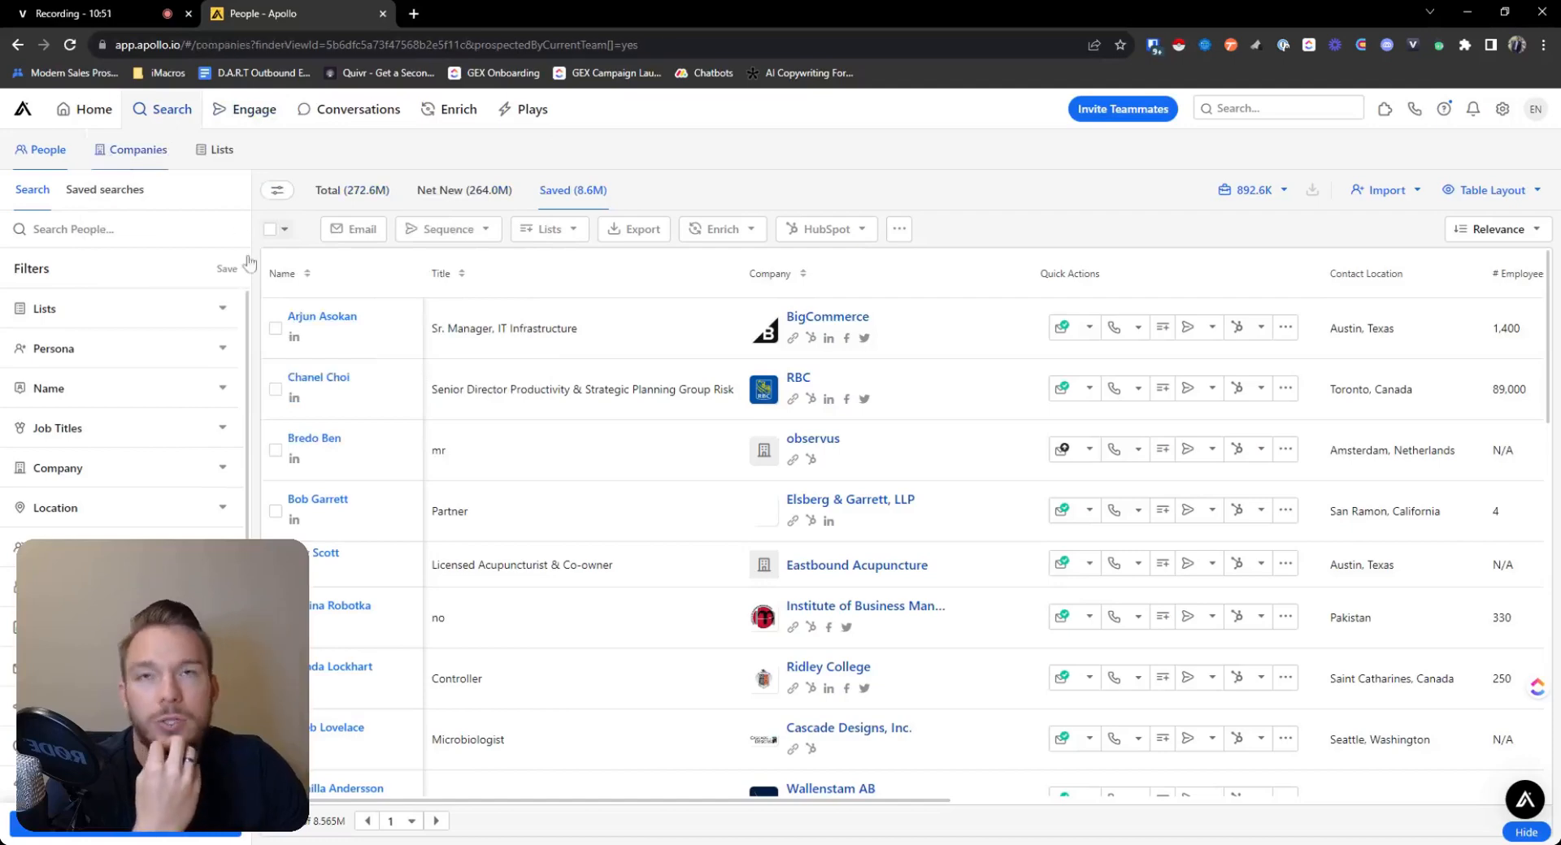
left_click(137, 149)
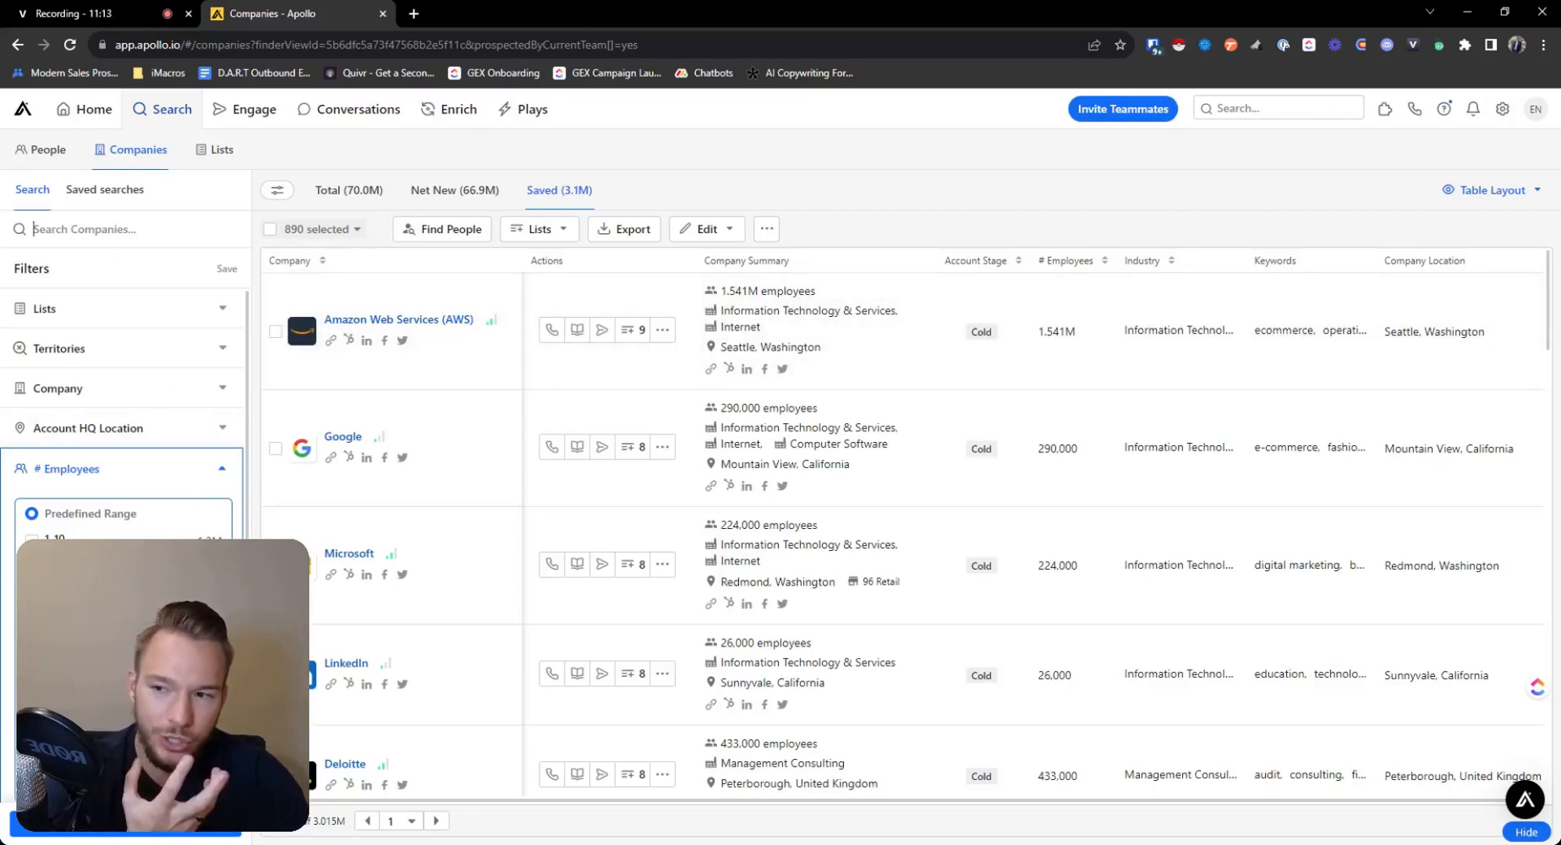
type("gong")
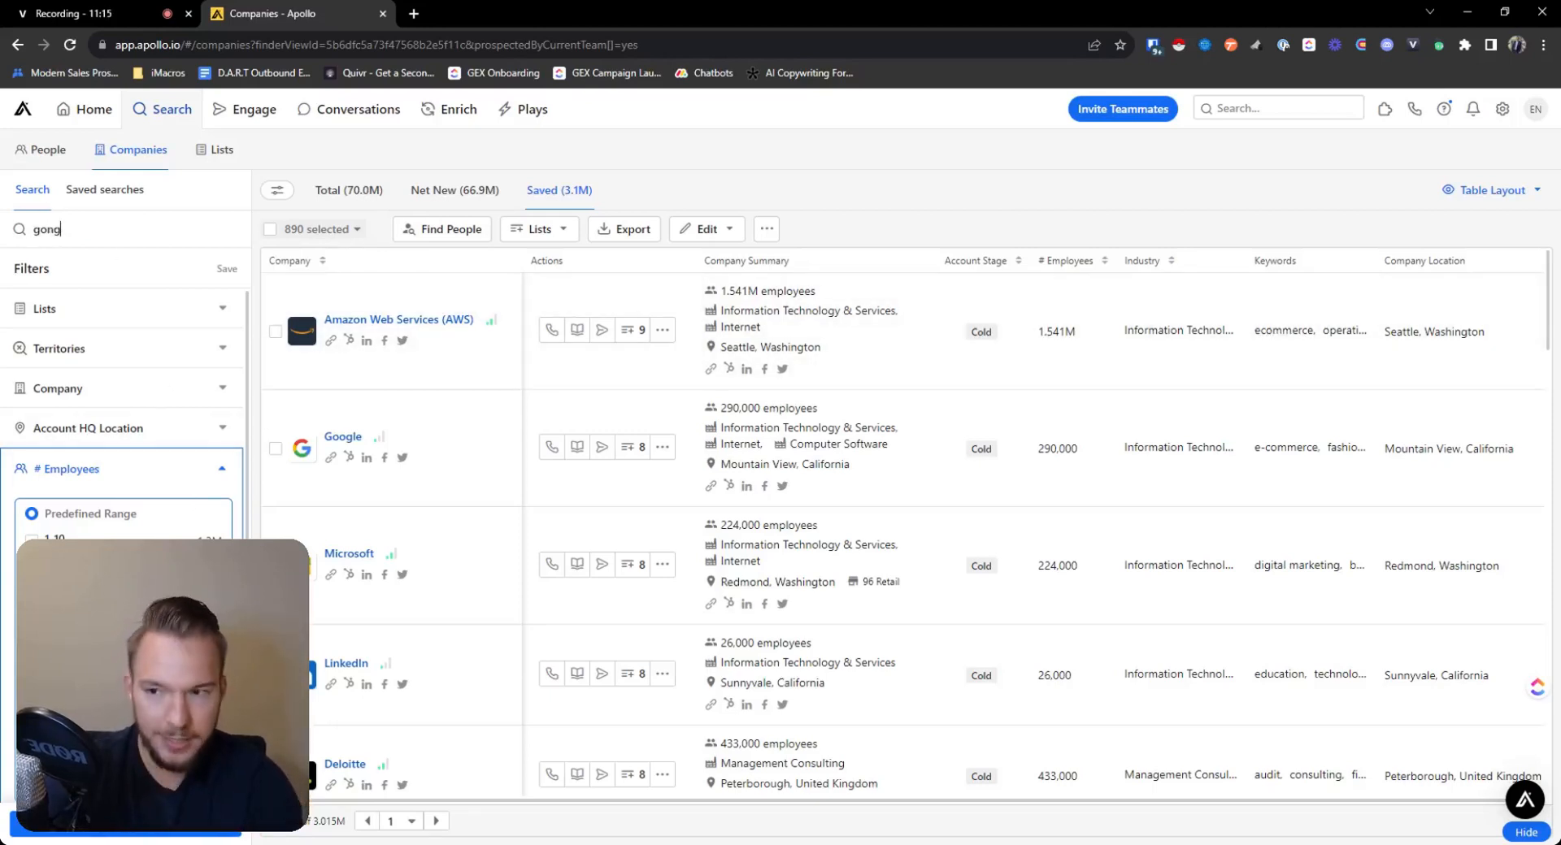
left_click(398, 45)
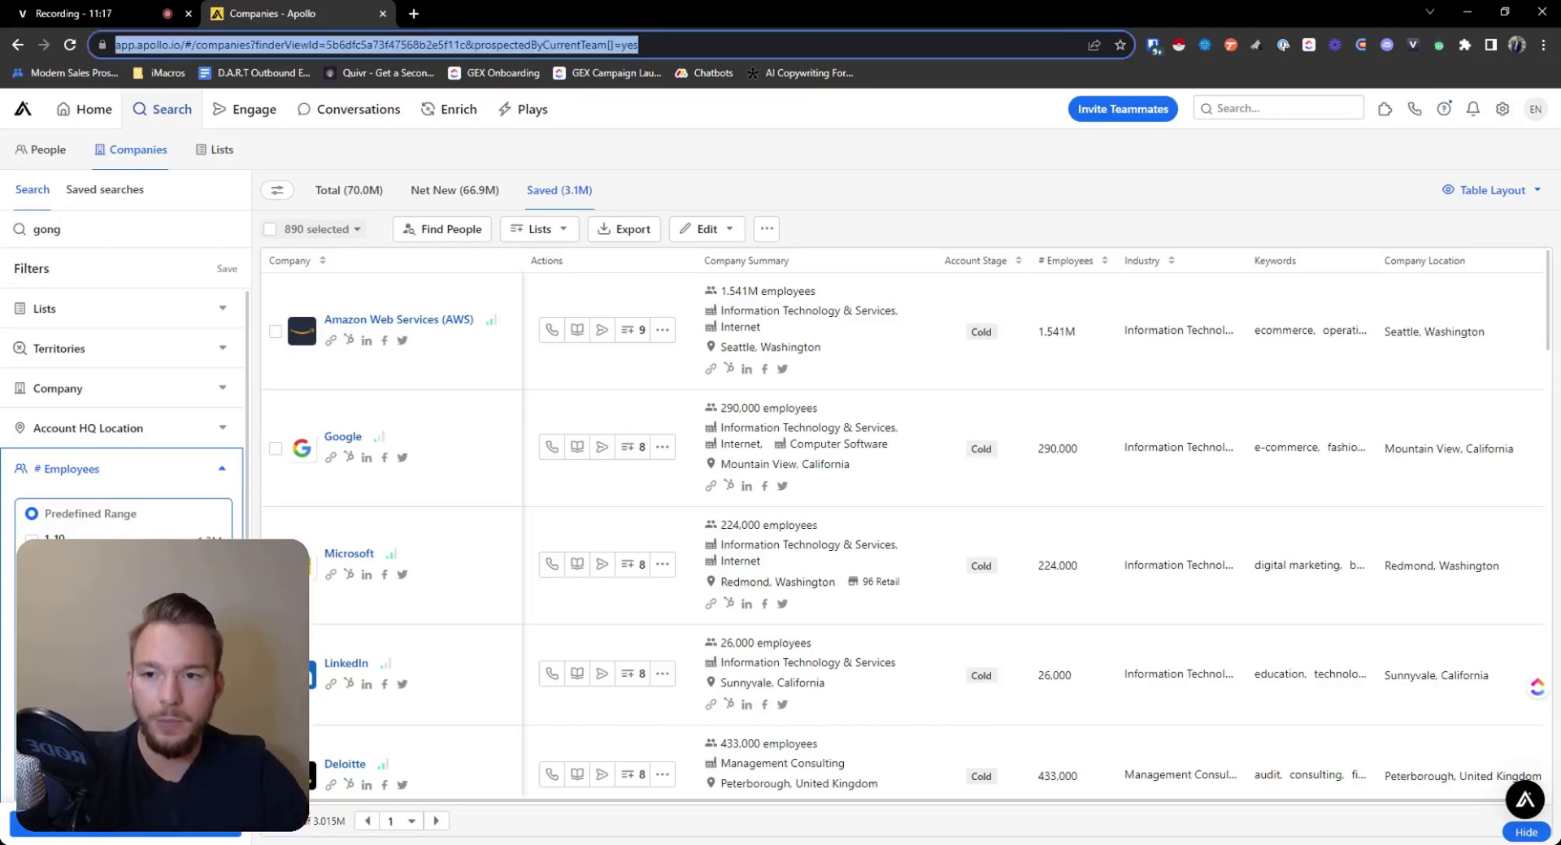
left_click(606, 13)
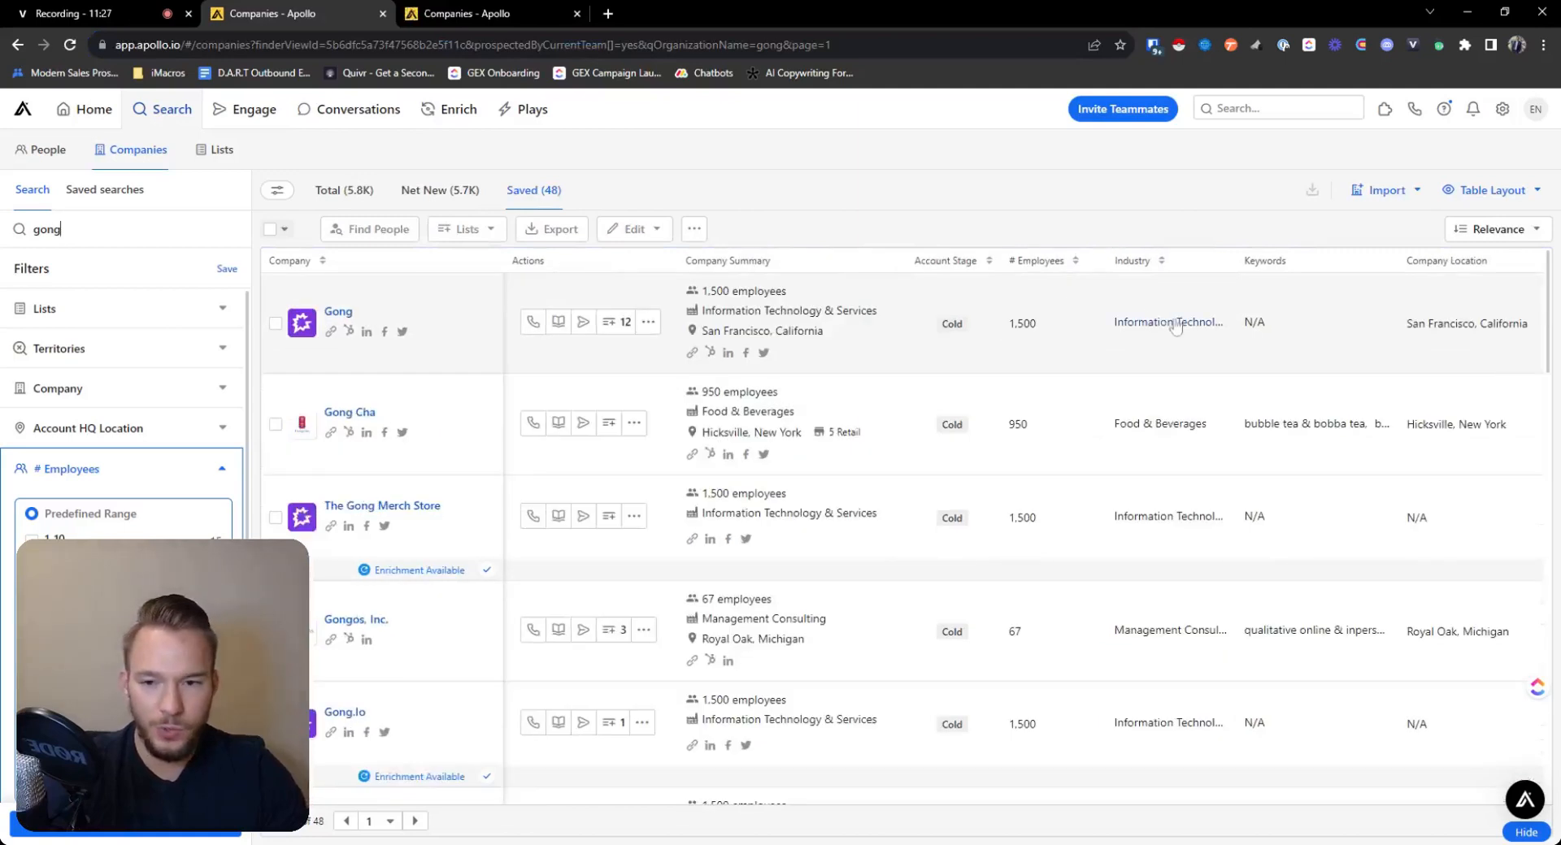
mouse_move(1169, 321)
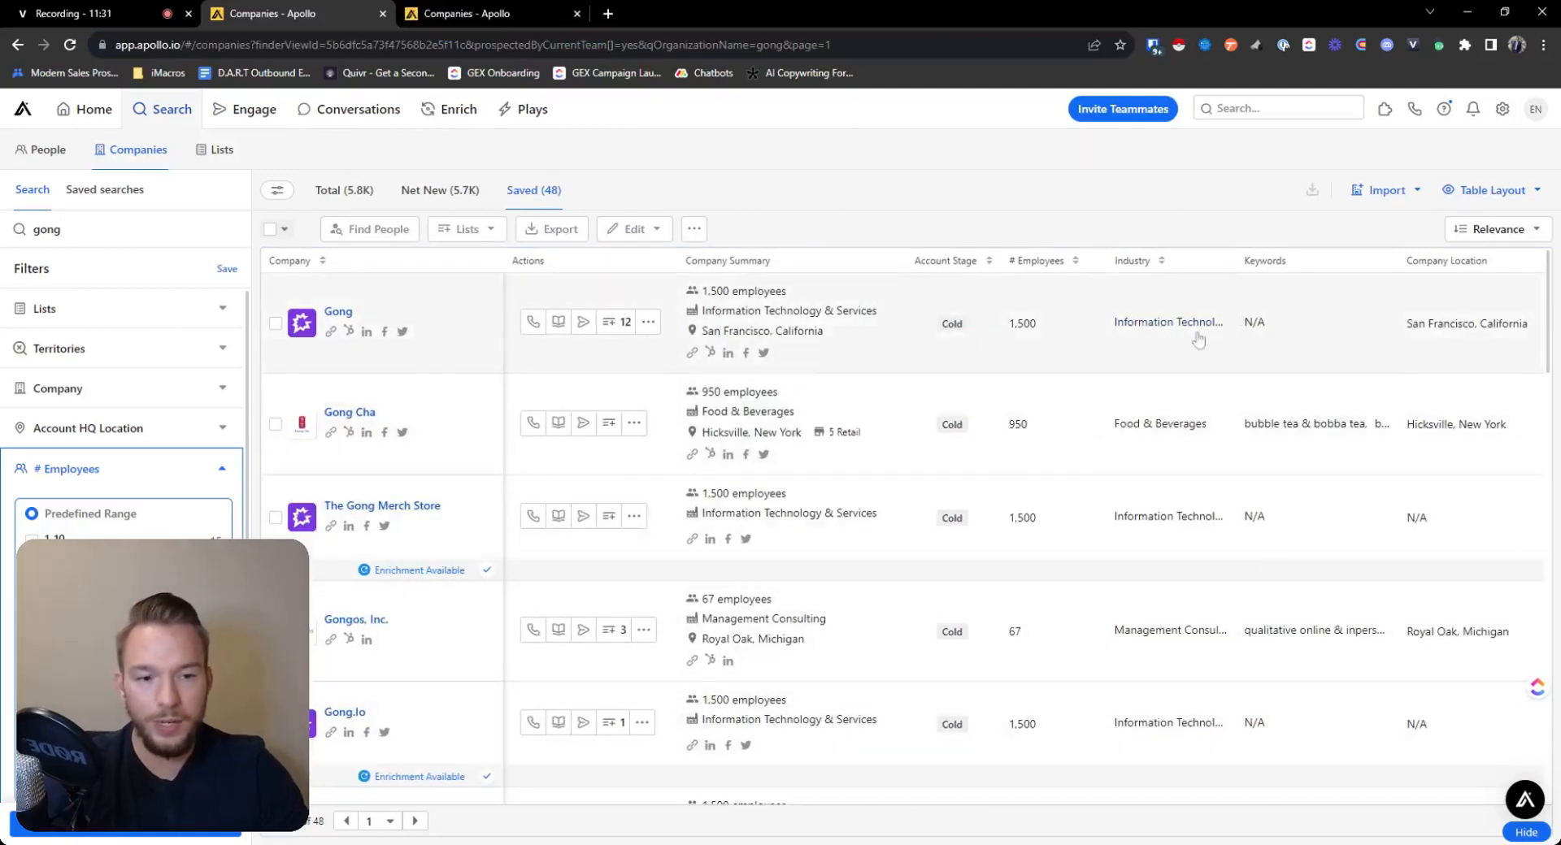
left_click(339, 312)
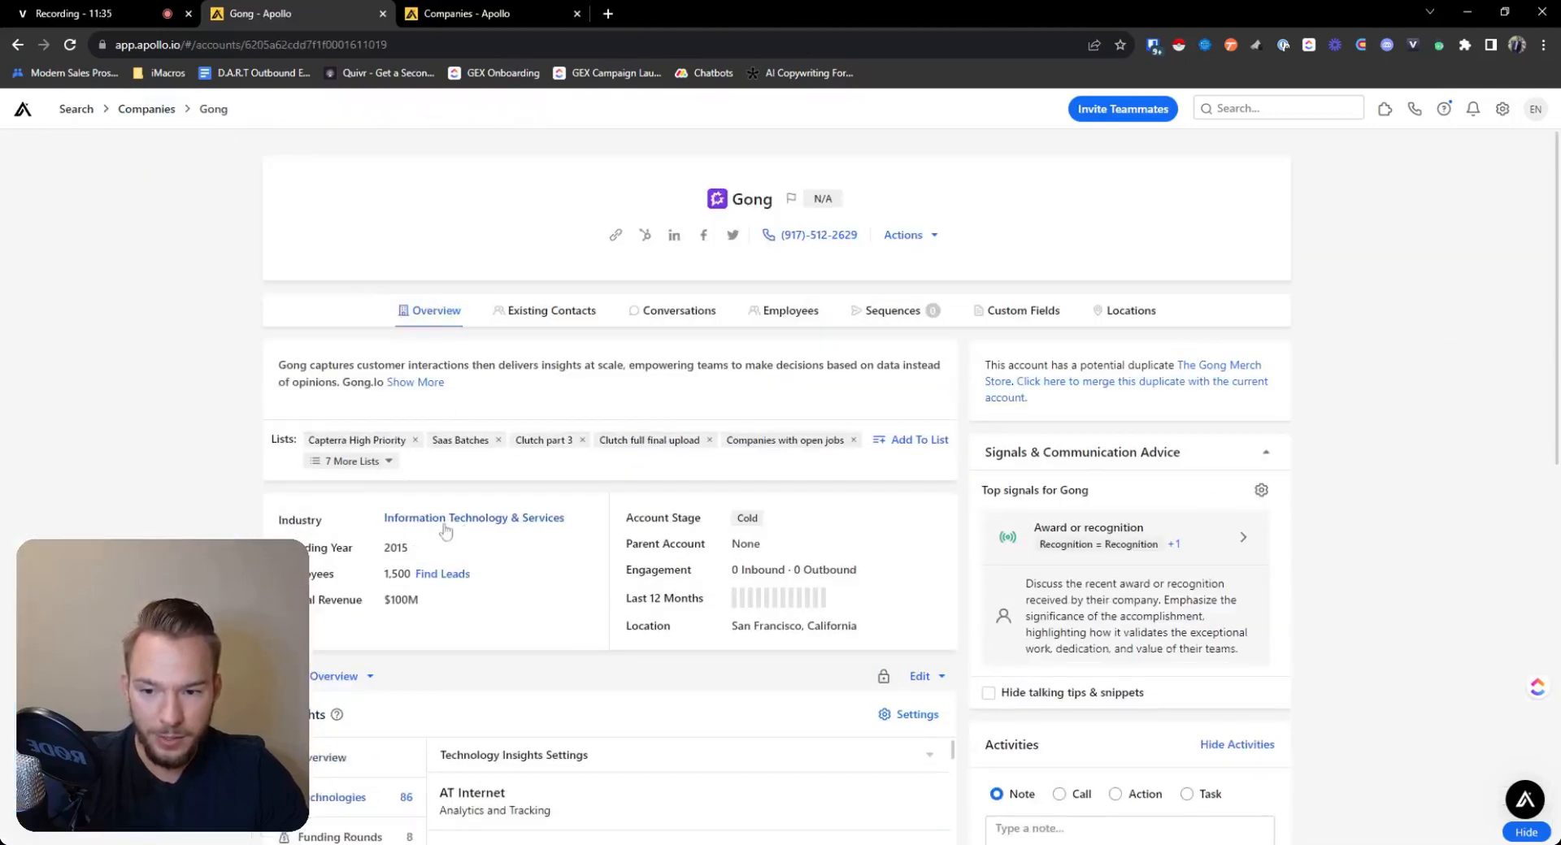
scroll("down", 3)
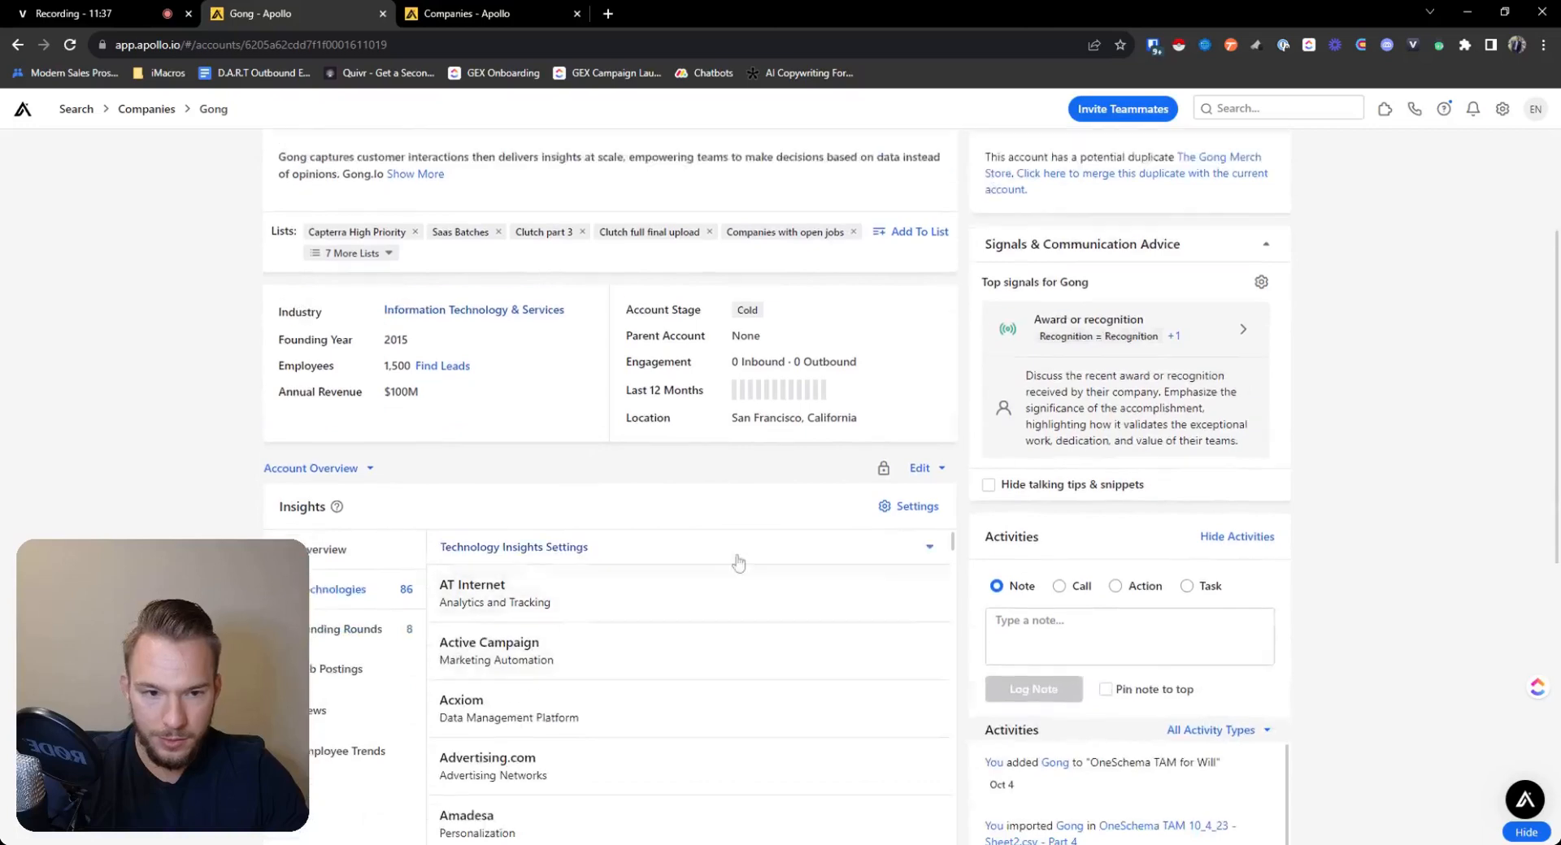
scroll("up", 3)
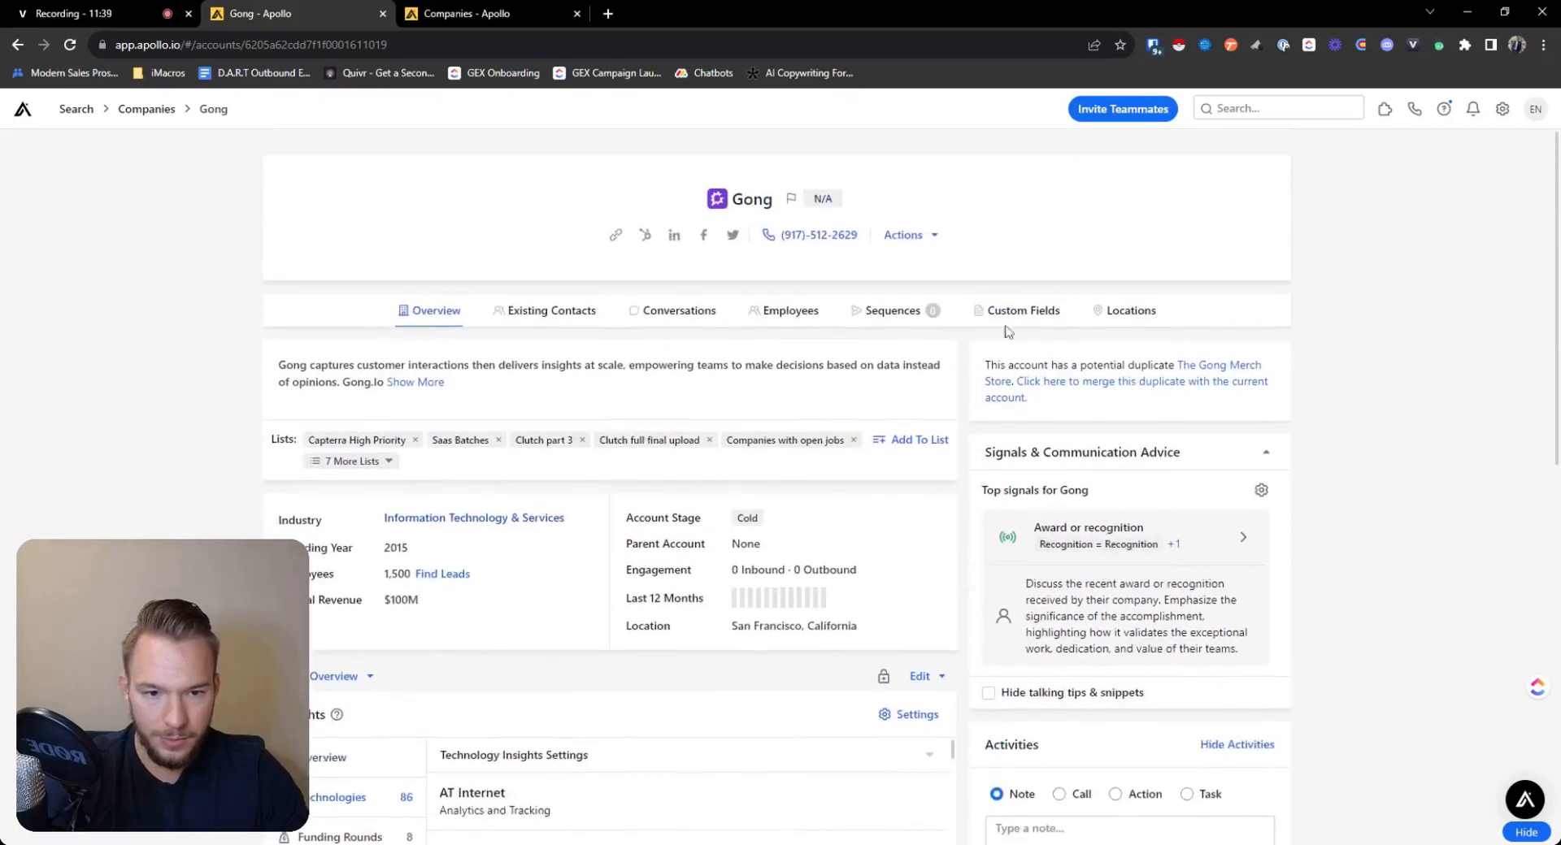
scroll("down", 3)
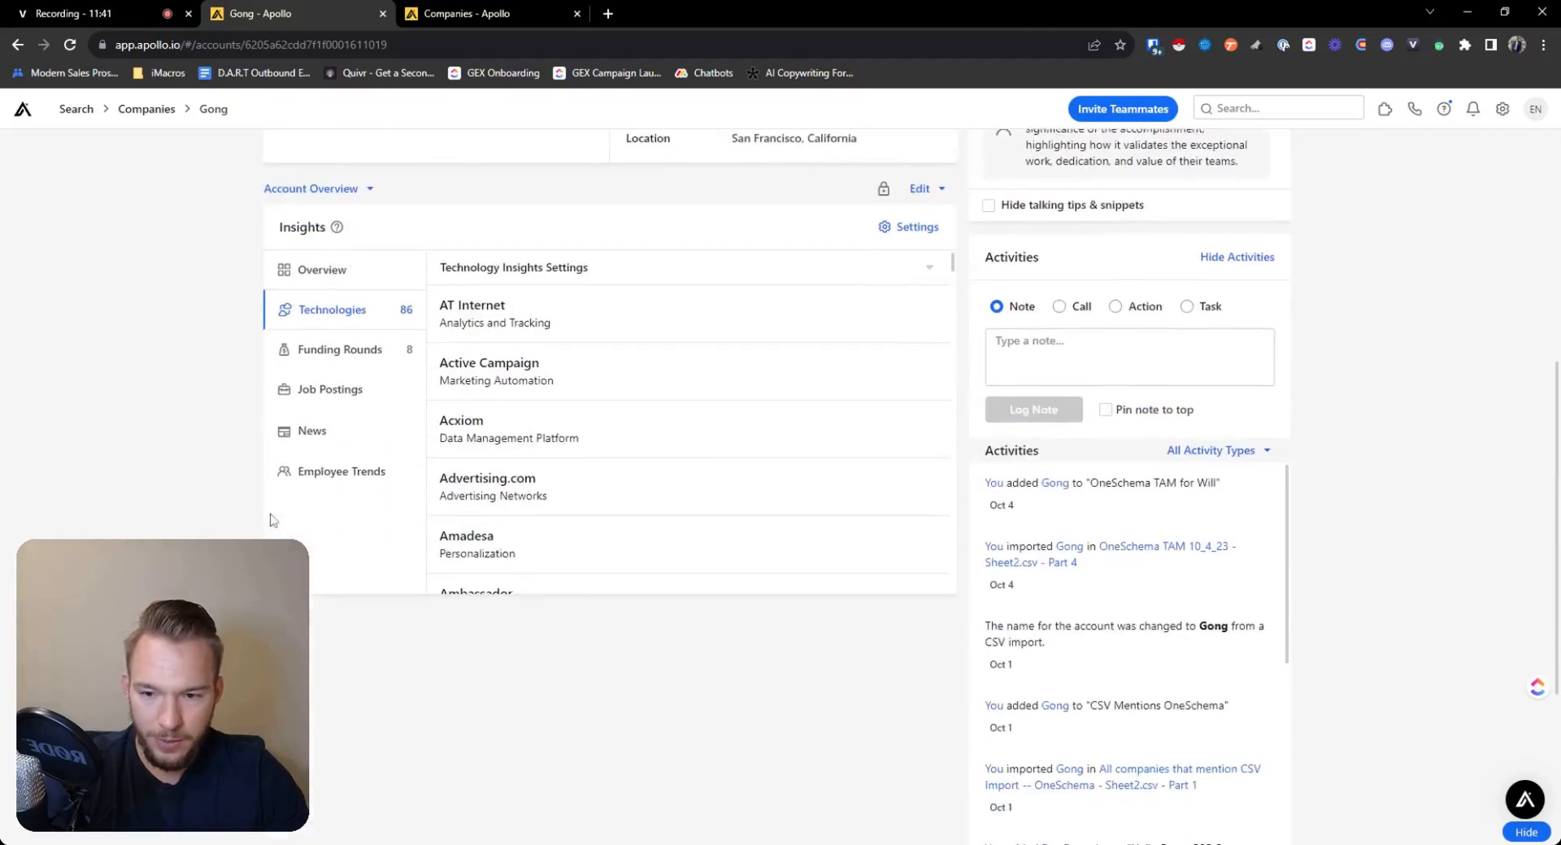
scroll("down", 3)
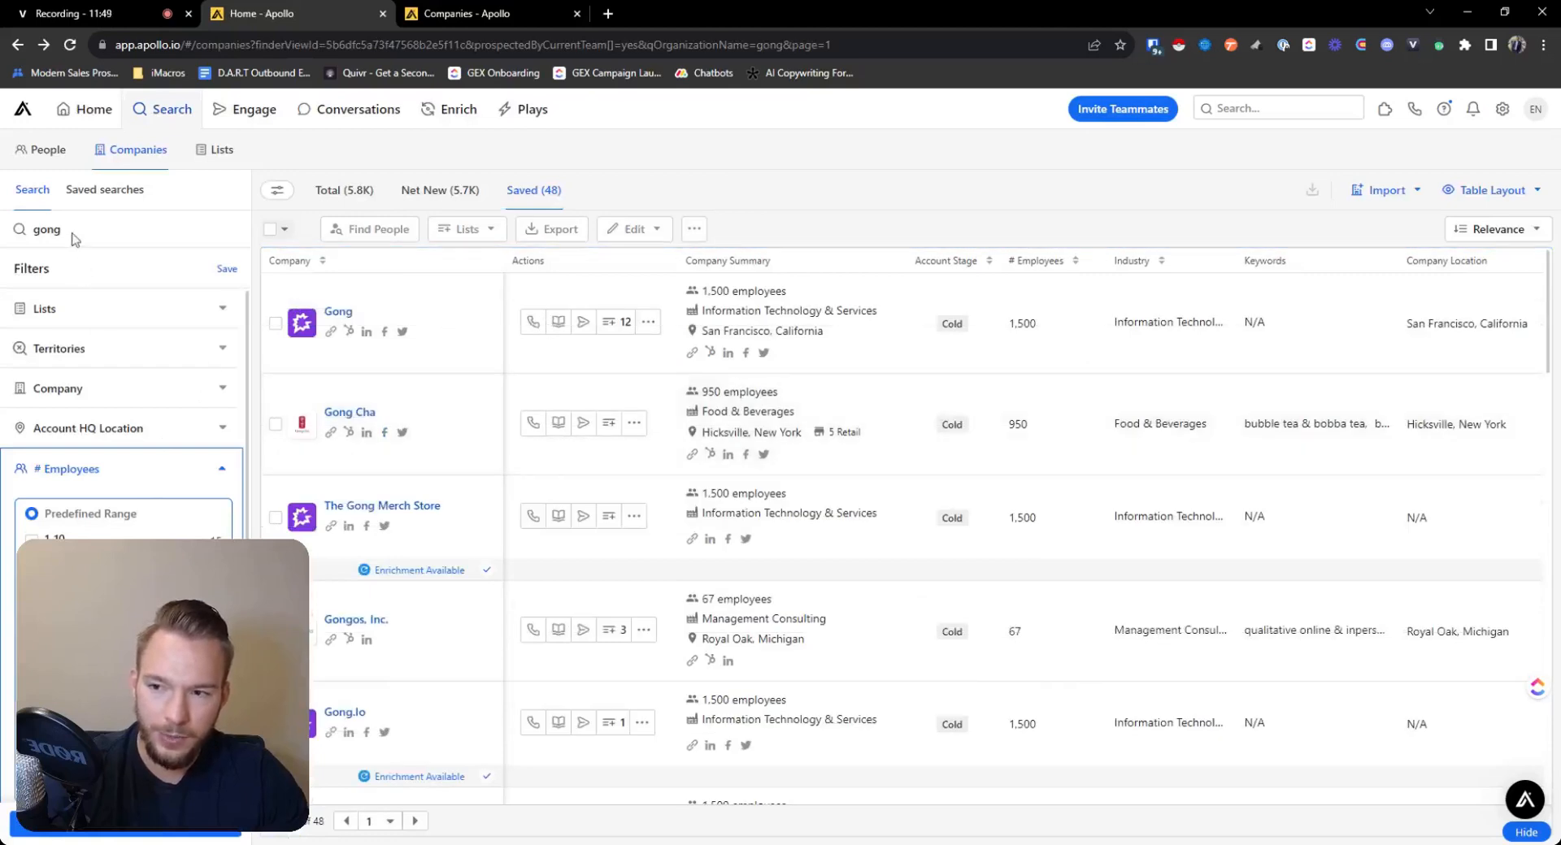
Step: Search companies for 'salesforce' and pick the Salesforce result from the 198 saved
type("sae")
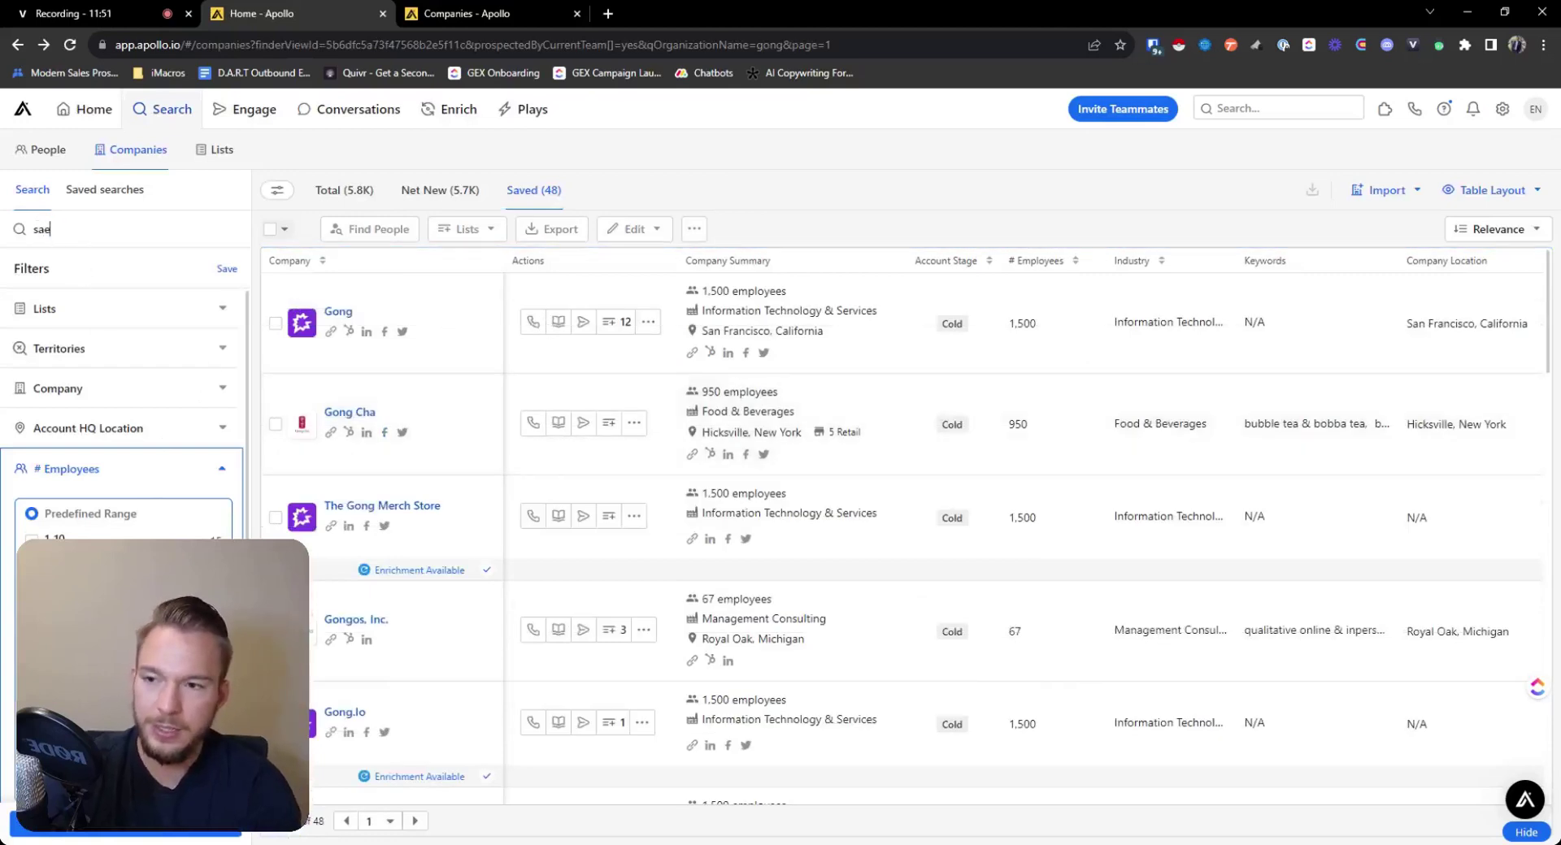
type("salesforce")
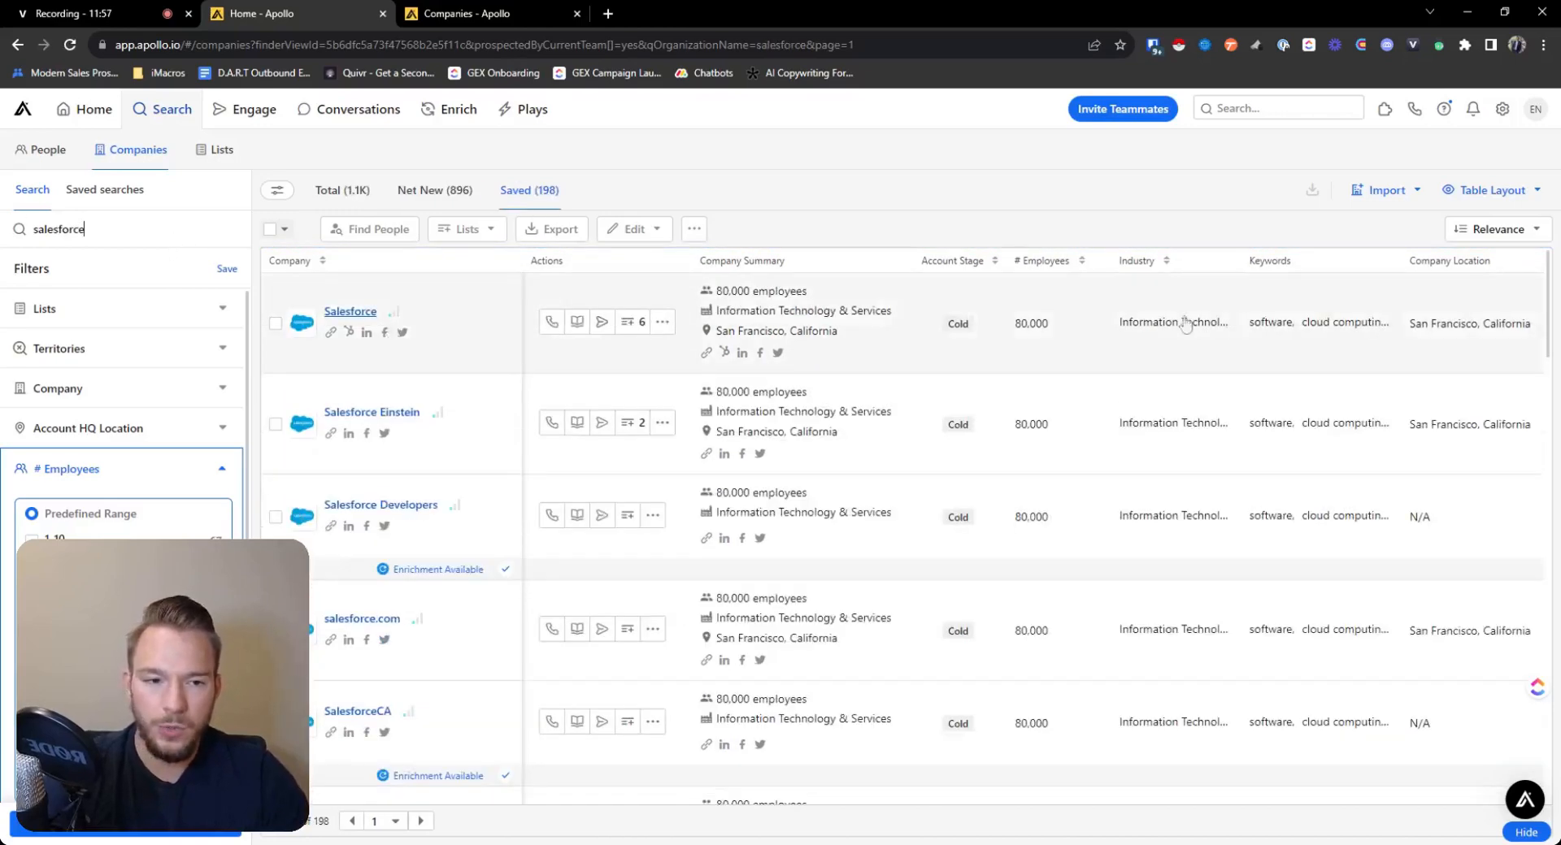
left_click(351, 312)
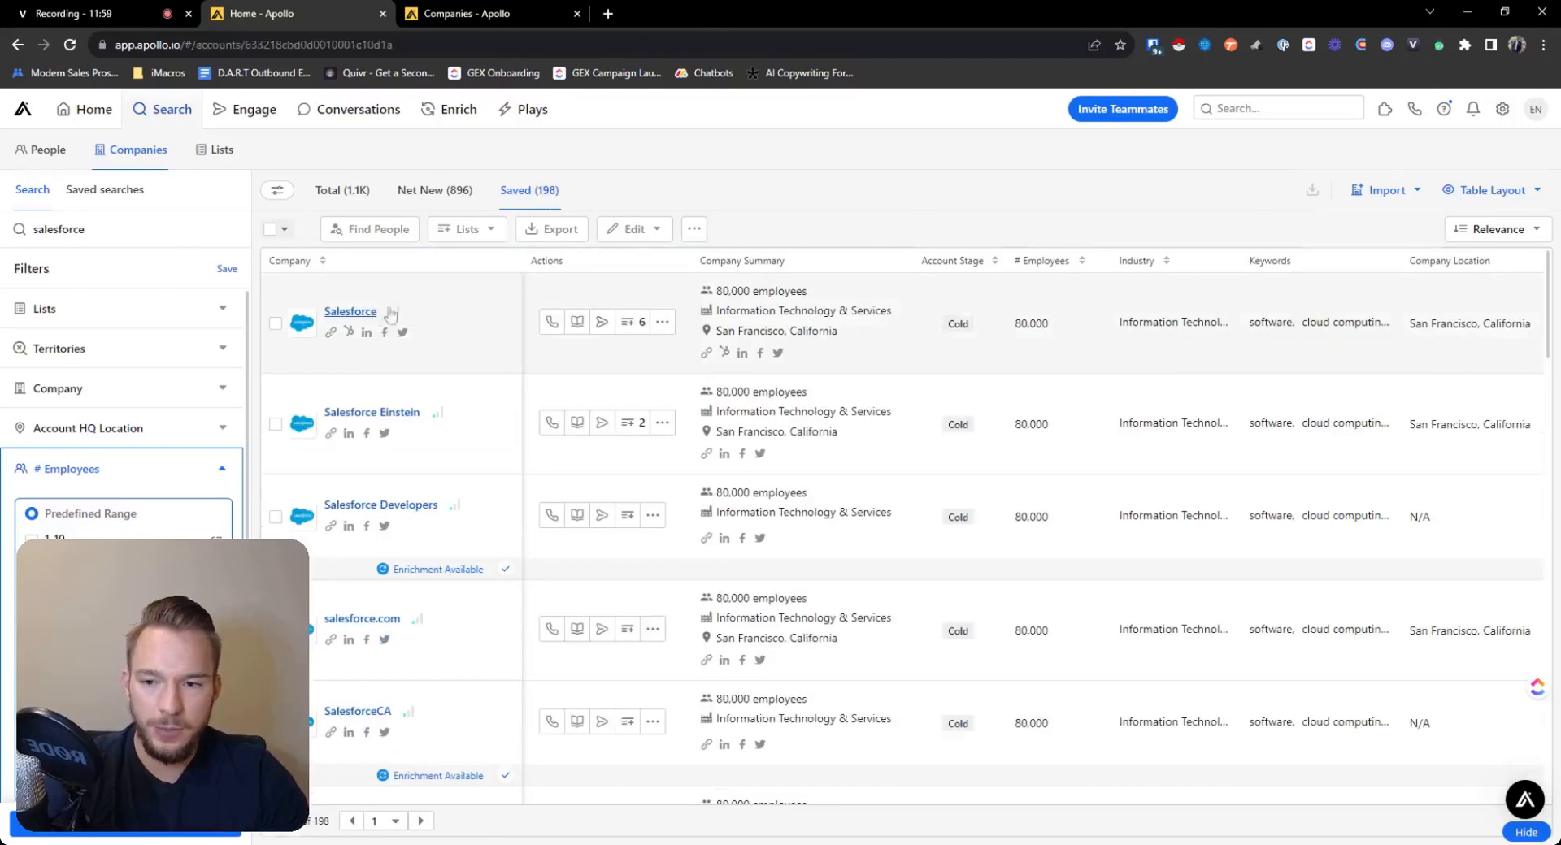
Step: Select Salesforce's Company Keywords tags and review its lists, firmographics and persona insights
left_click(349, 313)
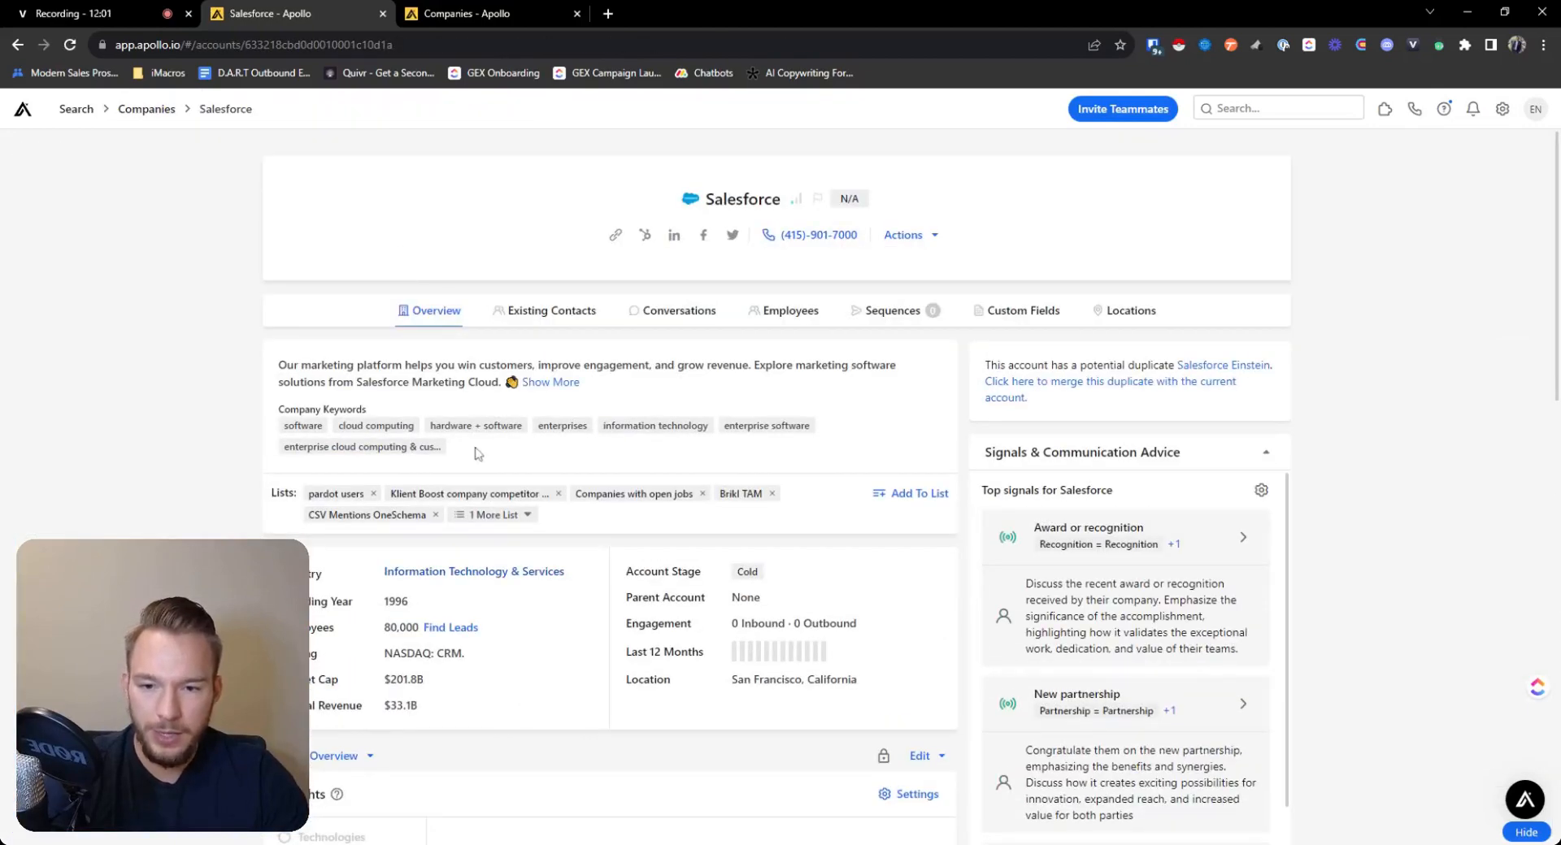
left_click(361, 446)
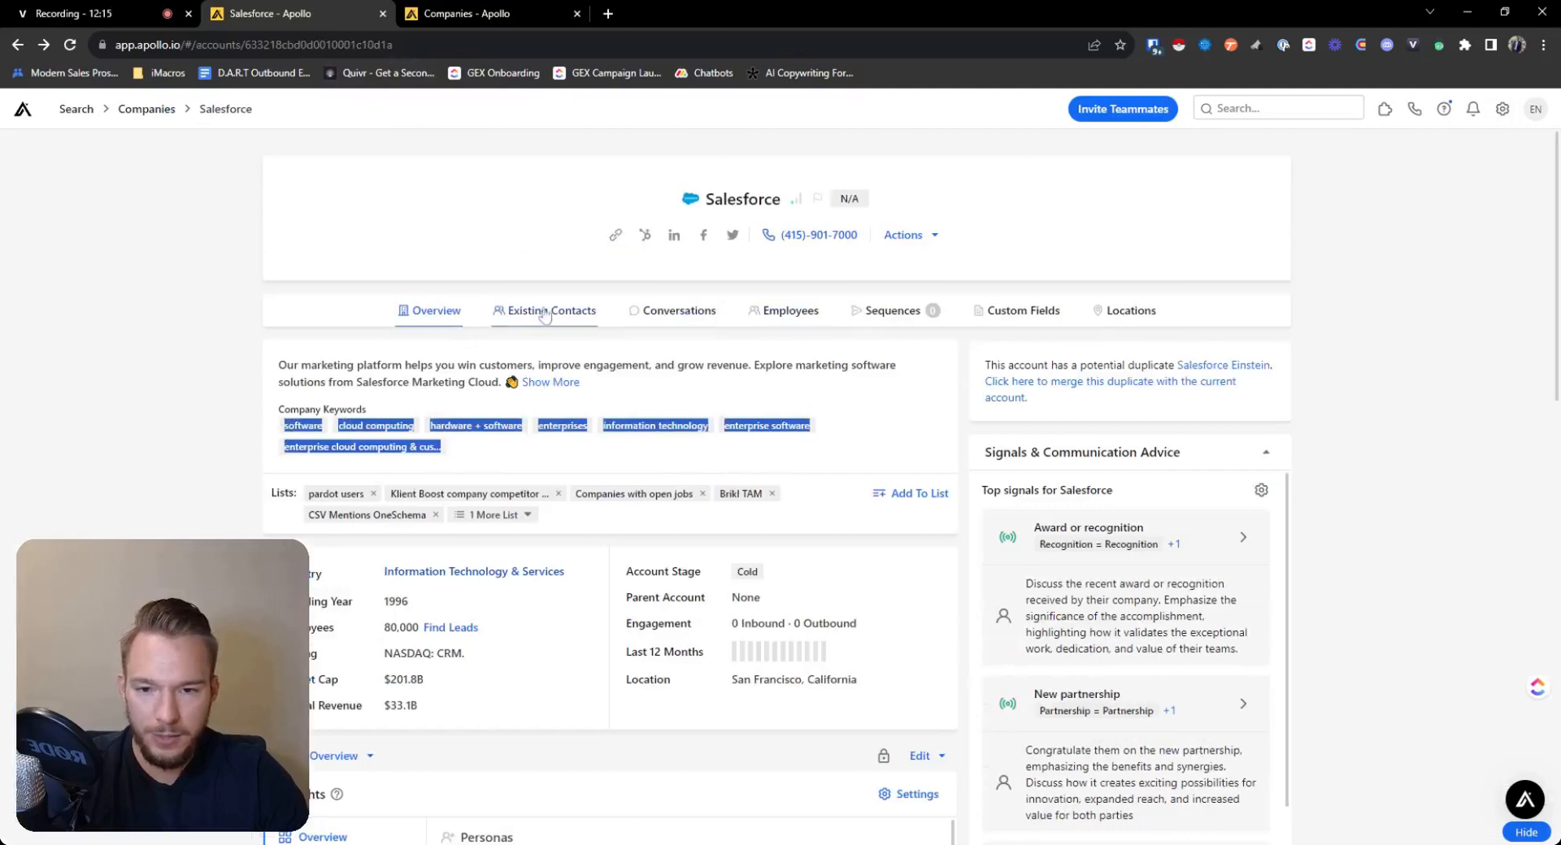
scroll("down", 3)
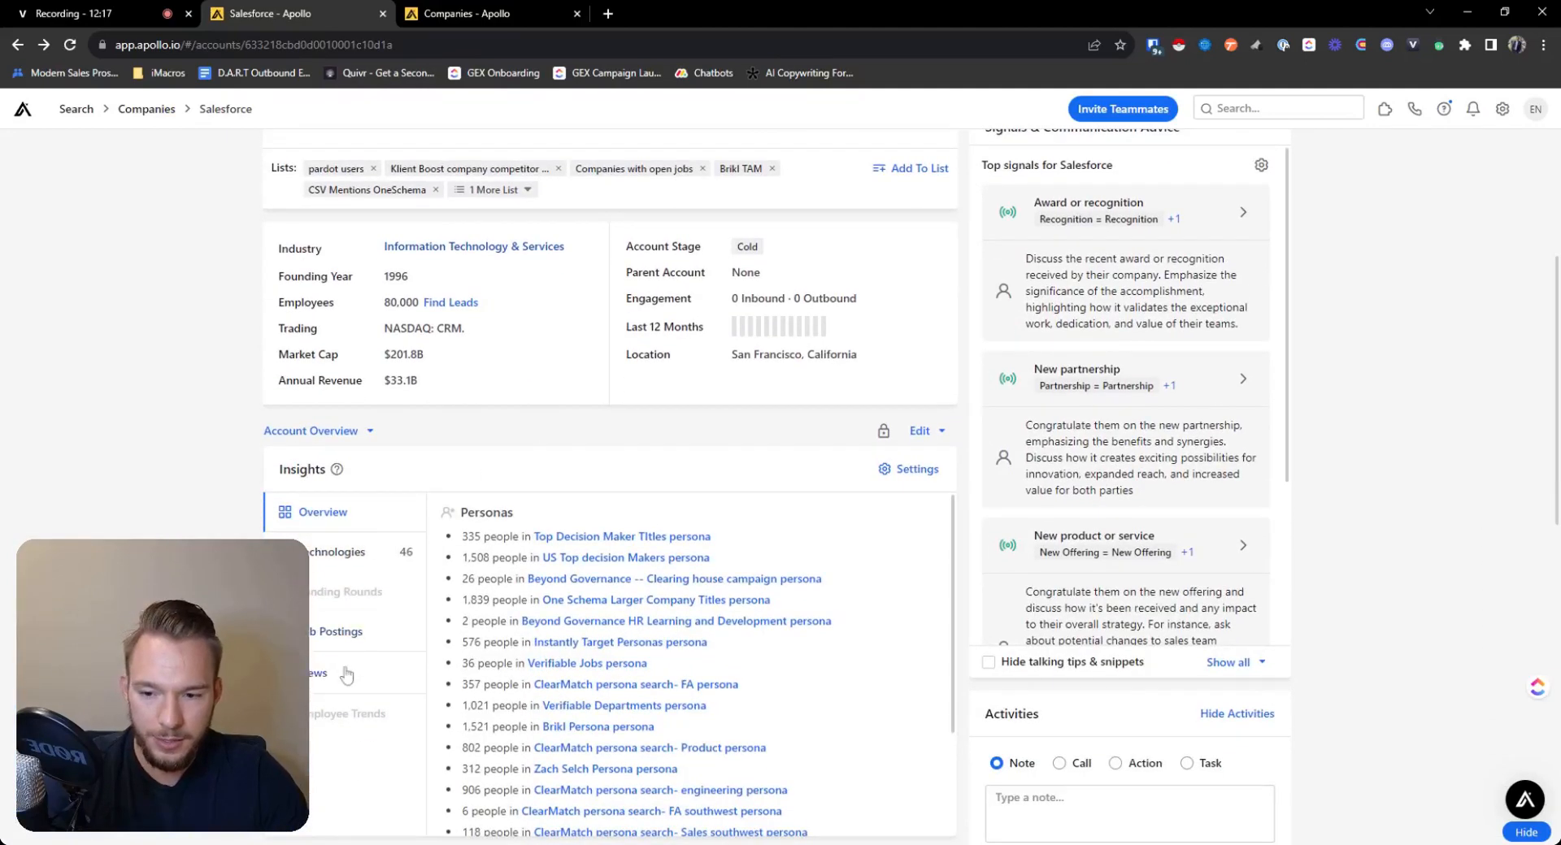
scroll("down", 3)
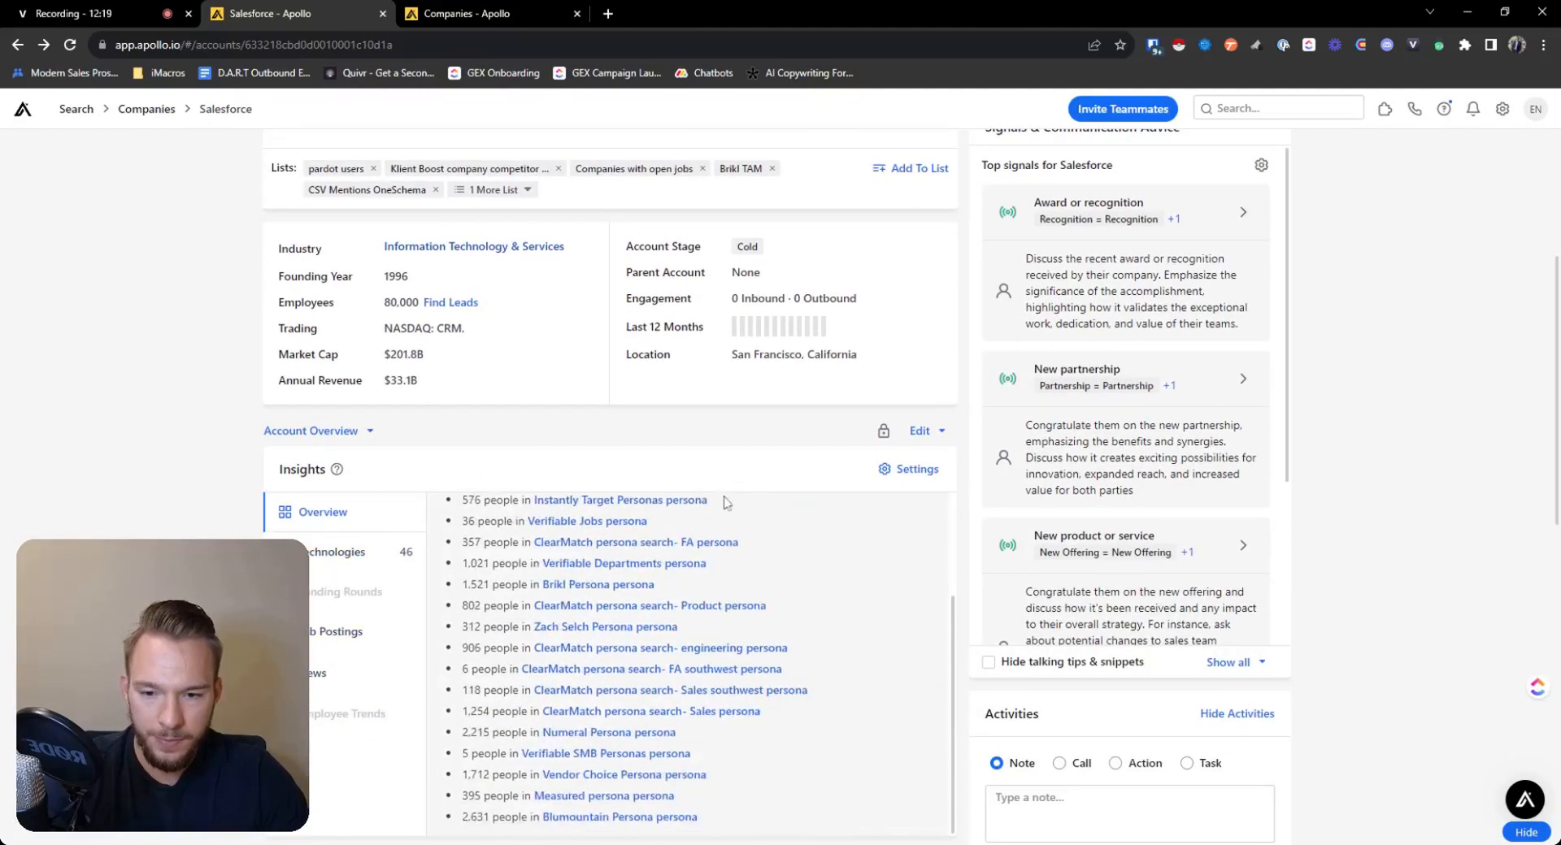
scroll("up", 3)
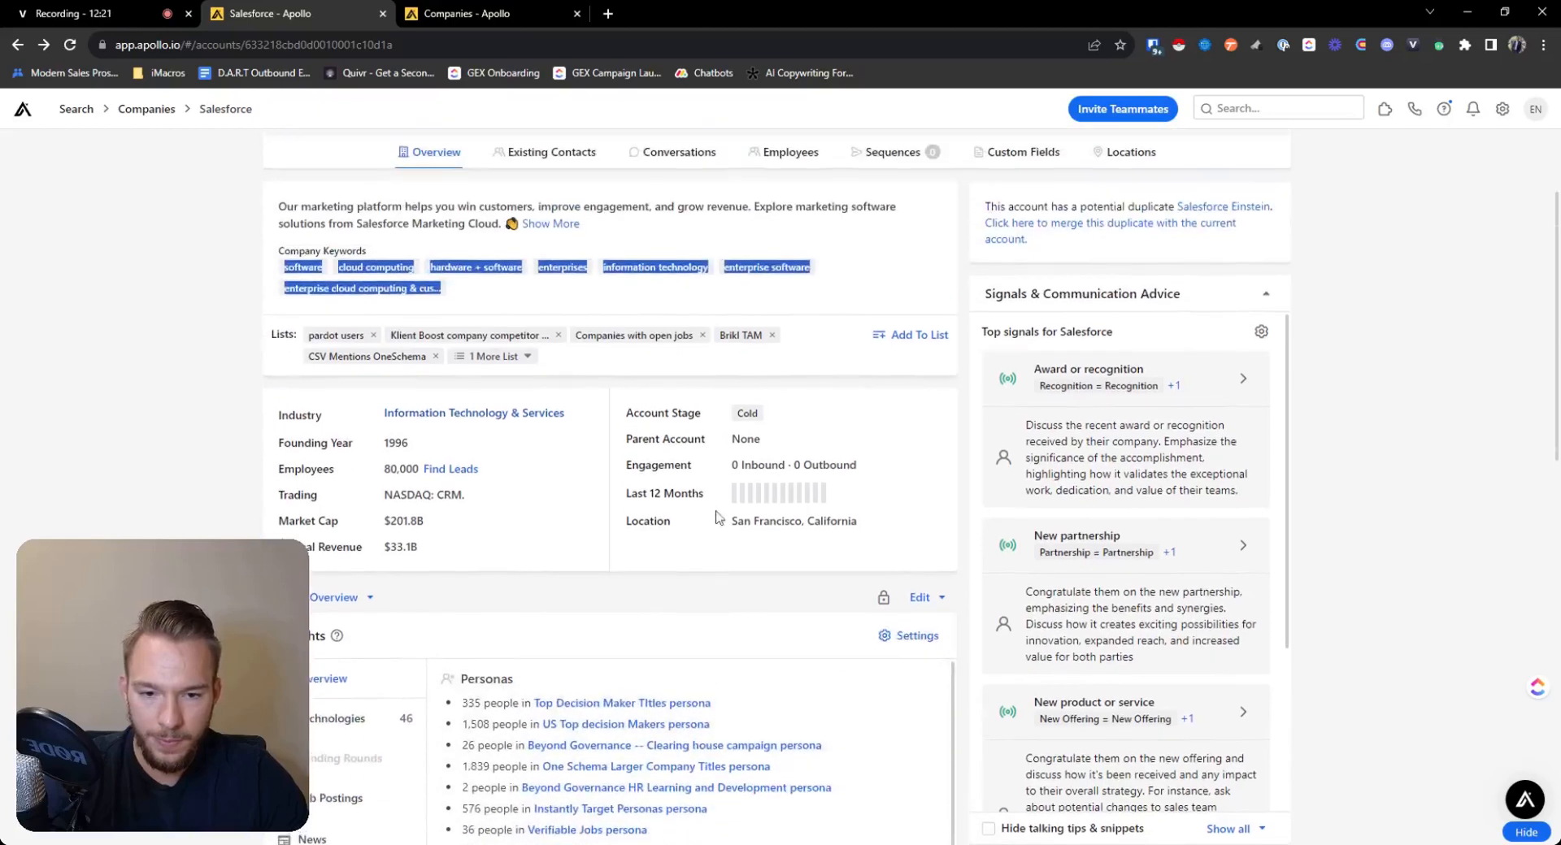
scroll("up", 3)
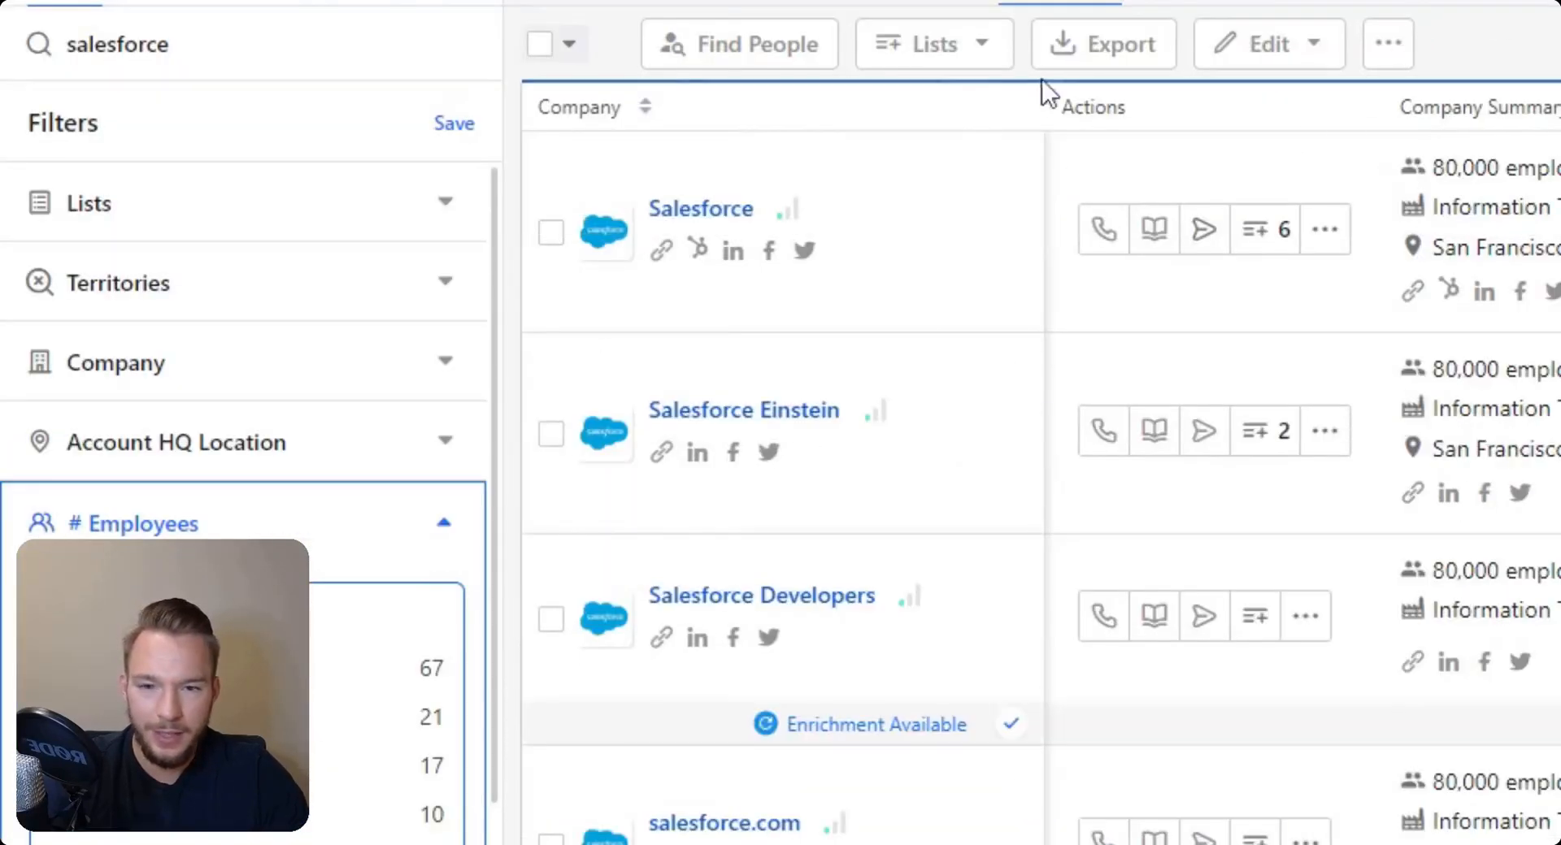
mouse_move(1233, 329)
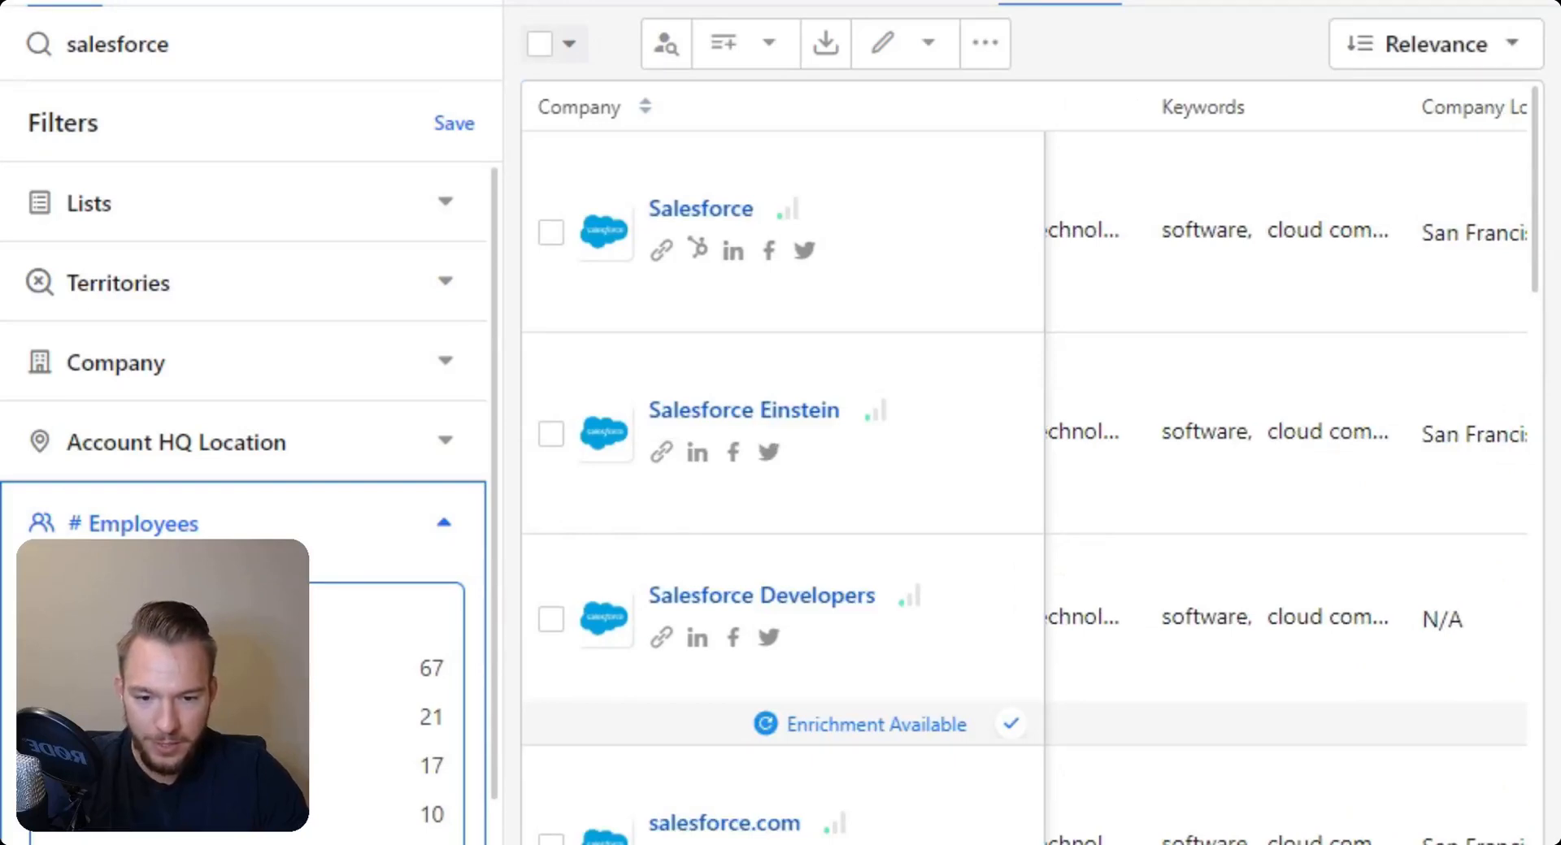
mouse_move(1323, 230)
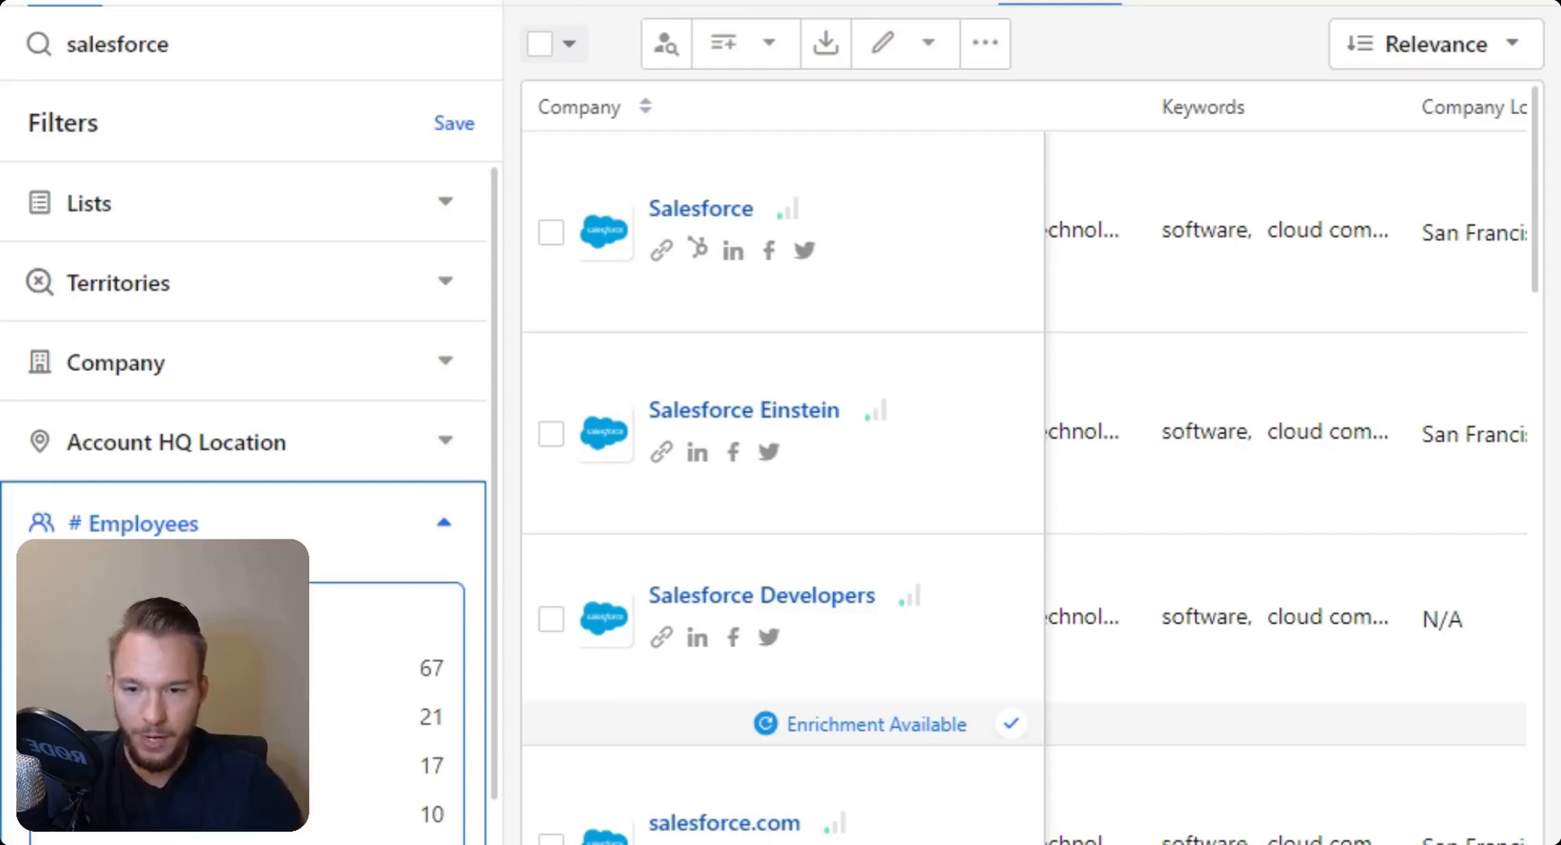
mouse_move(1204, 229)
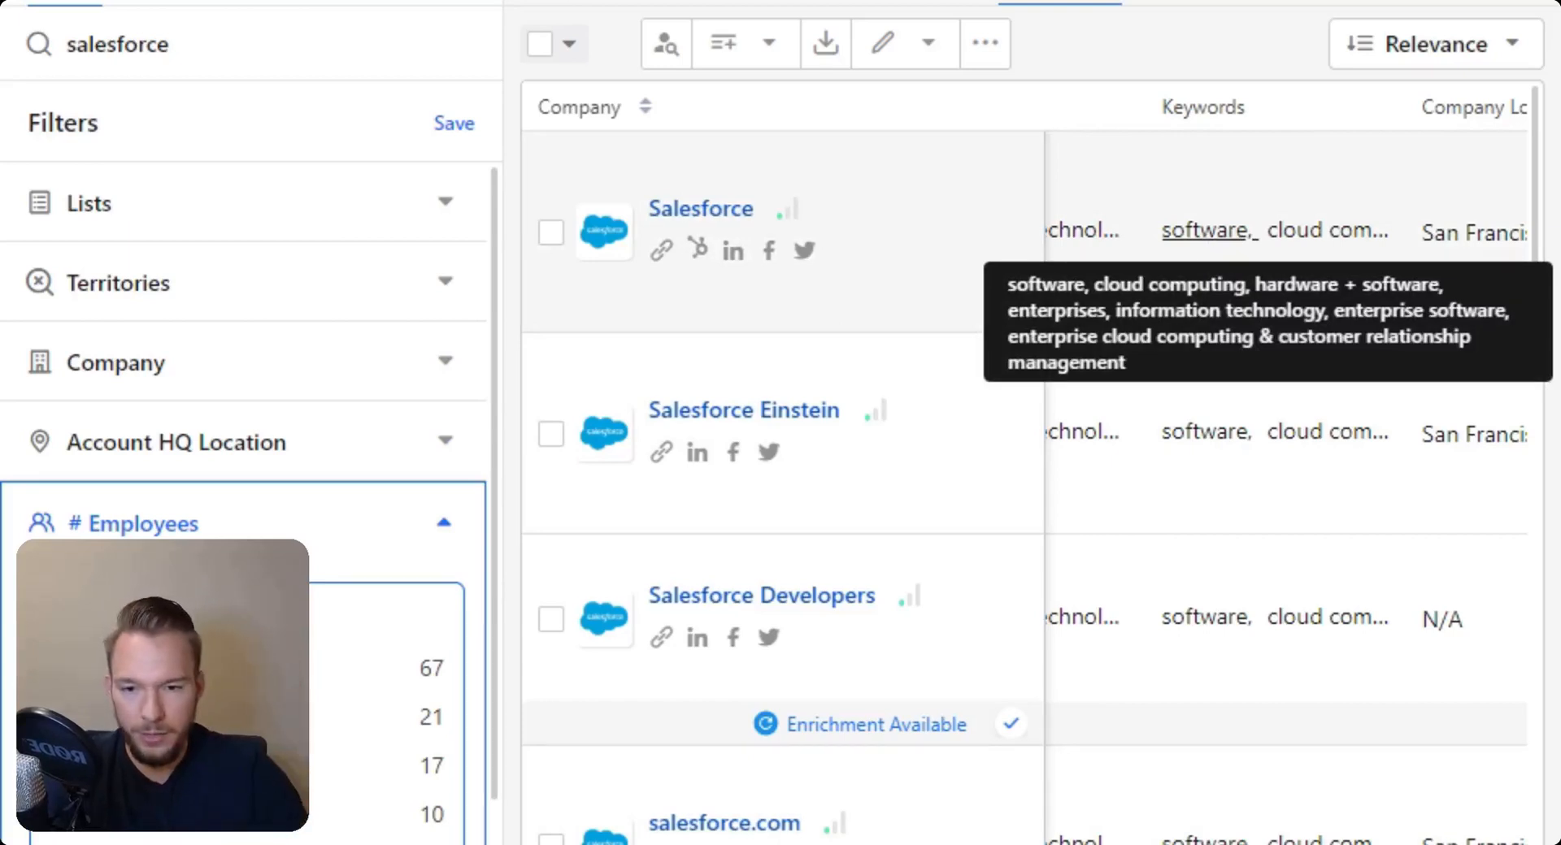
mouse_move(1214, 224)
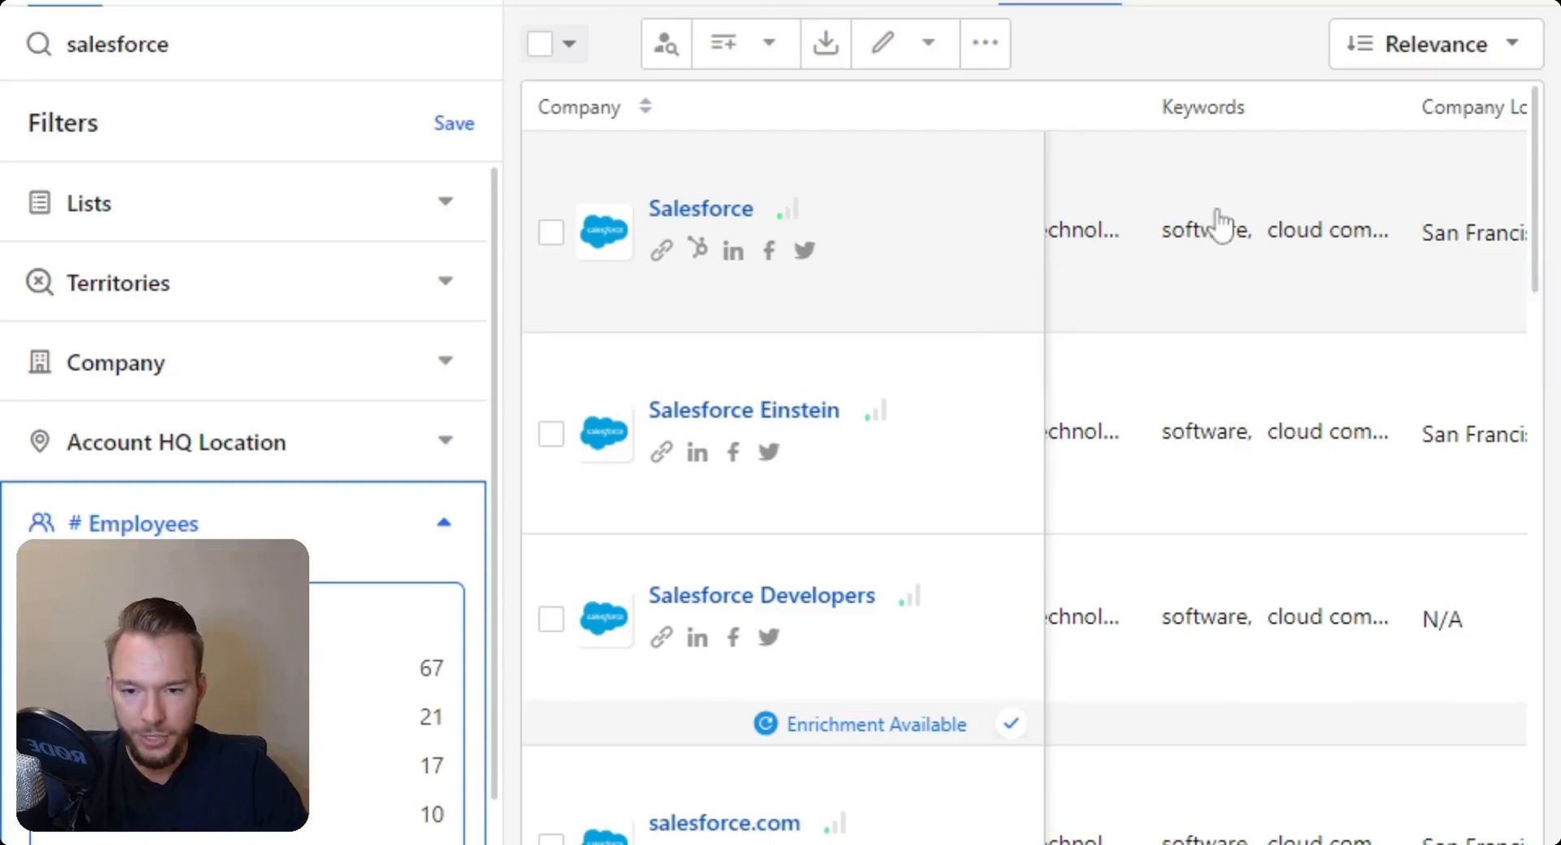
mouse_move(1548, 763)
type("hubspot")
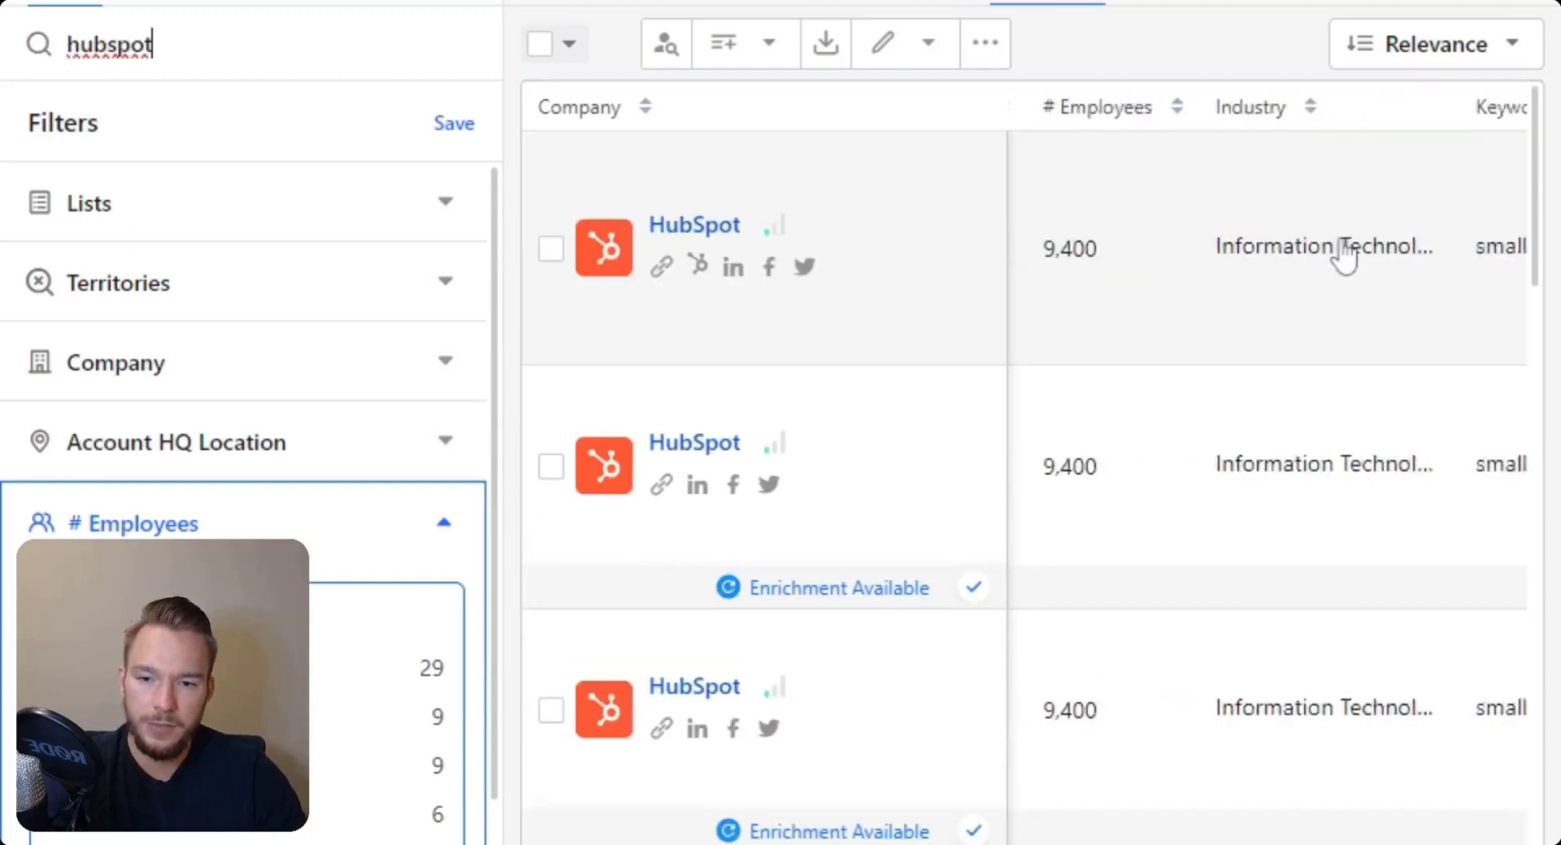
mouse_move(1084, 247)
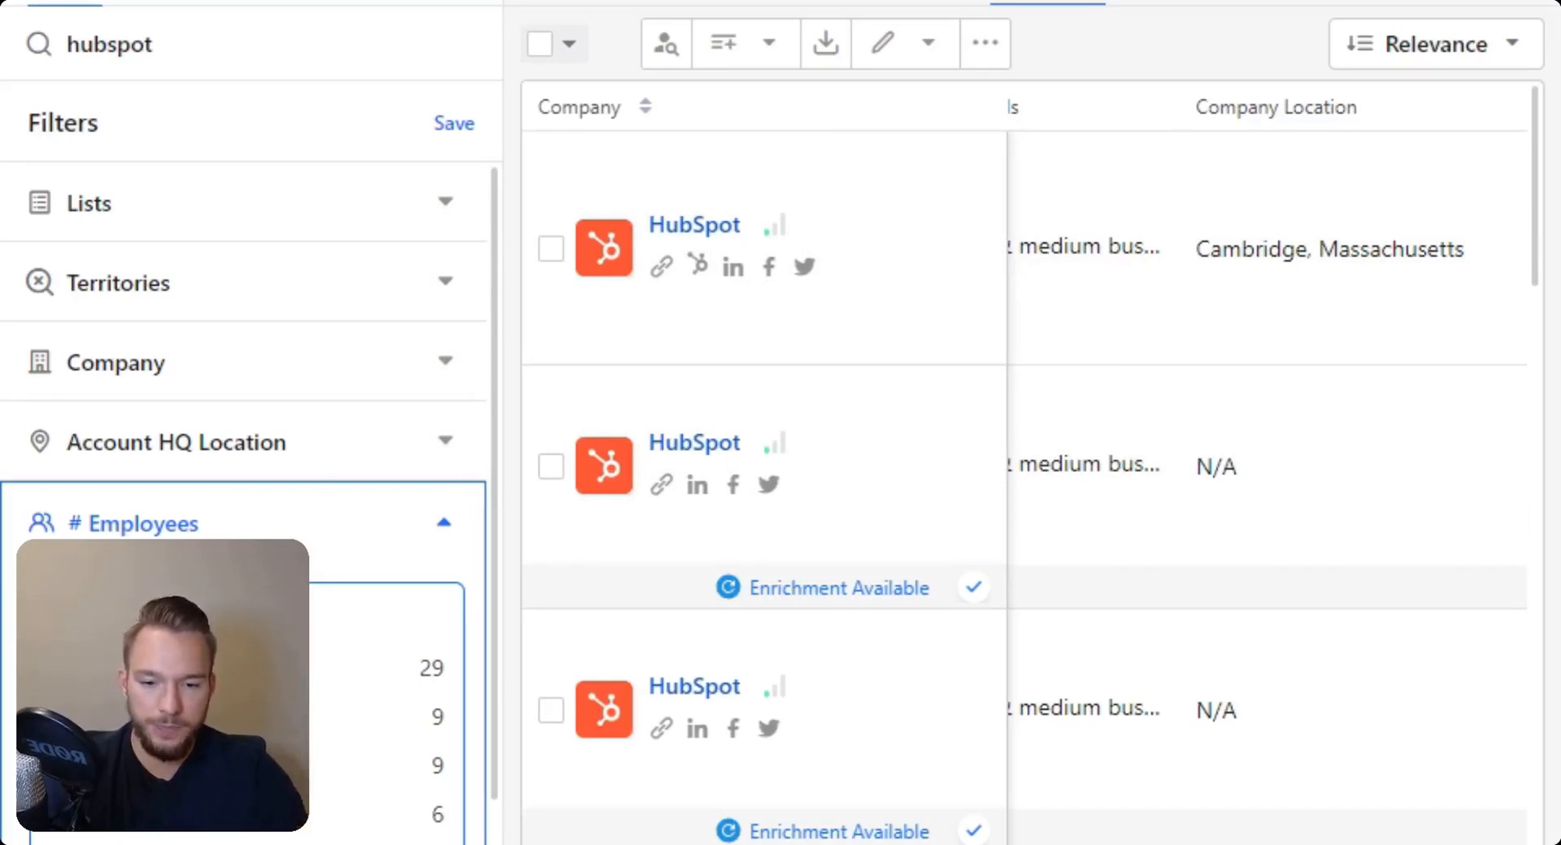
Step: Scroll the HubSpot results table right to see keywords and the Cambridge, Massachusetts location
scroll("right", 3)
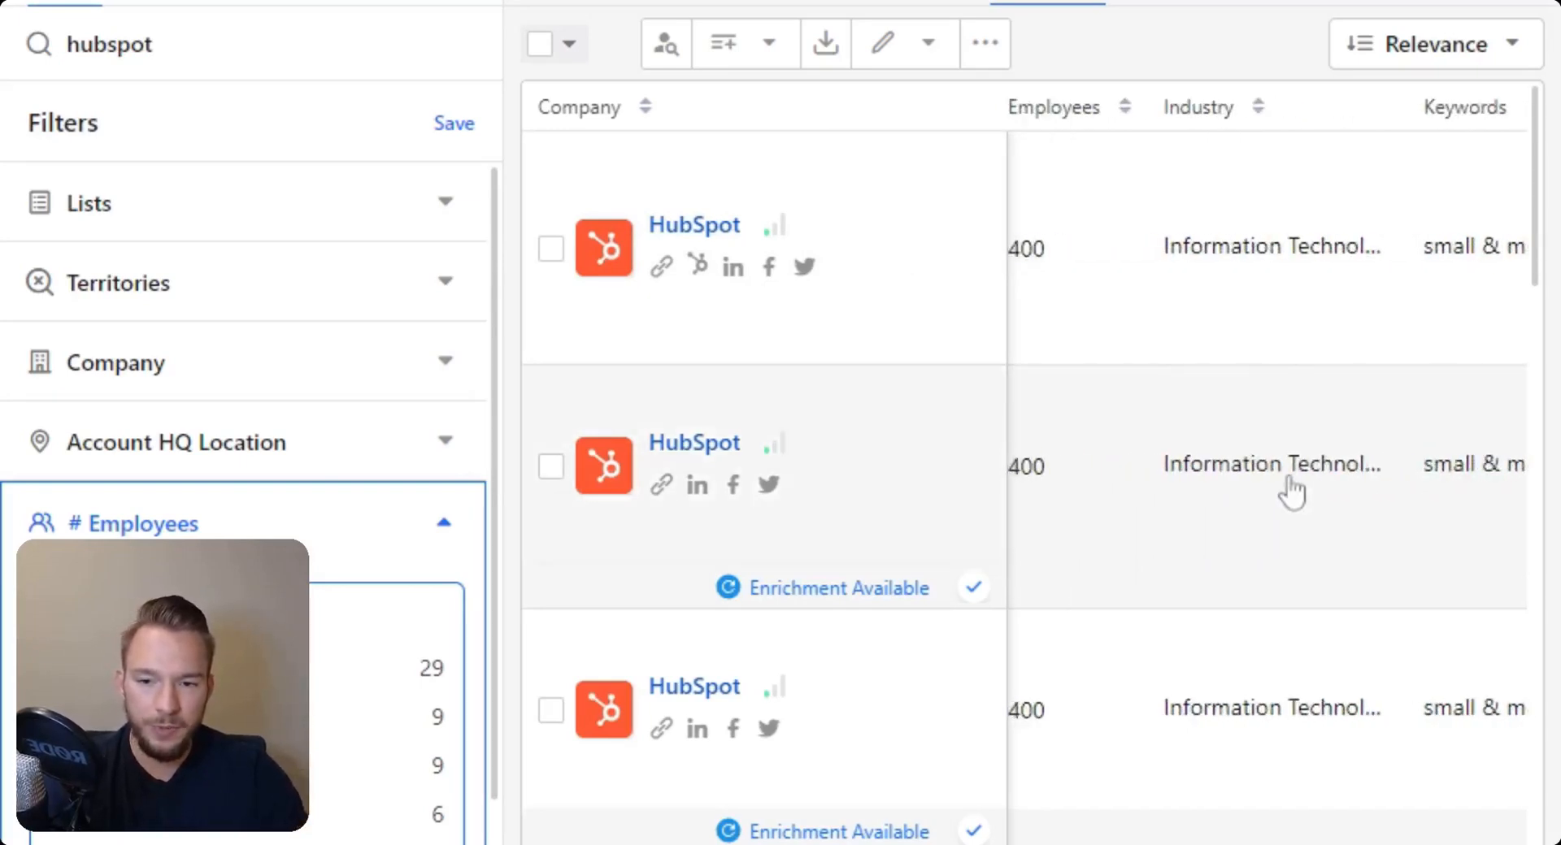
mouse_move(1553, 538)
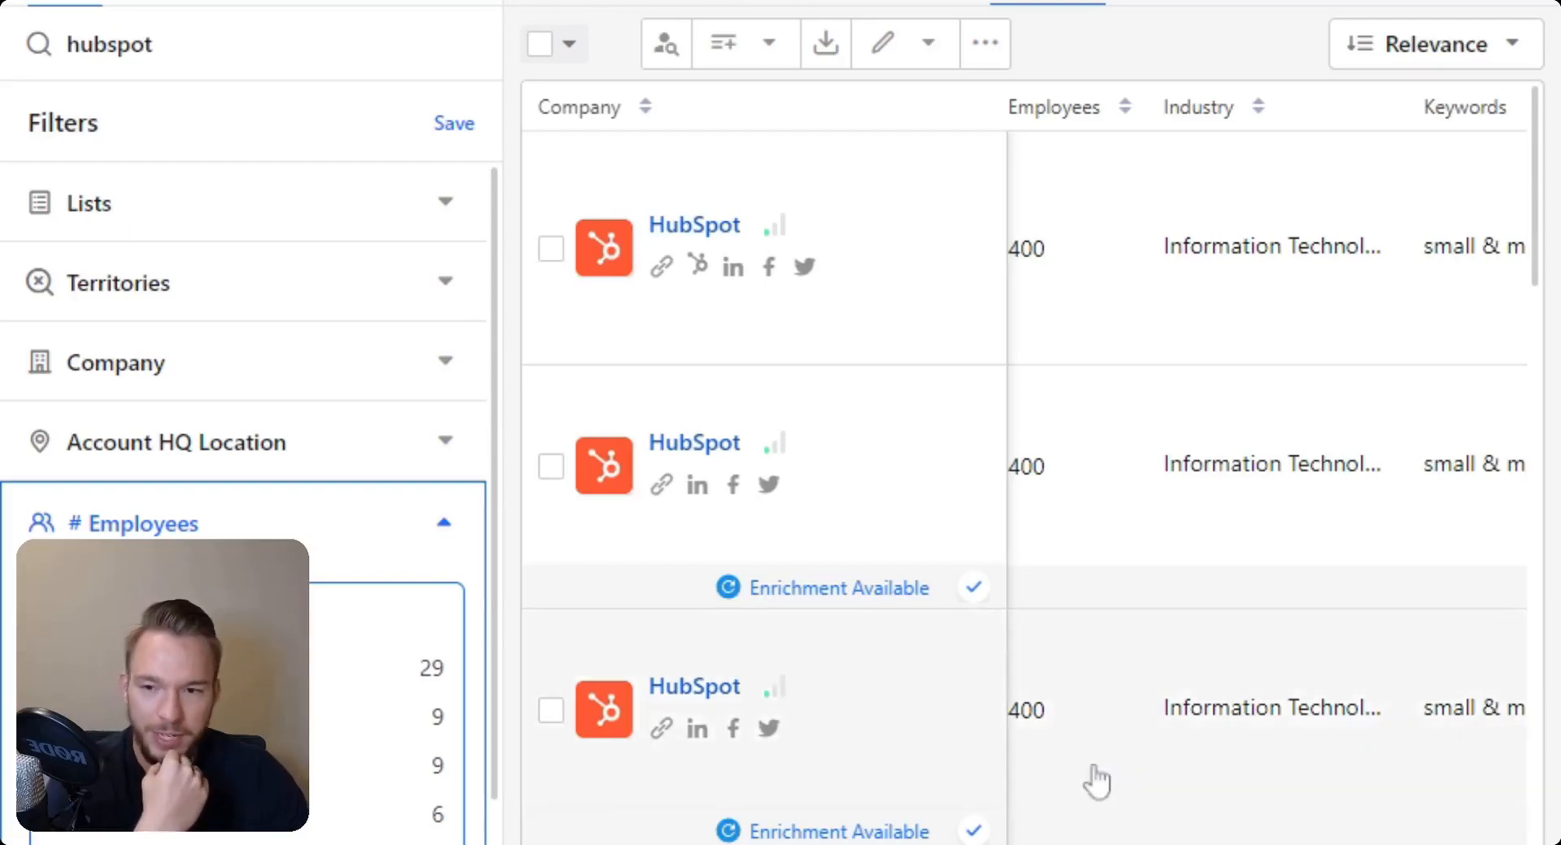
mouse_move(665, 732)
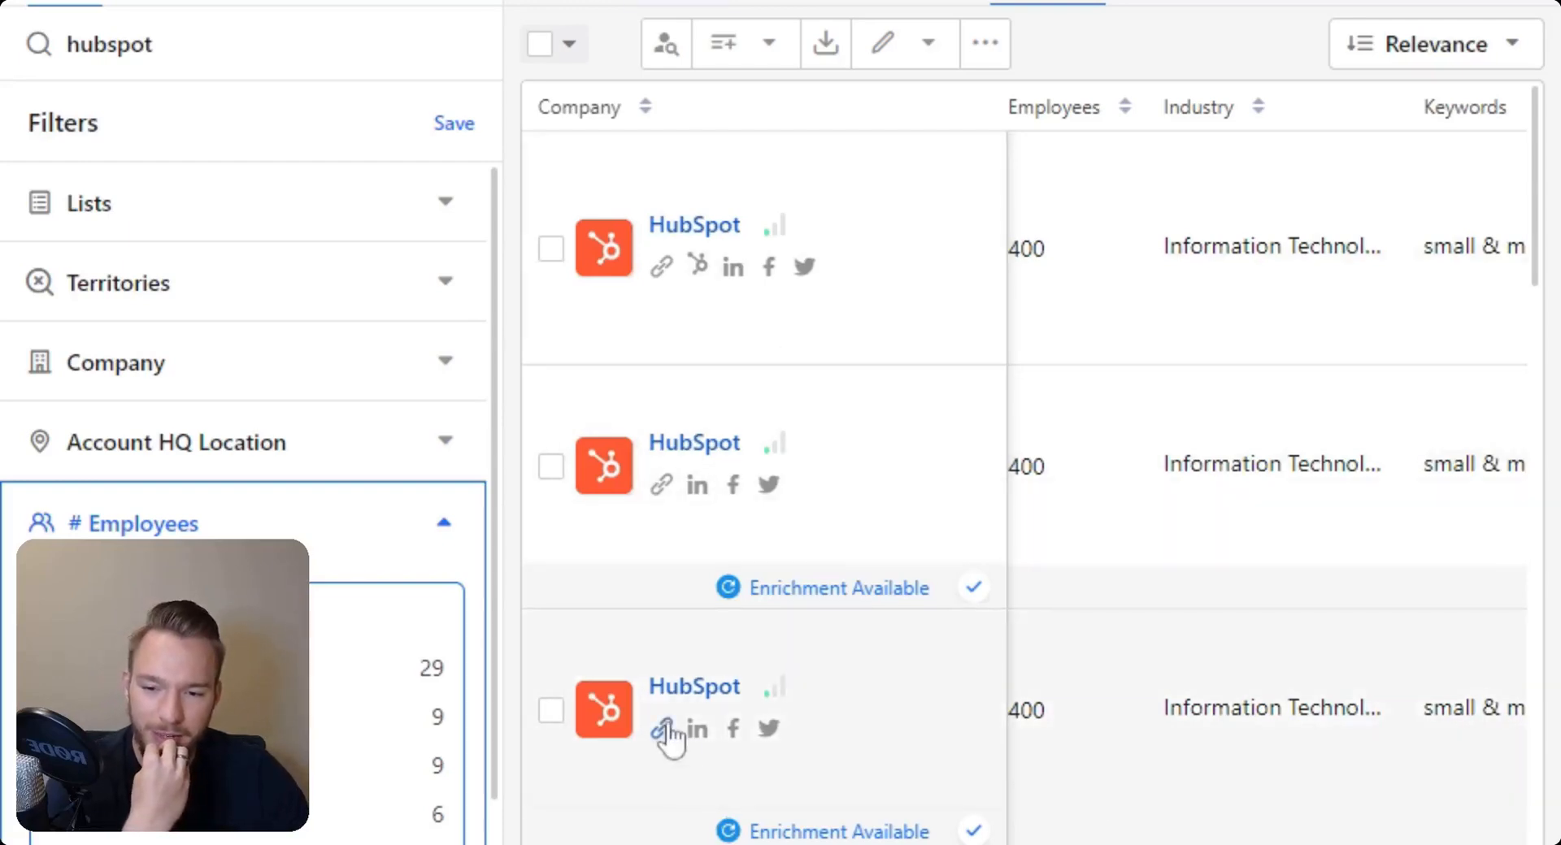
mouse_move(665, 728)
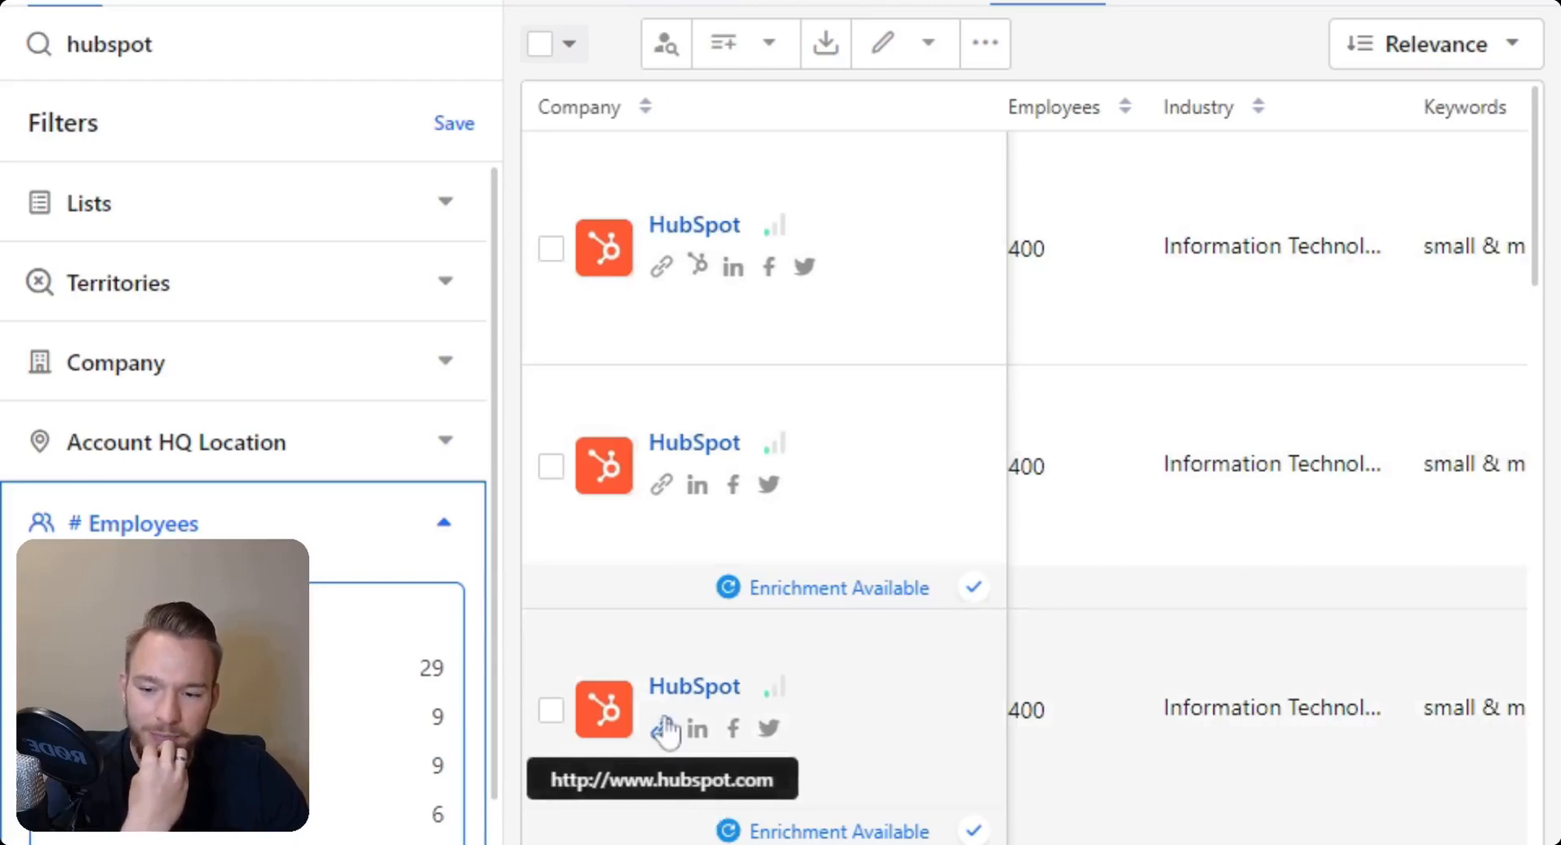
scroll("down", 3)
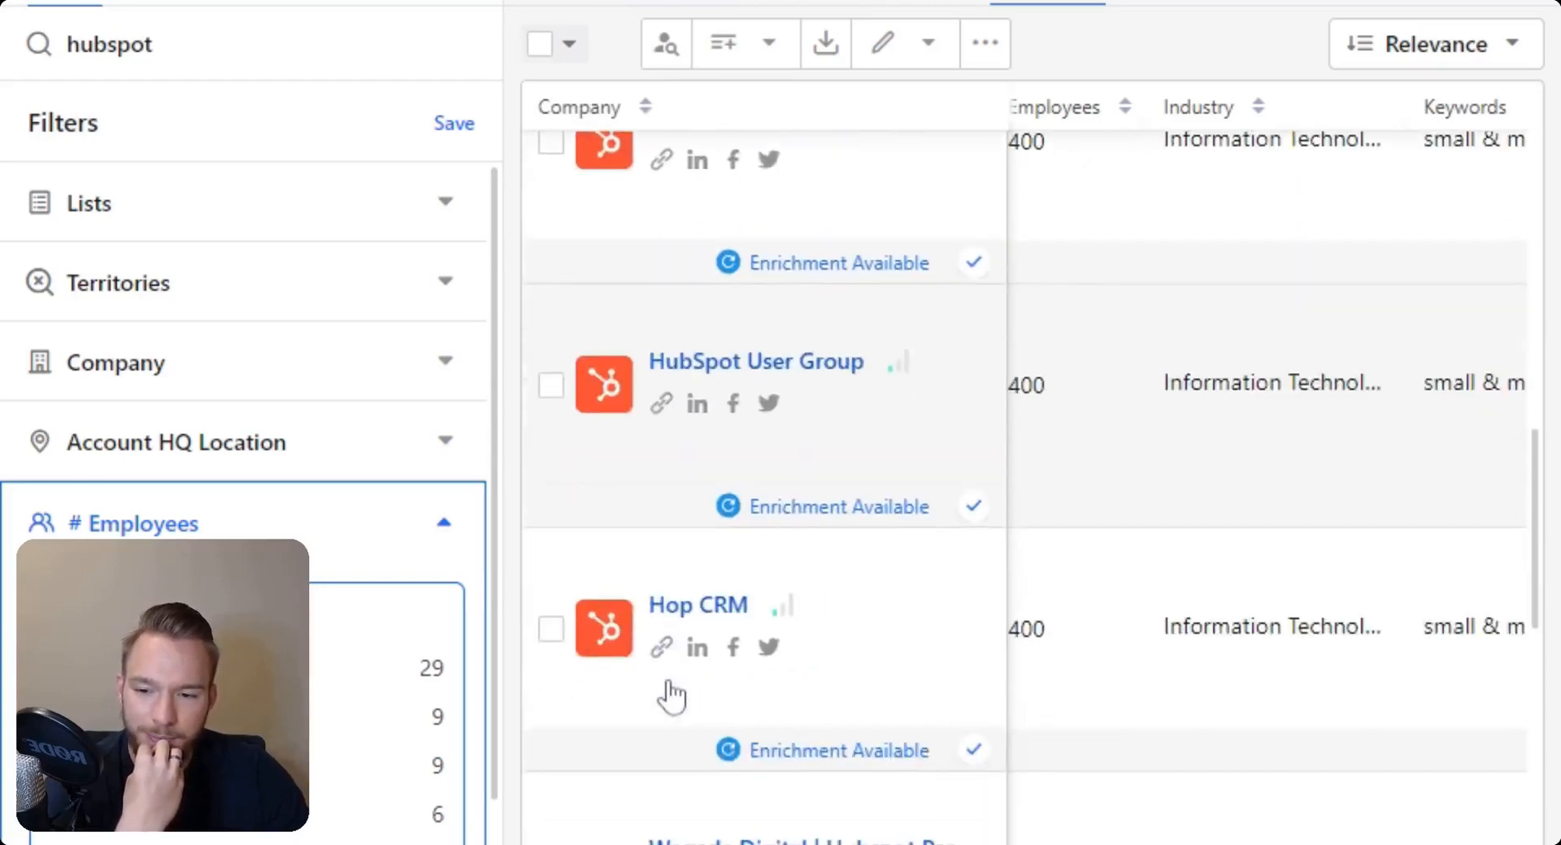
scroll("up", 3)
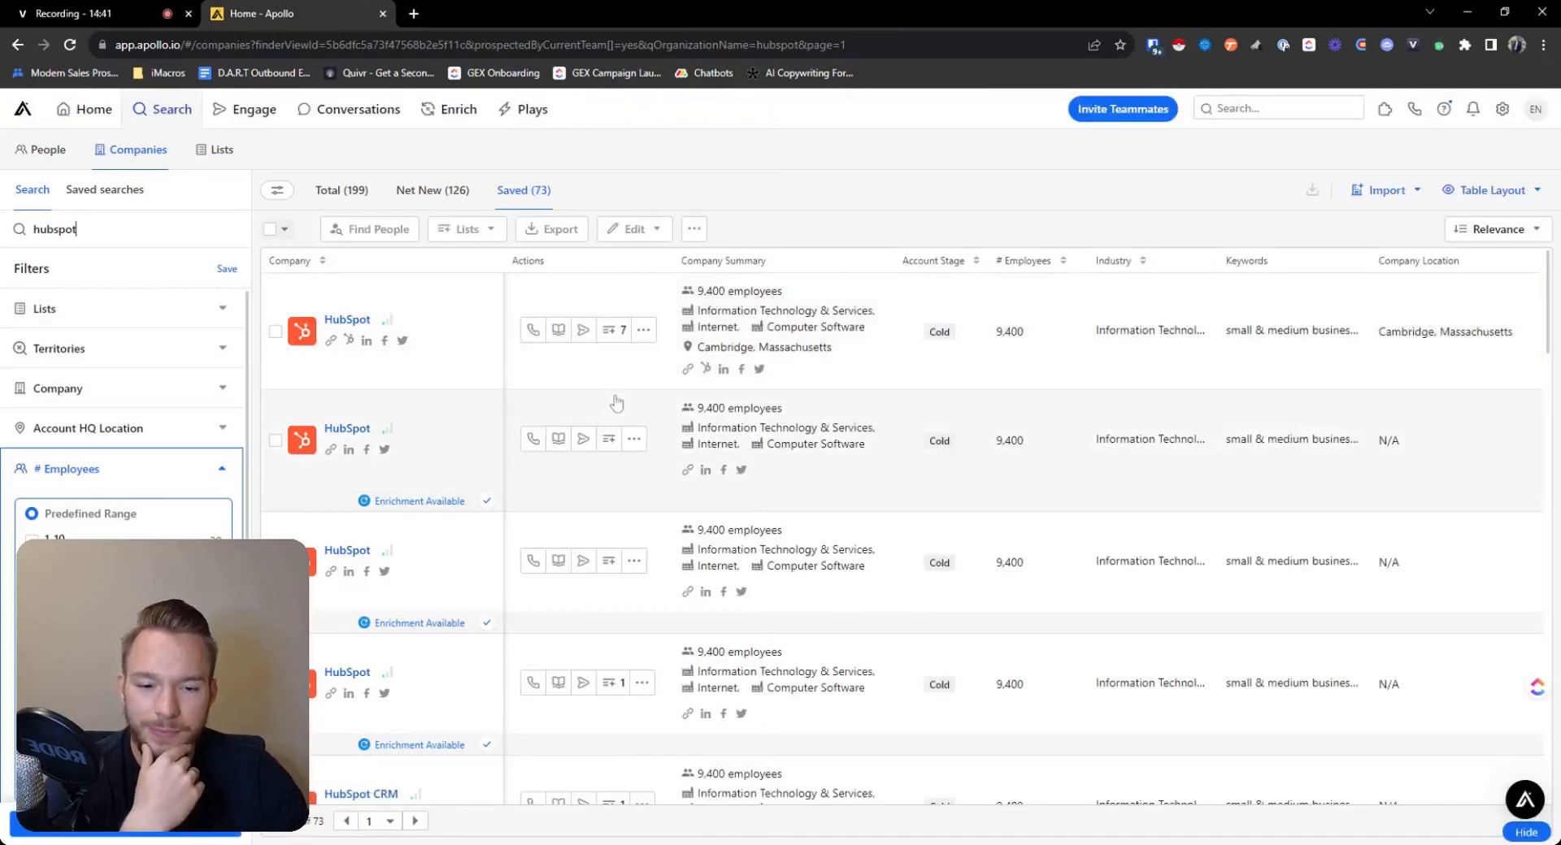
mouse_move(636, 430)
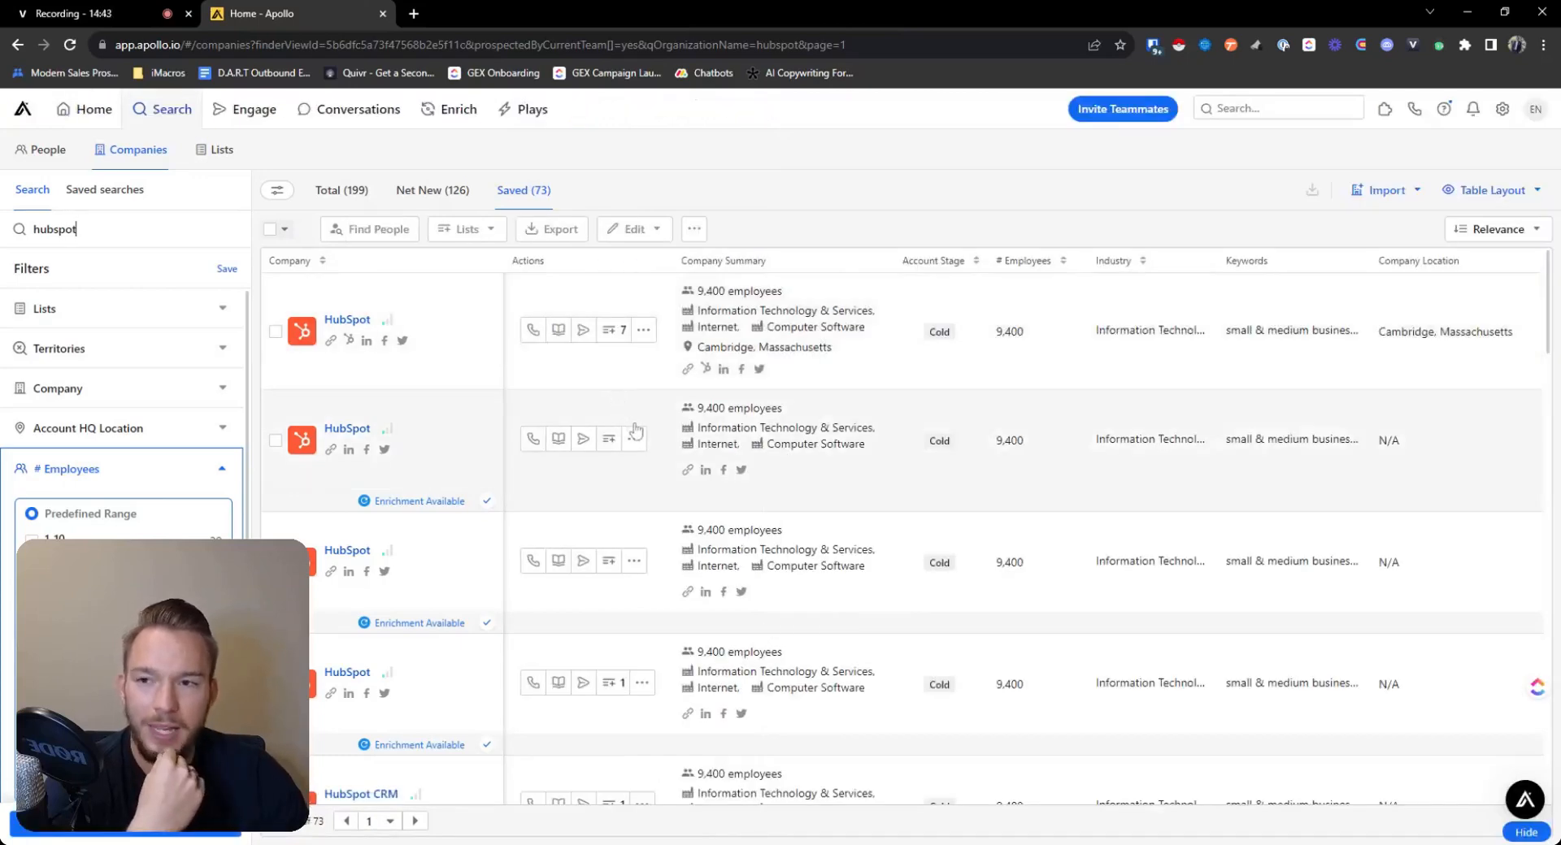